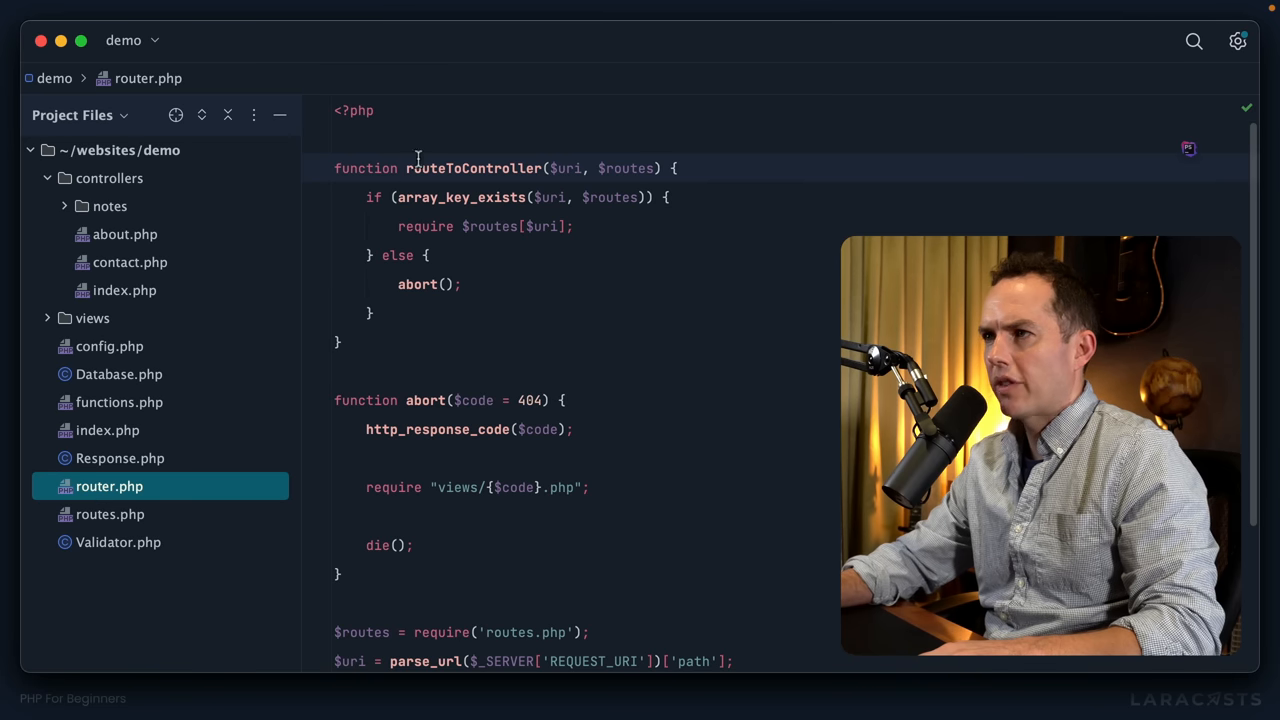
# Add var_dump('Hello there'); die(); at the top of router.php above routeToController
pyautogui.write("var_dump('")
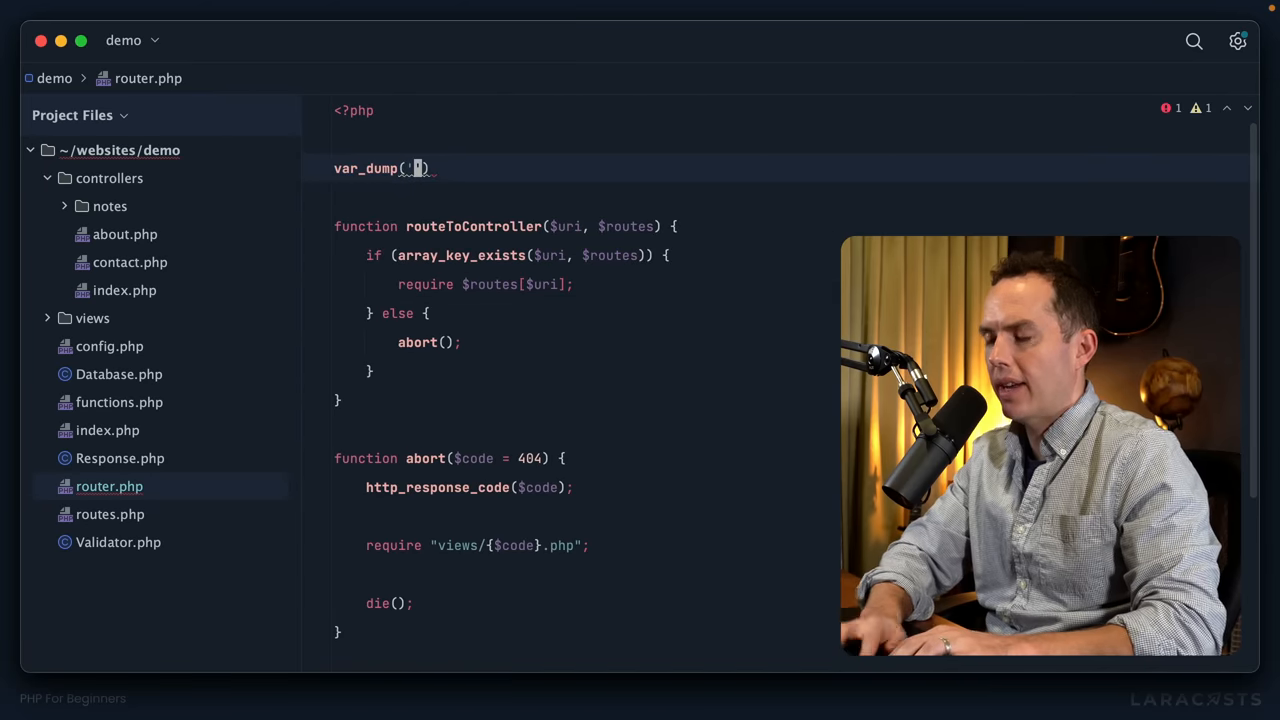
pyautogui.write("'Hello there'")
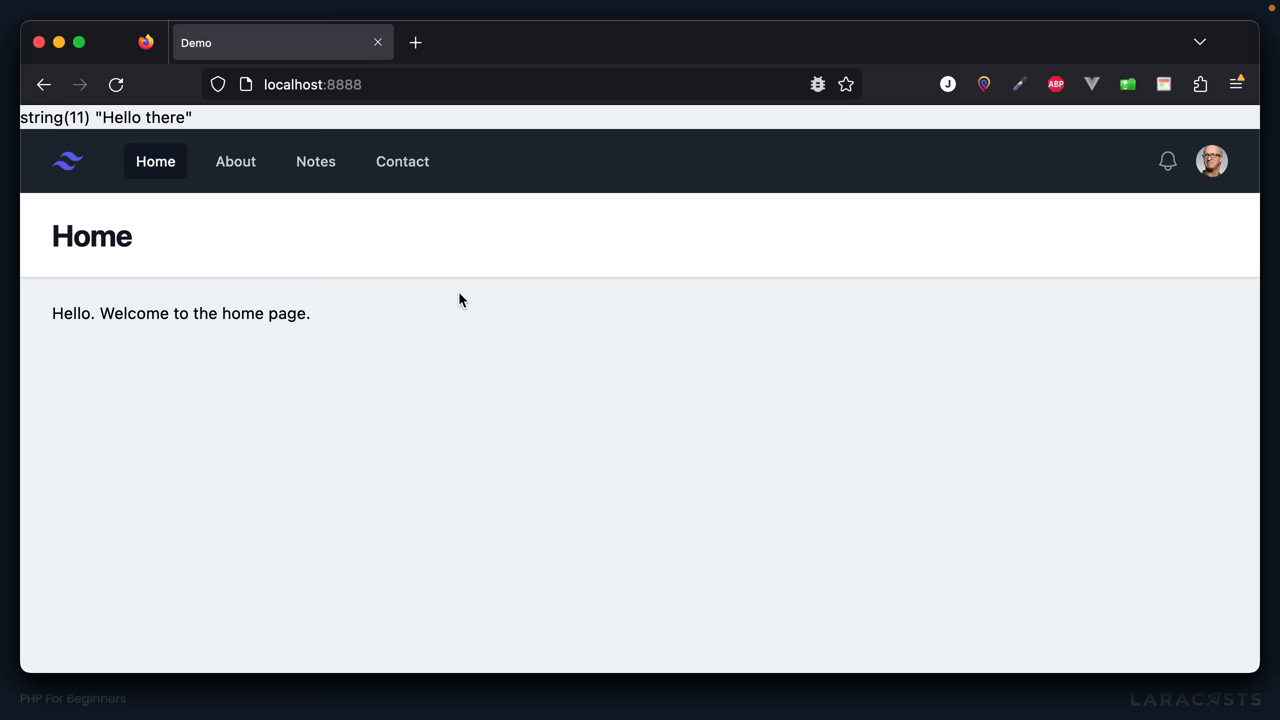
pyautogui.moveTo(444, 296)
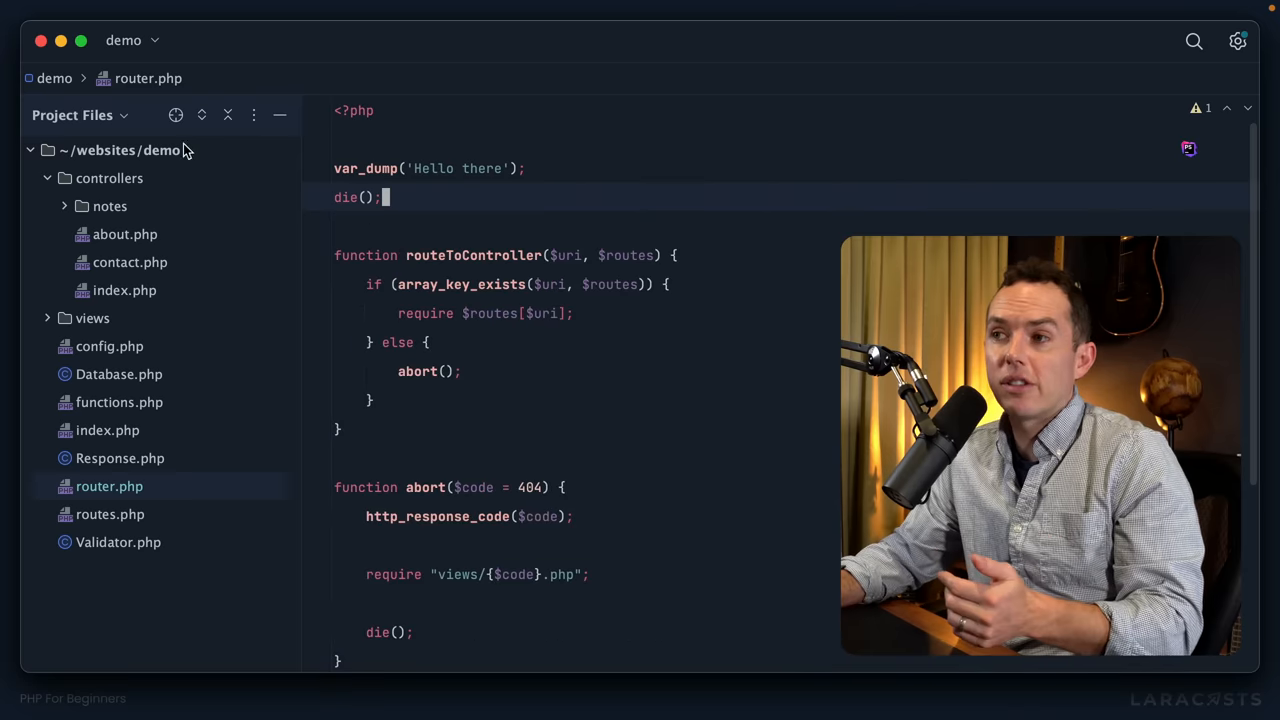
# Browse the demo project root and open the root index.php file
pyautogui.click(120, 150)
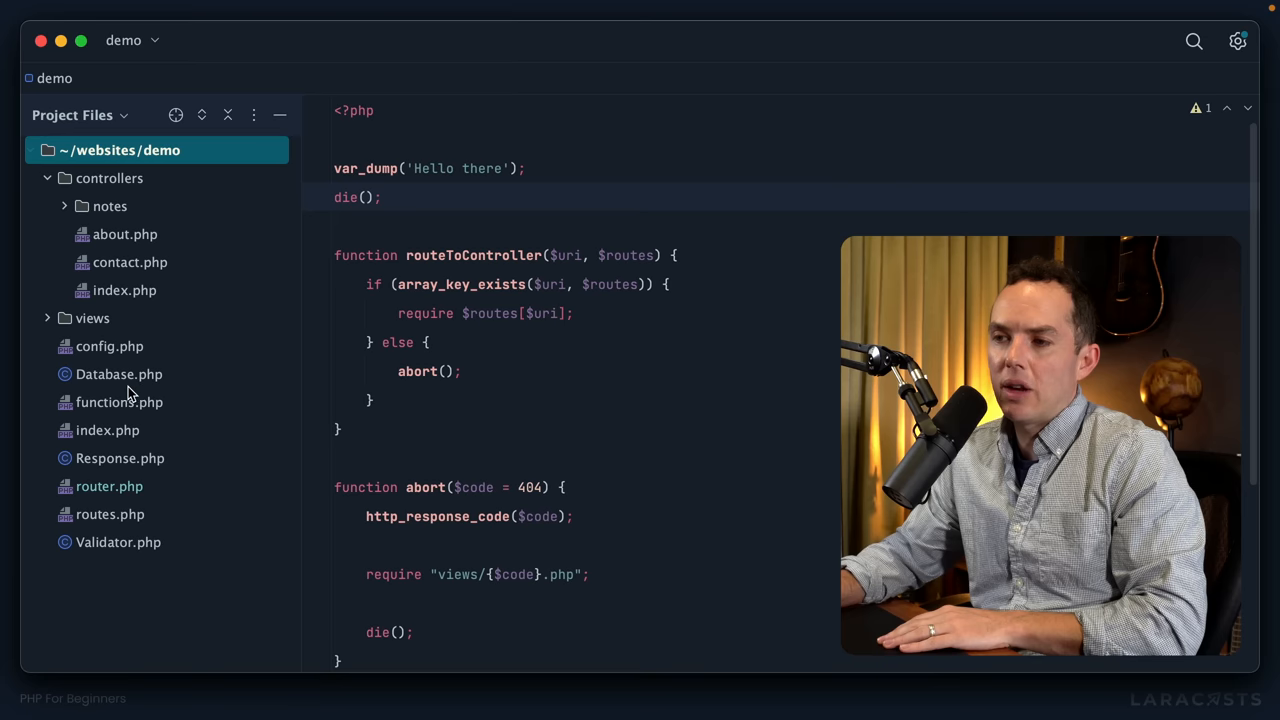
pyautogui.click(108, 430)
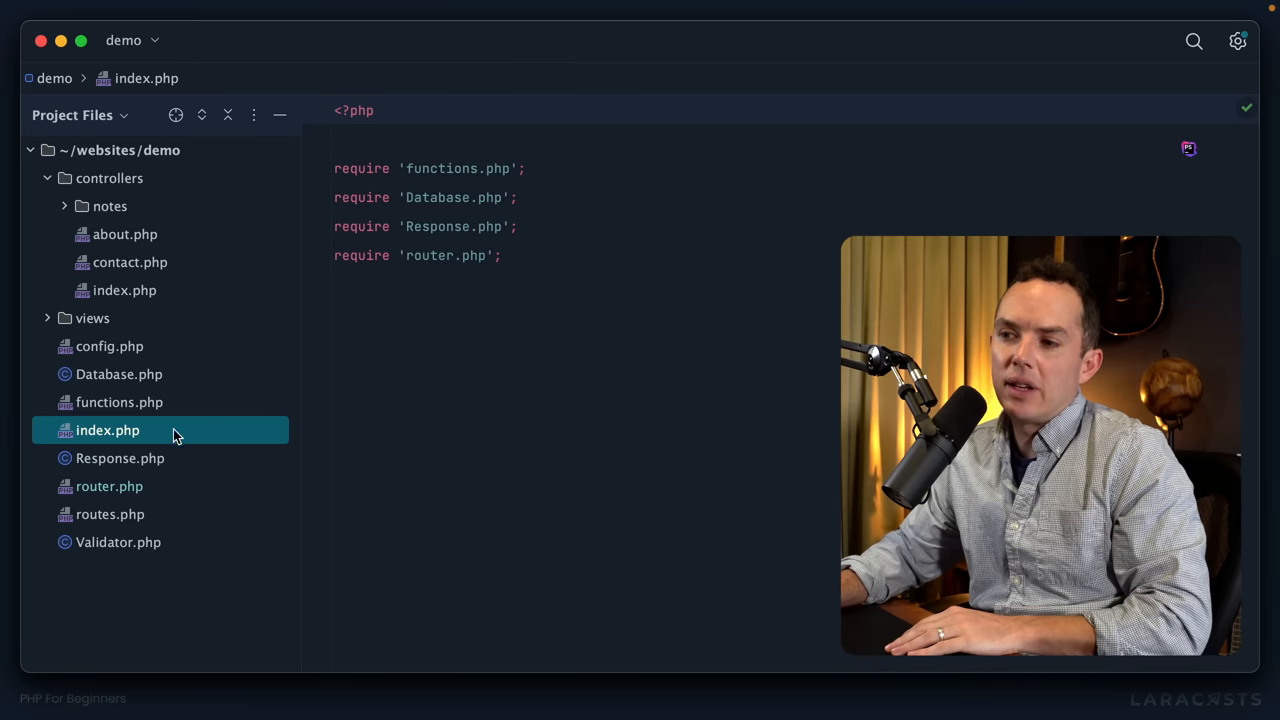
pyautogui.click(108, 486)
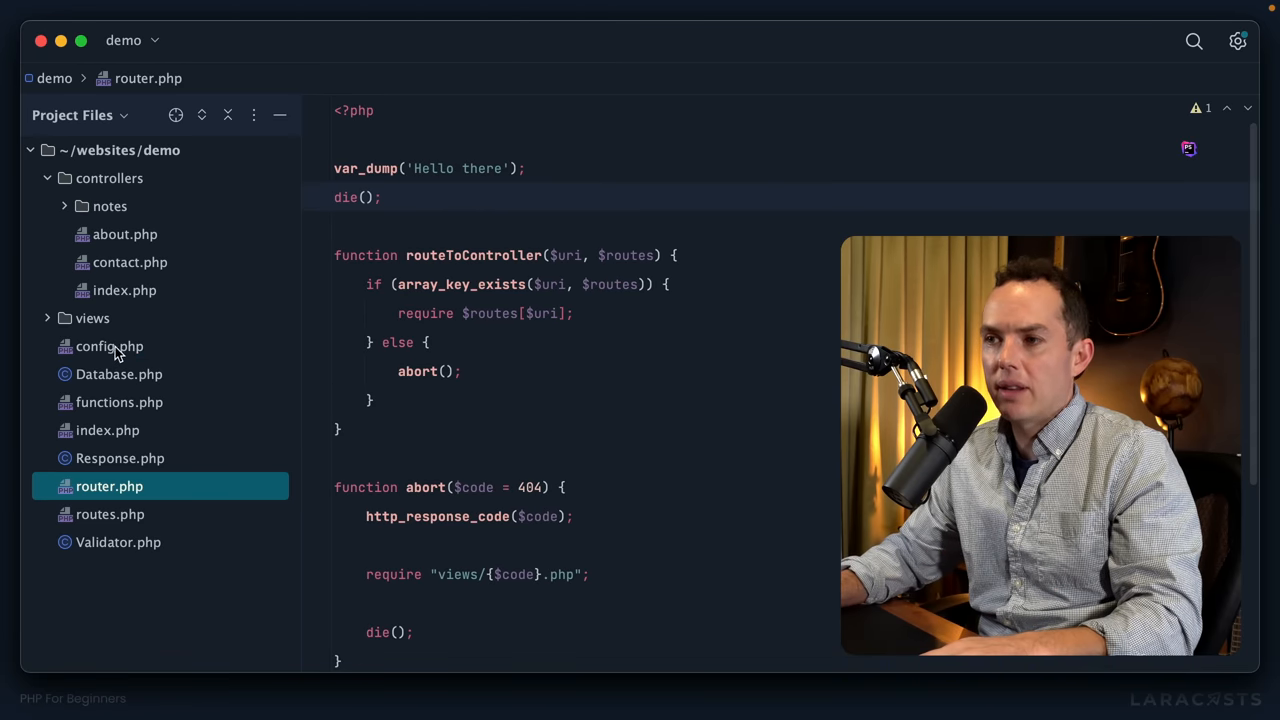
# Make config.php echo 'hello there', then return to router.php to remove the debug dump
pyautogui.click(108, 346)
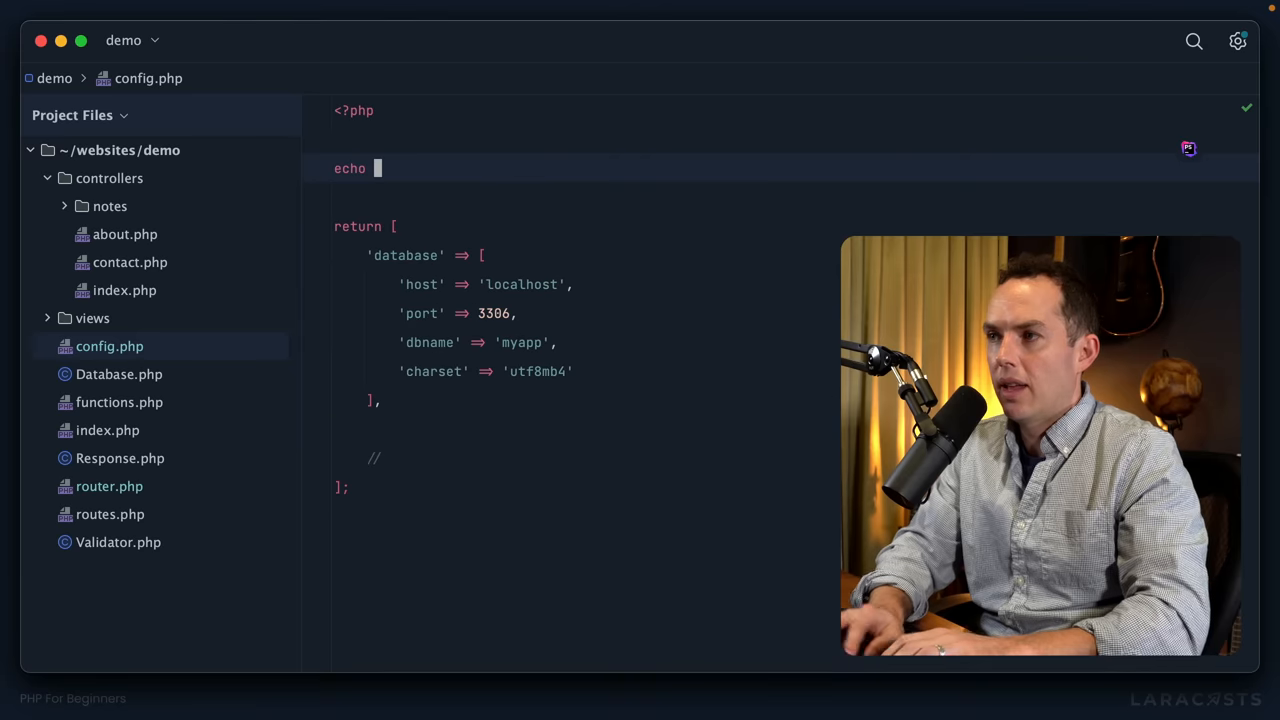
pyautogui.write("'hello there';")
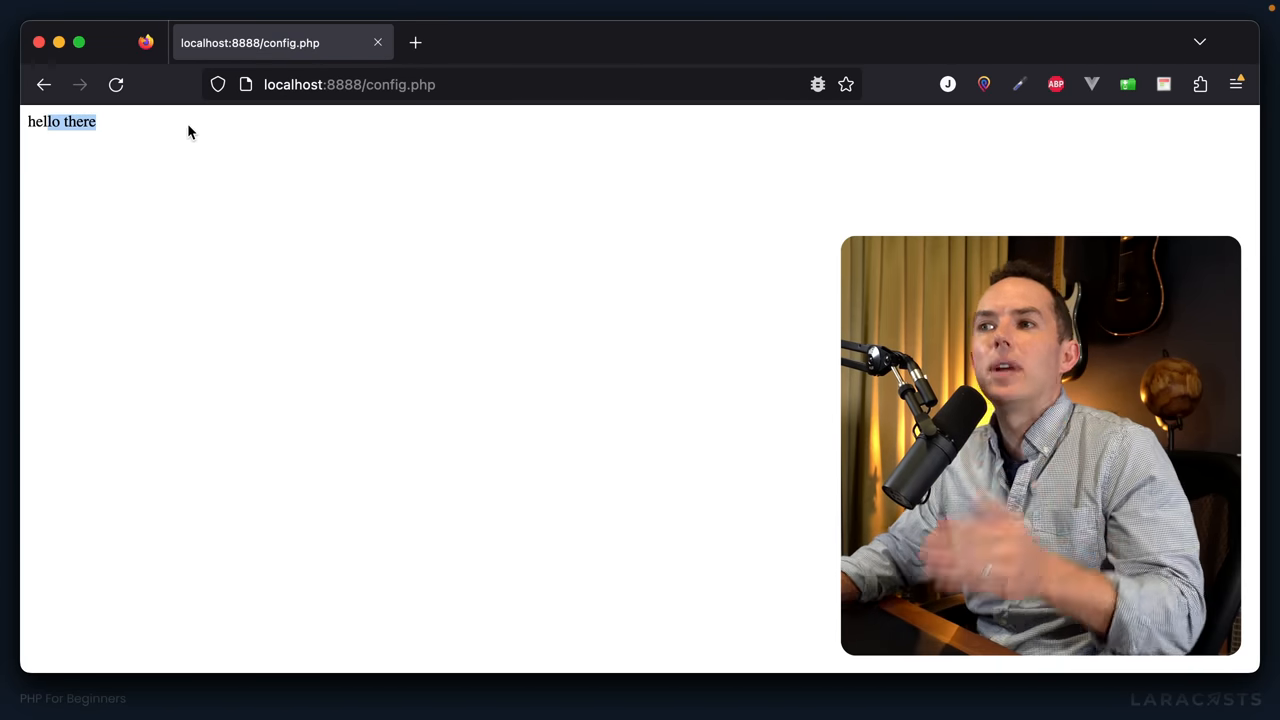
pyautogui.moveTo(200, 132)
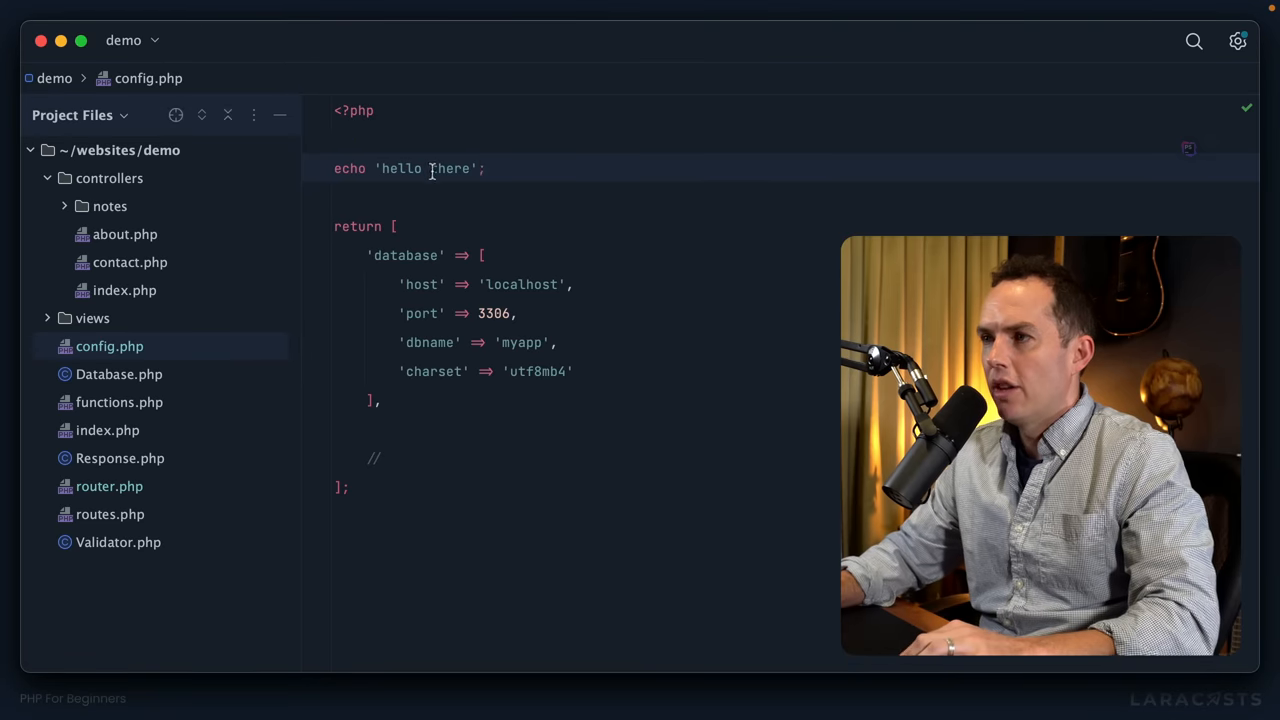
pyautogui.click(108, 486)
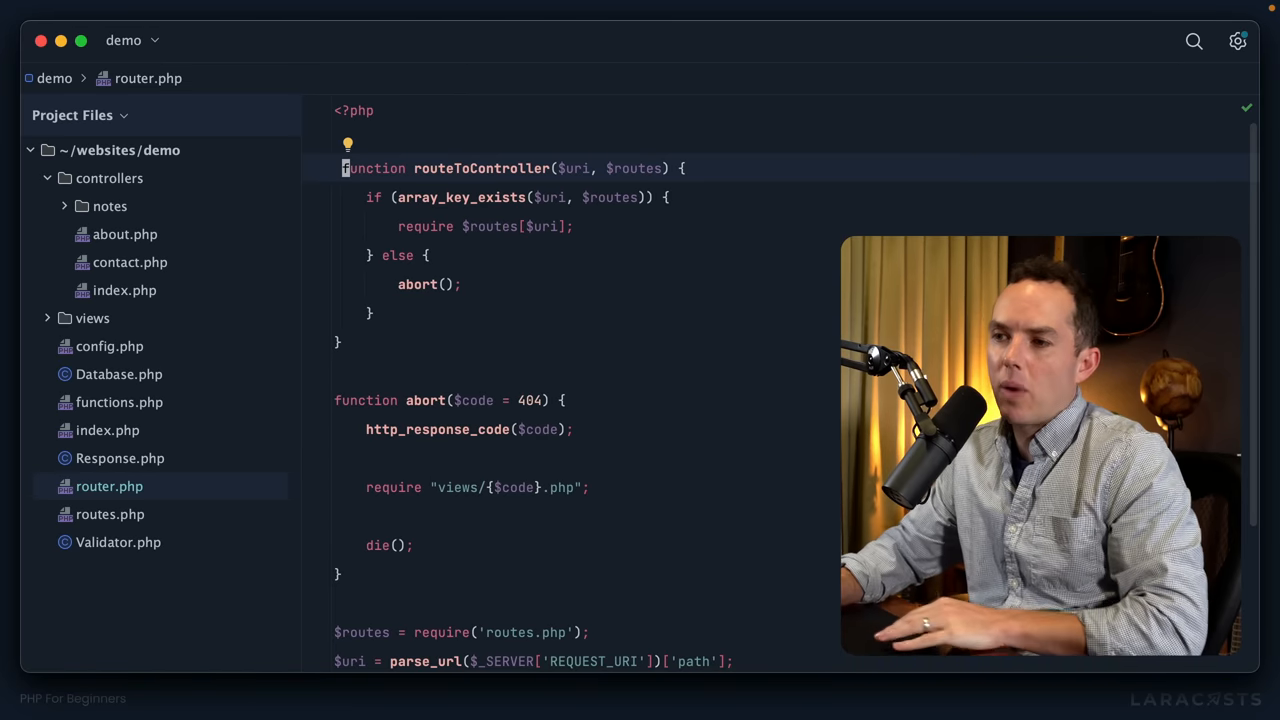
# Move index.php into a new public directory, confirming the Move refactor
pyautogui.click(124, 430)
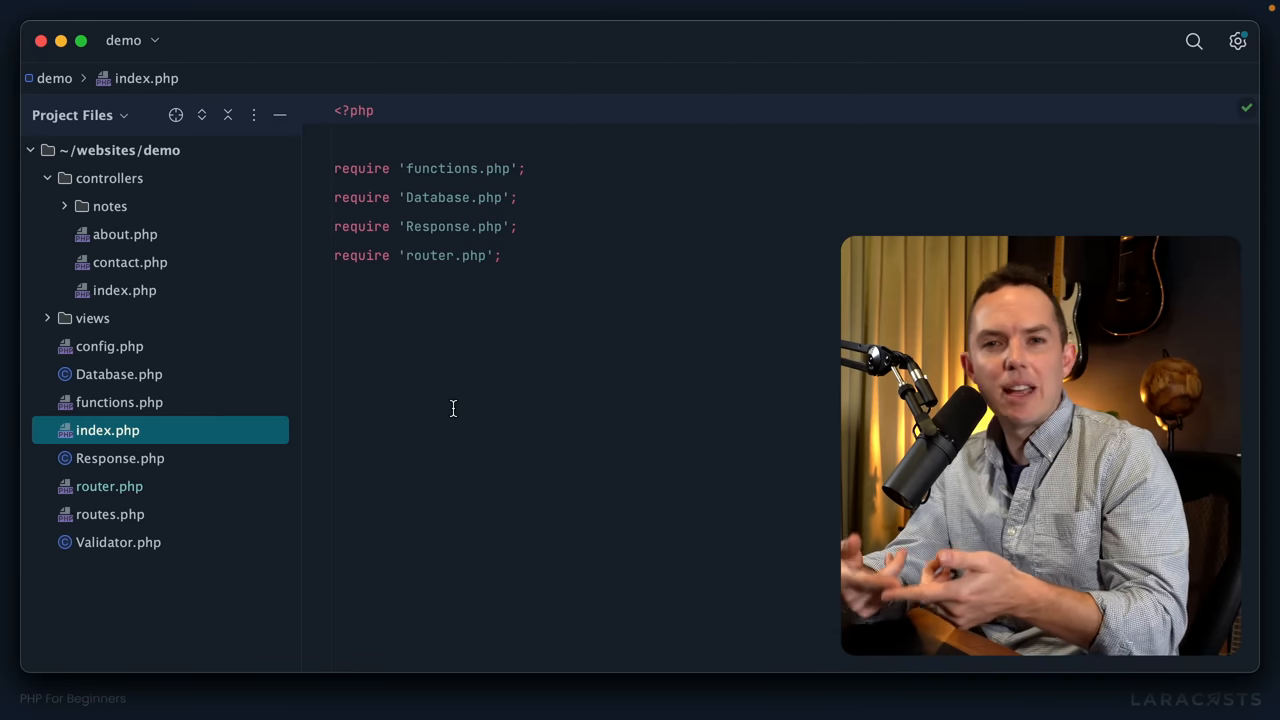
pyautogui.moveTo(240, 200)
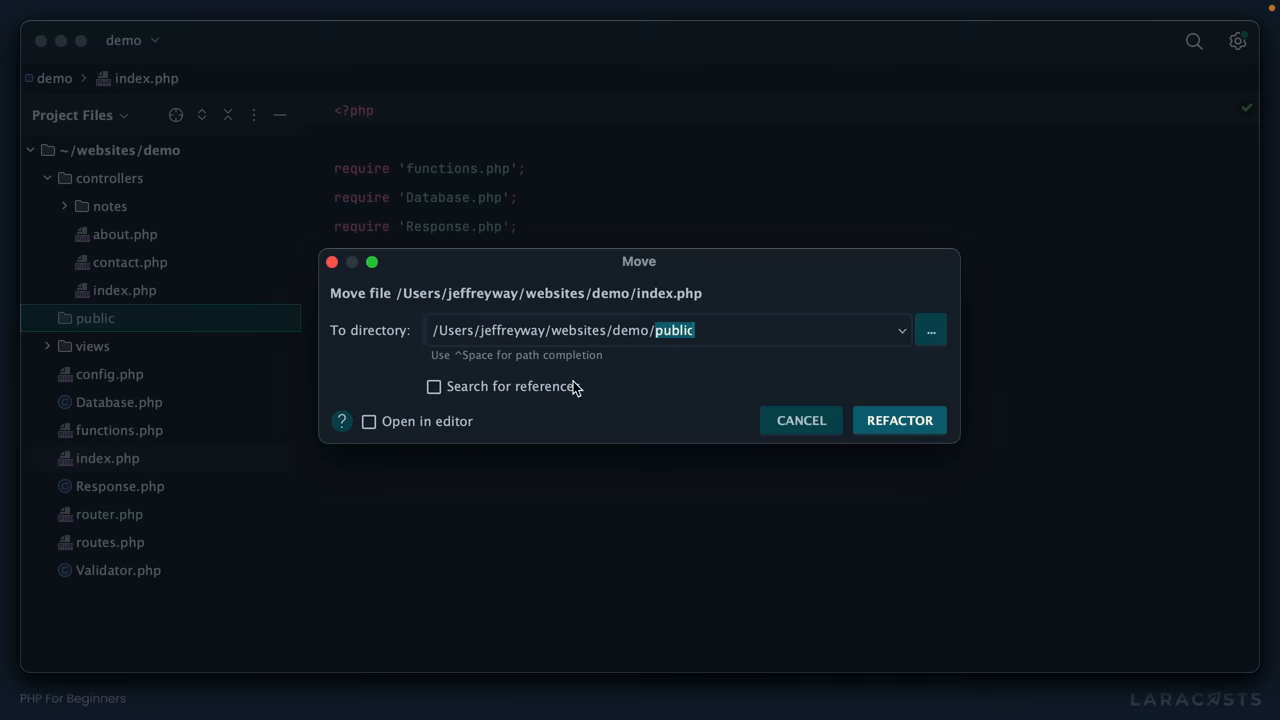
pyautogui.click(898, 420)
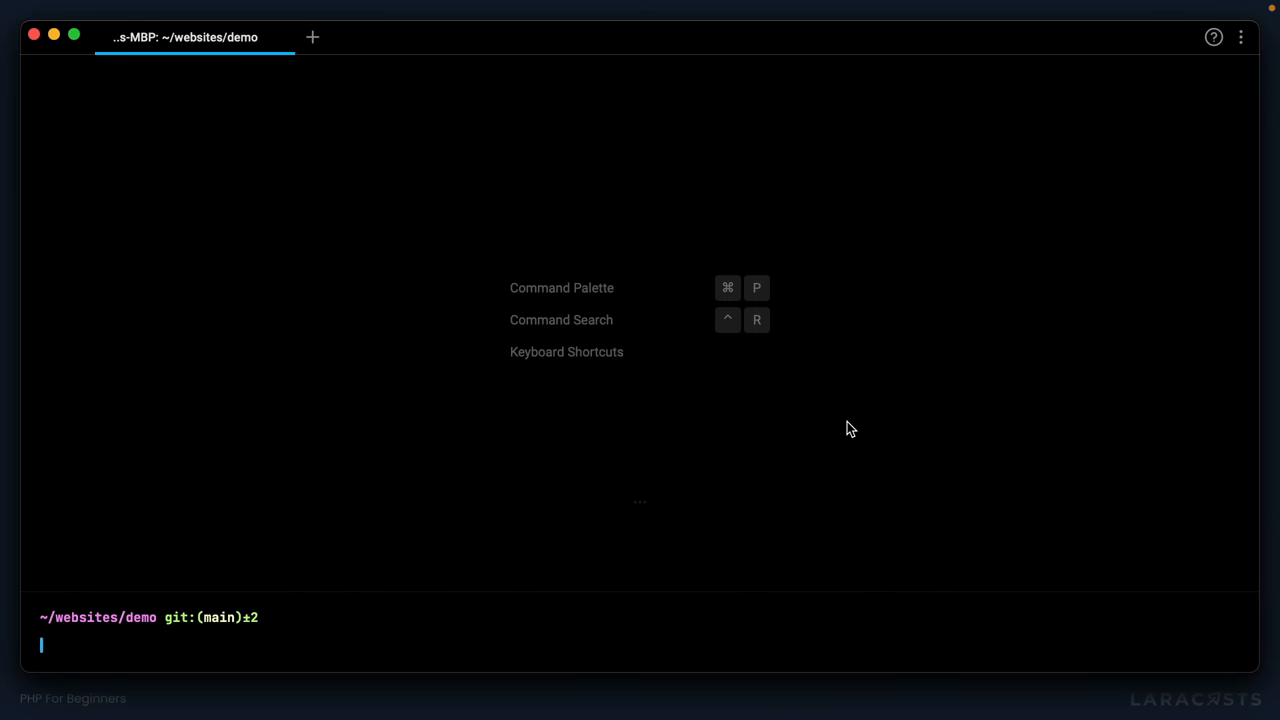
# Run php -h and find the -t document root option in the help output
pyautogui.write('php -h')
pyautogui.write('server')
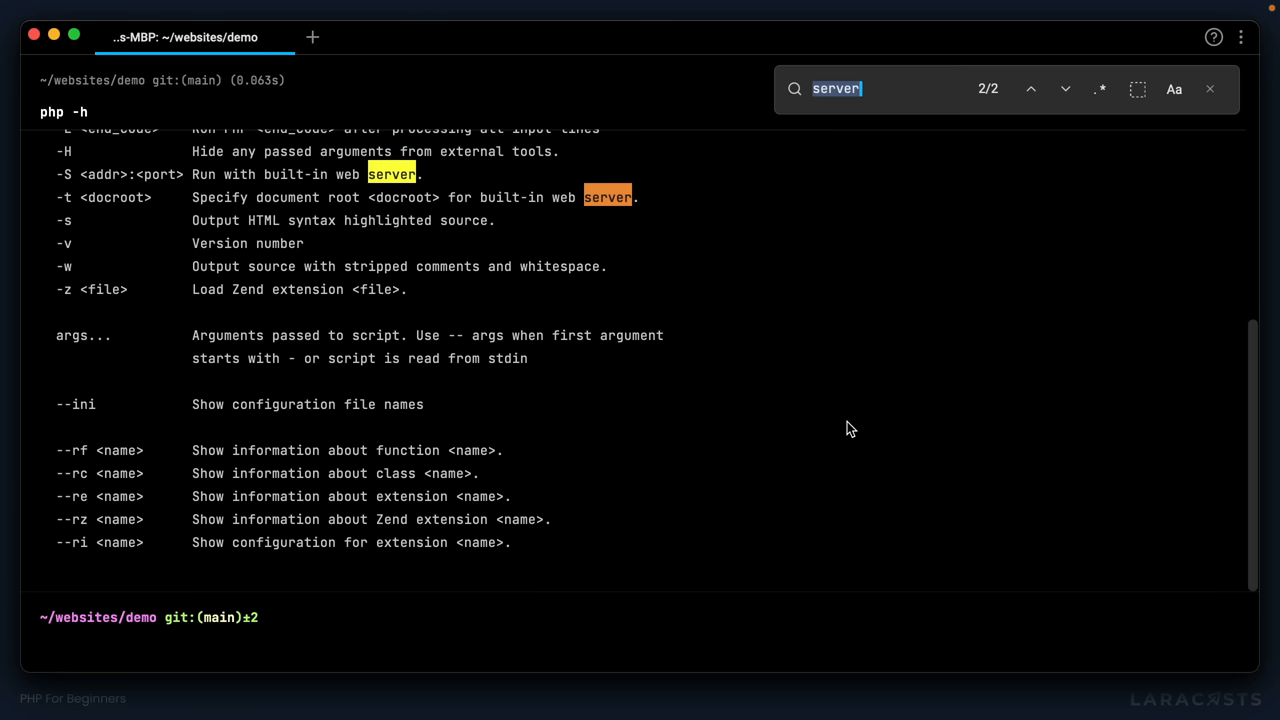
pyautogui.write('-t')
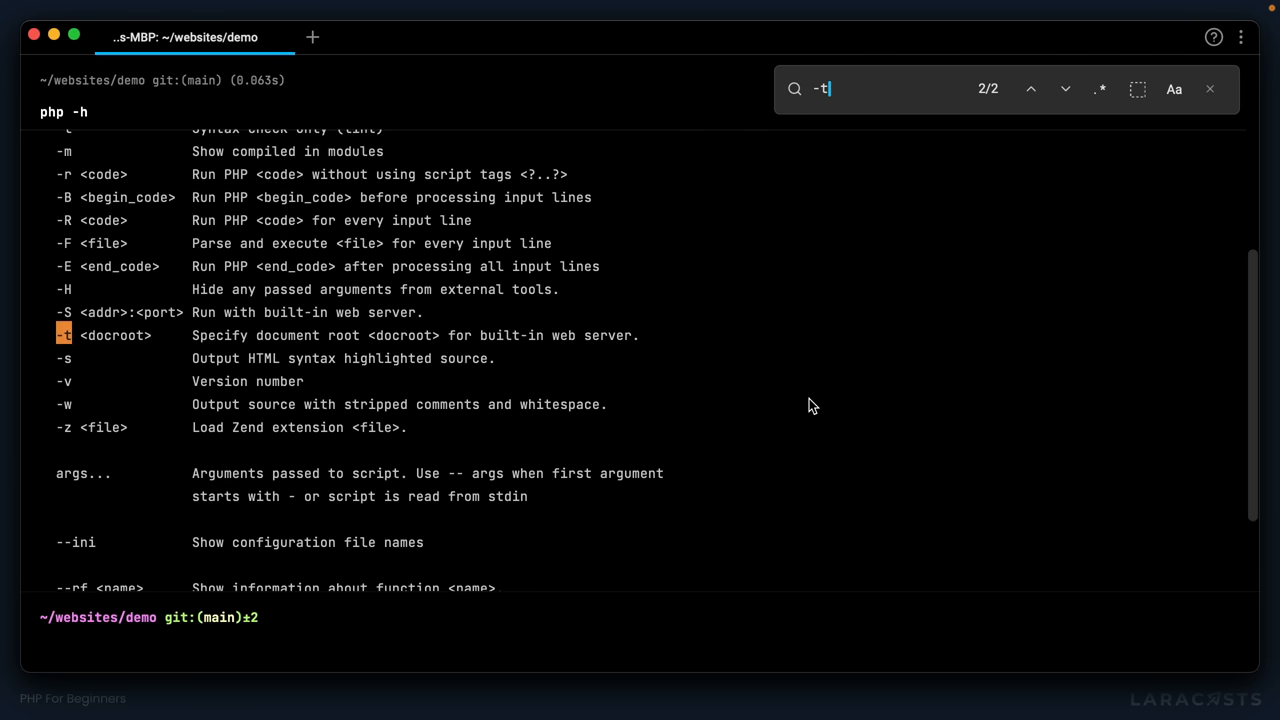
pyautogui.scroll(-3)
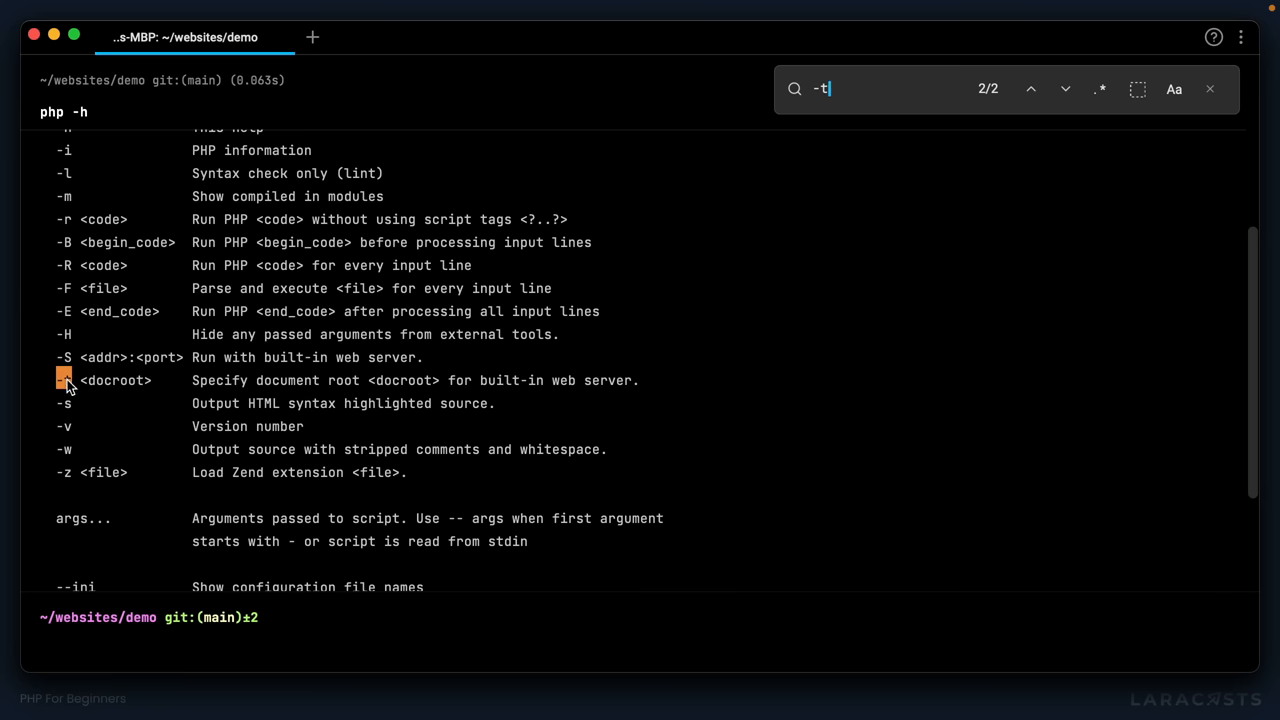
pyautogui.doubleClick(210, 380)
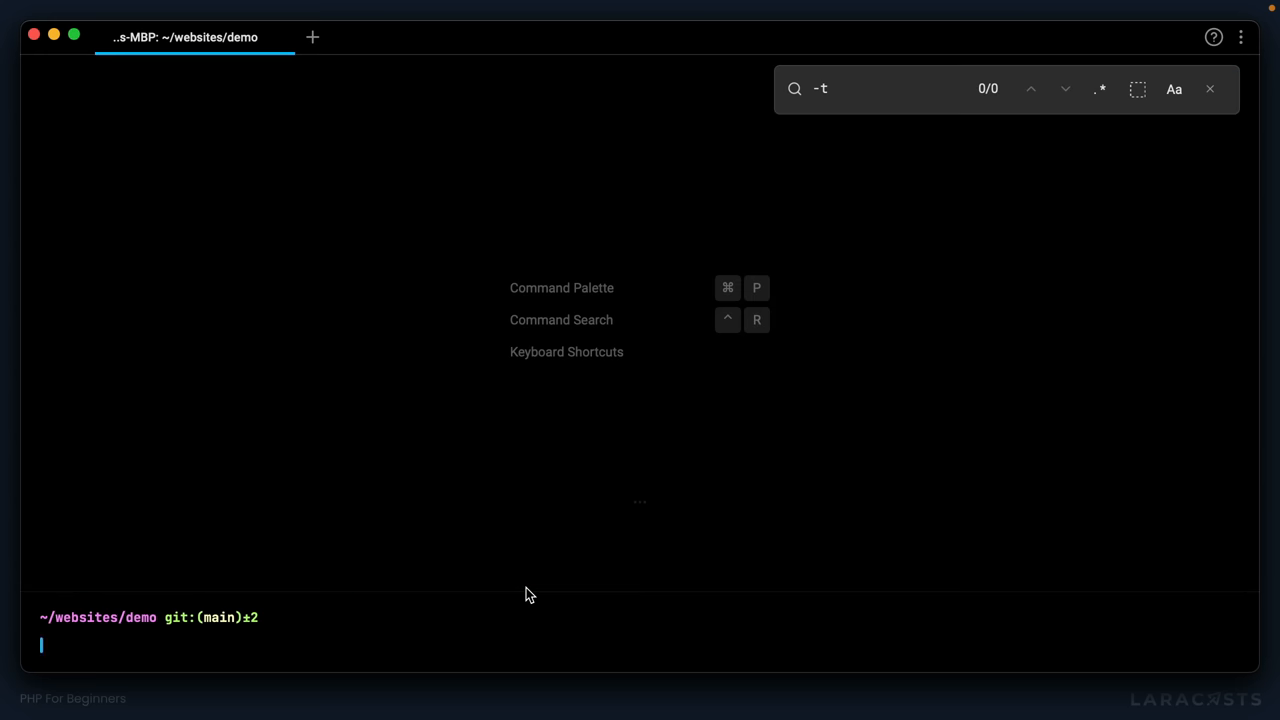
# Start the built-in server with php -S localhost:8888 -t public
pyautogui.write('php -S localhost:8888 -t')
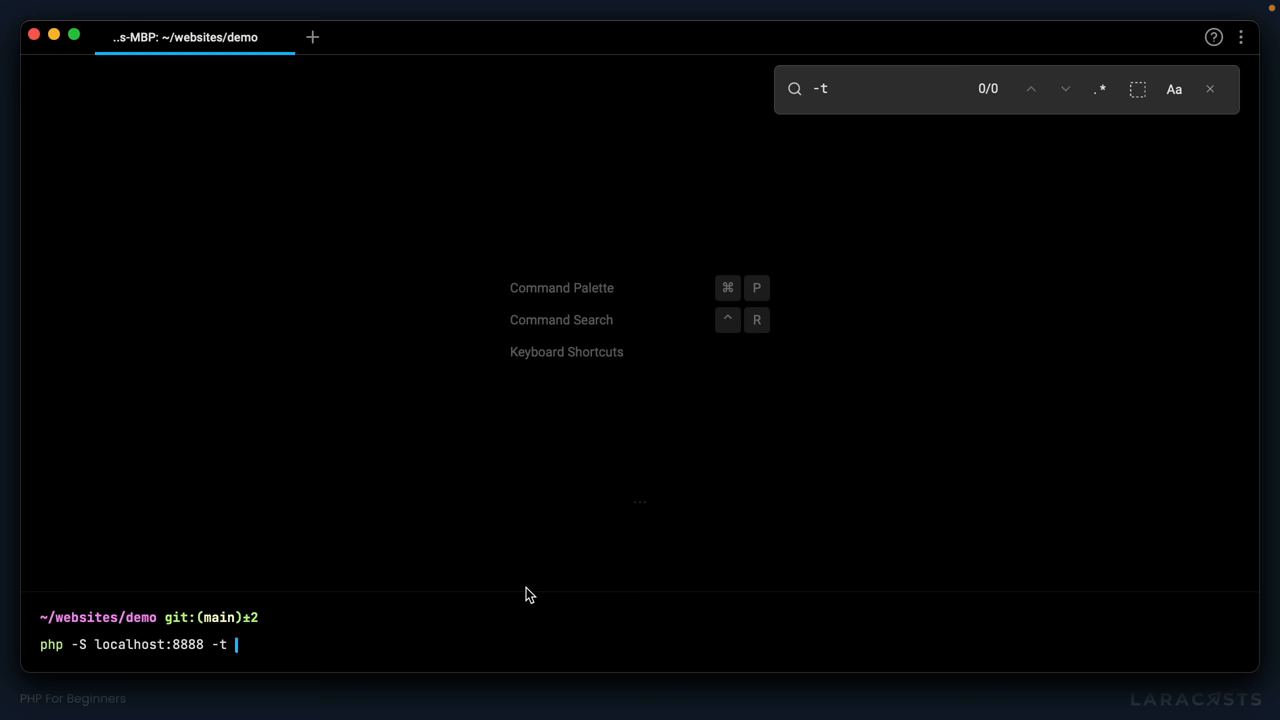
pyautogui.write('pub')
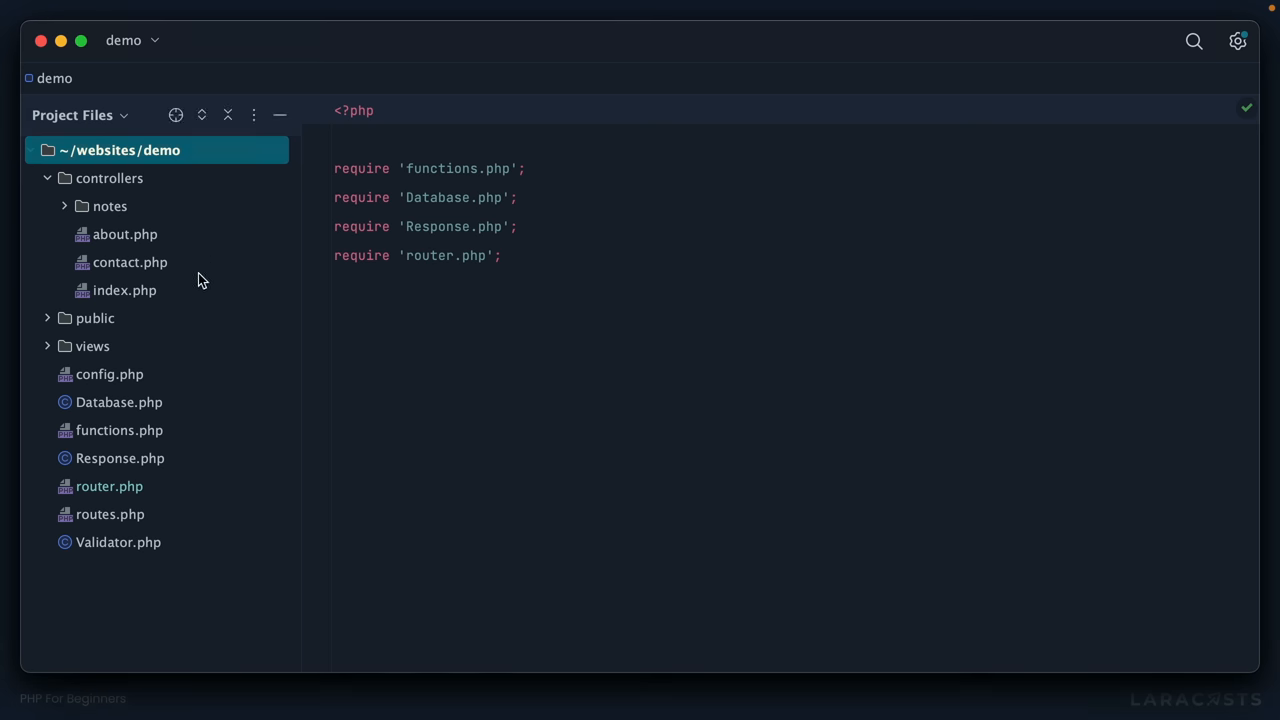
pyautogui.moveTo(124, 384)
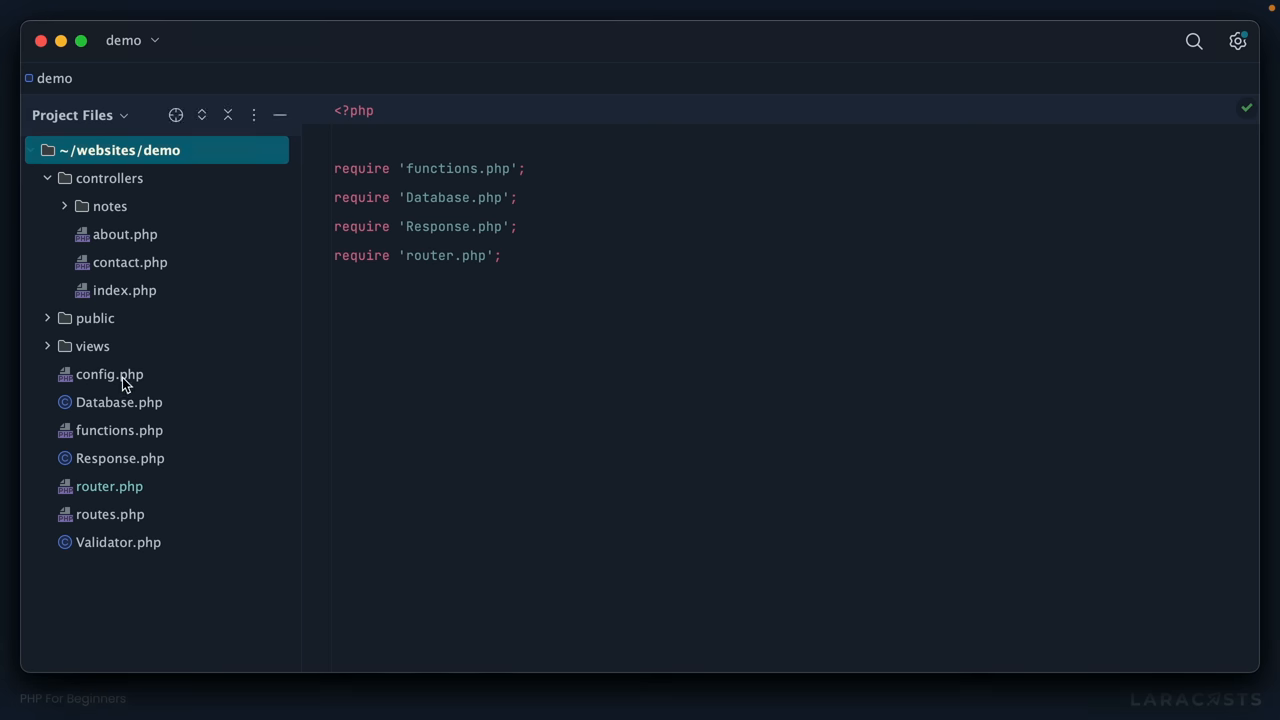
# Expand the public folder, then load localhost:8888 in Firefox and see the functions.php require fail
pyautogui.click(96, 318)
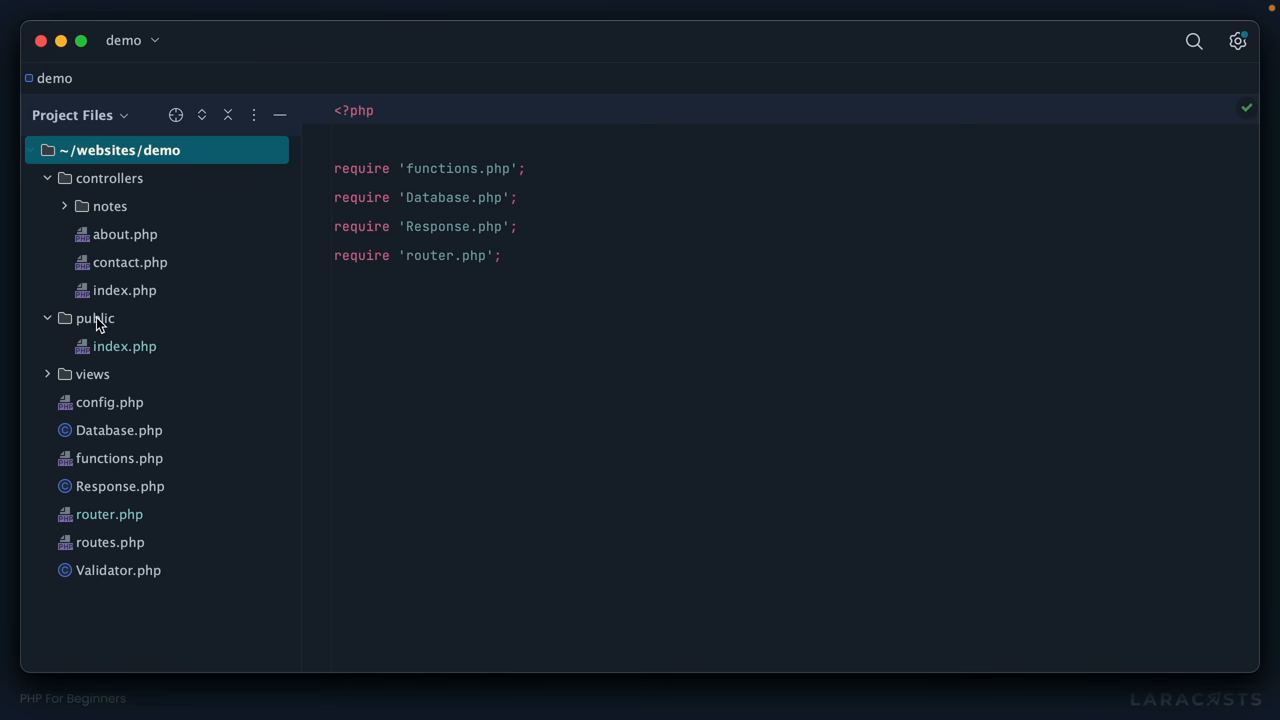
pyautogui.click(96, 318)
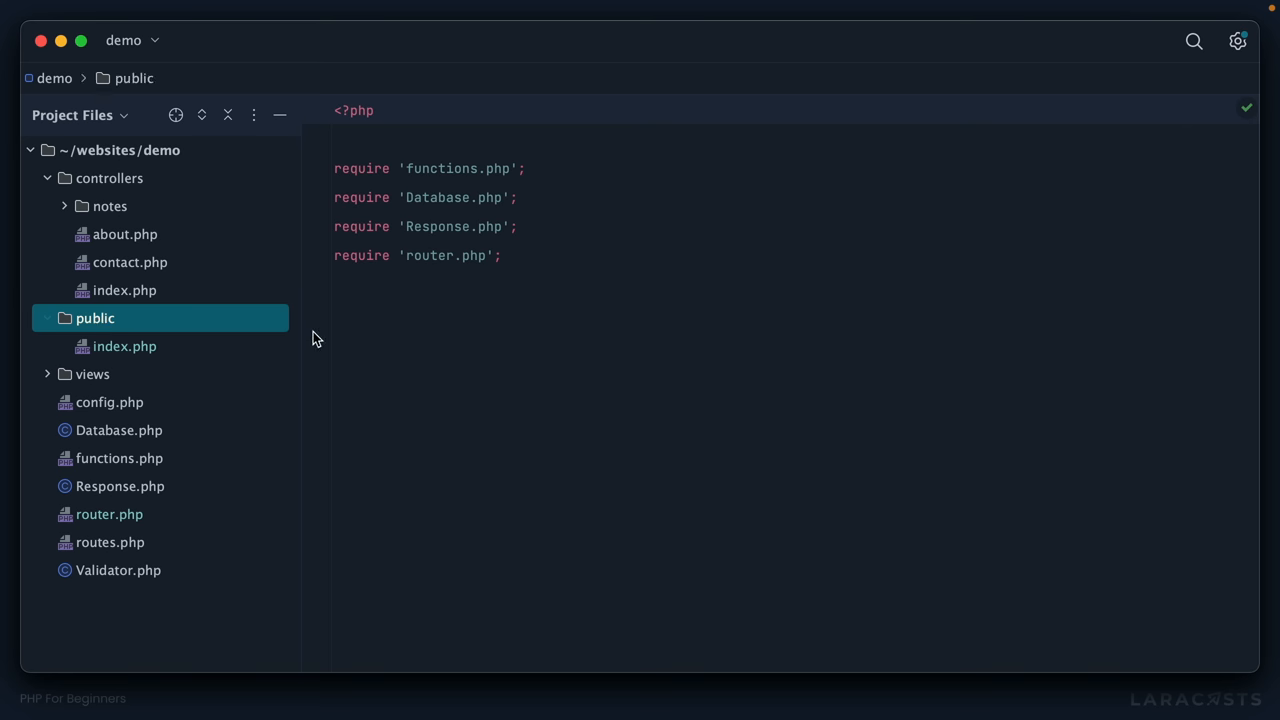
pyautogui.click(124, 346)
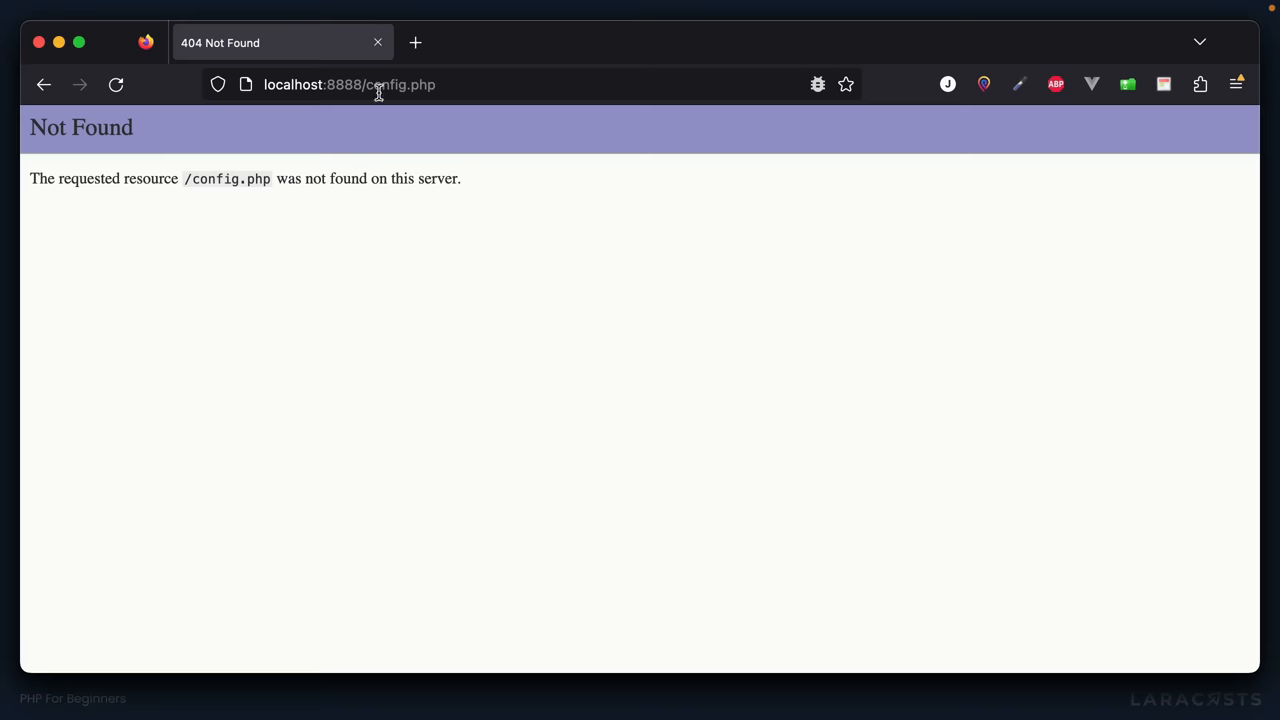
pyautogui.click(350, 84)
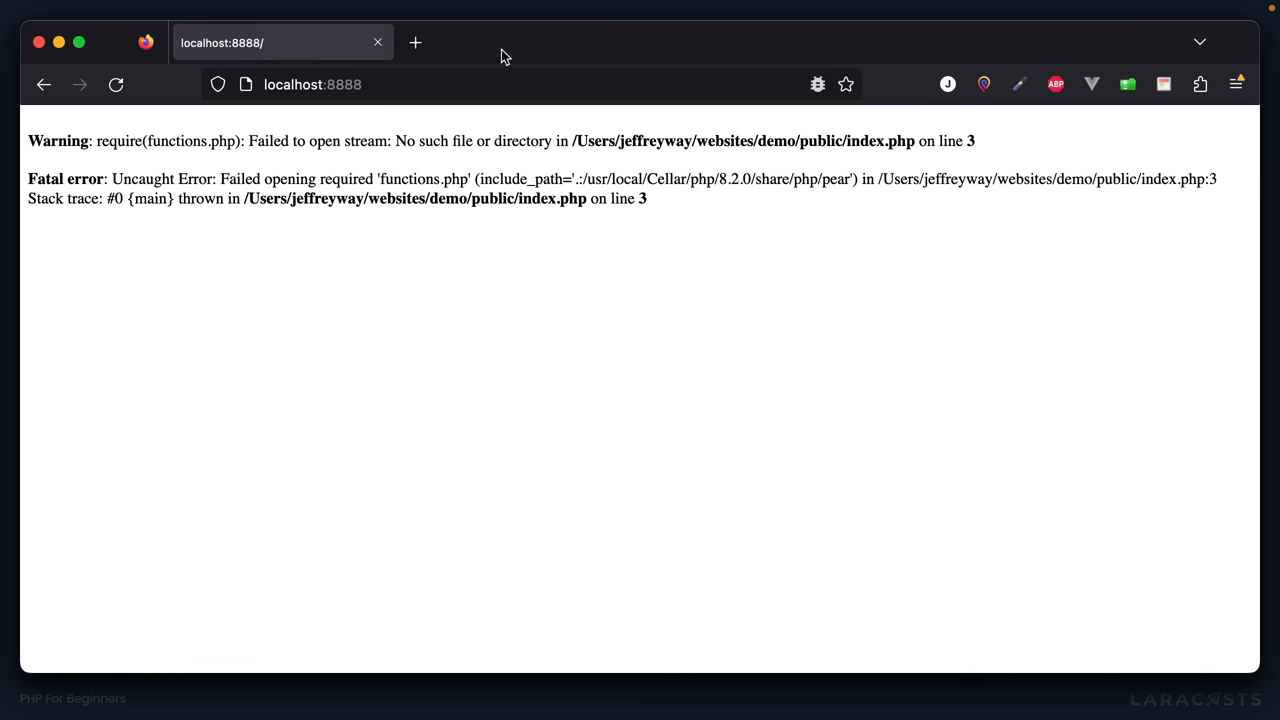
pyautogui.moveTo(148, 140); pyautogui.dragTo(404, 140)
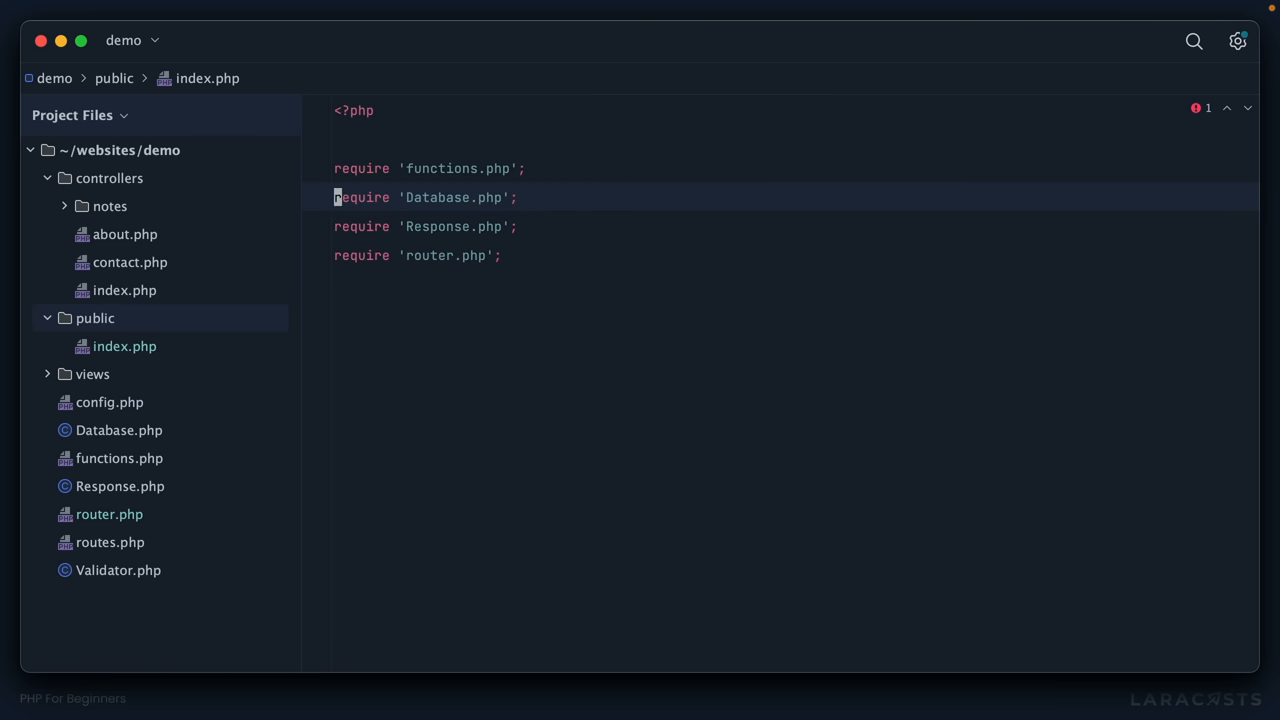
# Define const BASE_PATH = __DIR__ . '/../' at the top of public/index.php
pyautogui.write('const BA')
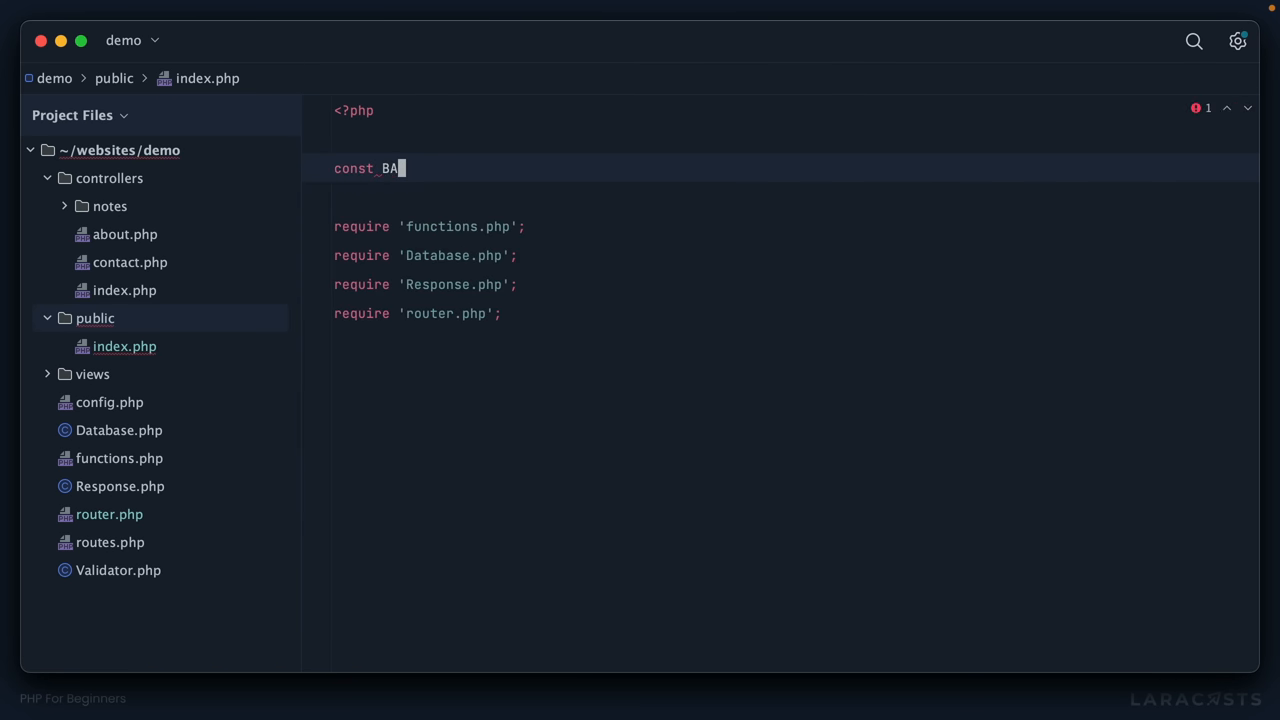
pyautogui.write('SE_PATH')
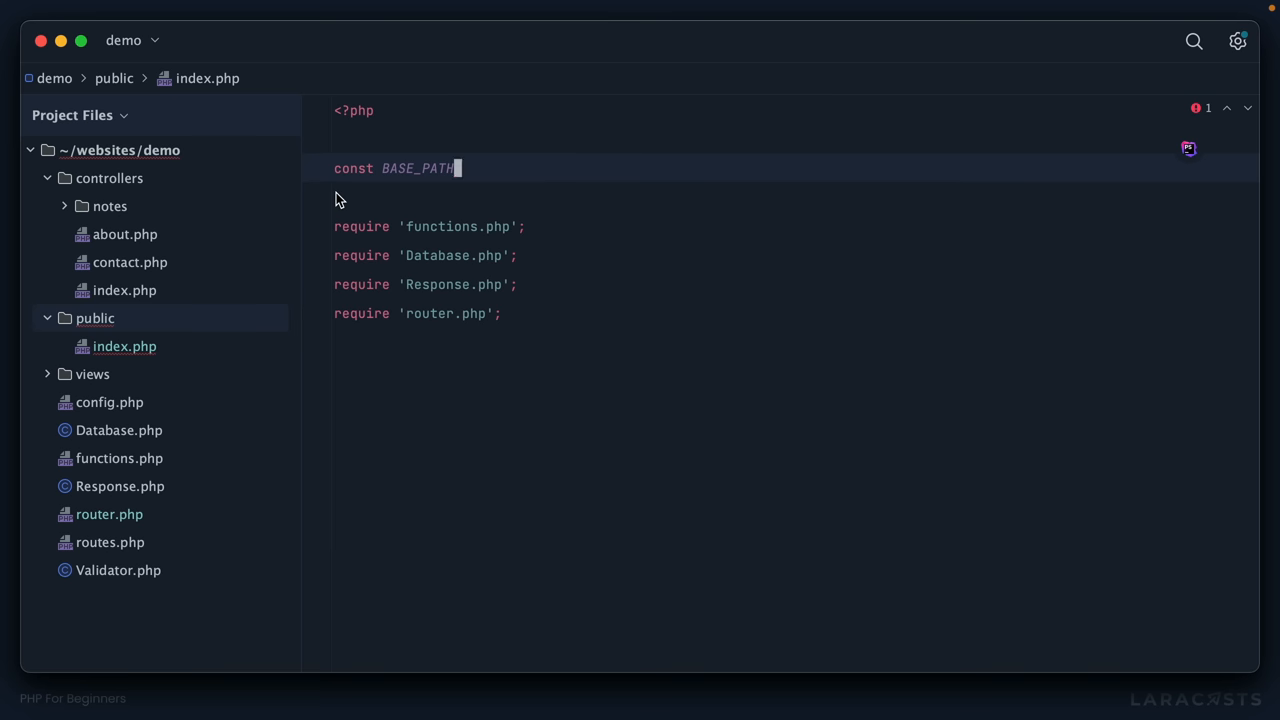
pyautogui.click(120, 150)
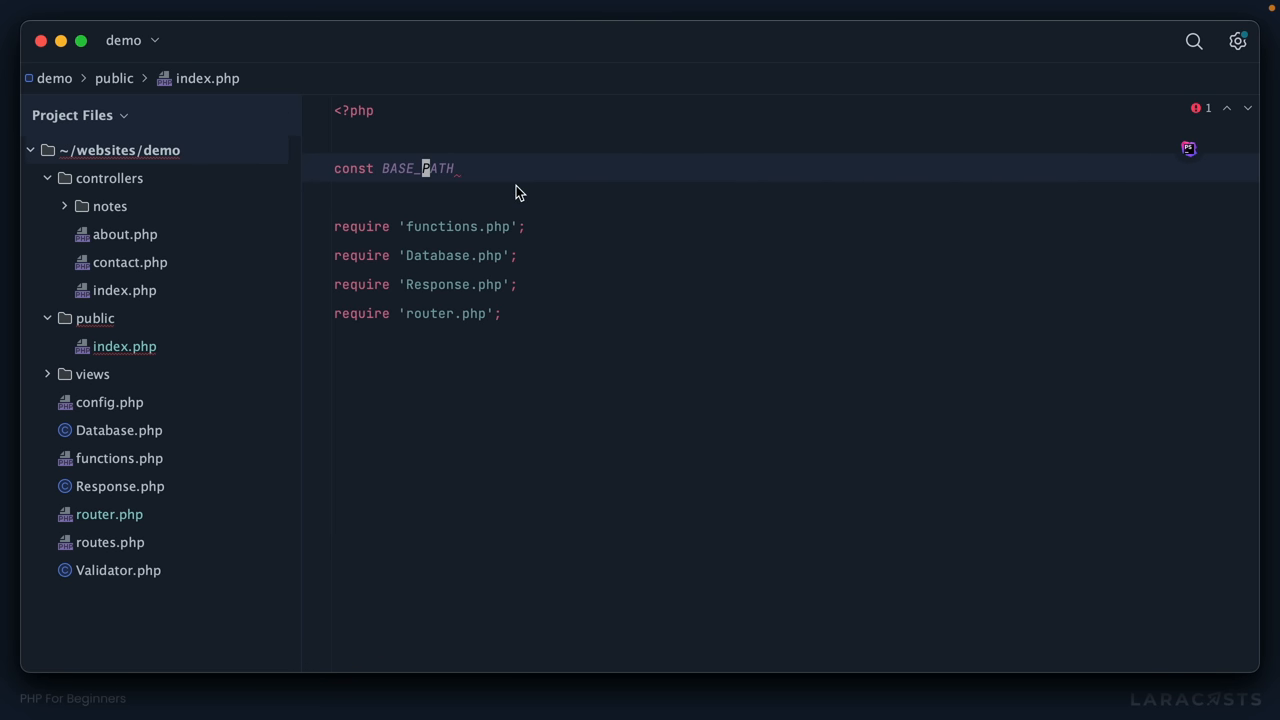
pyautogui.write('=')
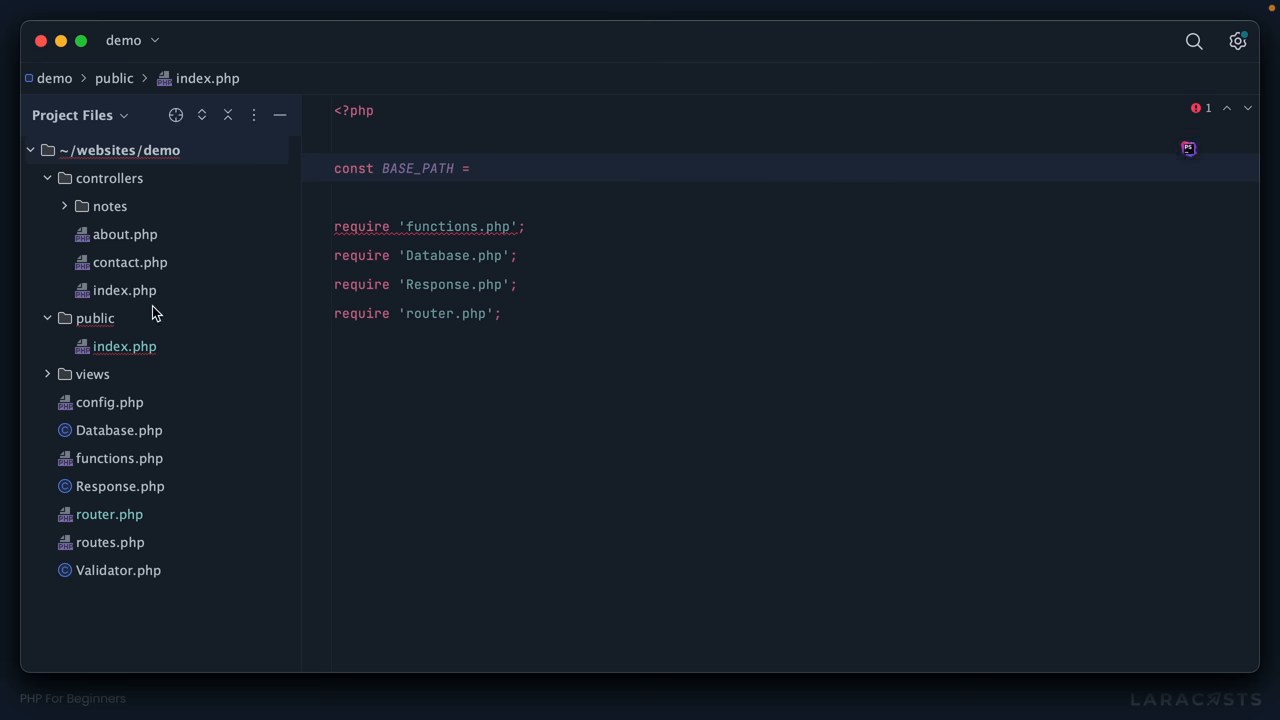
pyautogui.moveTo(504, 178)
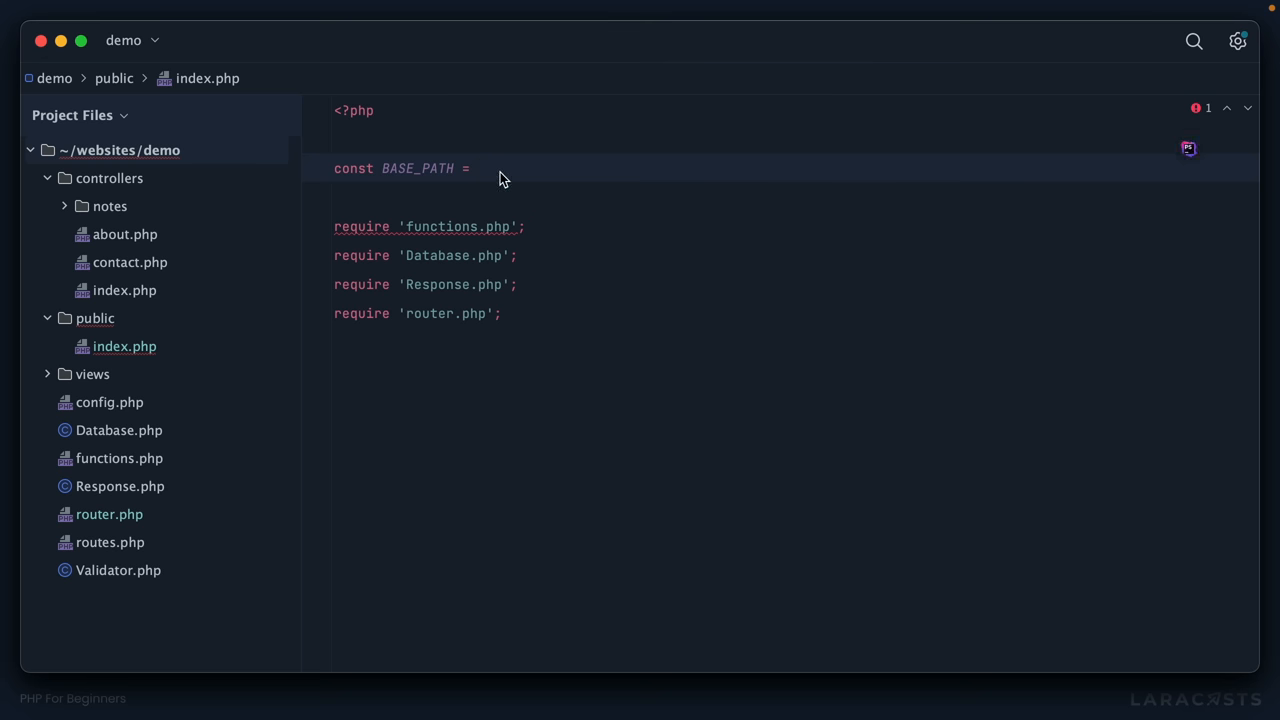
pyautogui.write('__DIR__')
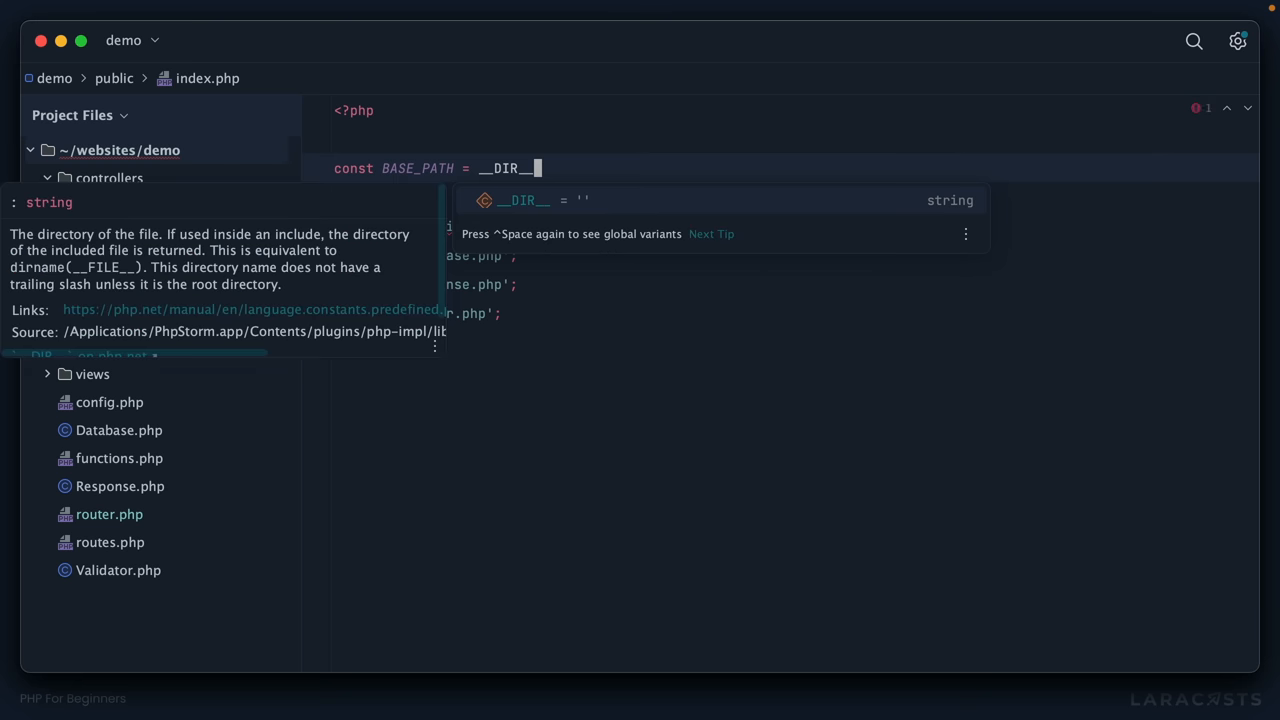
pyautogui.write(". '/../';")
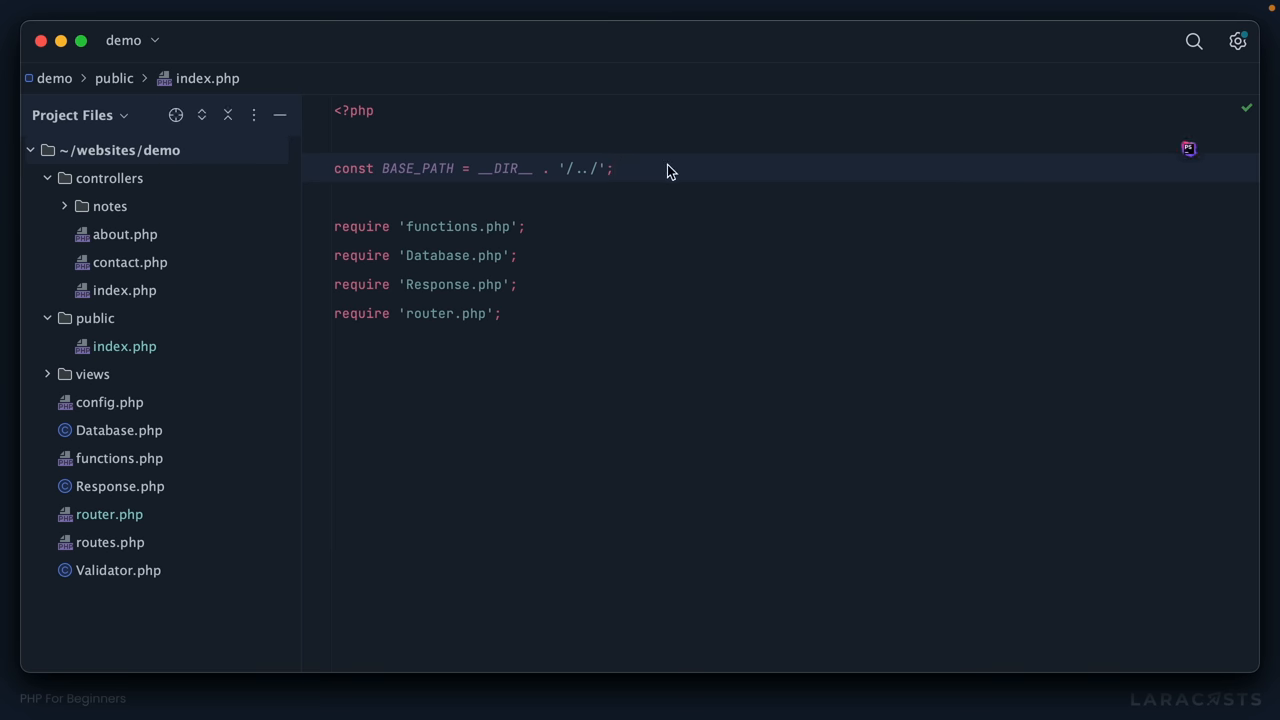
# var_dump BASE_PATH and check the dumped path in the browser
pyautogui.write('var_dui')
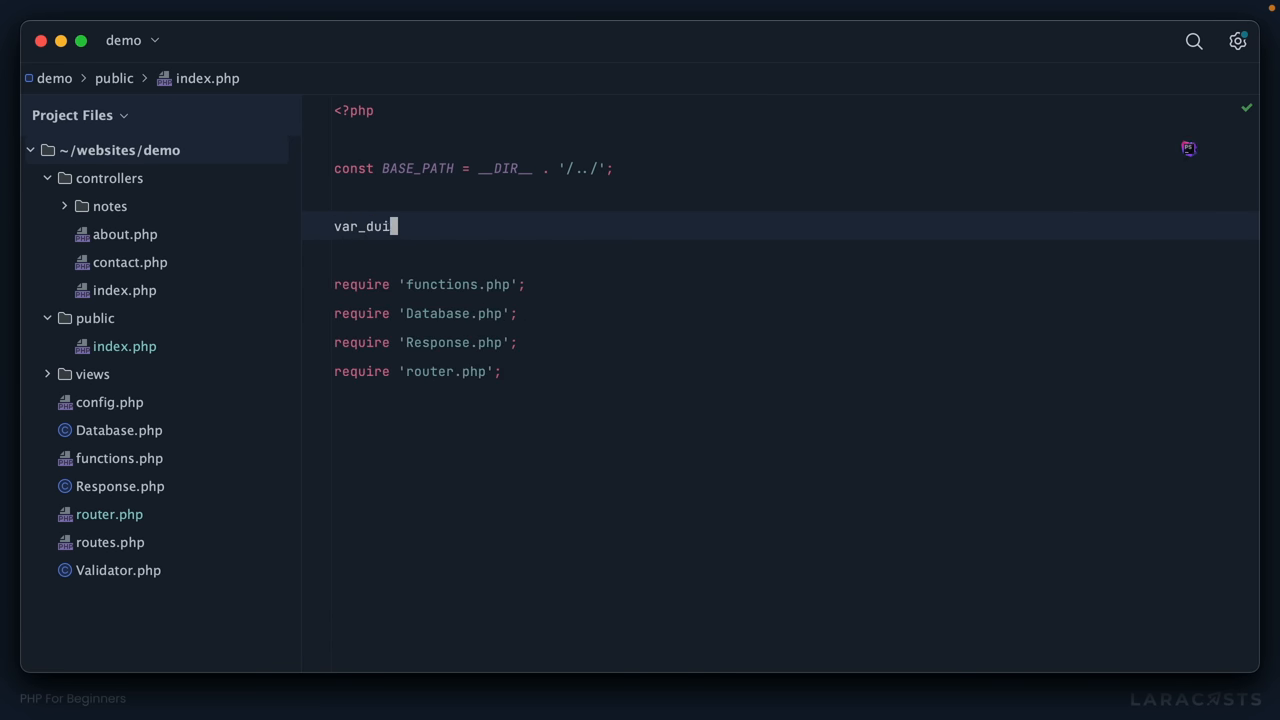
pyautogui.write('mp(BASE')
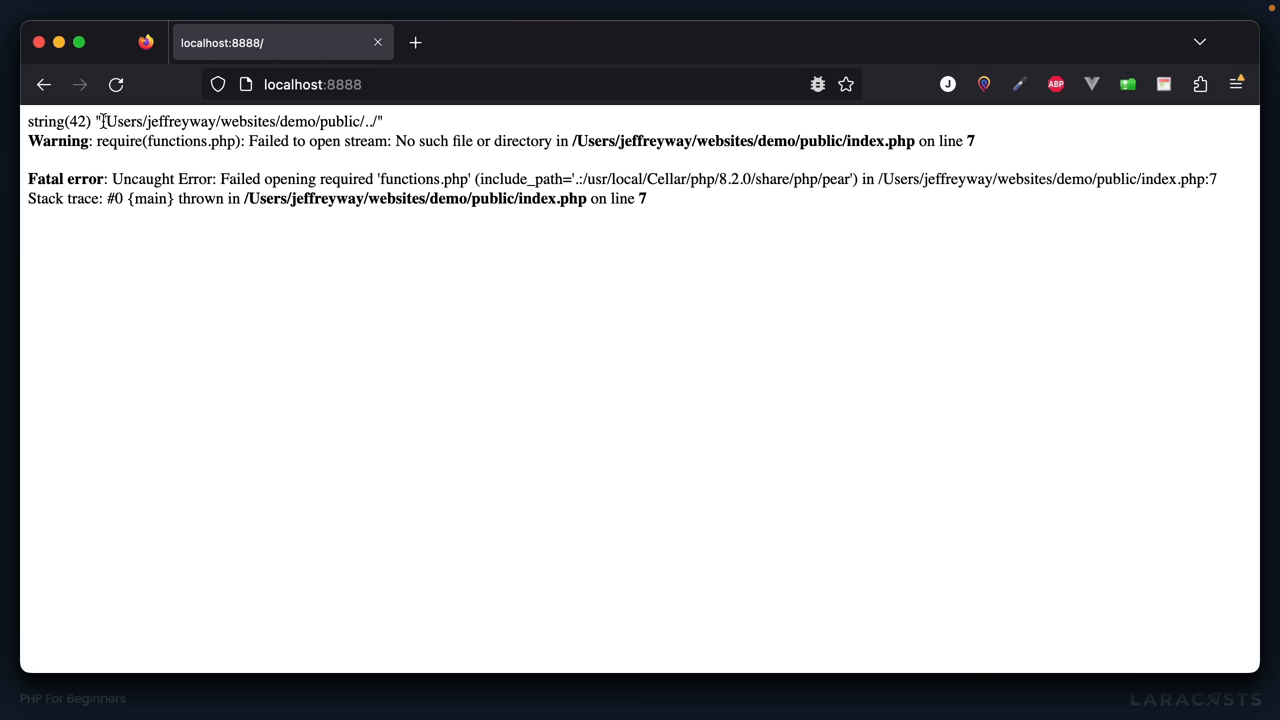
pyautogui.moveTo(100, 122); pyautogui.dragTo(364, 122)
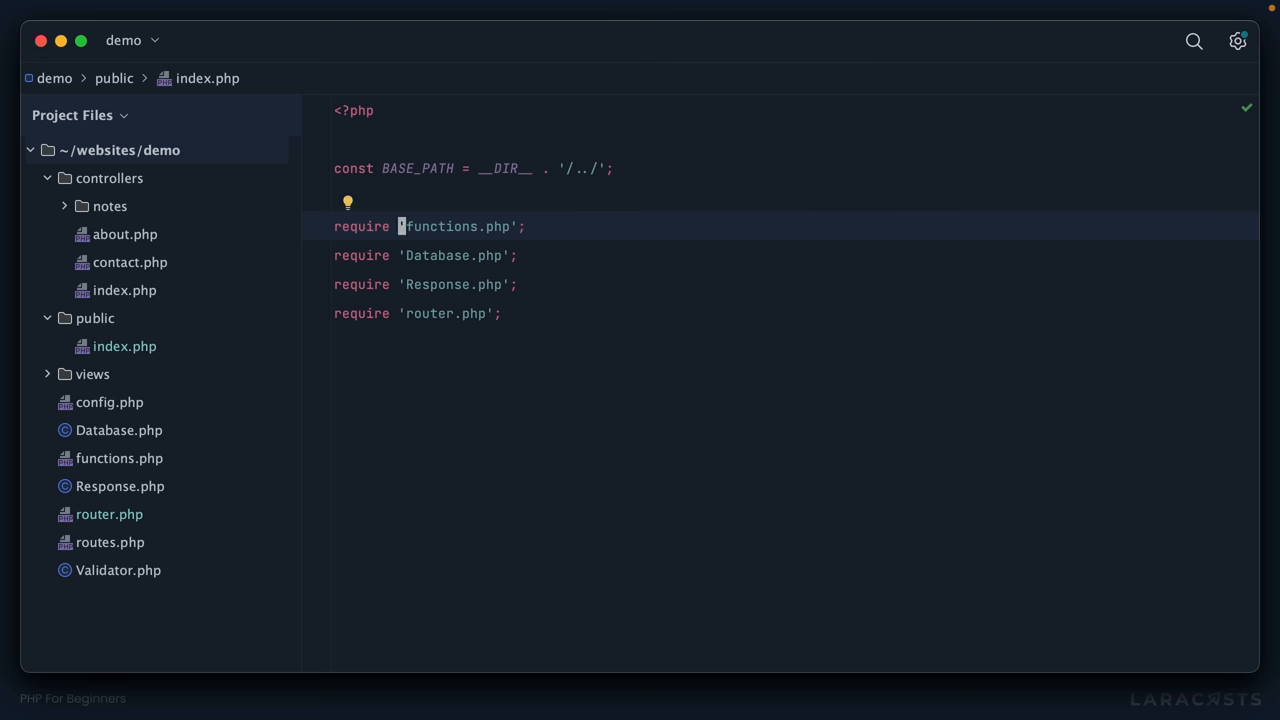
# Prefix each require in public/index.php with BASE_PATH . and reload
pyautogui.write('BASE_PATH .')
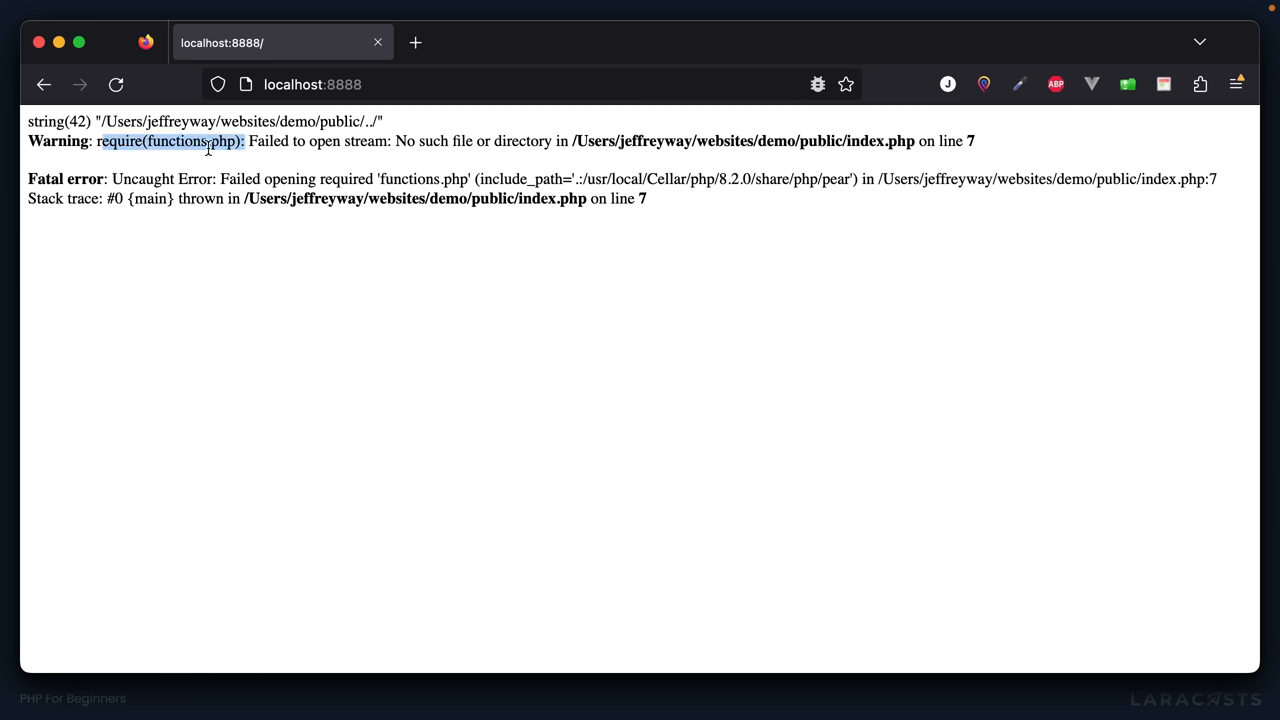
pyautogui.click(116, 84)
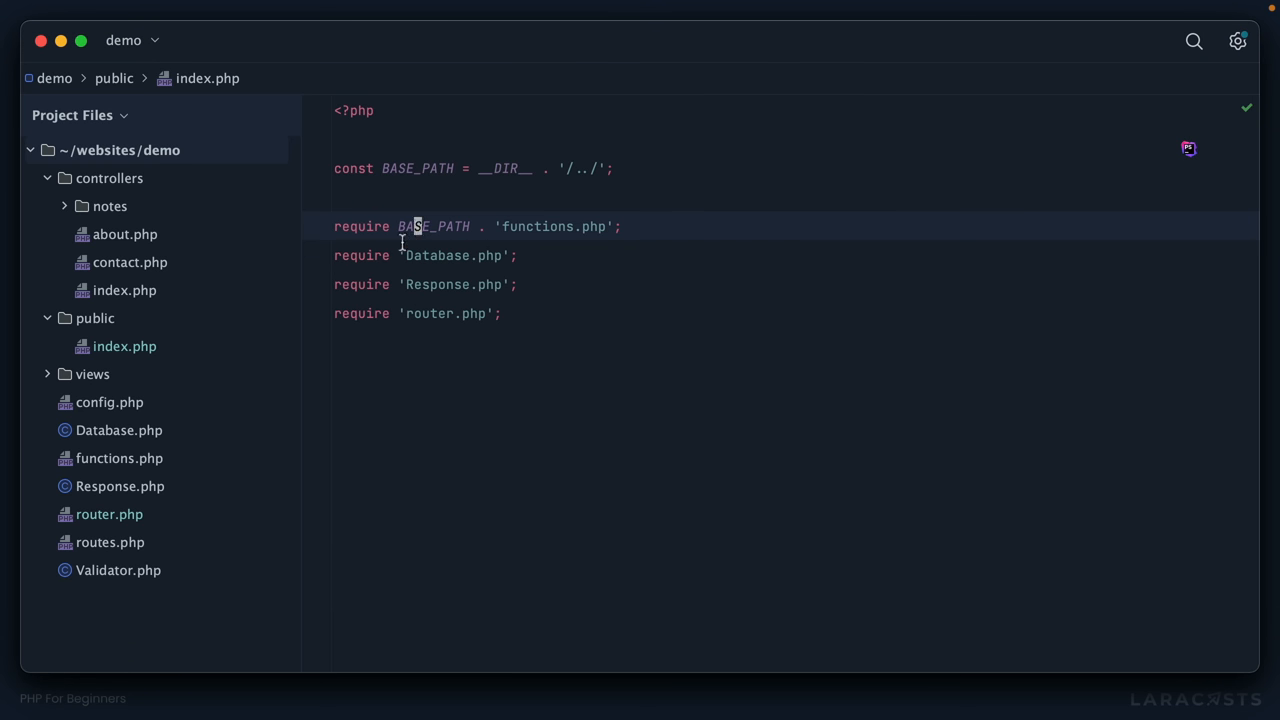
pyautogui.write('BASE_PATH .')
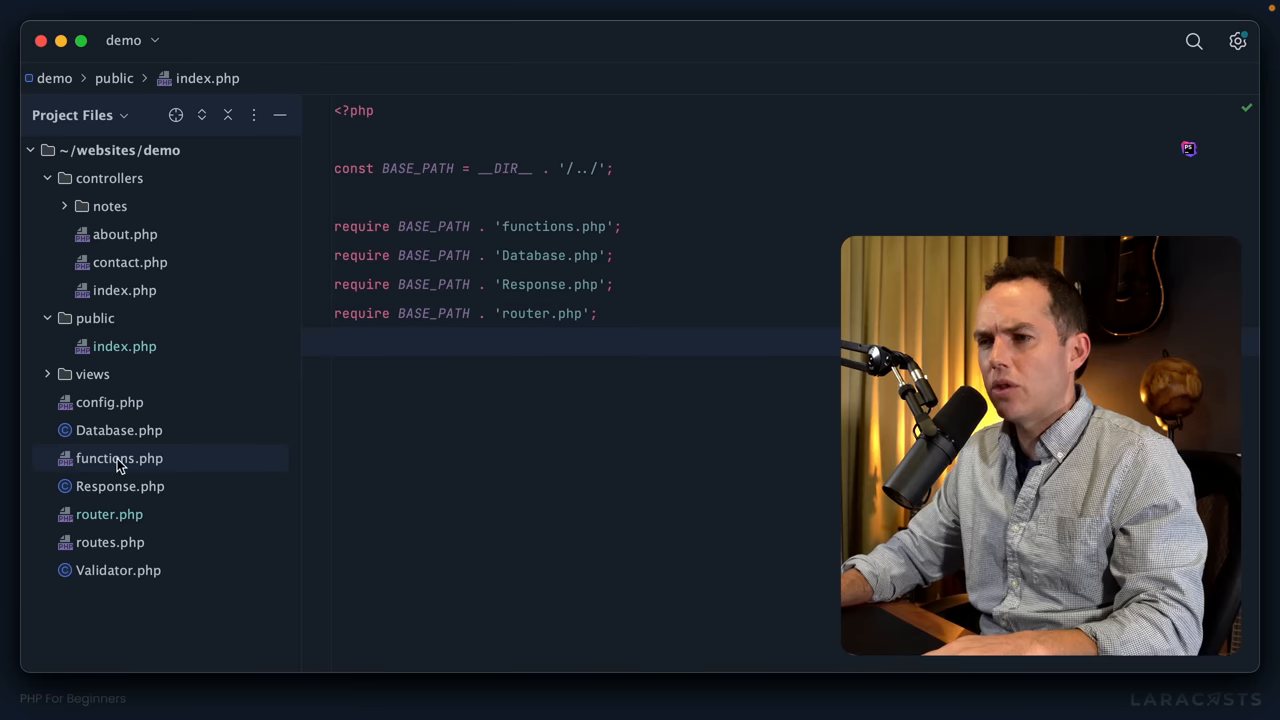
# Write function base_path($path) { return BASE_PATH . $path; } at the bottom of functions.php
pyautogui.click(120, 458)
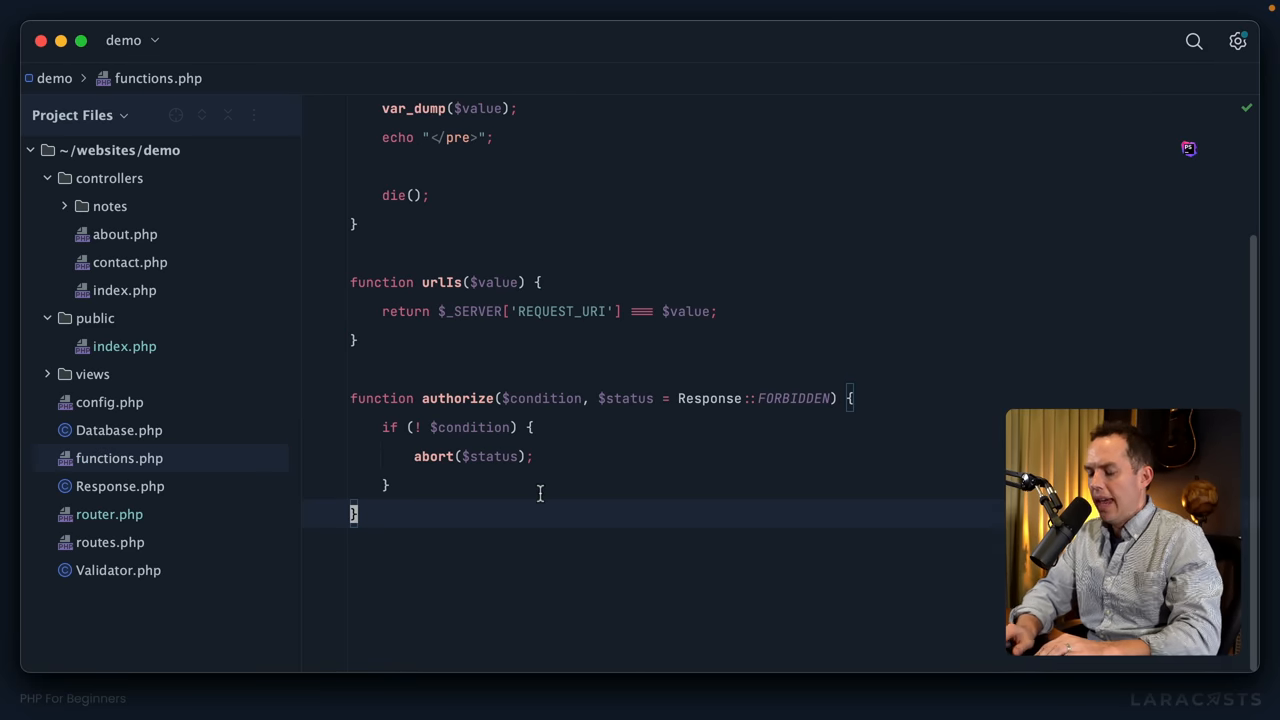
pyautogui.write('function')
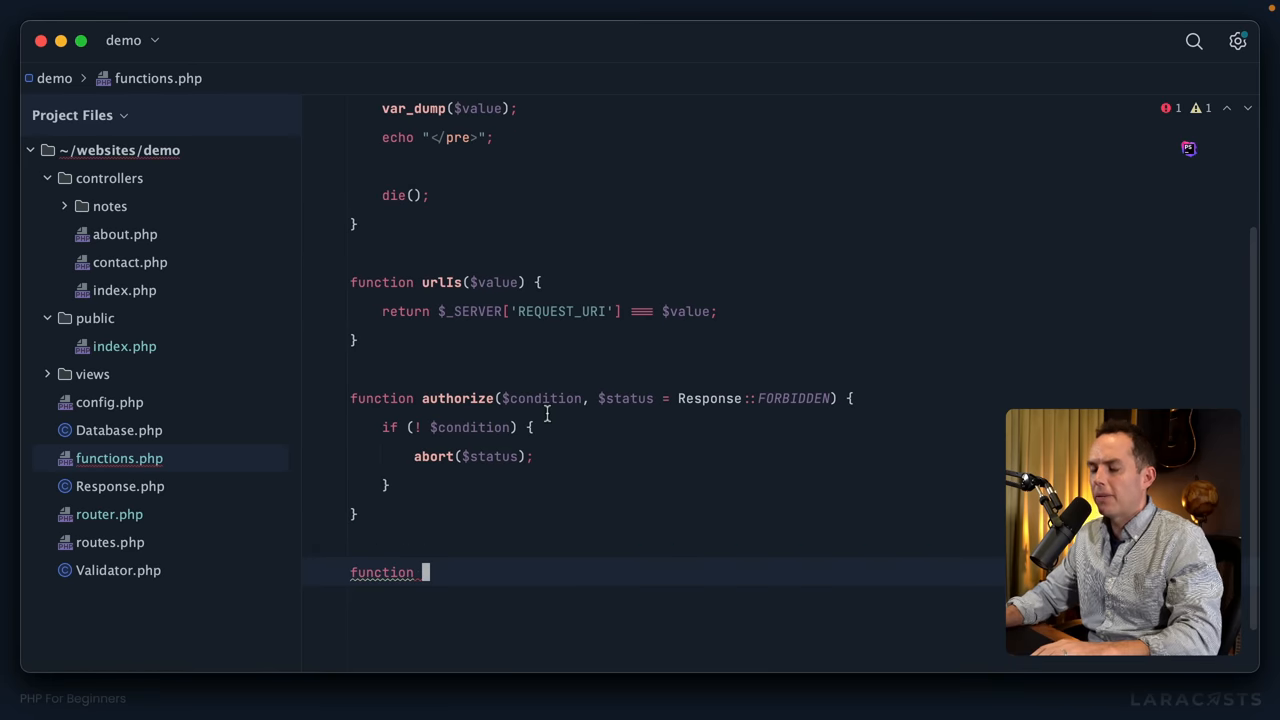
pyautogui.write('base_path')
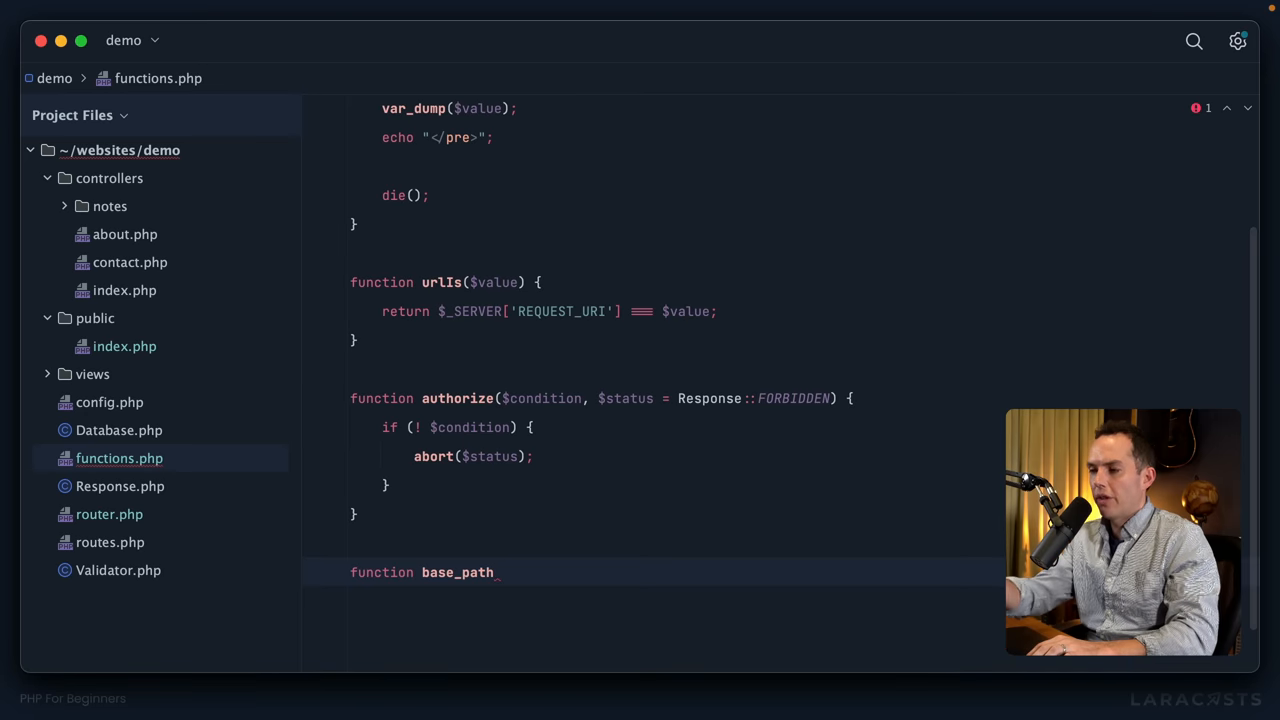
pyautogui.write('($path')
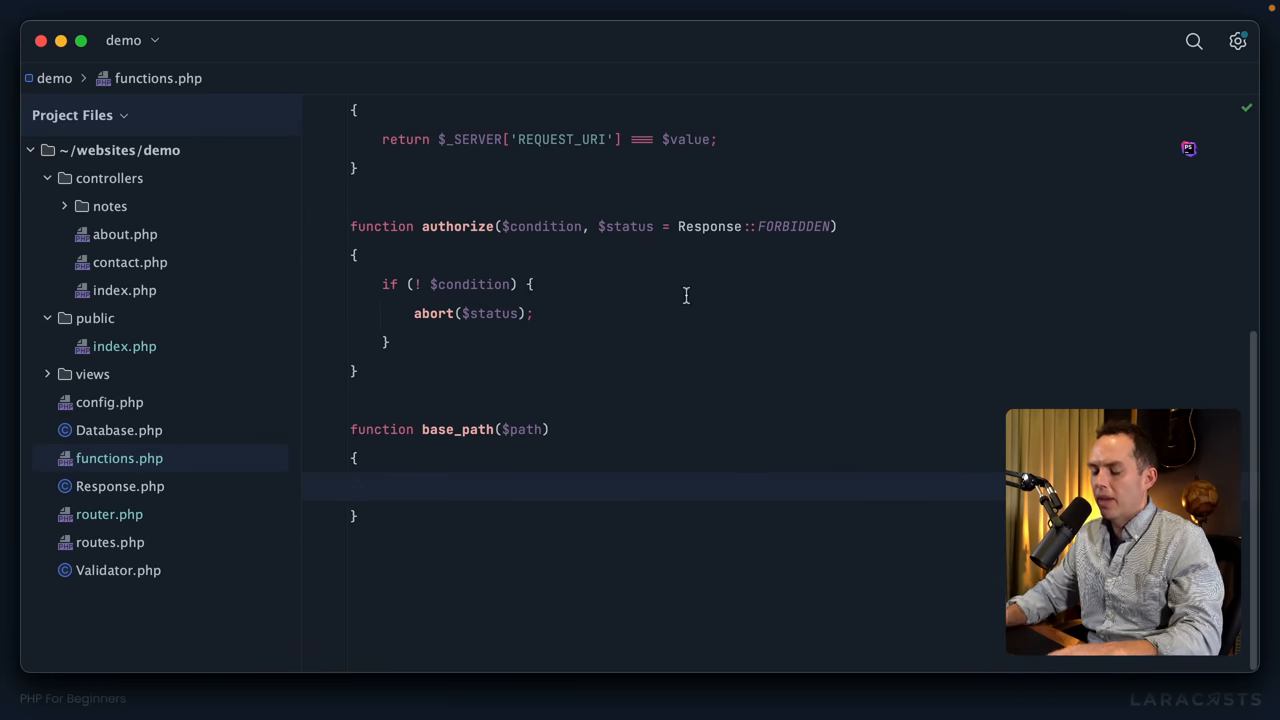
pyautogui.write('retu')
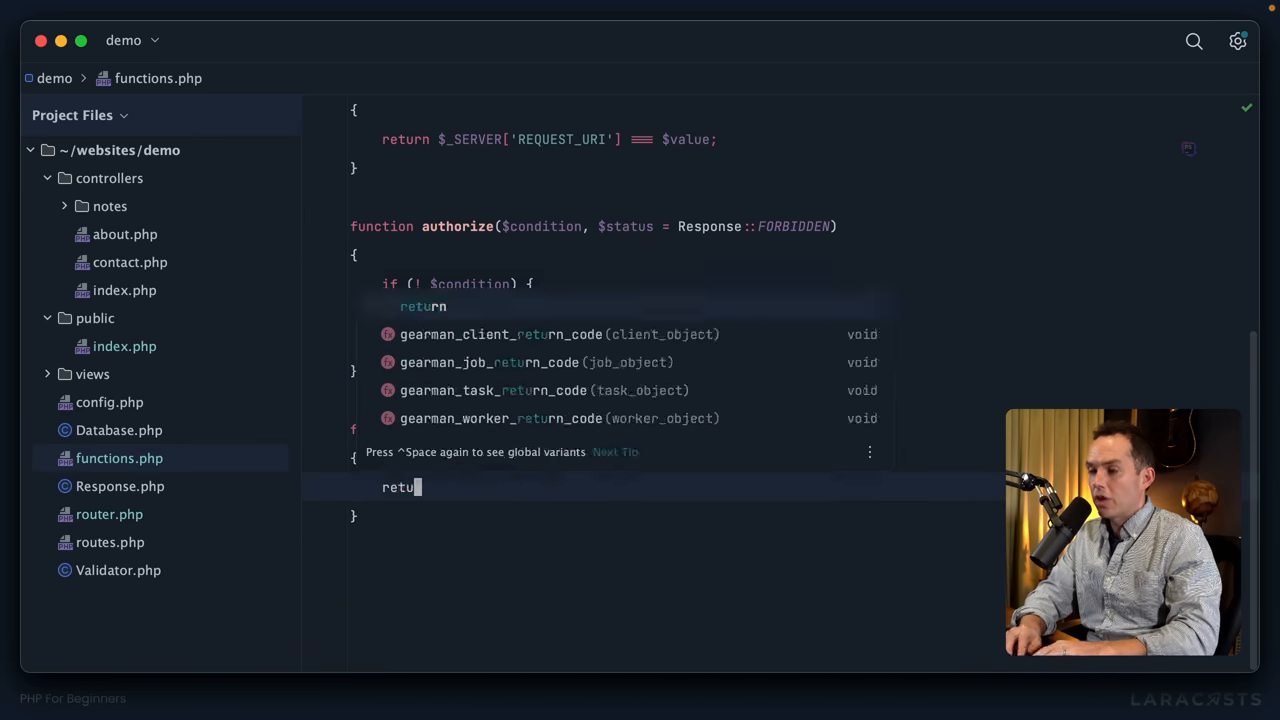
pyautogui.write("BASE_PATH . '")
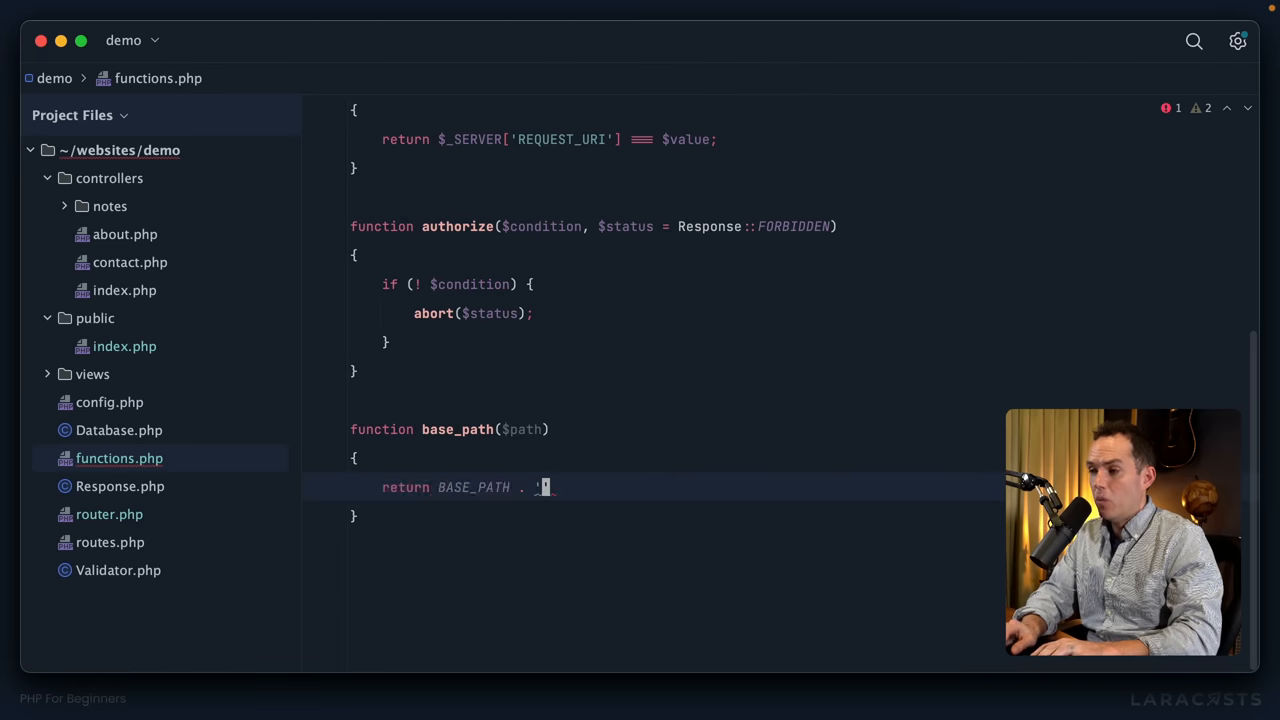
pyautogui.write('$path;')
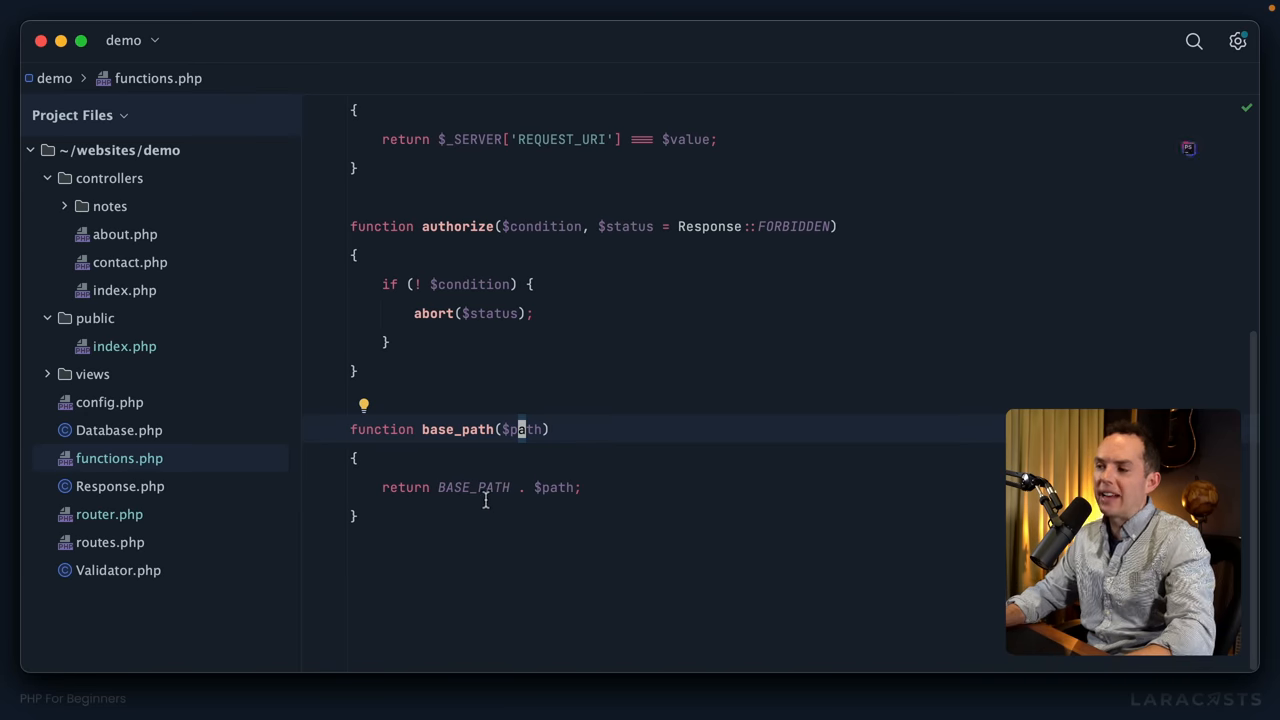
pyautogui.doubleClick(472, 488)
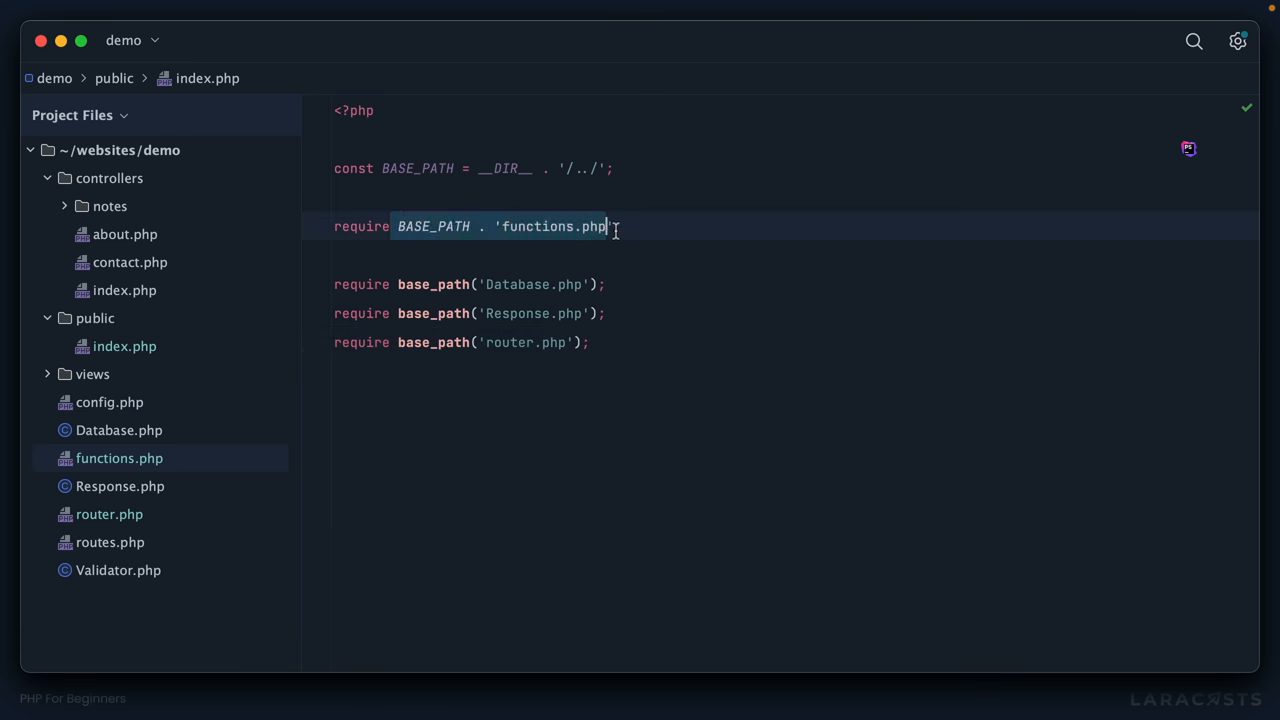
# Require Database, Response and router through base_path('…') in public/index.php
pyautogui.write(';')
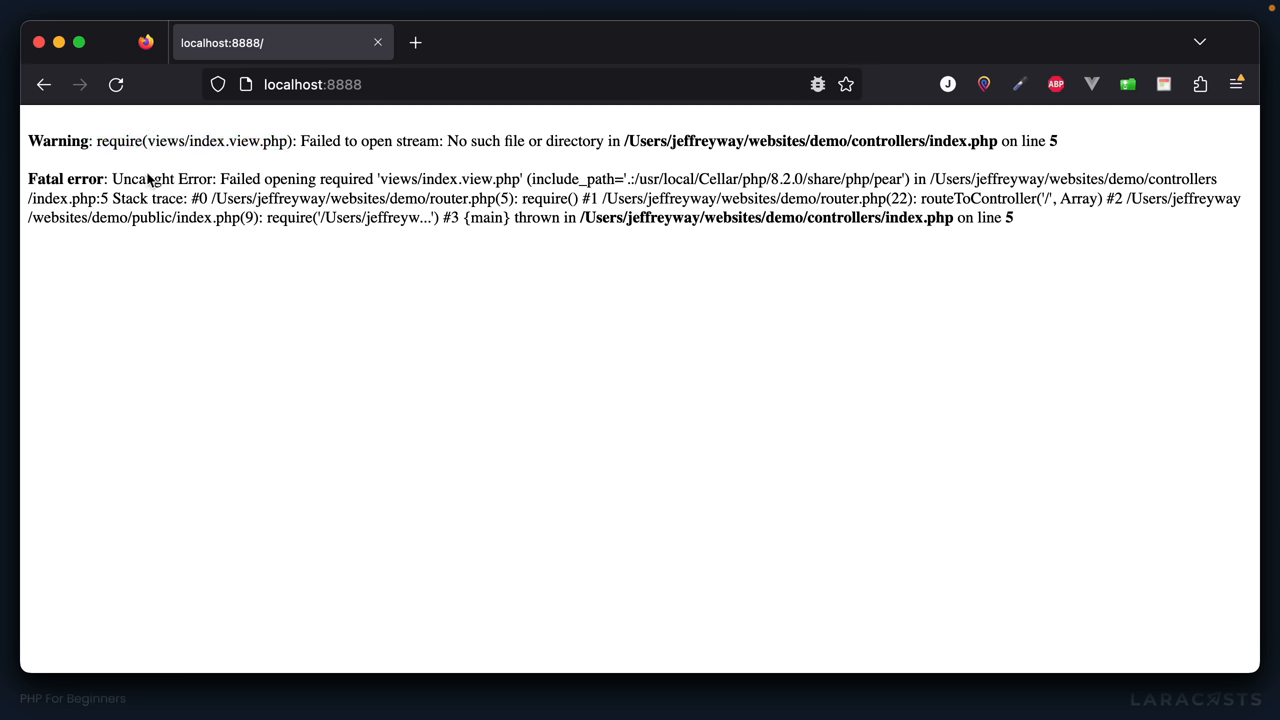
pyautogui.moveTo(240, 224)
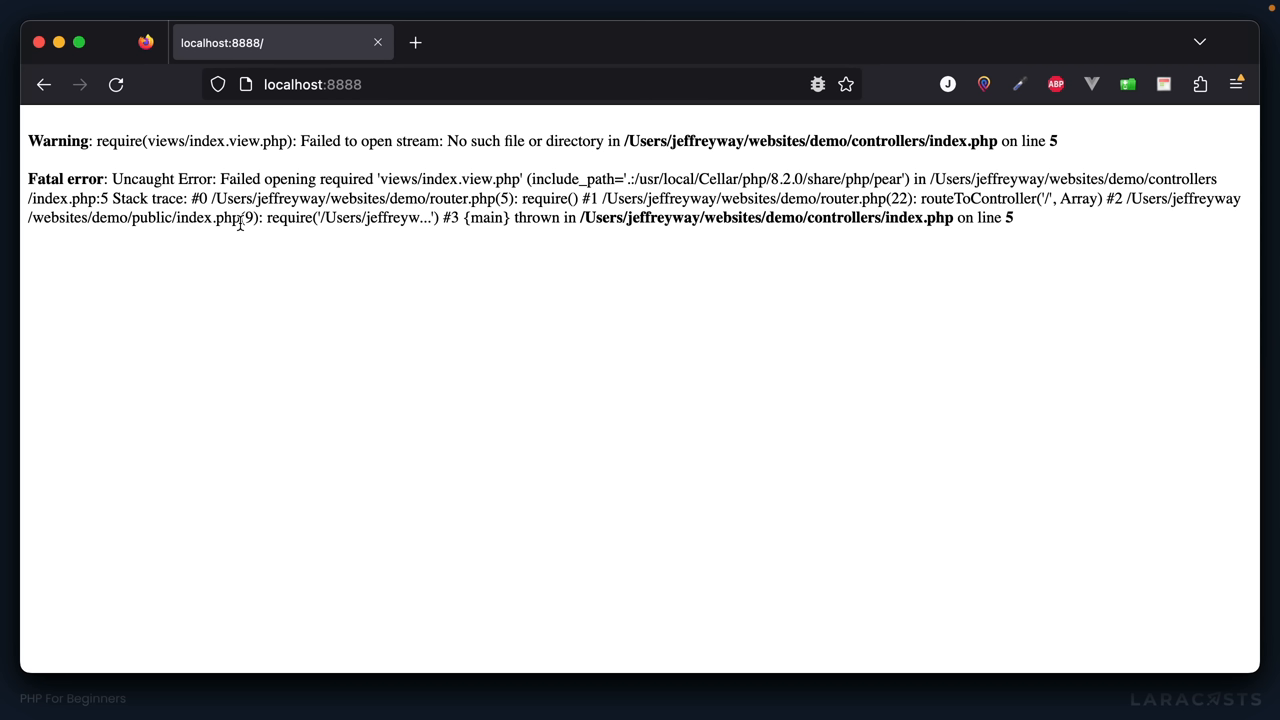
pyautogui.moveTo(196, 136)
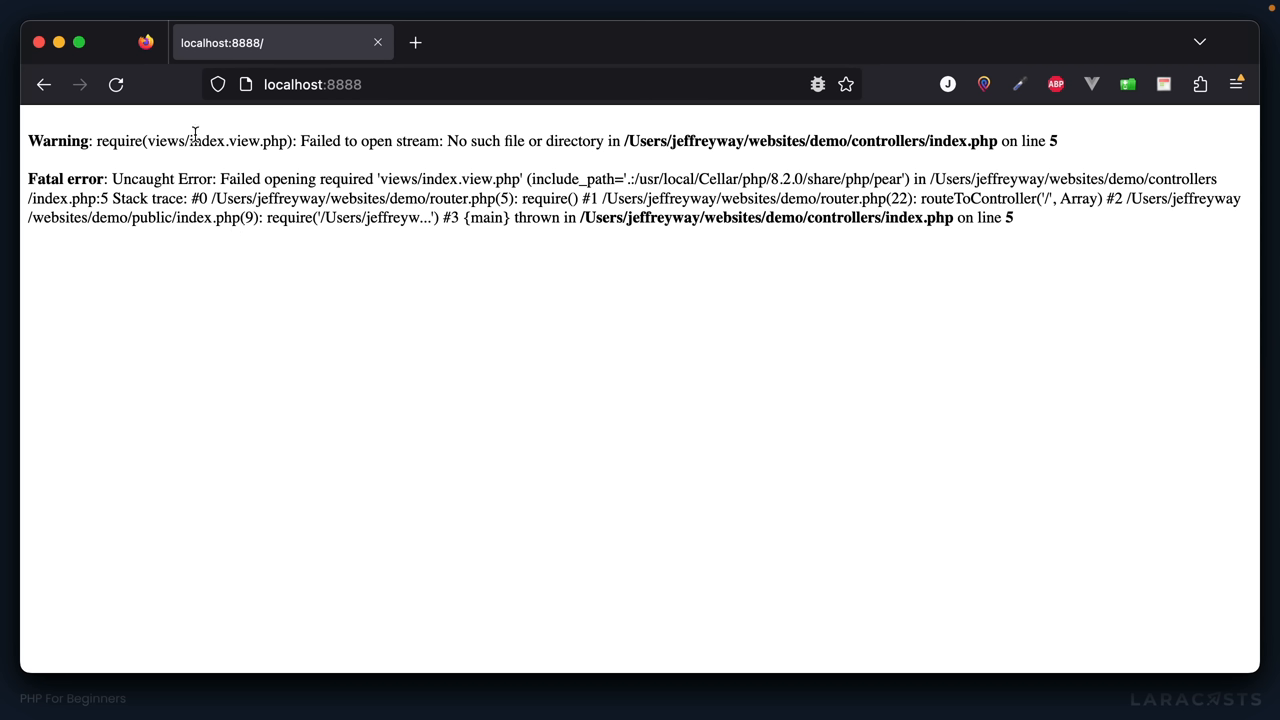
pyautogui.moveTo(864, 140)
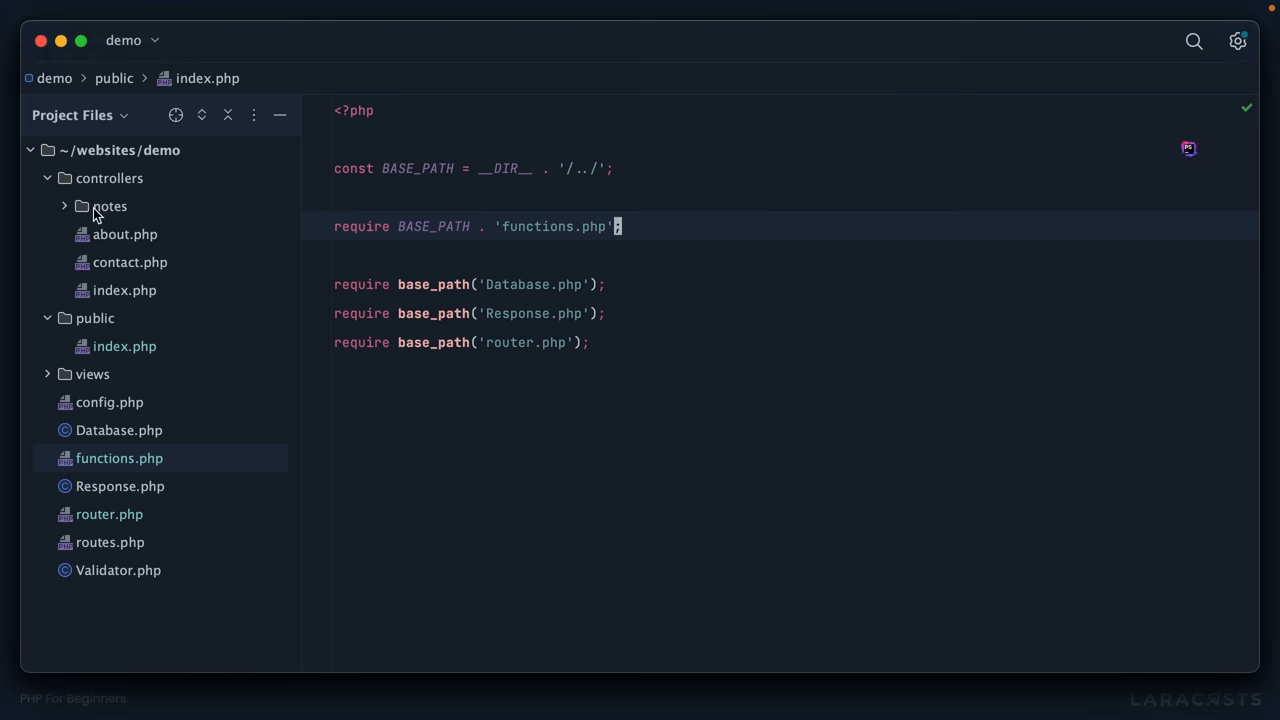
# Wrap the home view require as base_path("views/index.view.php") in controllers/index.php and reload
pyautogui.click(124, 290)
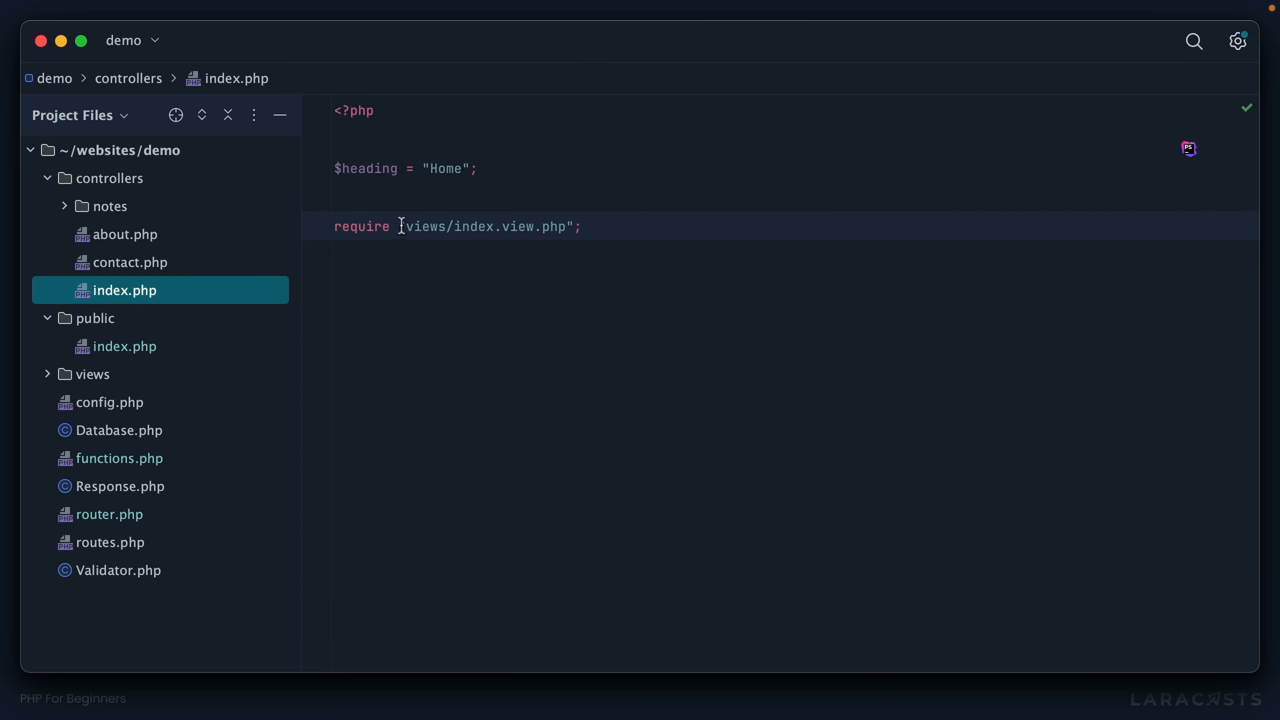
pyautogui.doubleClick(480, 226)
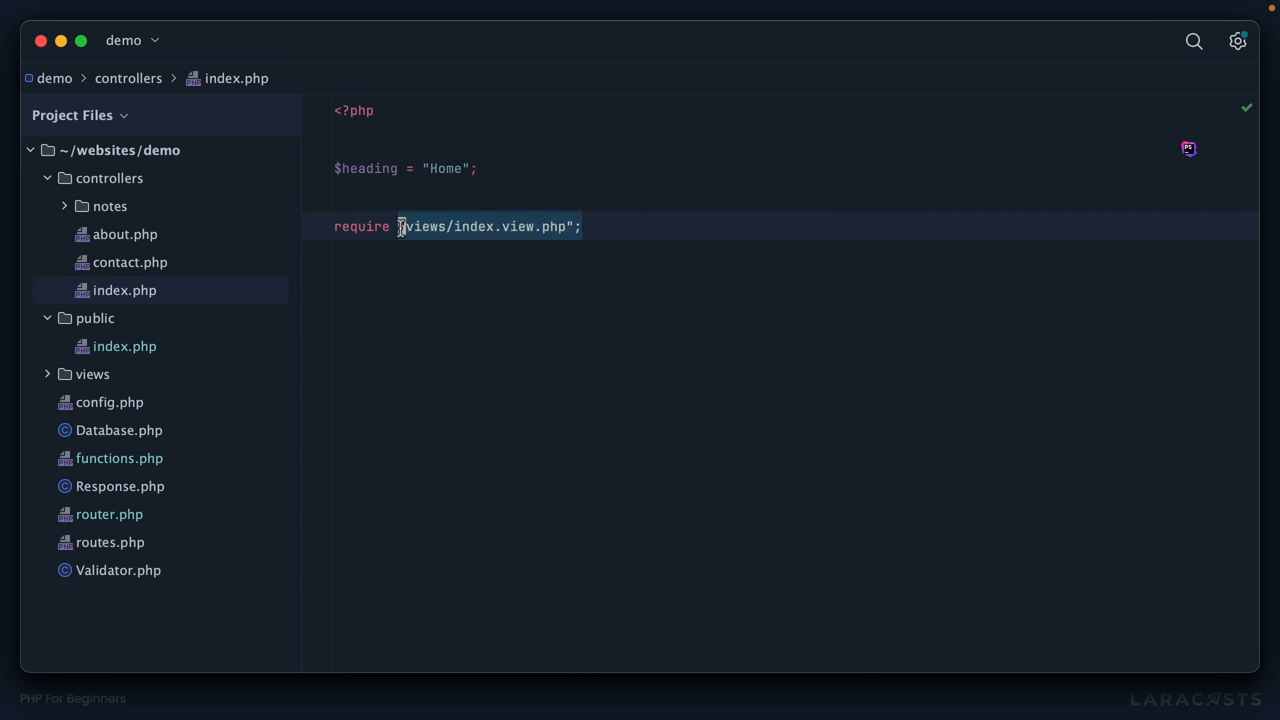
pyautogui.write('base_path(')
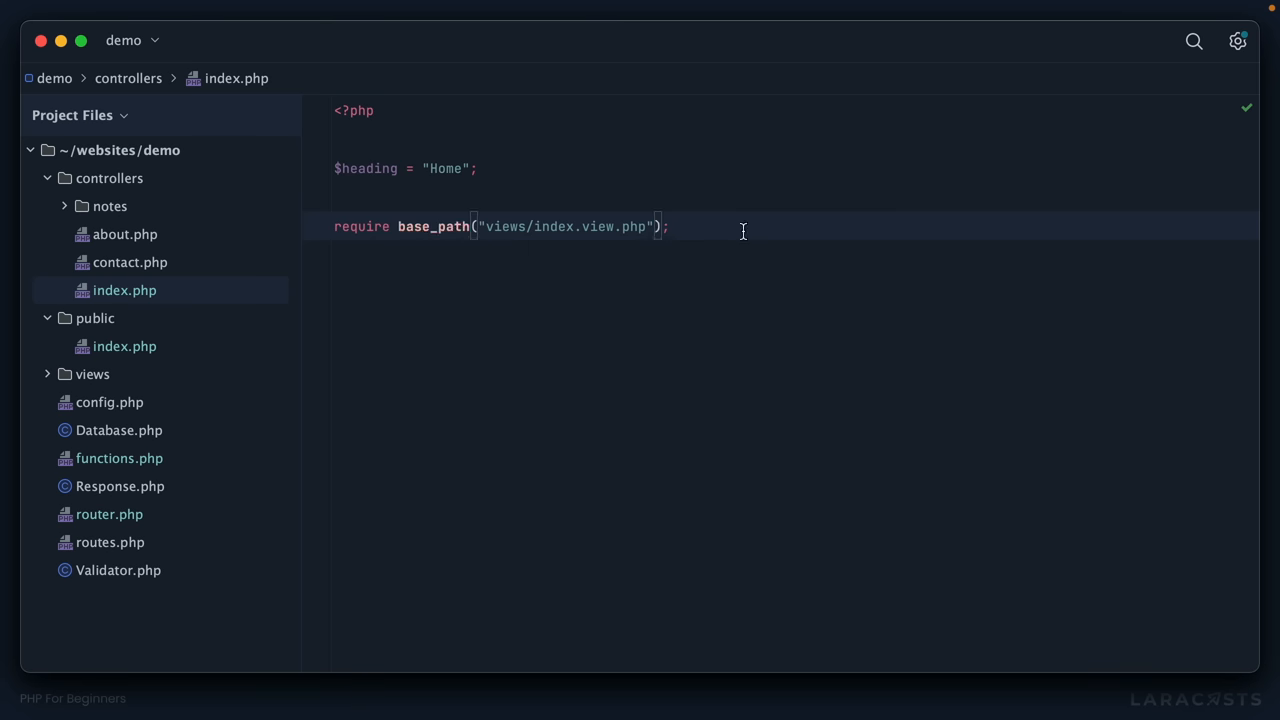
pyautogui.click(114, 84)
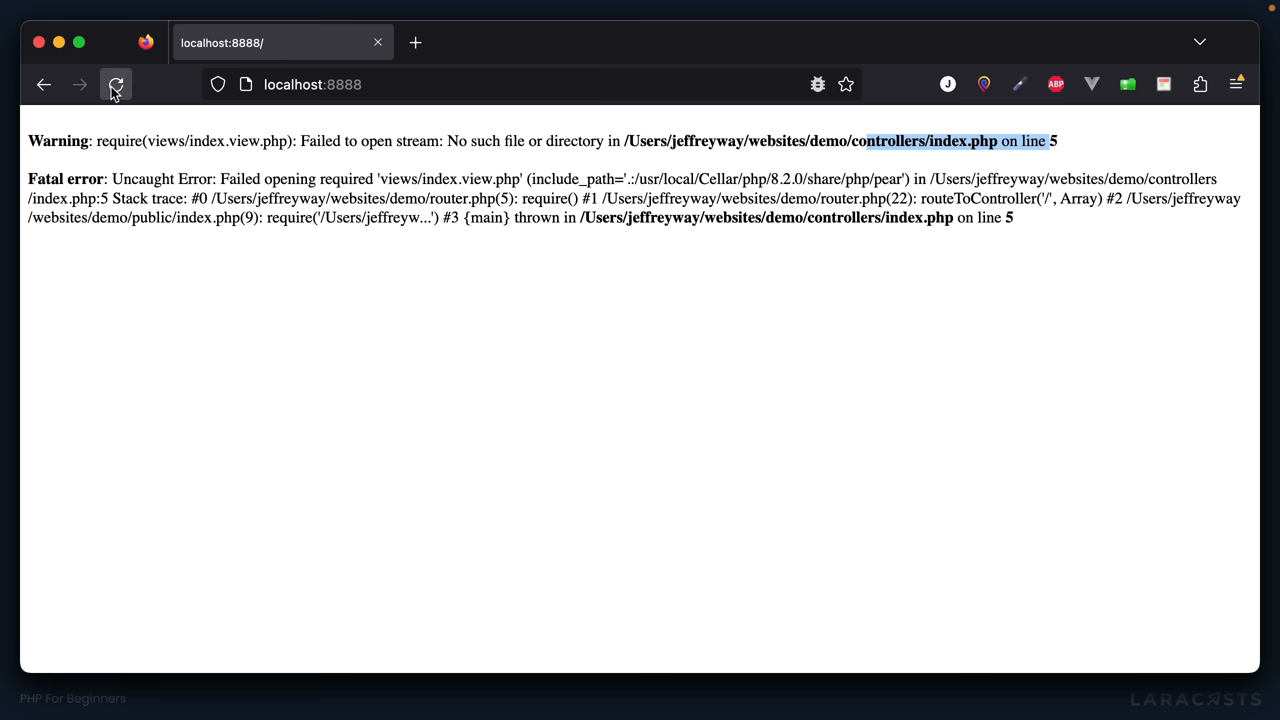
pyautogui.click(116, 84)
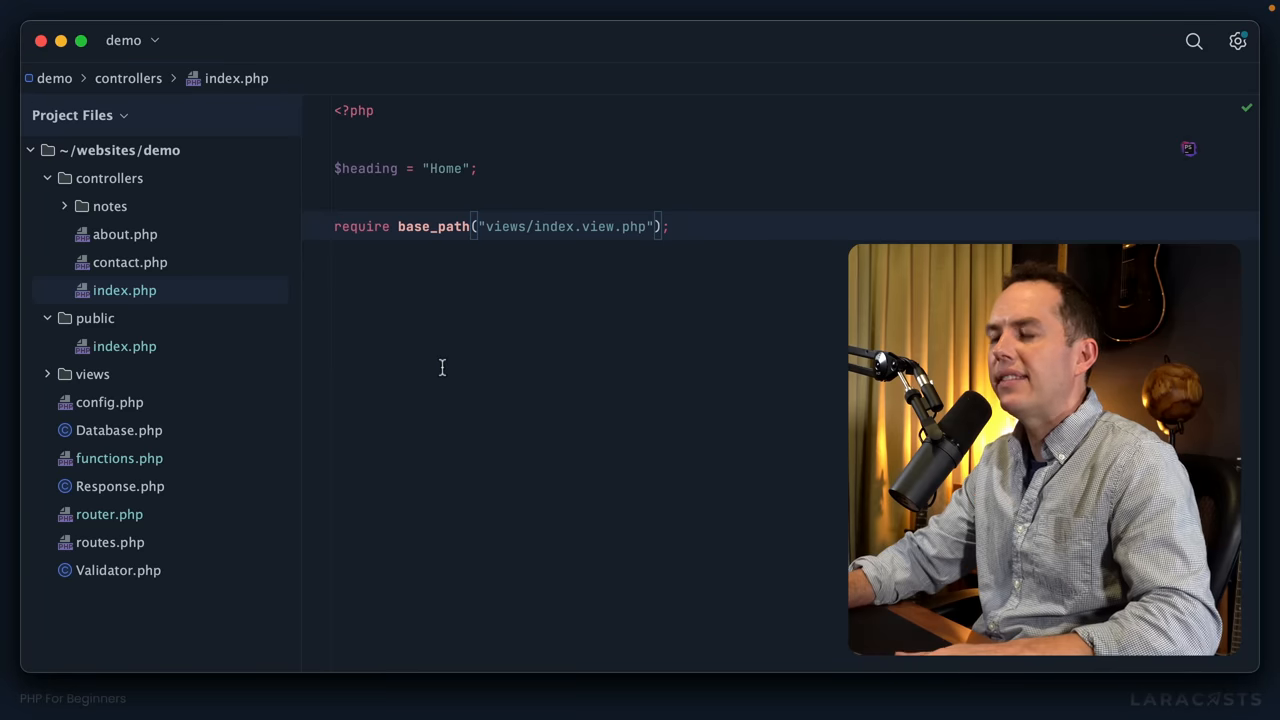
pyautogui.moveTo(500, 304)
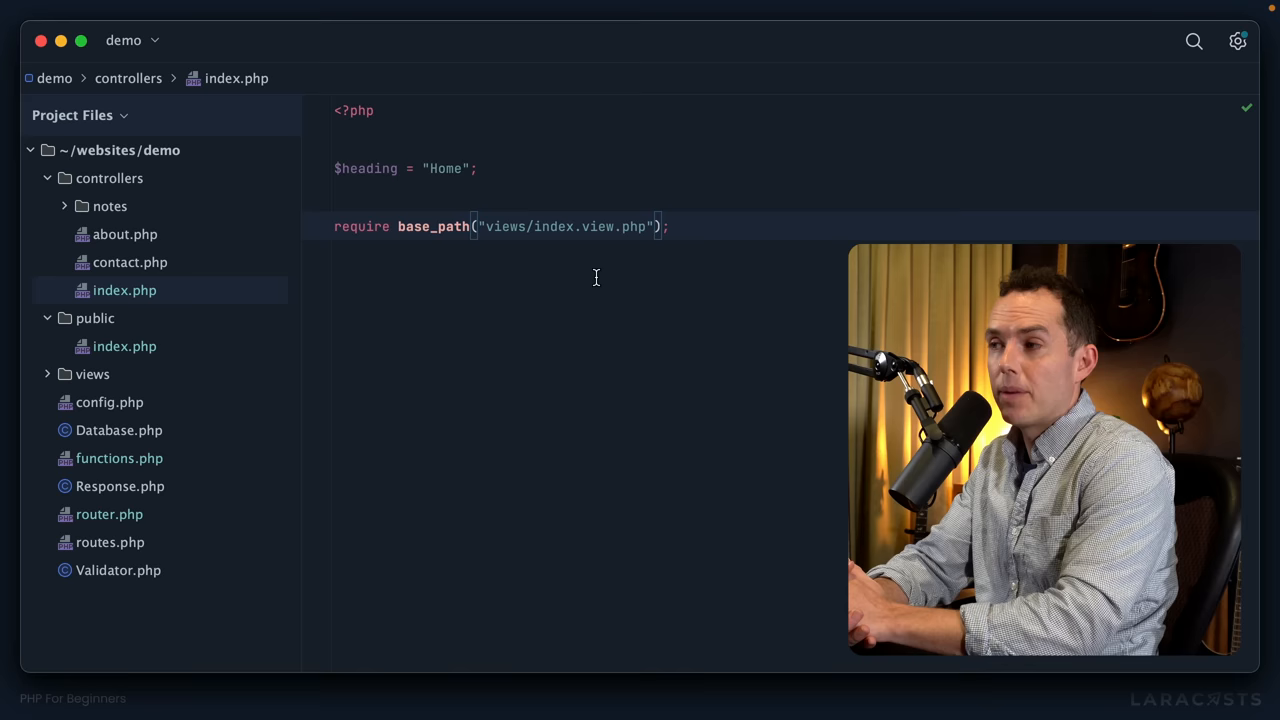
pyautogui.moveTo(464, 260)
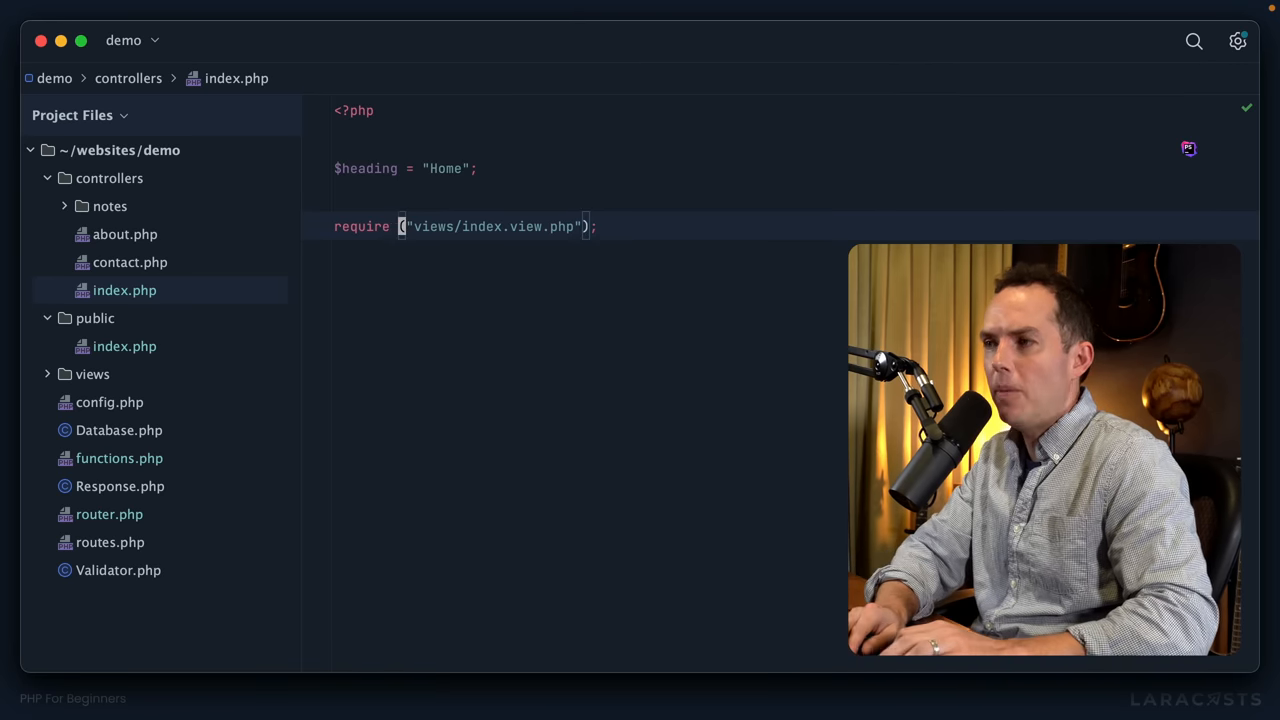
# Rewrite the home controller's require to view("index.view.php")
pyautogui.write('view')
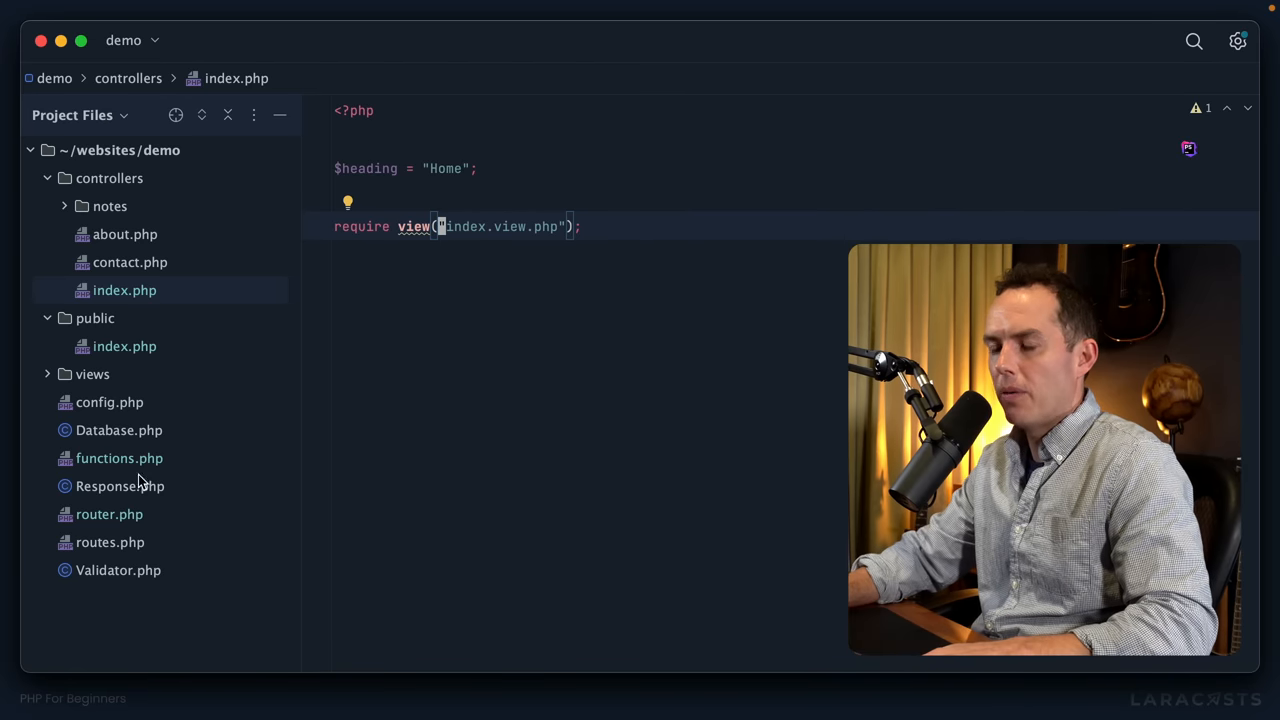
# Add a view($path) helper in functions.php returning base_path('views/' . $path)
pyautogui.click(120, 458)
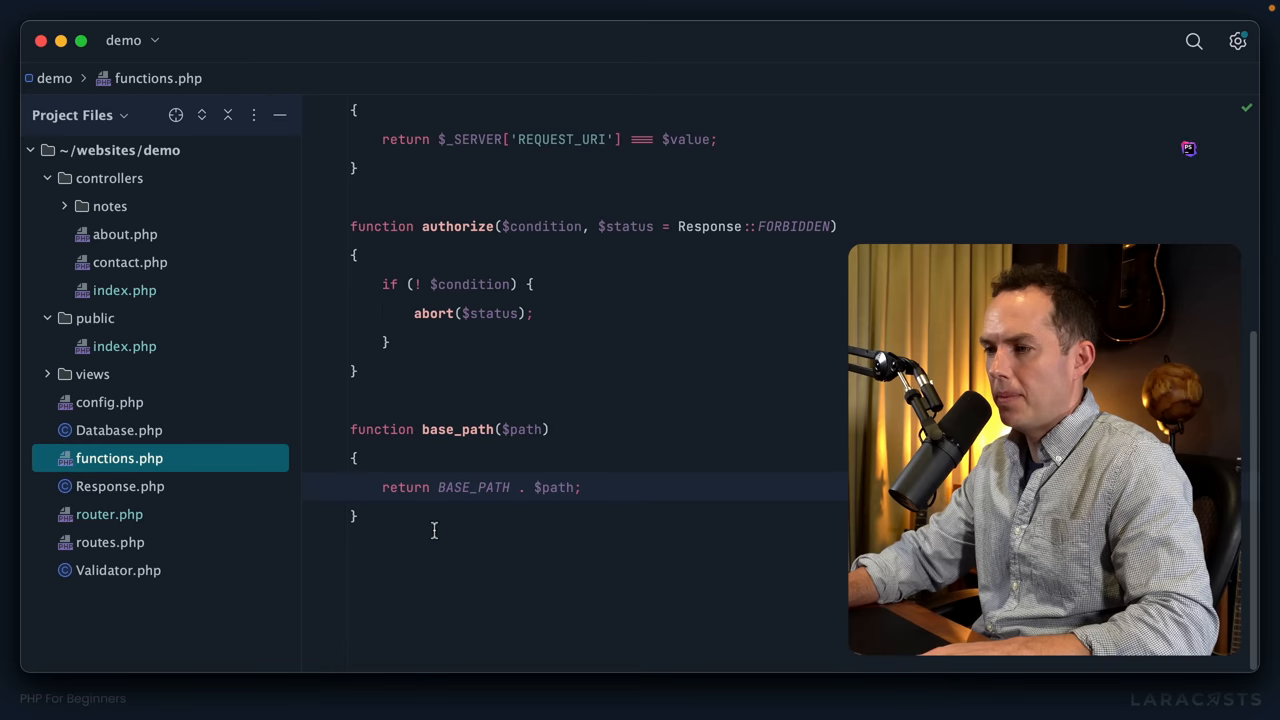
pyautogui.write('function view')
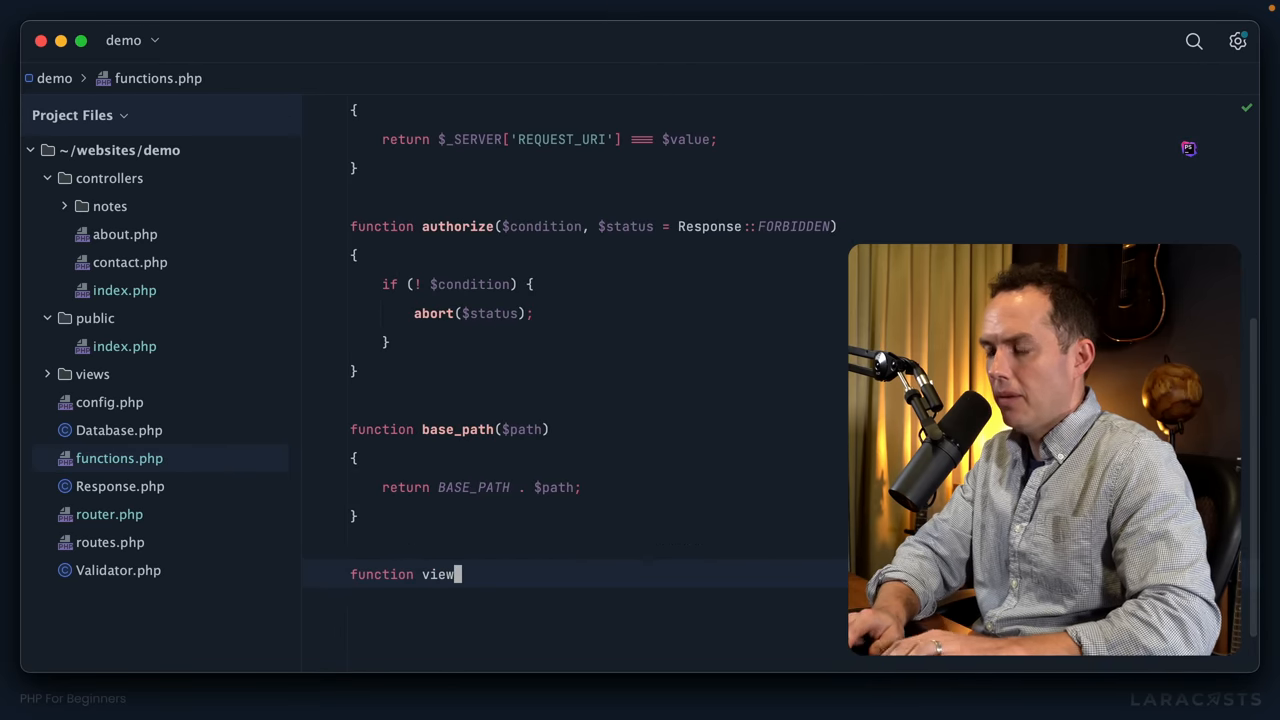
pyautogui.write('($path)')
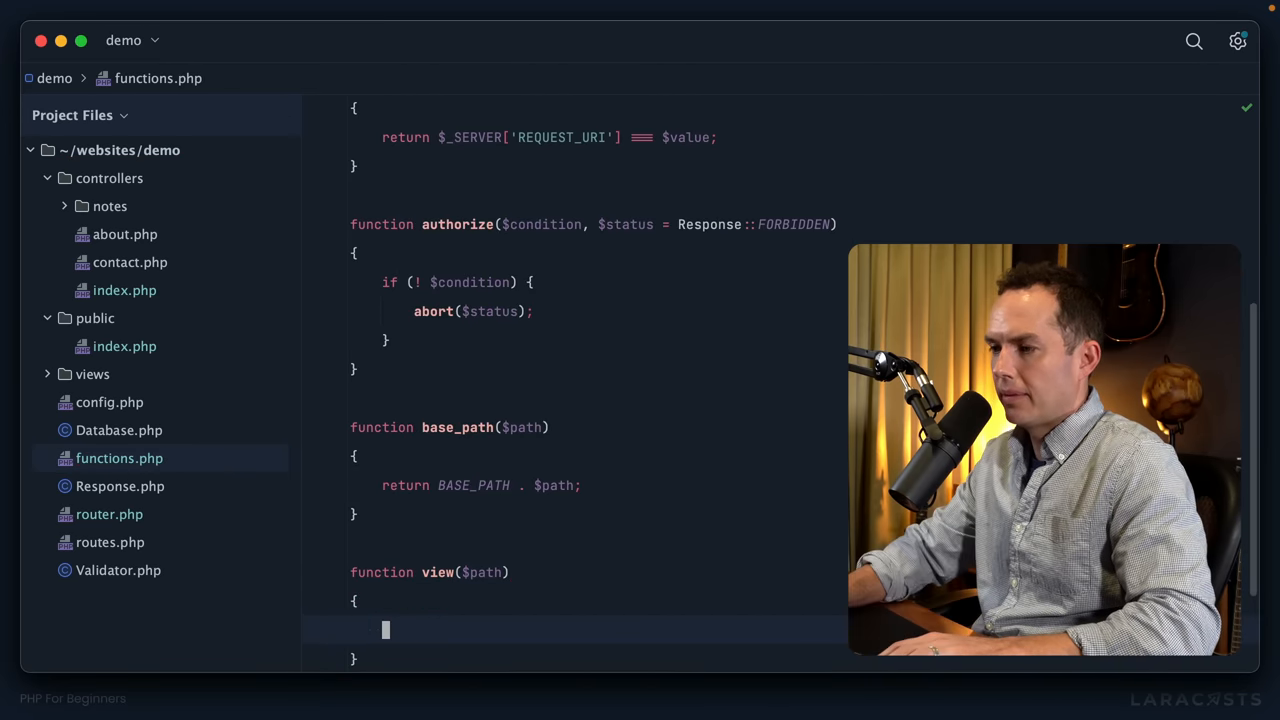
pyautogui.write('return')
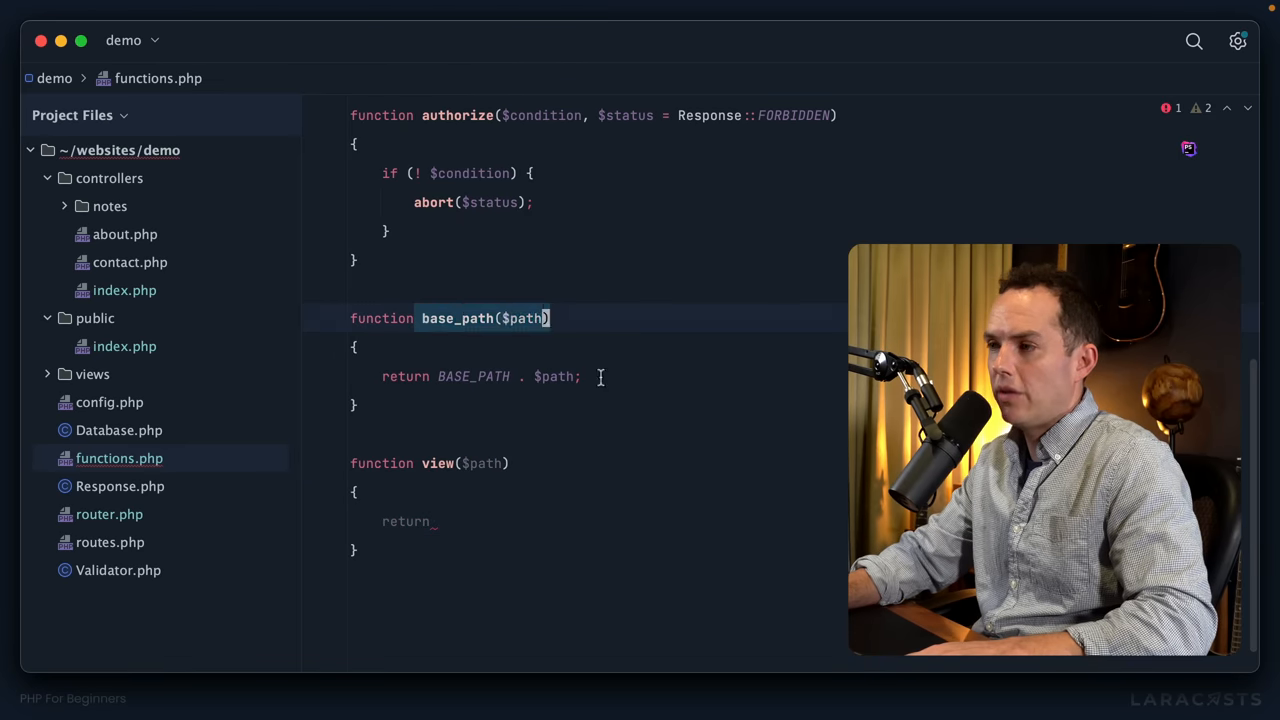
pyautogui.write('base_pa')
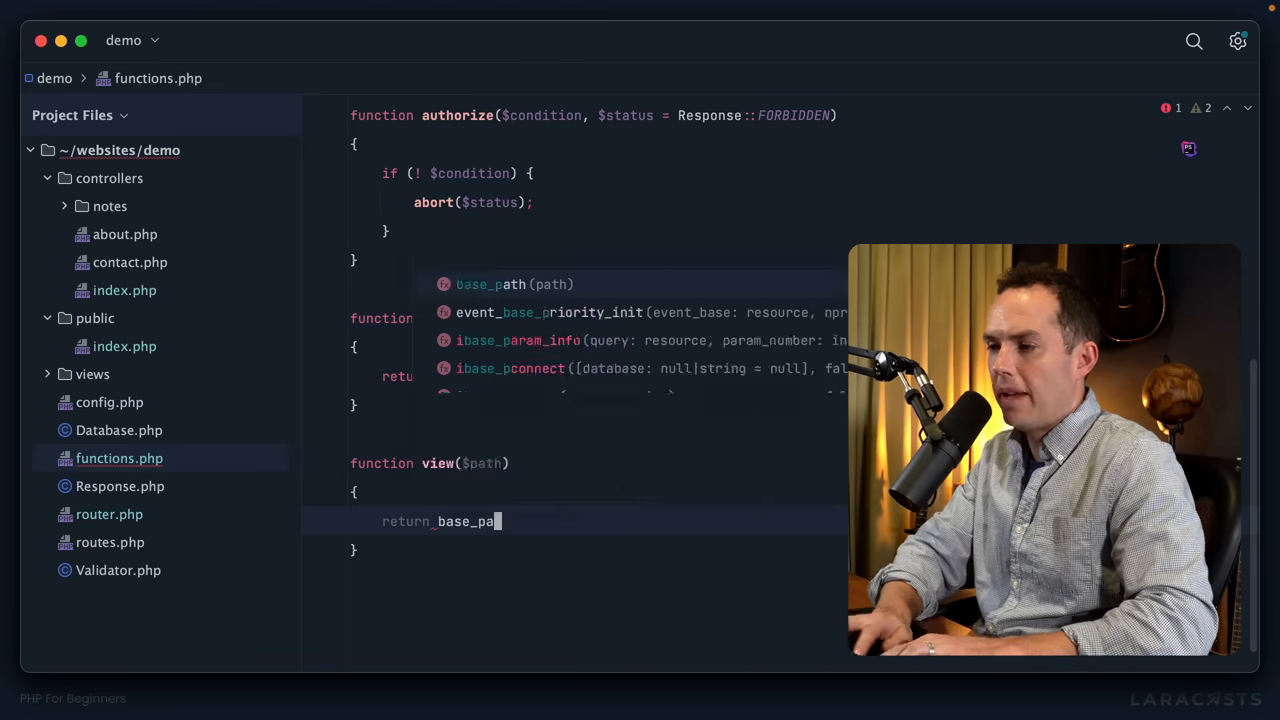
pyautogui.write("th('views/' . $path);")
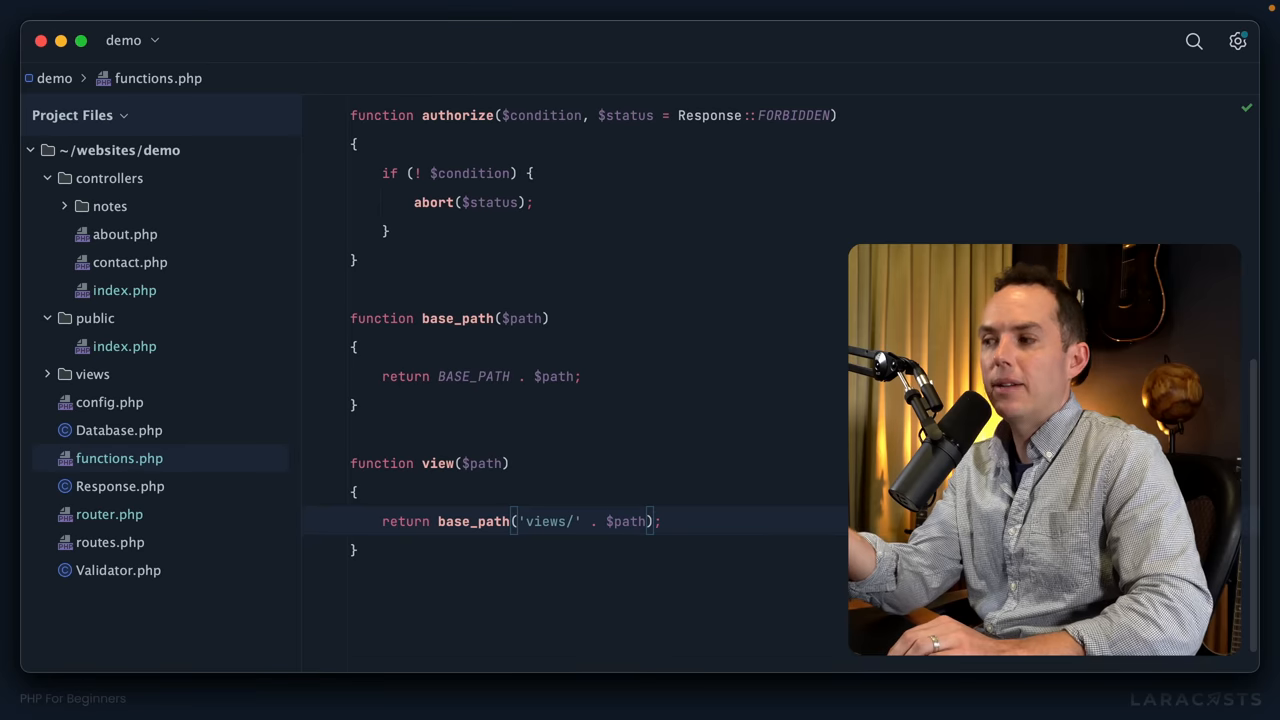
# After checking the home controller, add a trailing comment showing the /views/index.view.php path
pyautogui.click(124, 290)
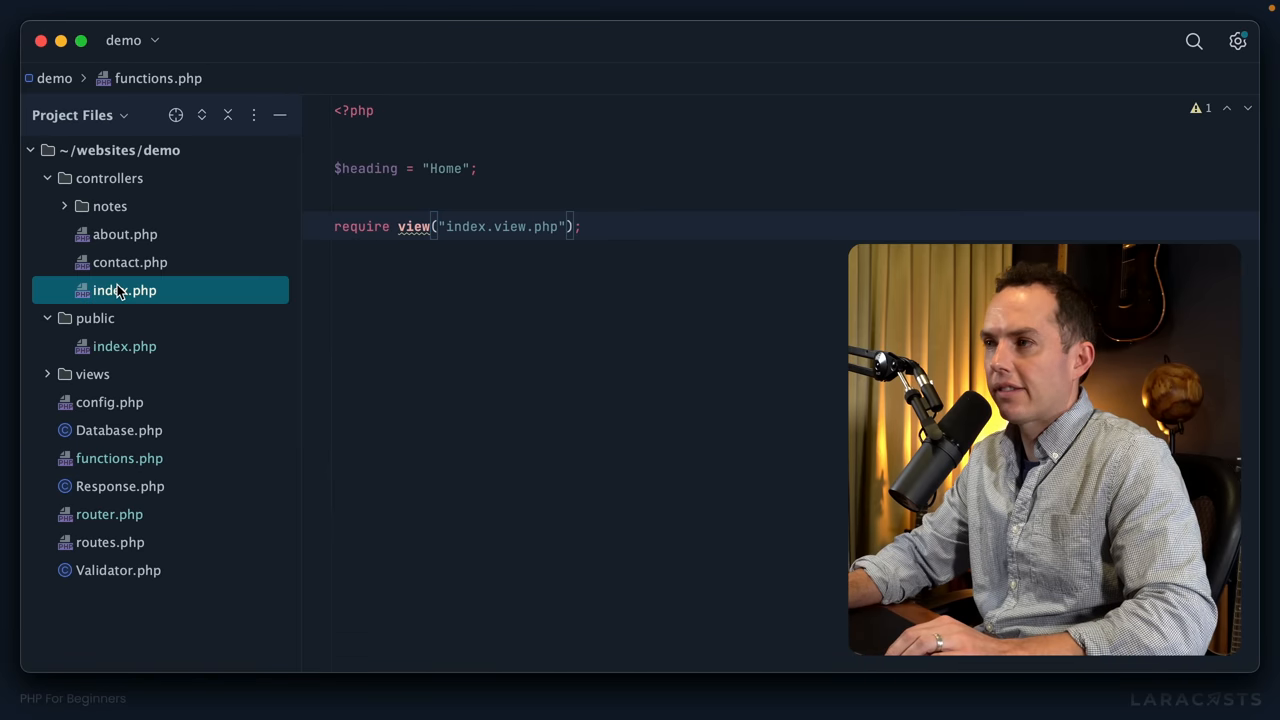
pyautogui.click(124, 290)
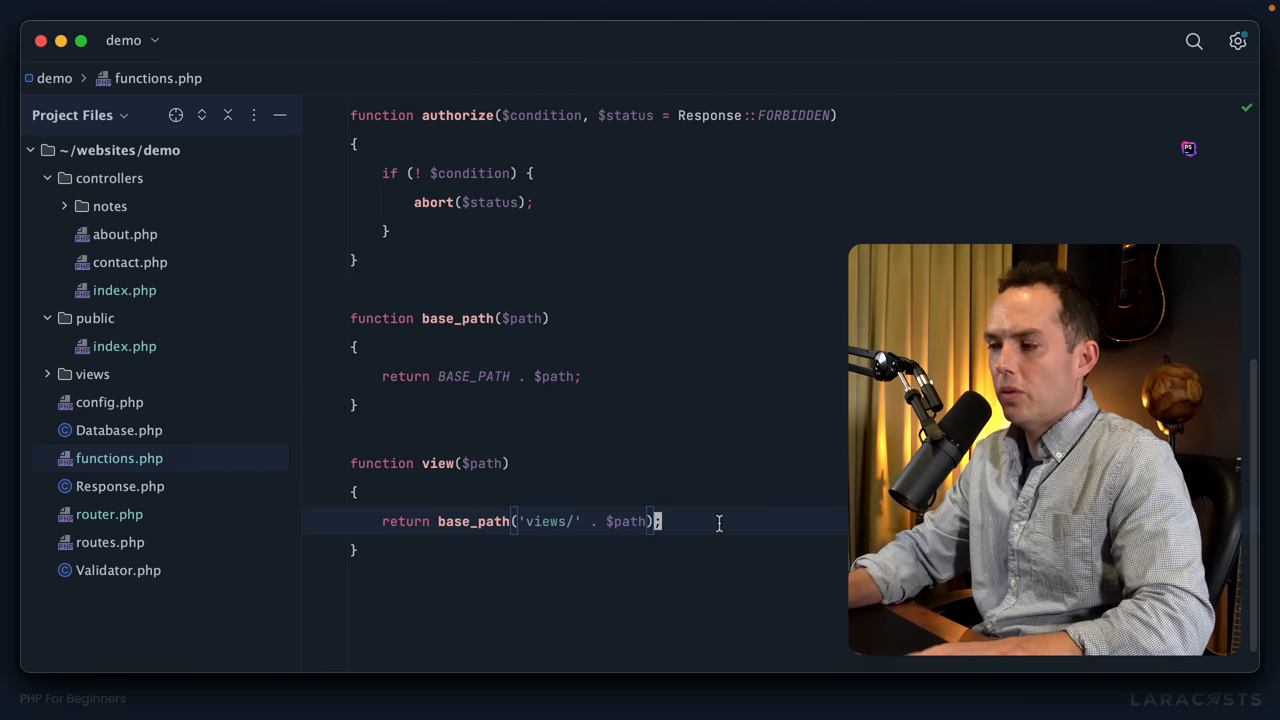
pyautogui.write('//')
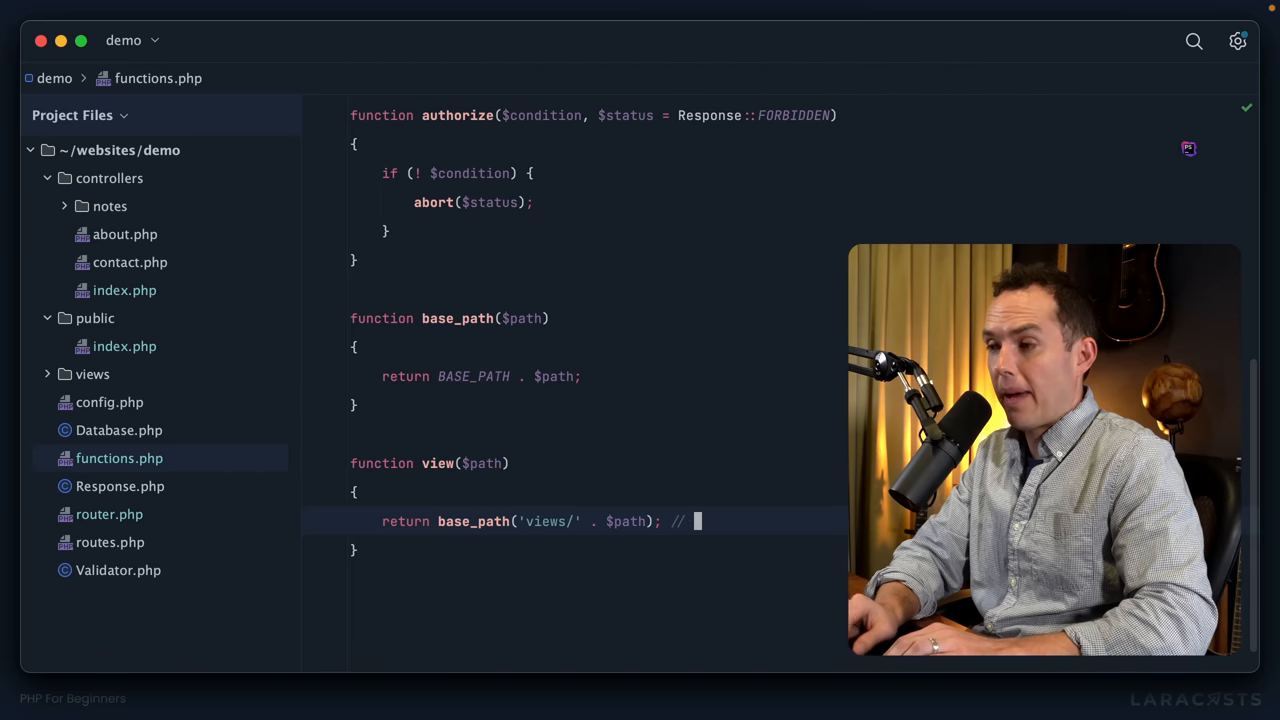
pyautogui.write('/views/in')
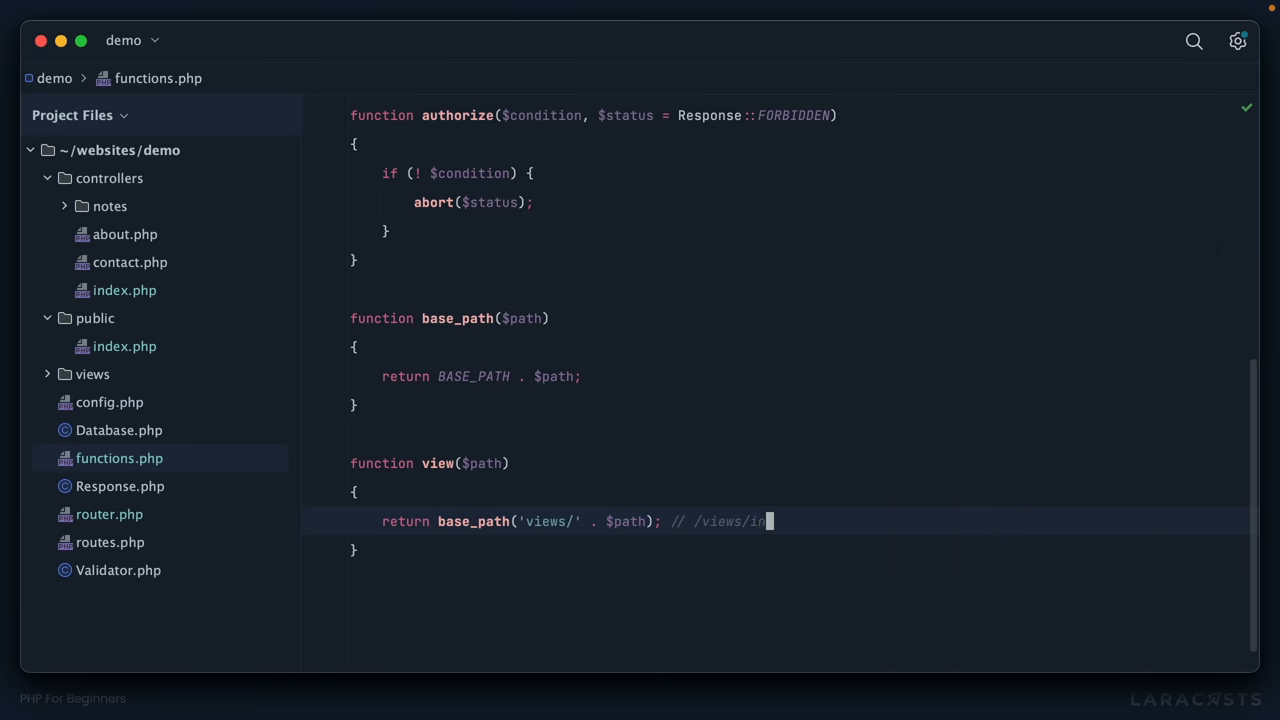
pyautogui.write('dex.view.php')
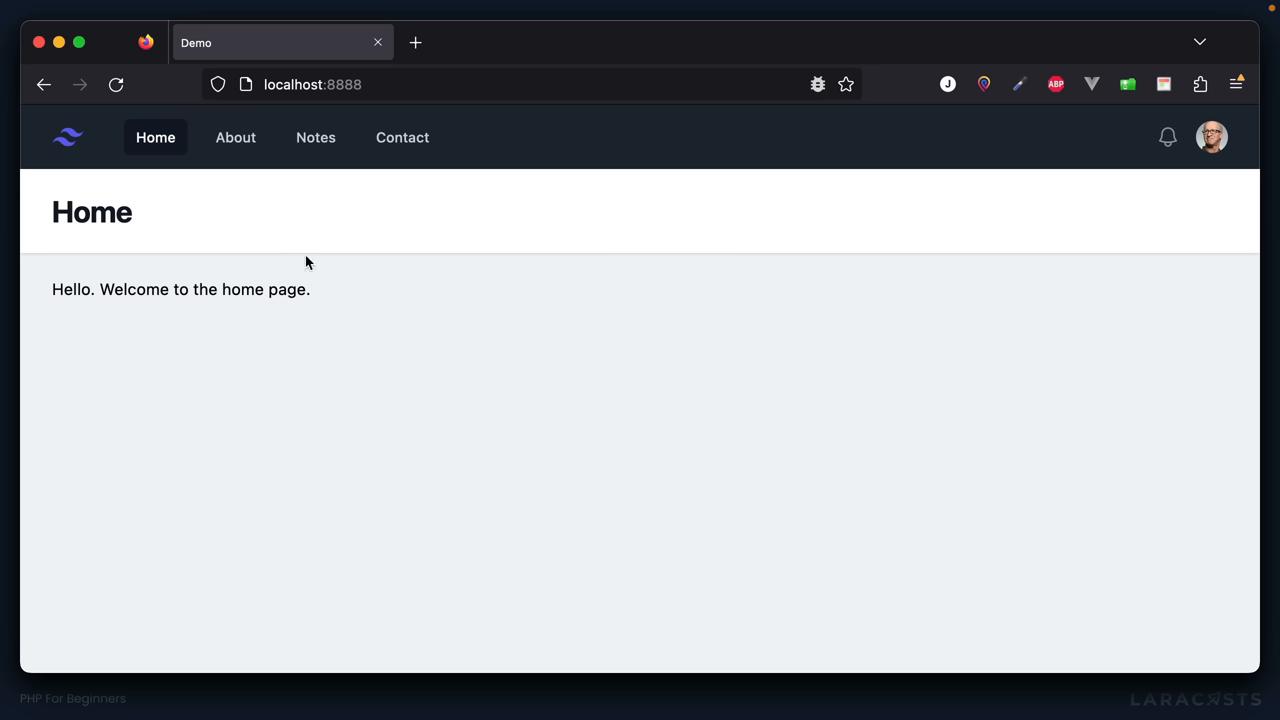
pyautogui.moveTo(224, 178)
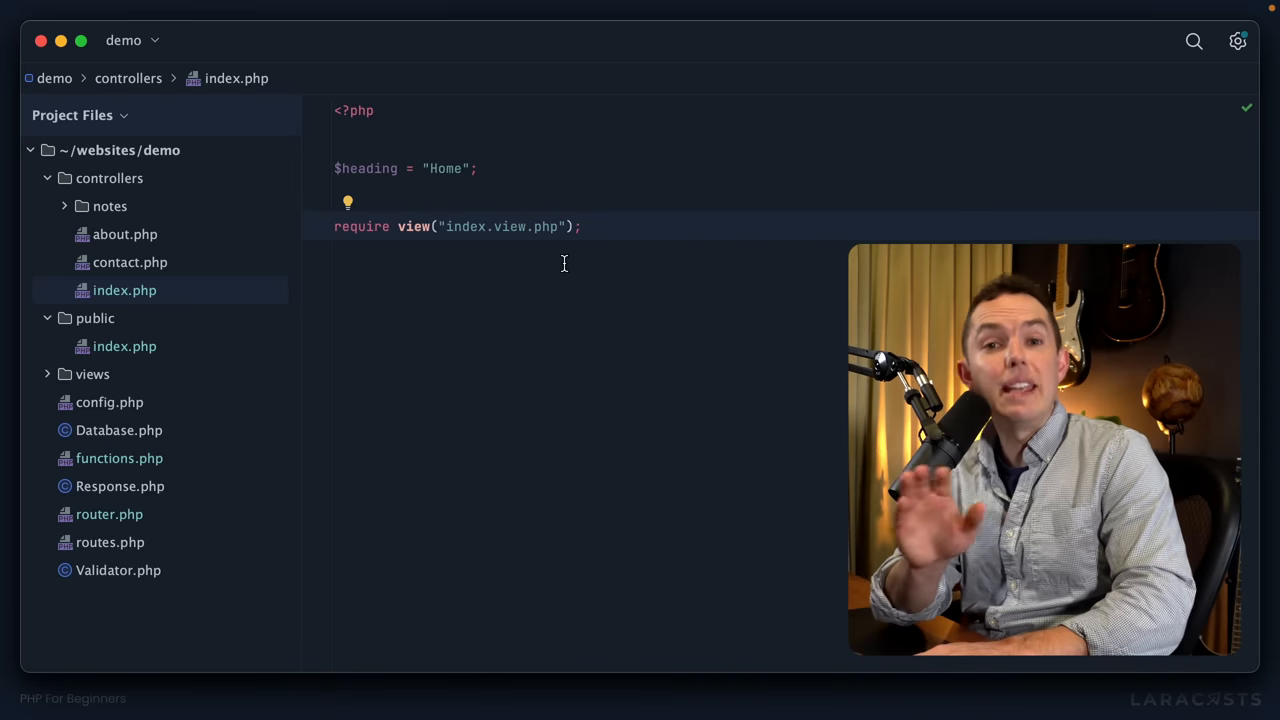
pyautogui.moveTo(412, 240)
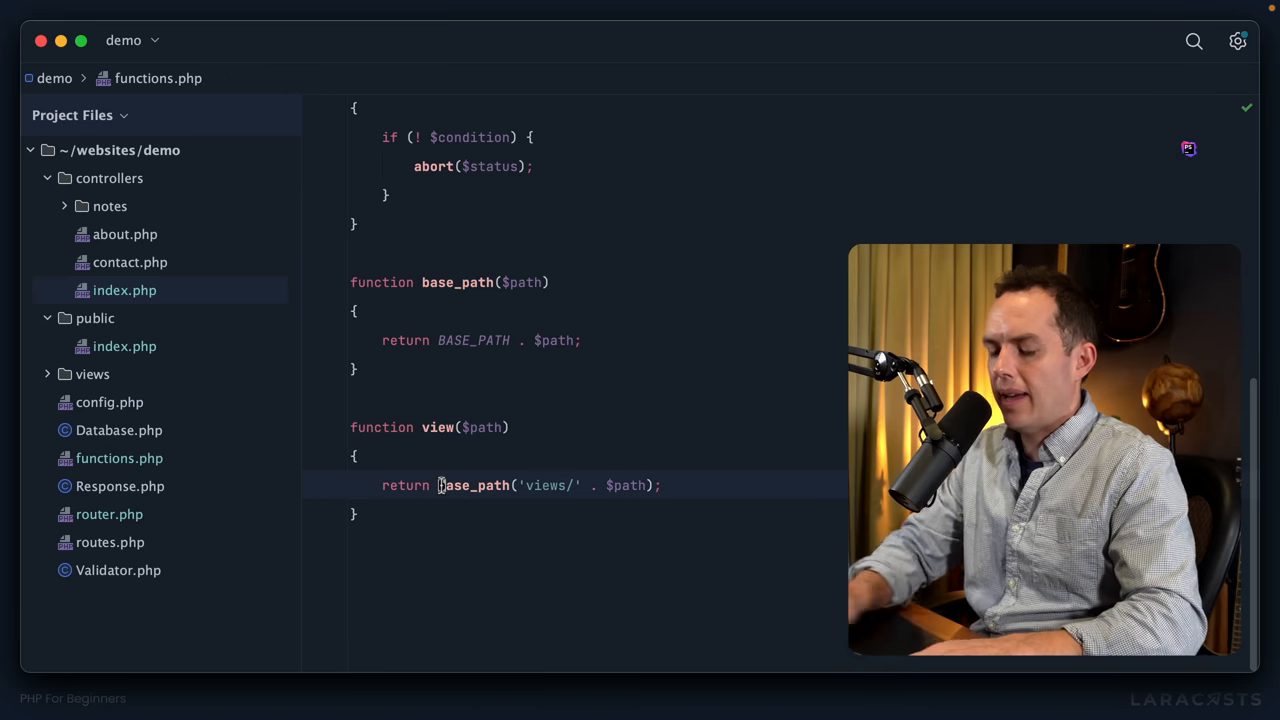
# Make view() require the view file instead of returning its path; note the undefined $heading warning
pyautogui.write('require')
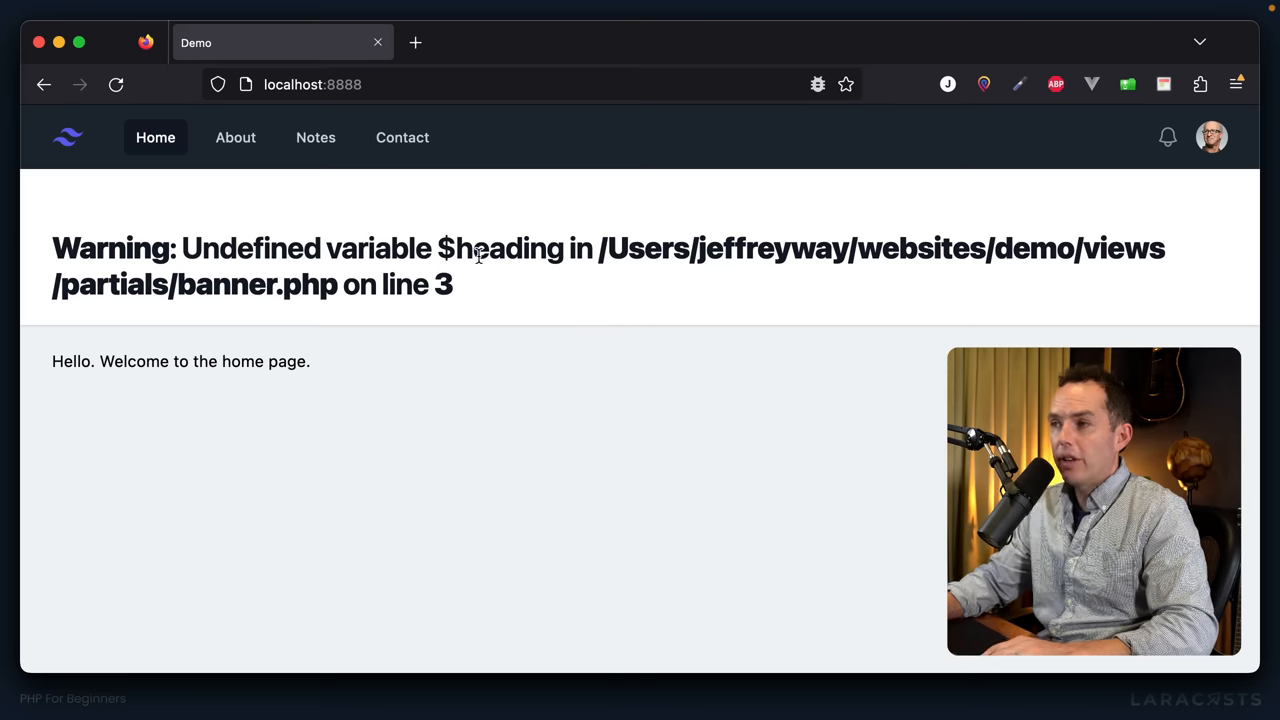
pyautogui.doubleClick(508, 248)
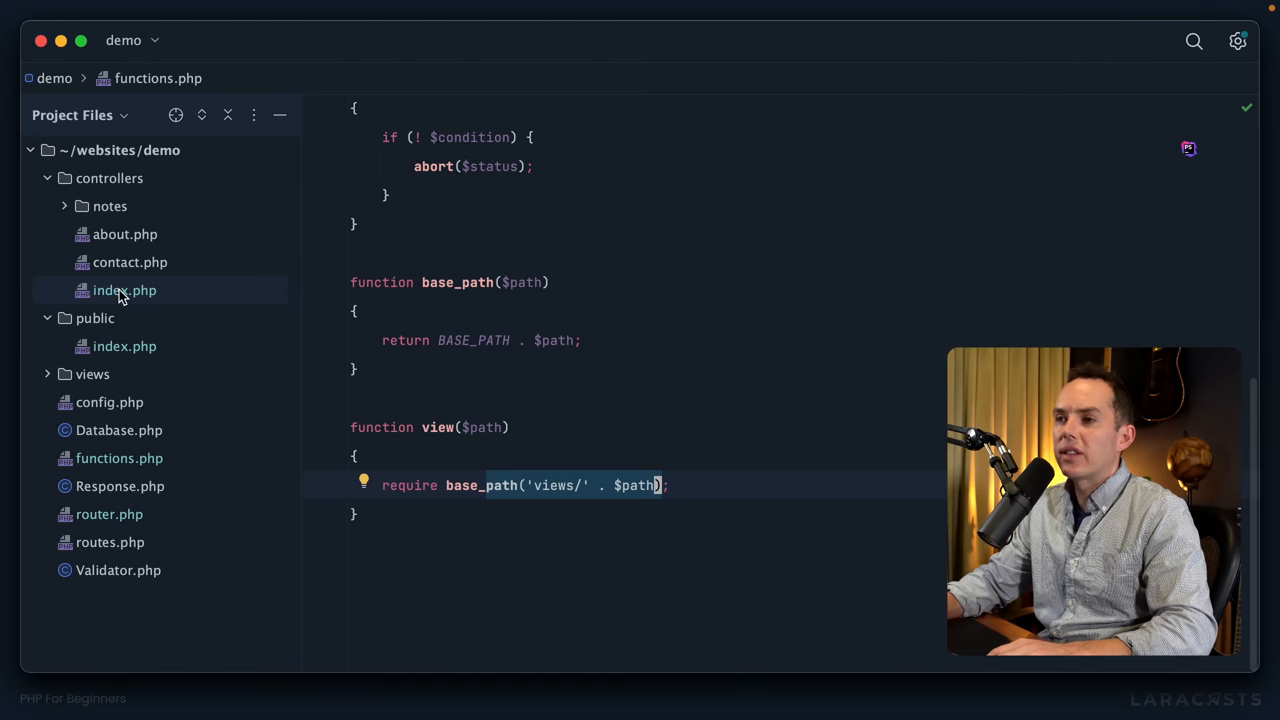
# Have the home controller call view("index.view.php", ['heading' => 'Home']) without a separate $heading
pyautogui.click(124, 290)
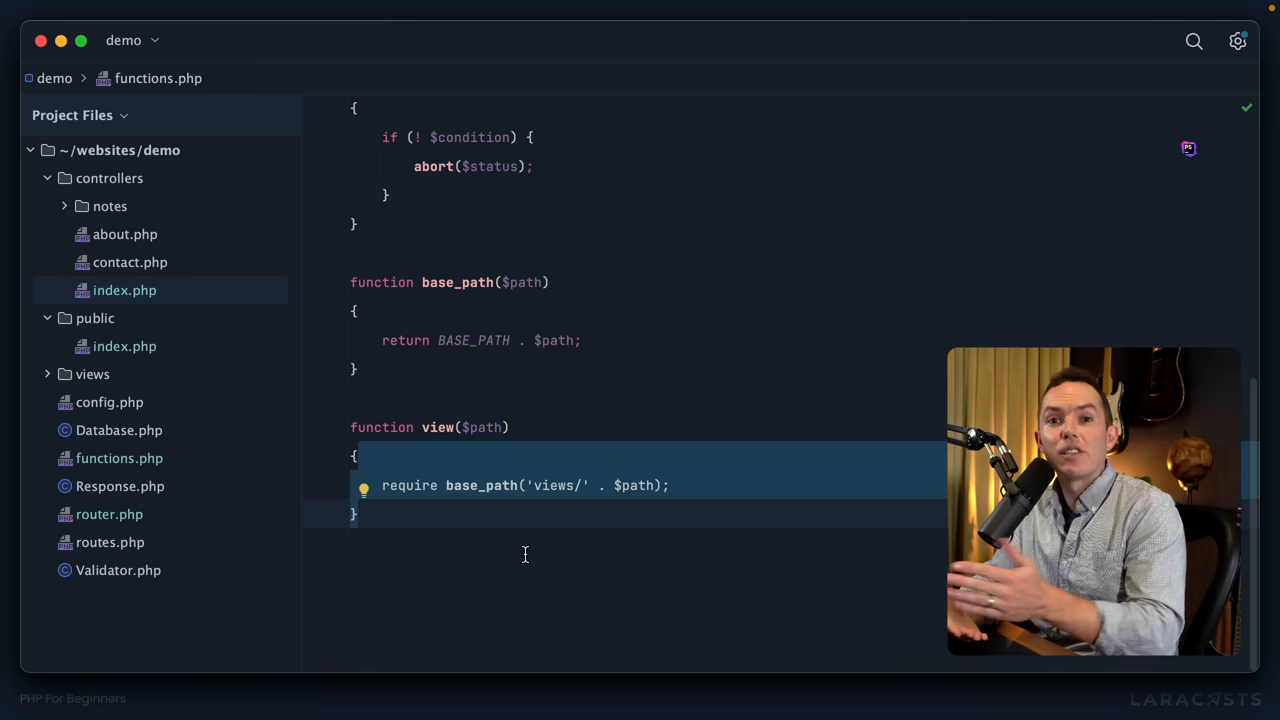
pyautogui.moveTo(300, 430)
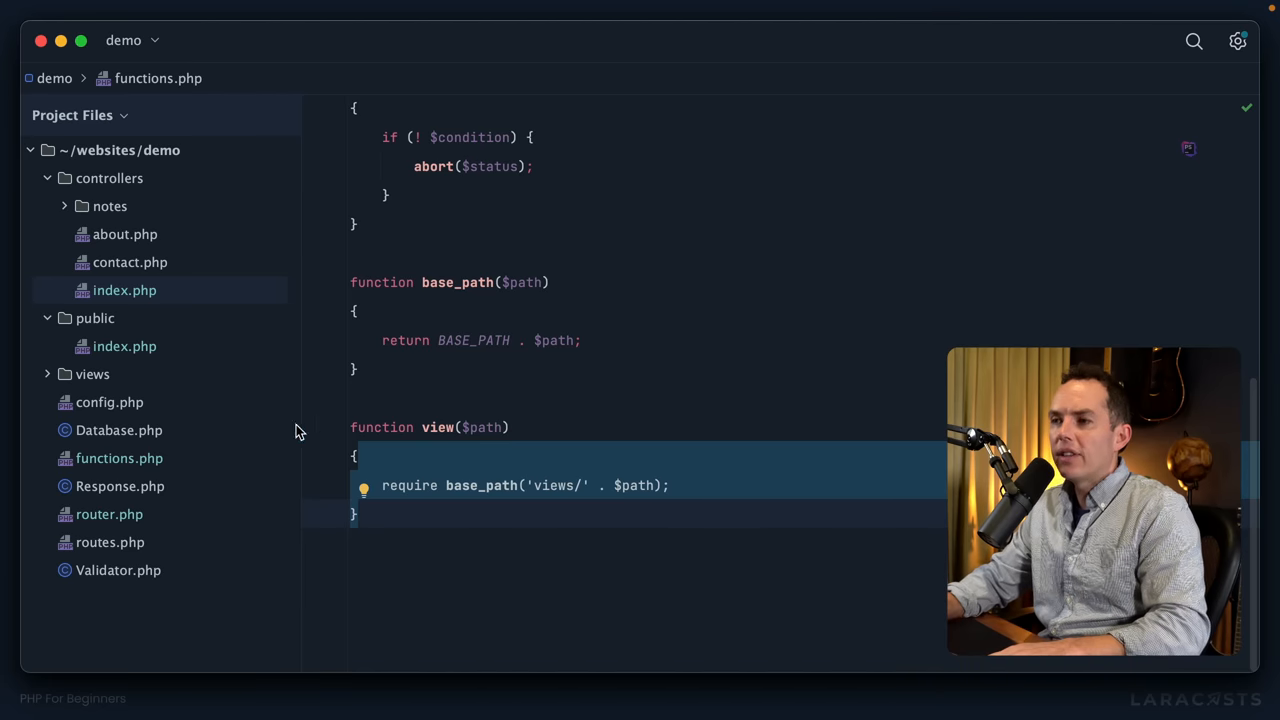
pyautogui.click(124, 290)
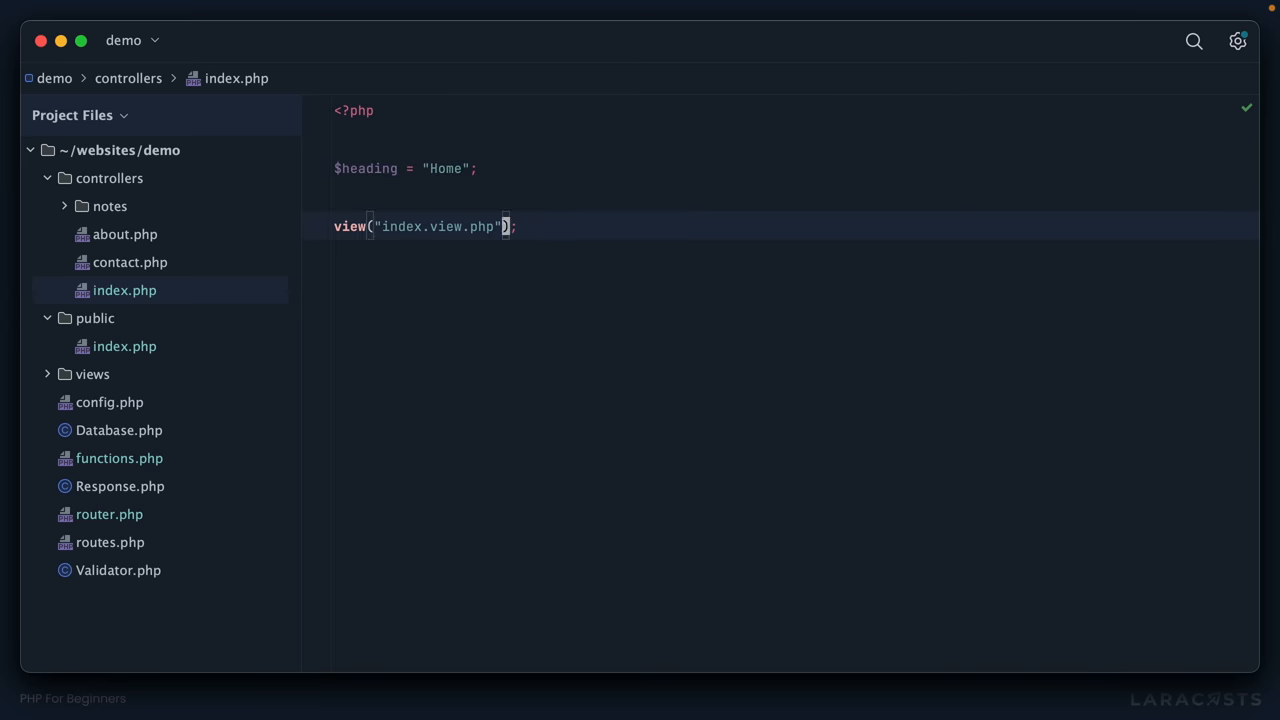
pyautogui.write(', [')
pyautogui.write("'heading' => 'Home'")
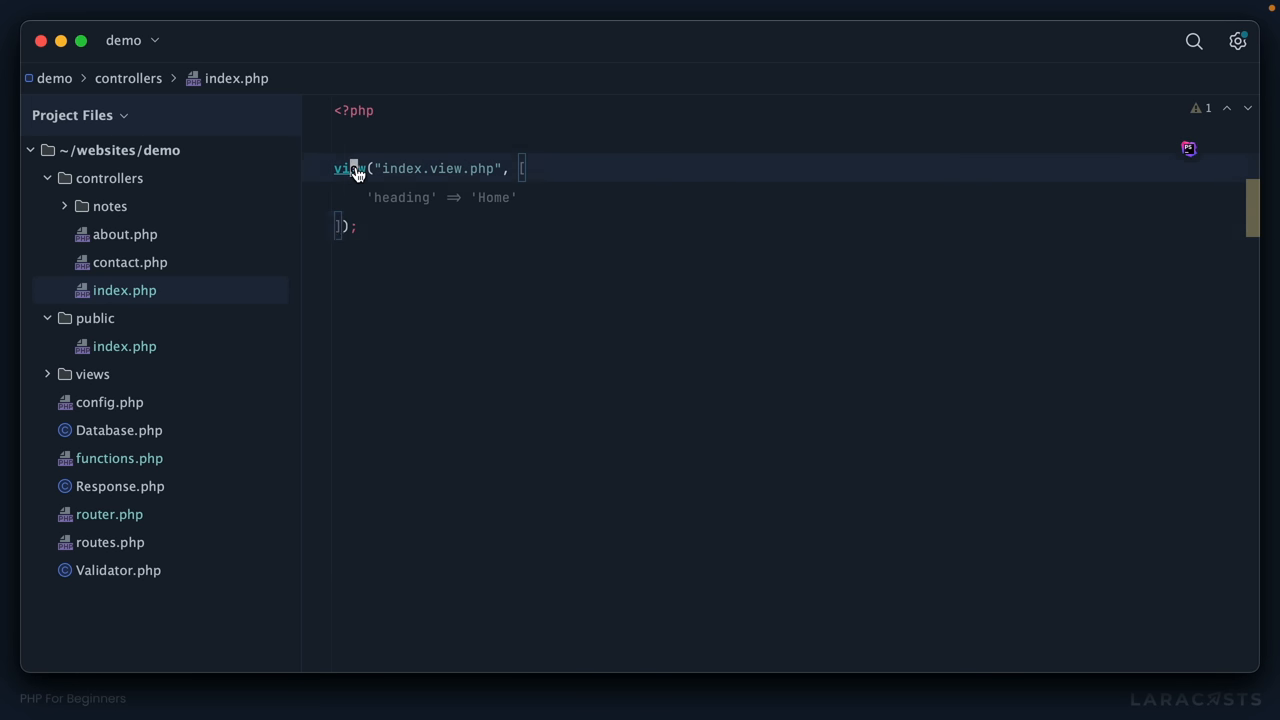
# Give view() an $attributes = [] parameter and call extract($attributes) before the require
pyautogui.click(348, 168)
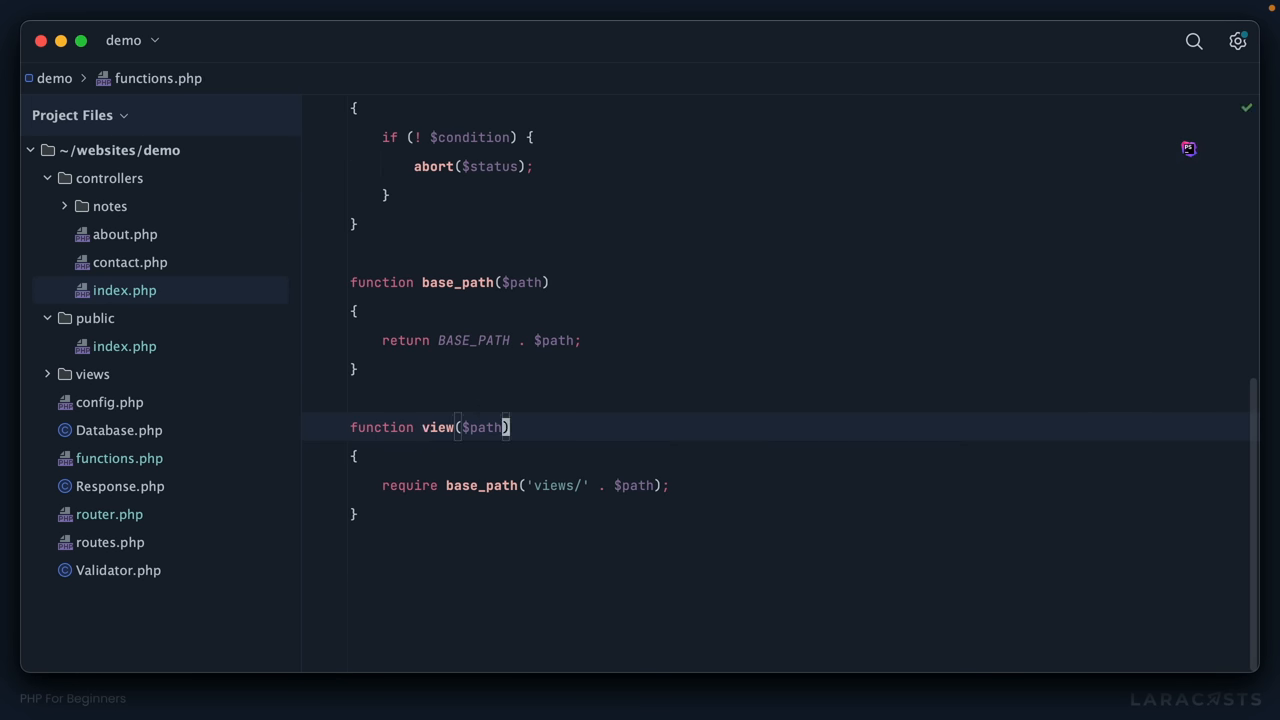
pyautogui.write(', $attributes')
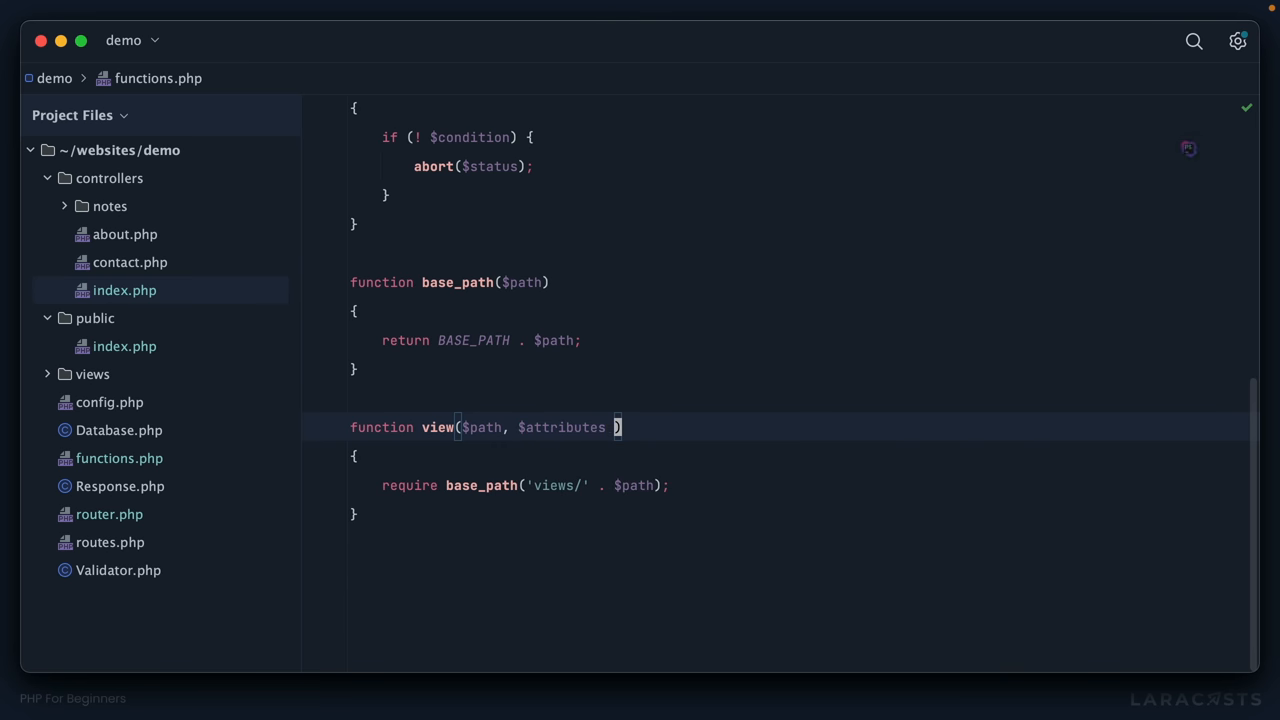
pyautogui.write('= []')
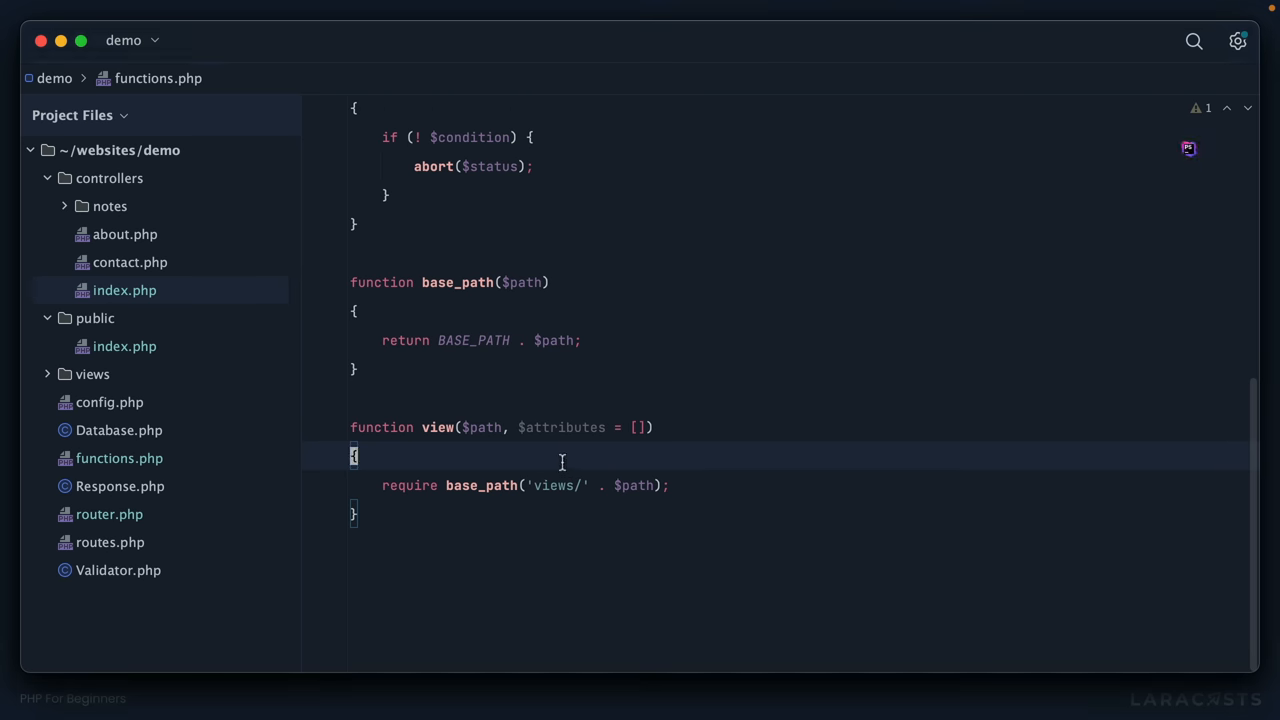
pyautogui.write('extract')
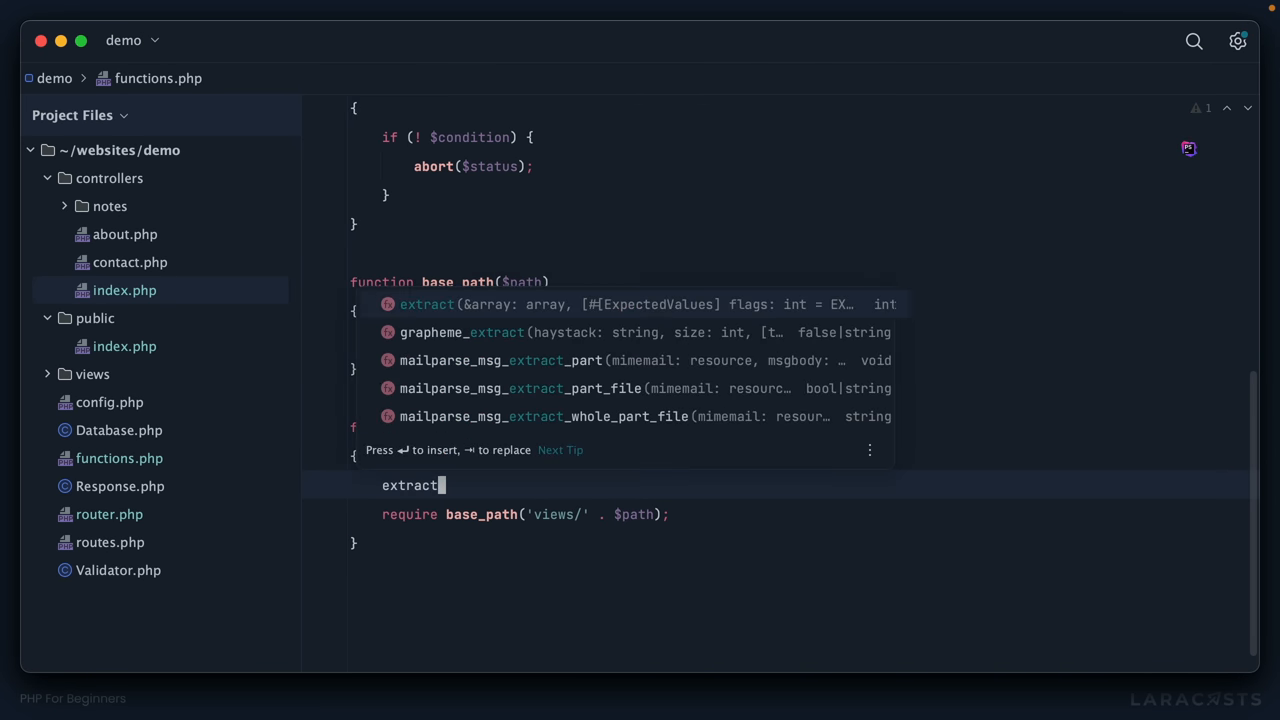
pyautogui.write('($attributes)')
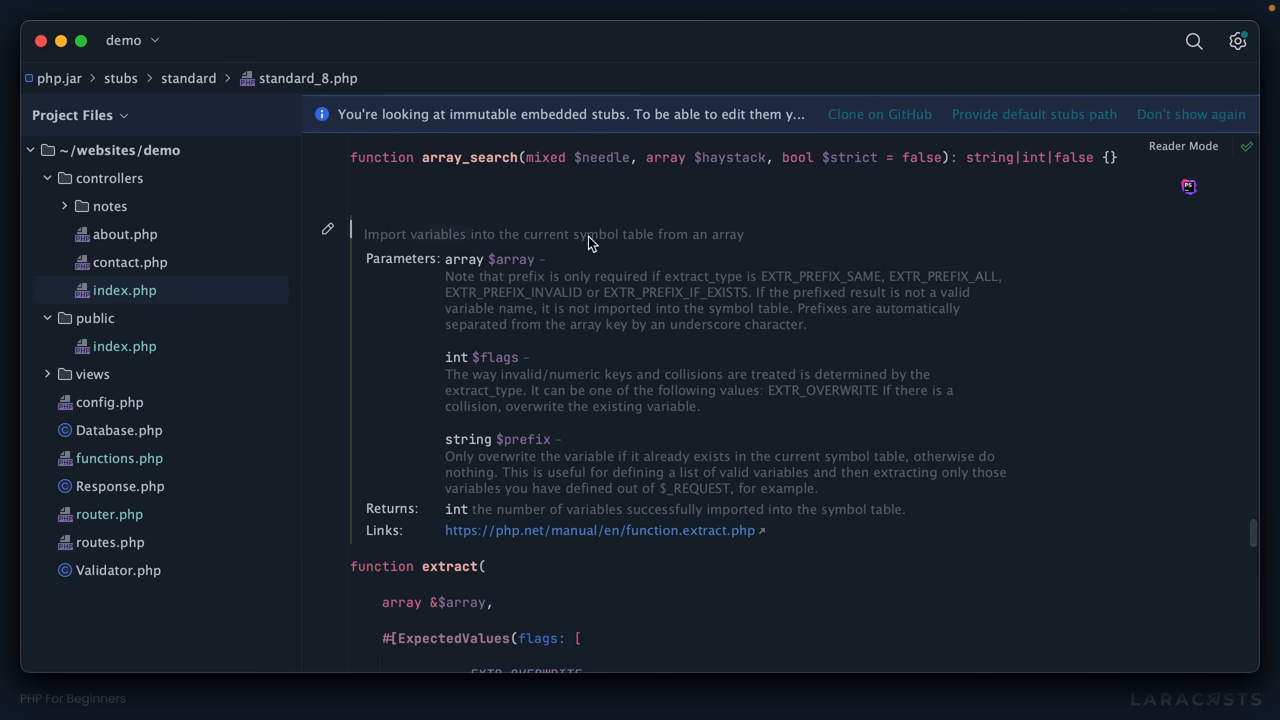
pyautogui.moveTo(800, 242)
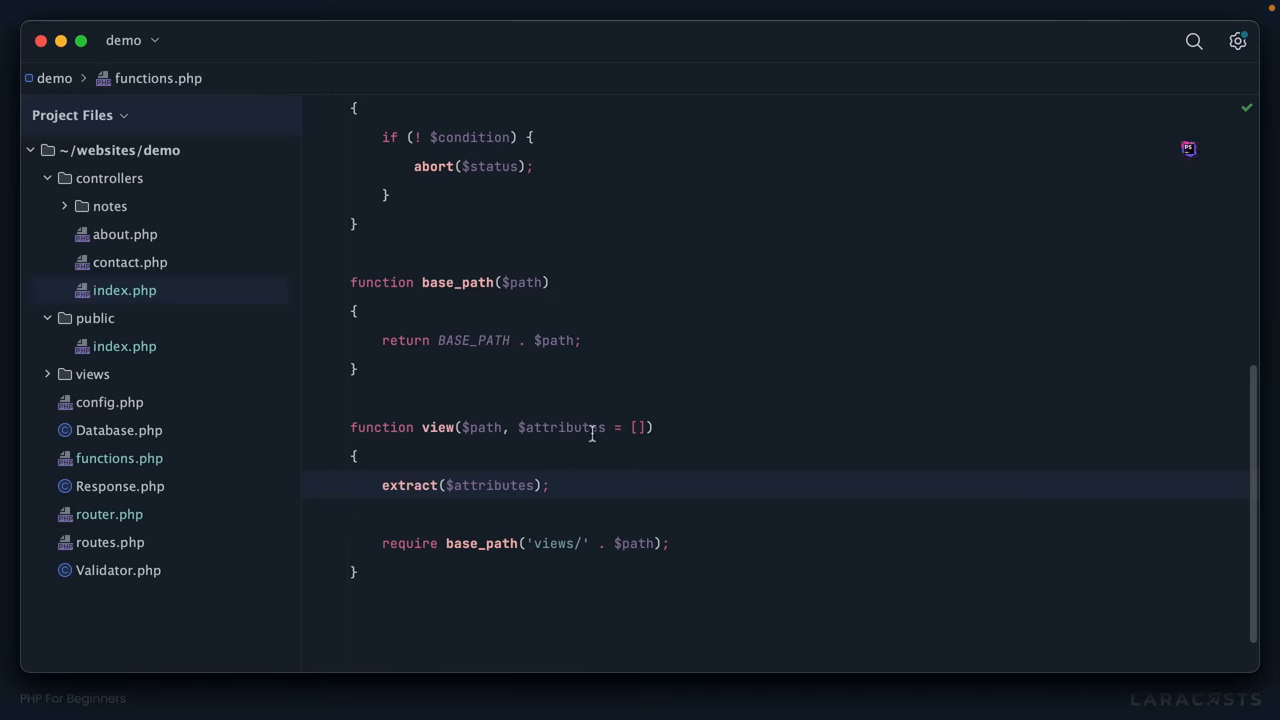
pyautogui.moveTo(728, 472)
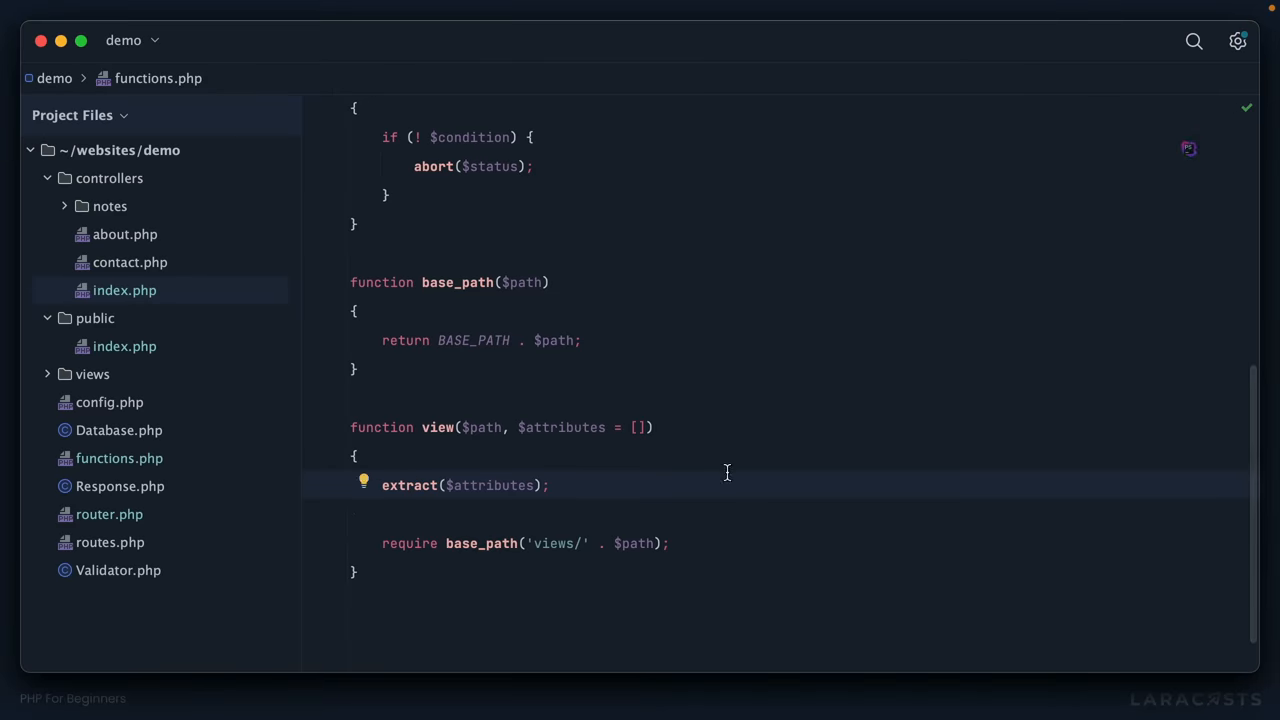
# Add a temporary dd($foo) after the extract call to test the extracted variables
pyautogui.click(124, 290)
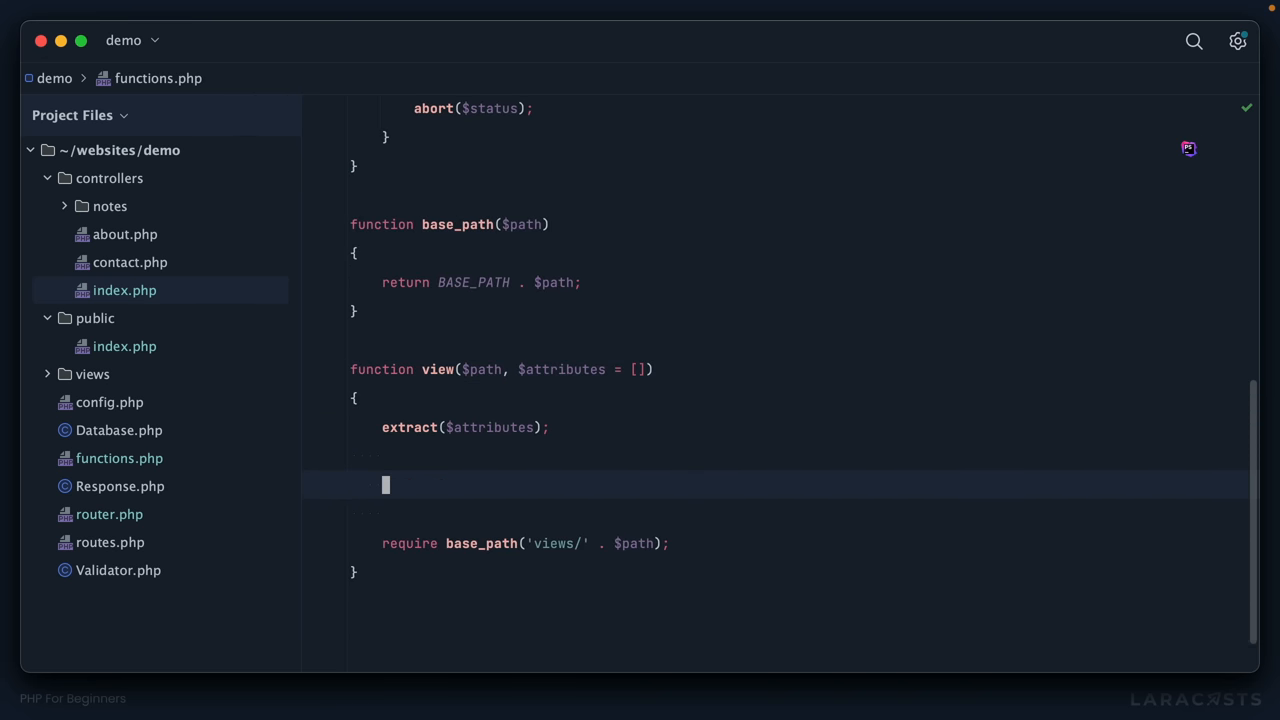
pyautogui.write('dd($foo)')
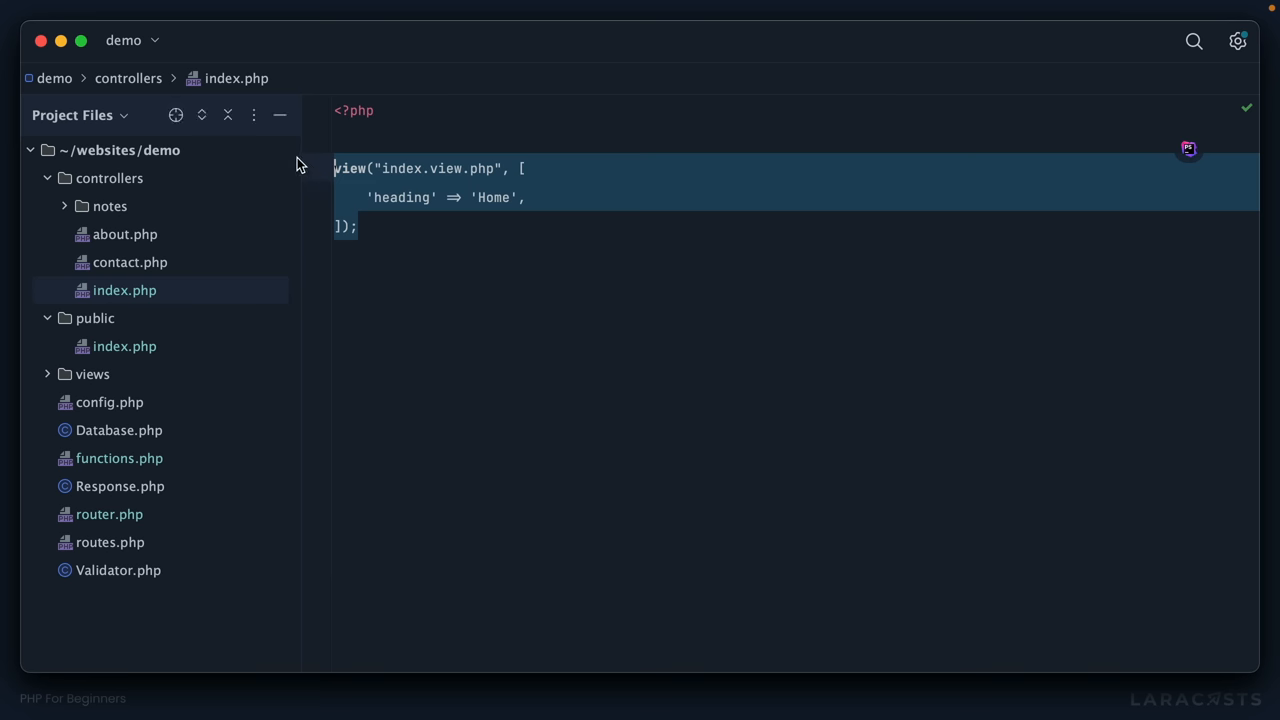
# Render about.php and contact.php through view() with headings 'About Us' and 'Contact Us'
pyautogui.click(124, 234)
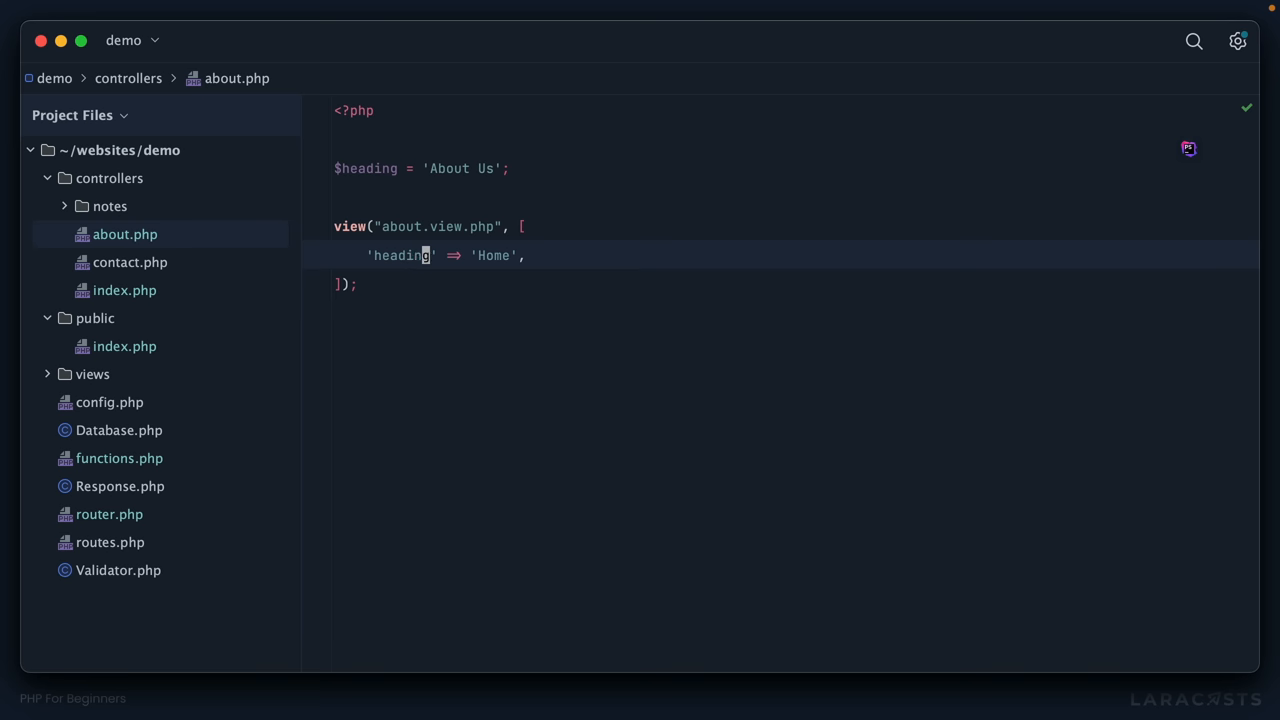
pyautogui.write('About Us')
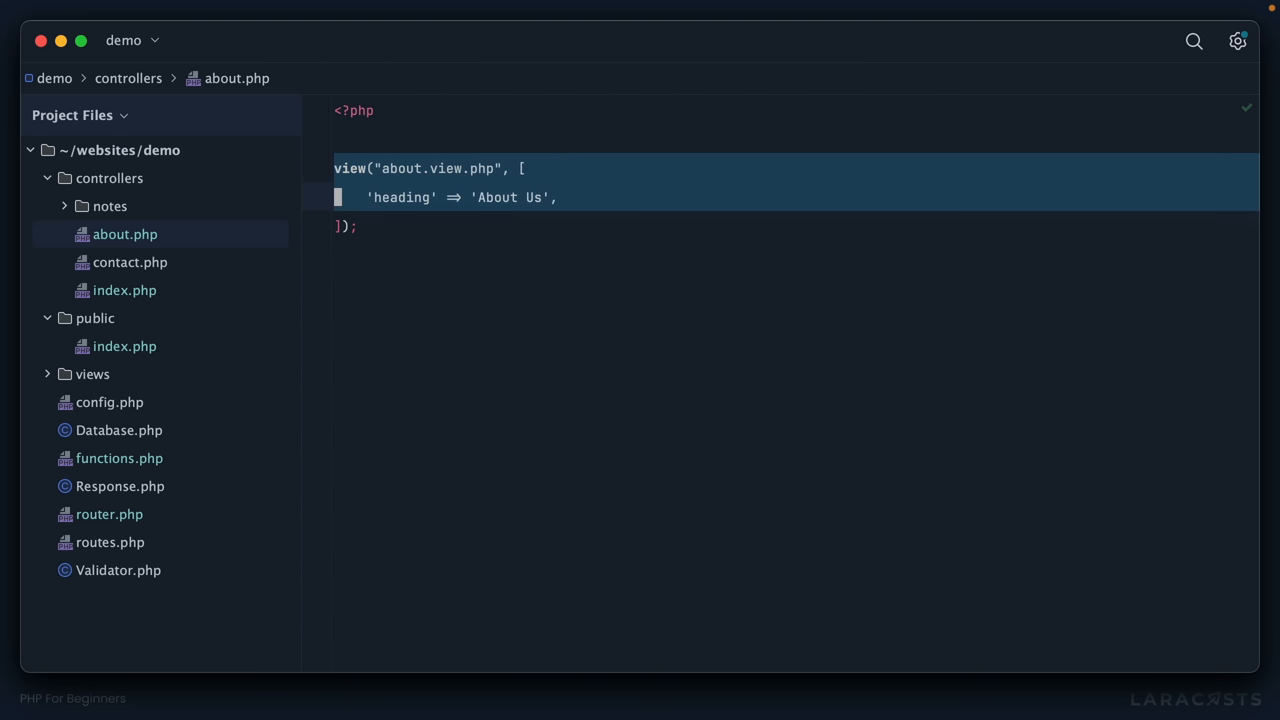
pyautogui.click(128, 262)
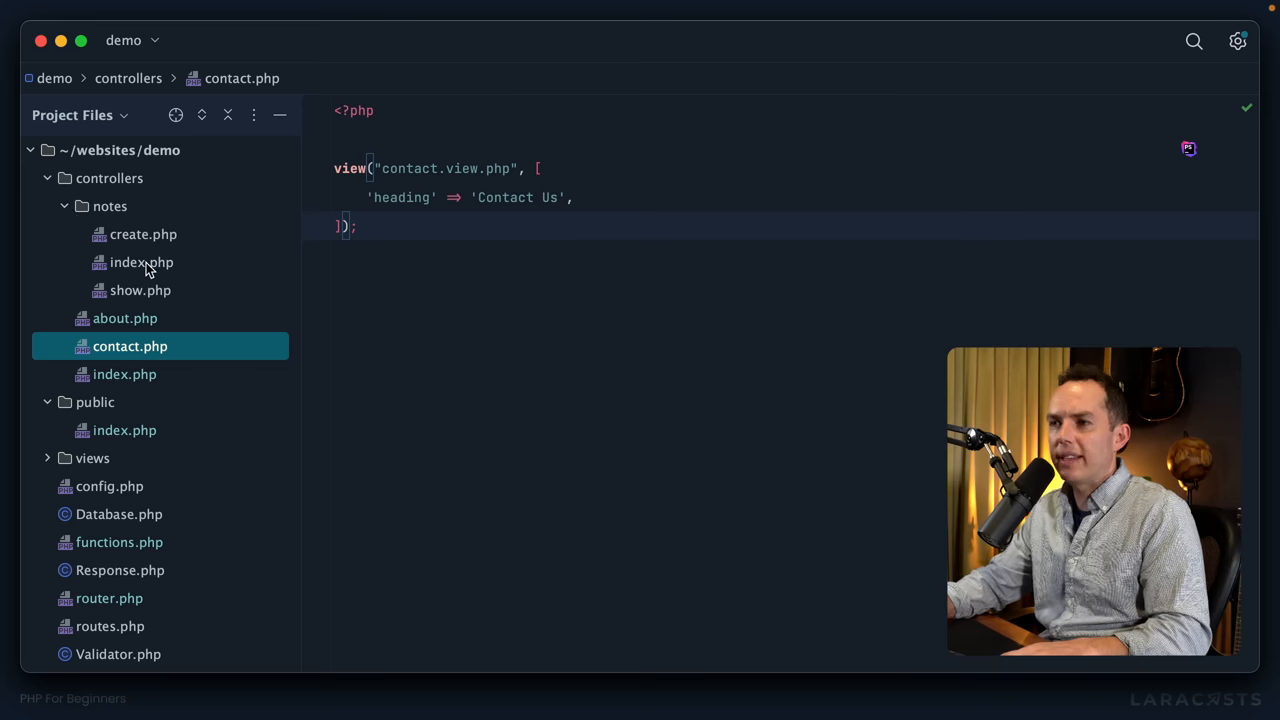
# Call view("notes/index.view.php") with 'heading' => 'My Notes' and 'notes' => $notes, then copy the call for create.php
pyautogui.click(140, 262)
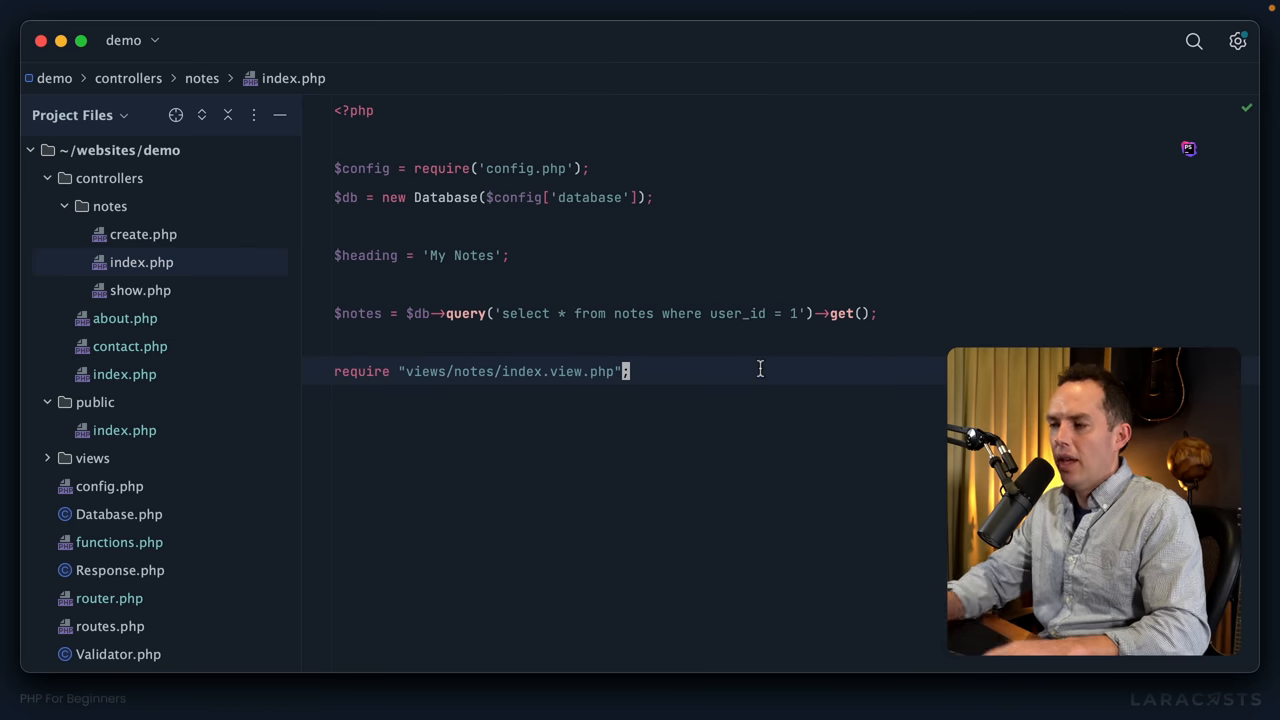
pyautogui.write('view("about.view.php", [')
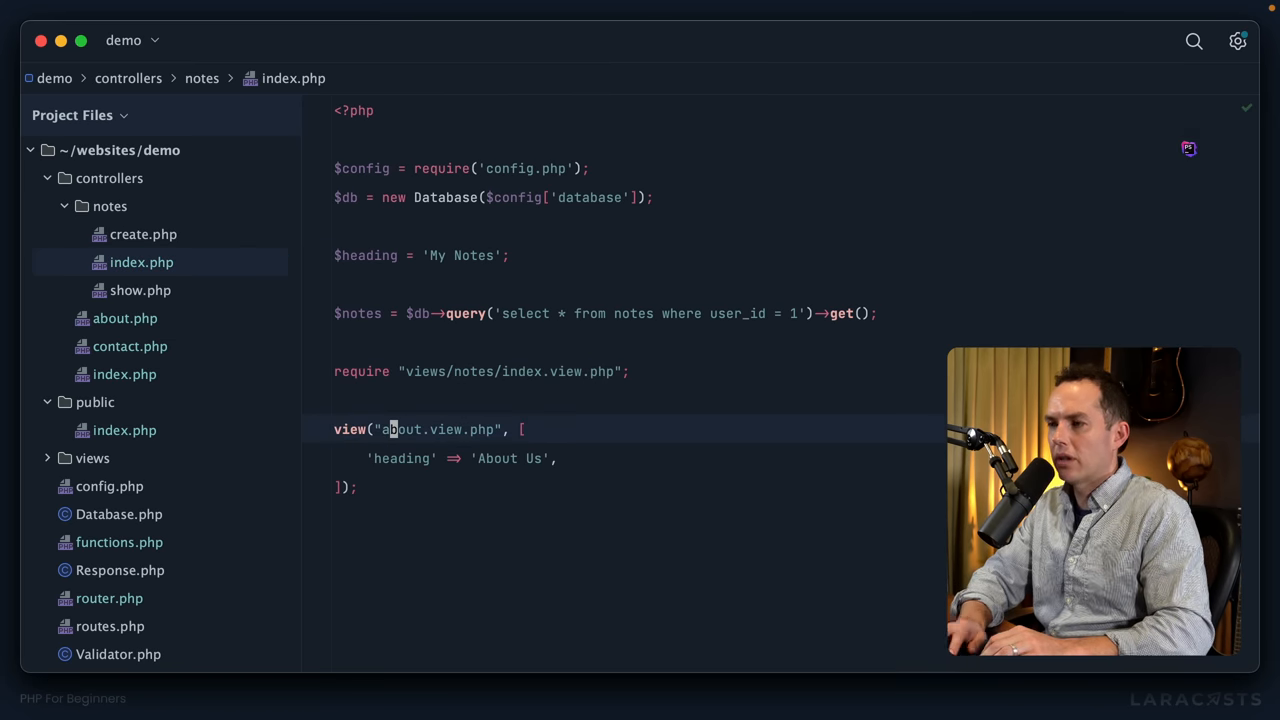
pyautogui.write('notes/index.view.php')
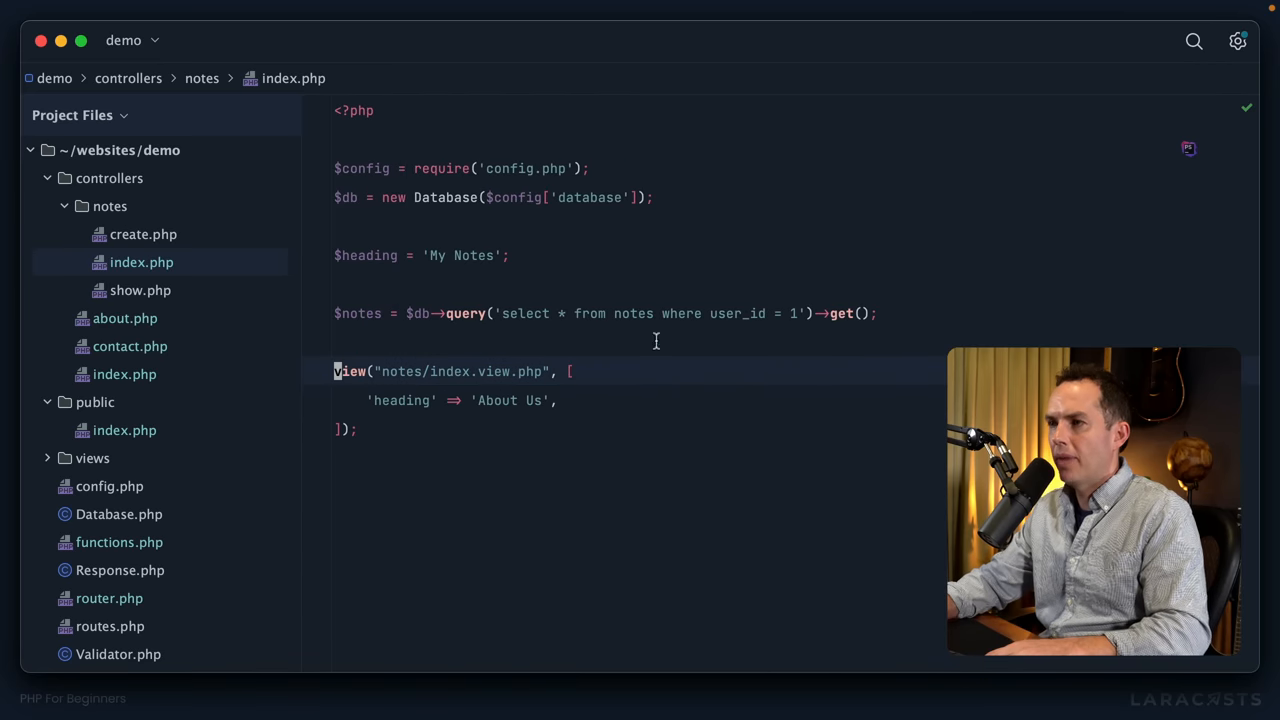
pyautogui.write('My Note')
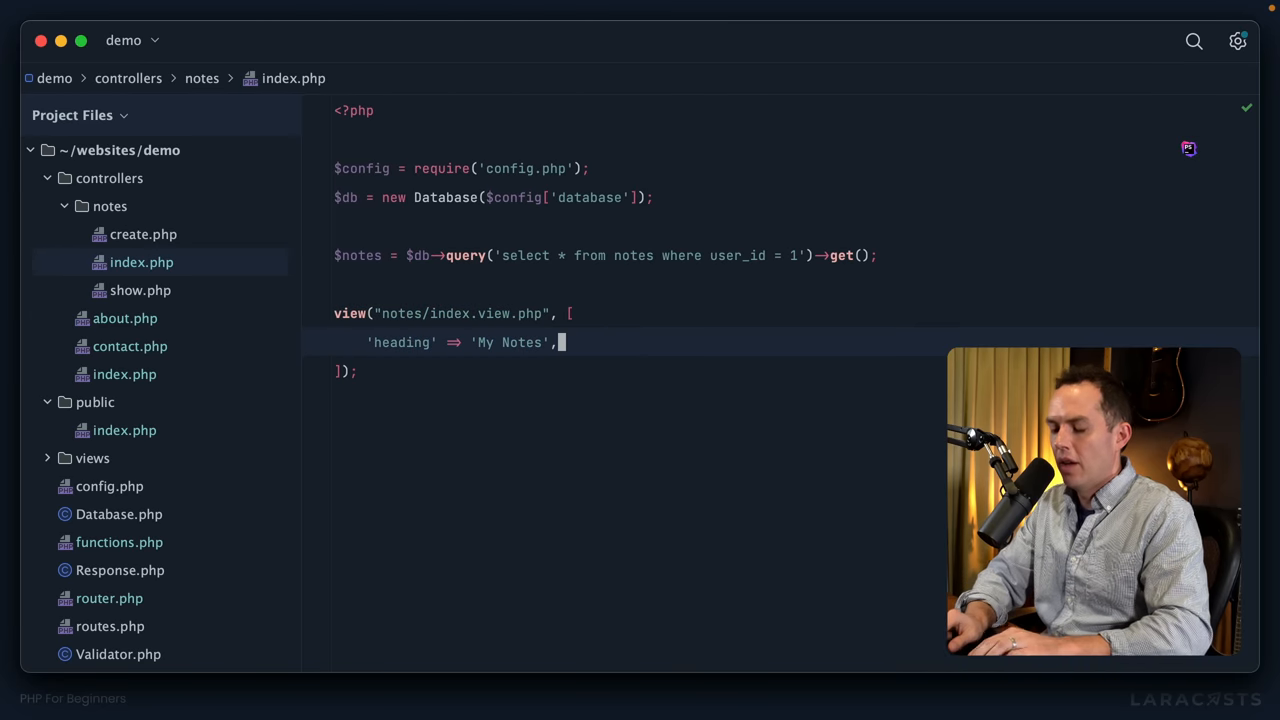
pyautogui.write("'notes' => $notes")
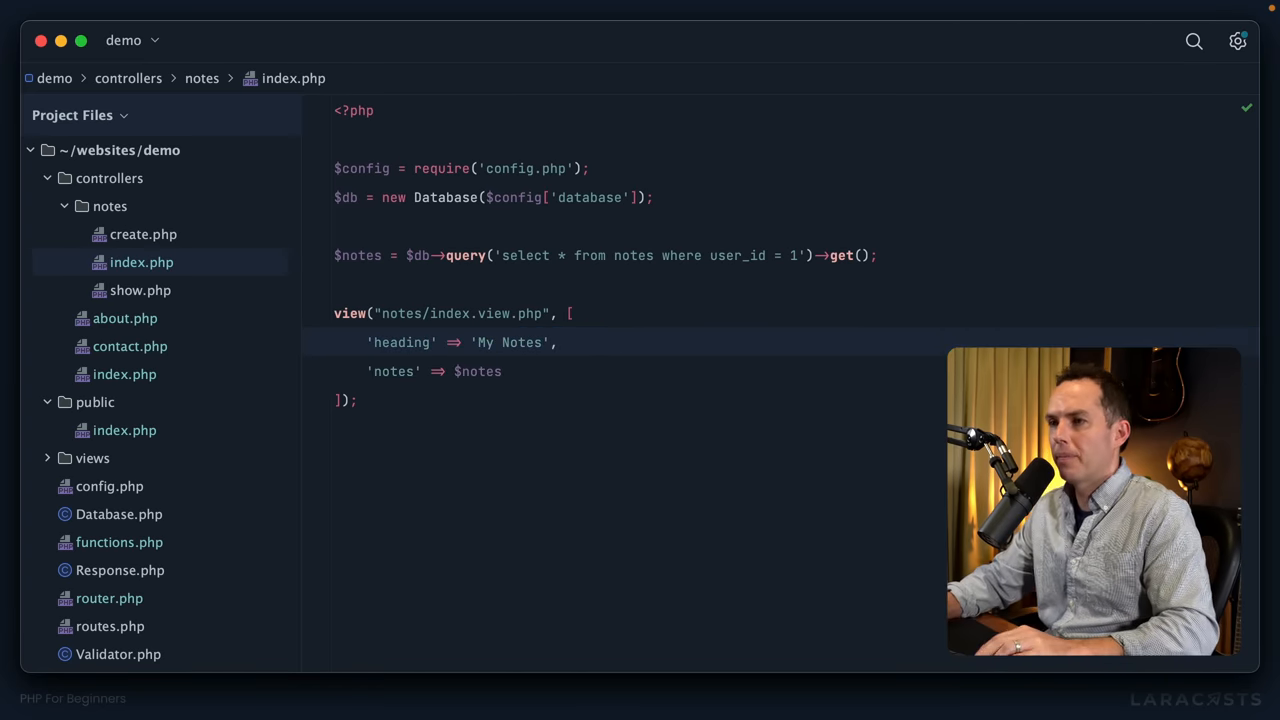
pyautogui.moveTo(334, 312); pyautogui.dragTo(356, 400)
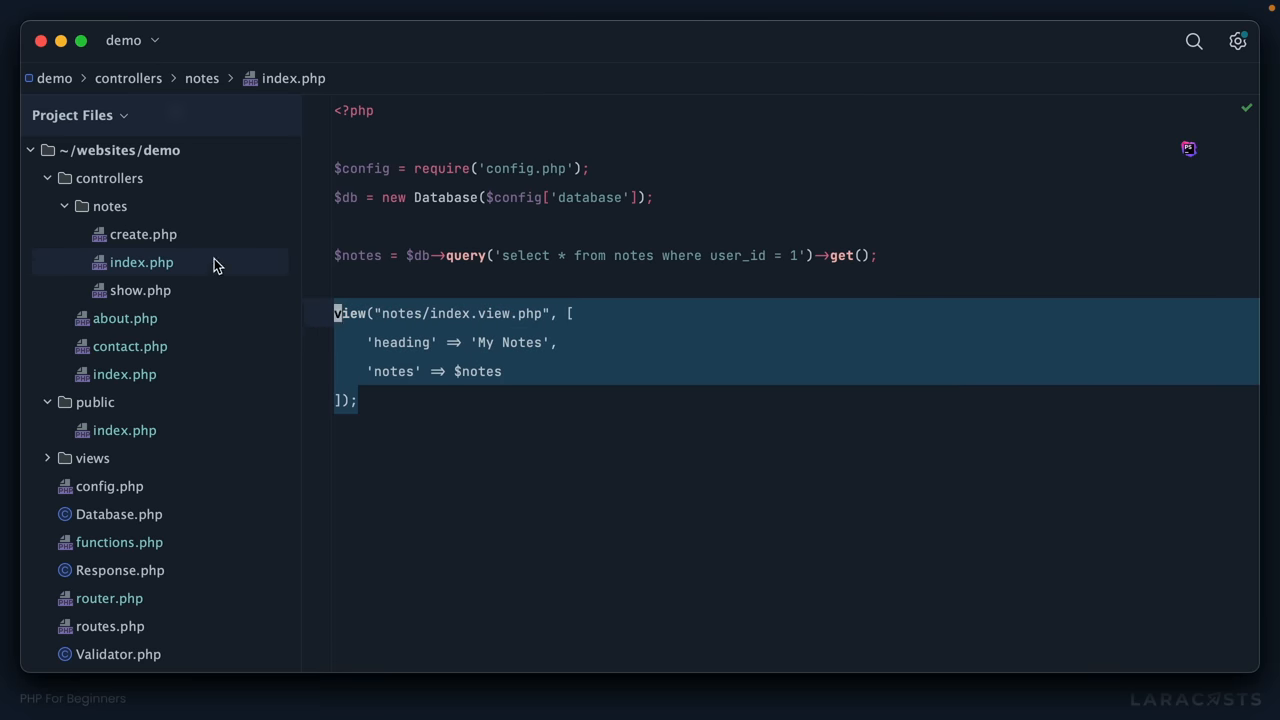
pyautogui.click(144, 234)
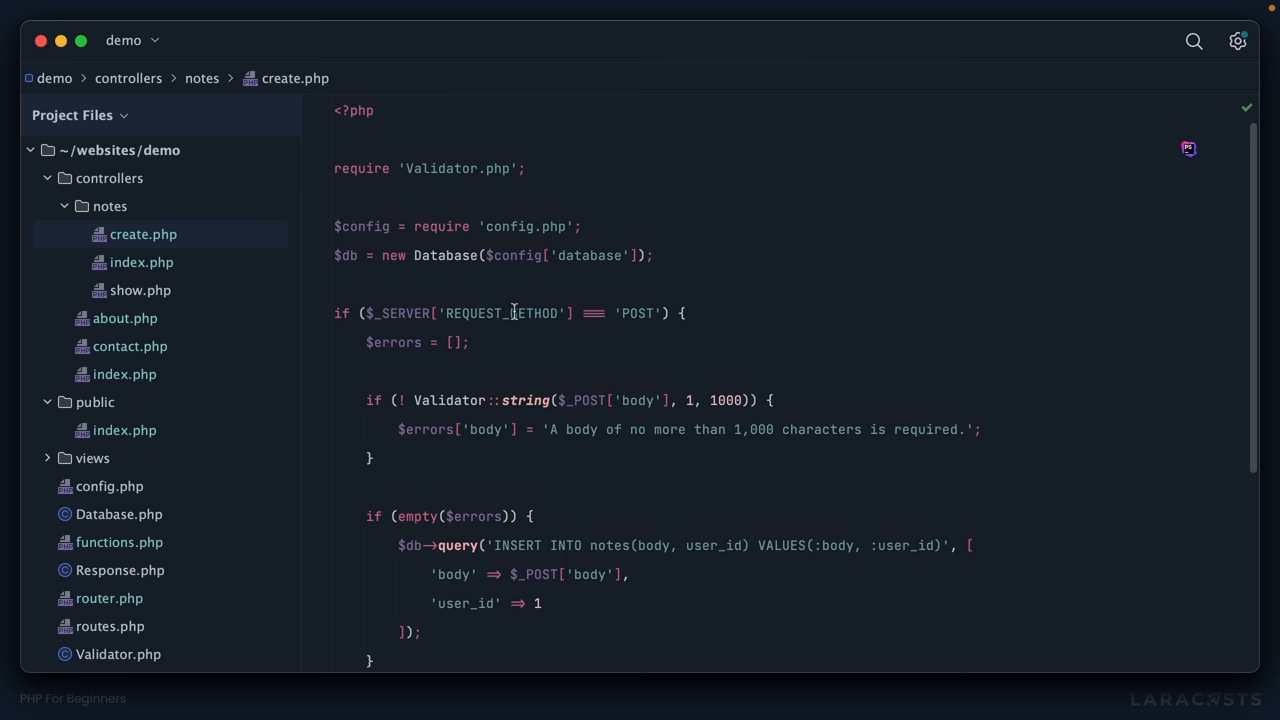
# Add 'errors' => $errors to the create-note view() call and move on to notes/show.php
pyautogui.scroll(-3)
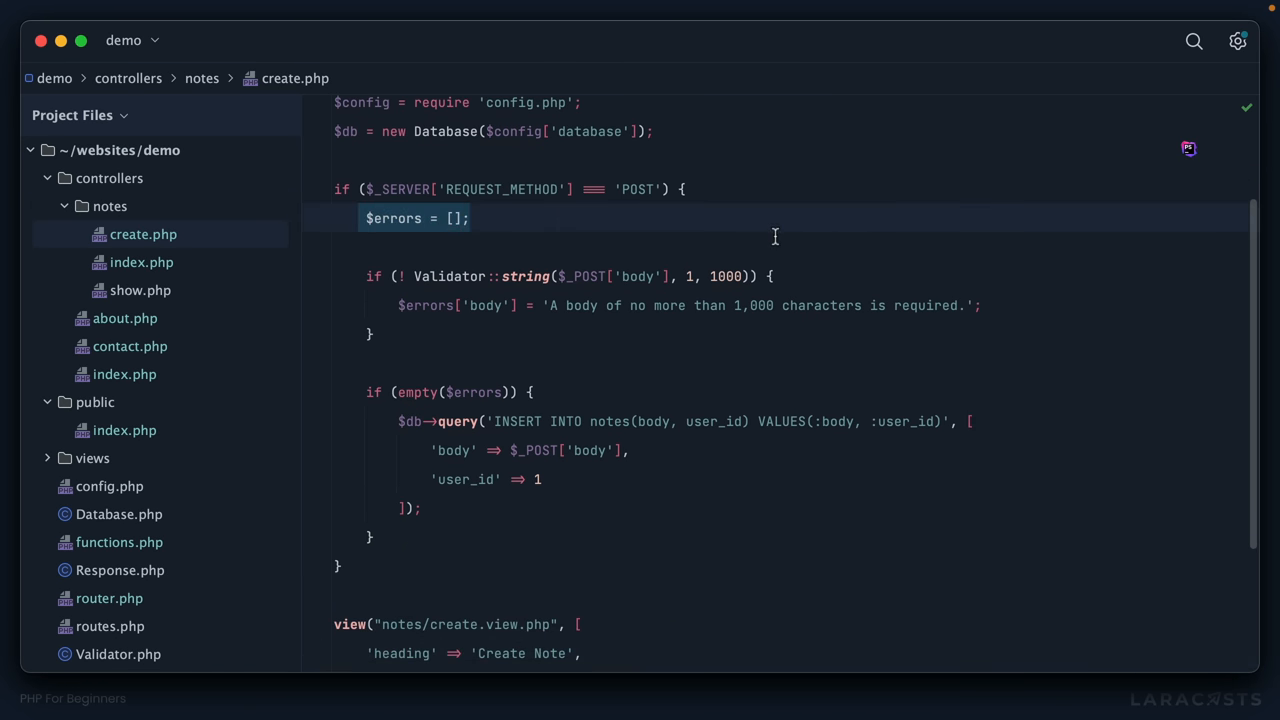
pyautogui.scroll(-3)
pyautogui.write("'erro")
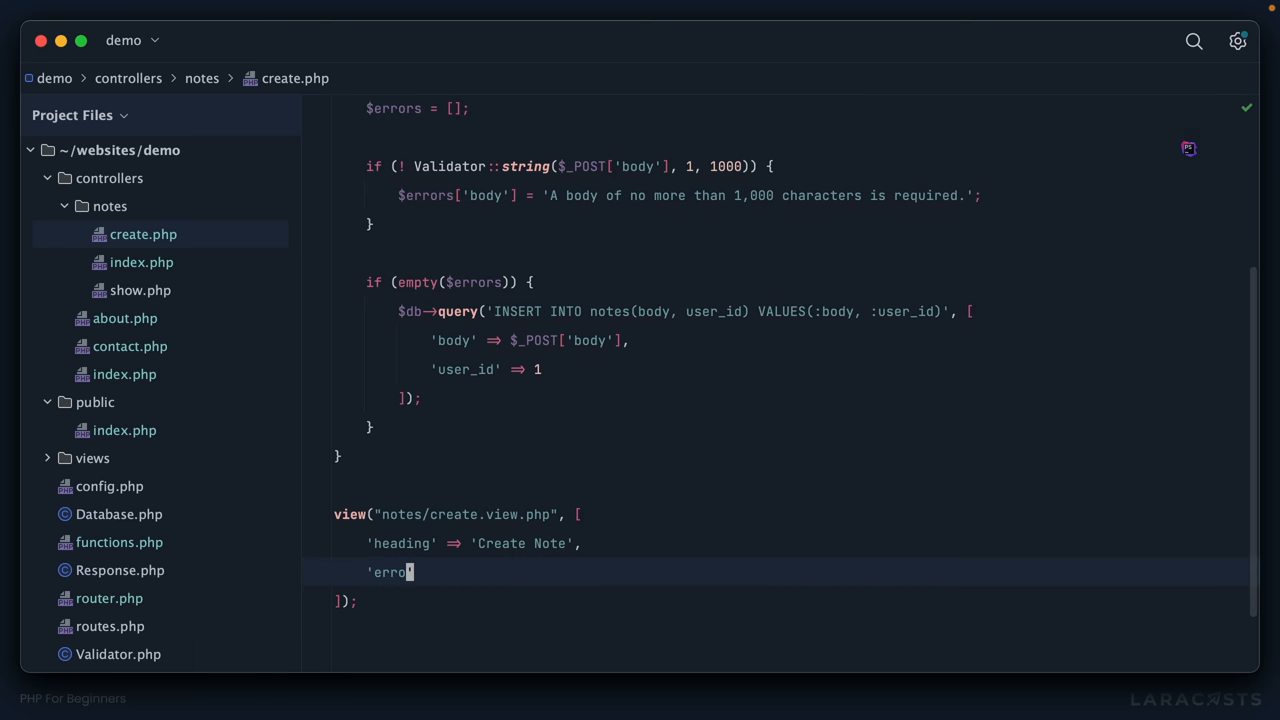
pyautogui.write("rs' => $errors")
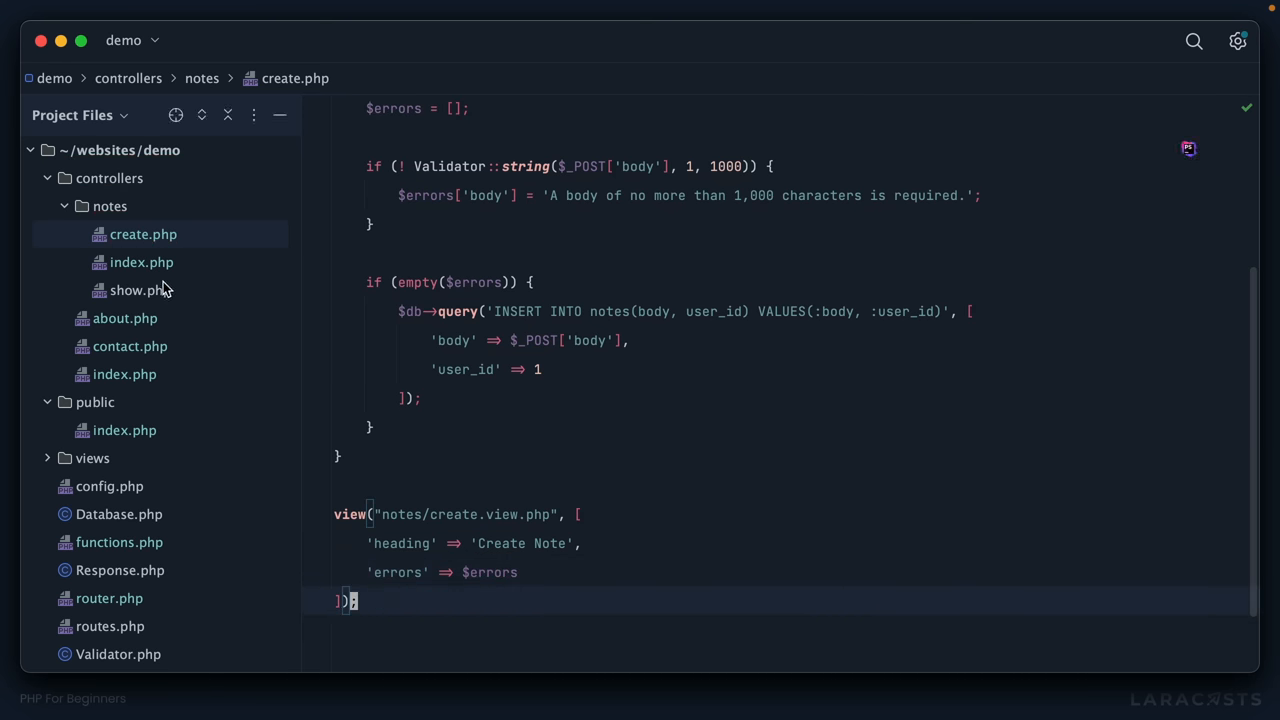
pyautogui.click(140, 290)
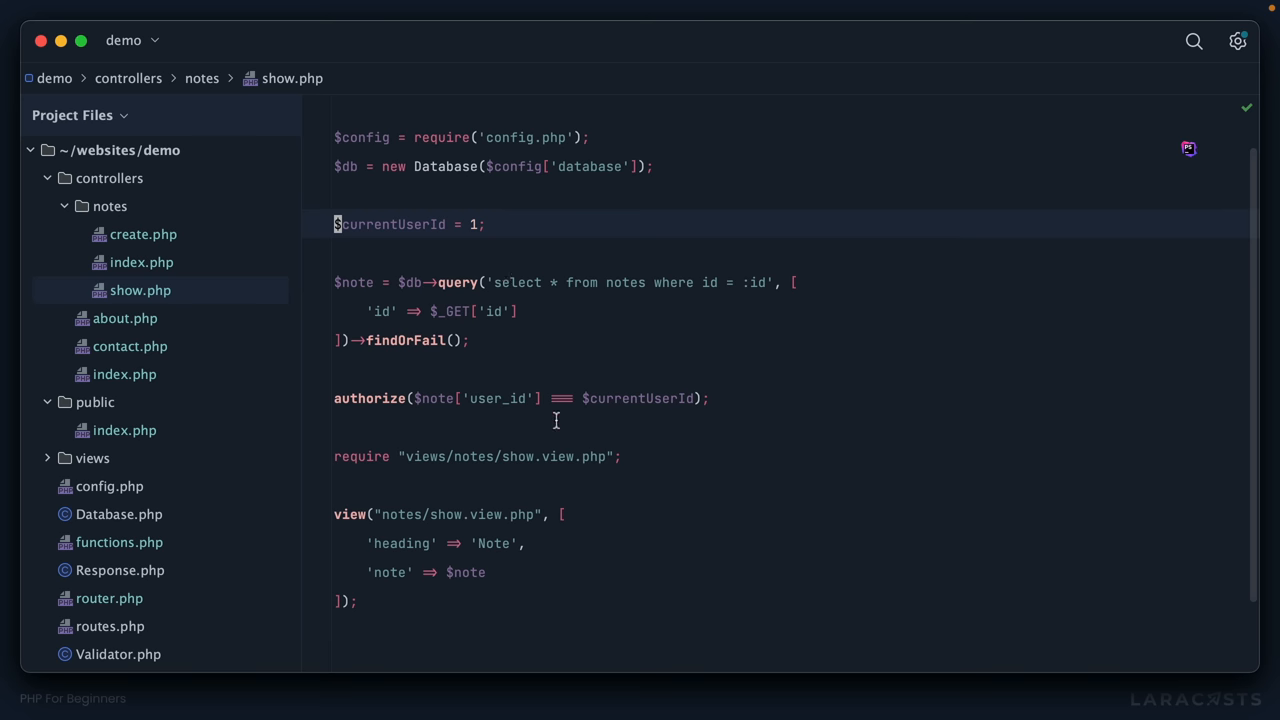
pyautogui.moveTo(628, 564)
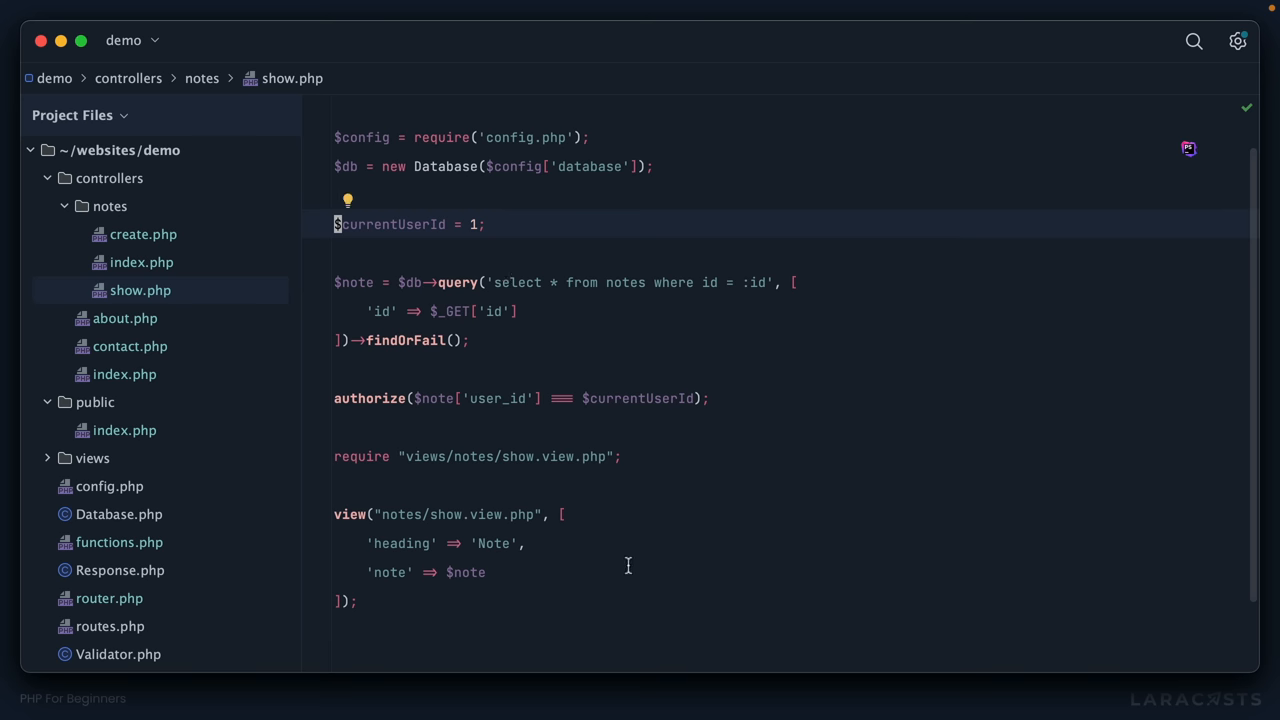
pyautogui.moveTo(664, 548)
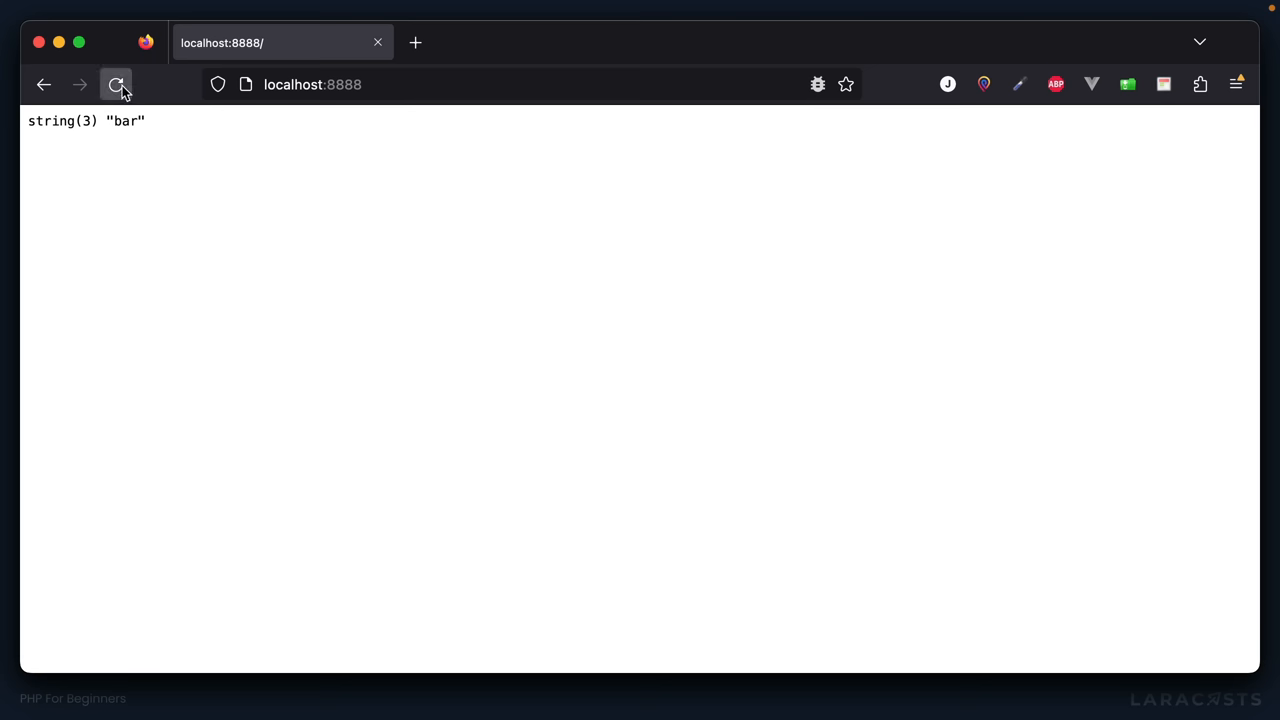
# Reload the site, check the Contact page, then hit the require(config.php) fatal error on /notes
pyautogui.click(116, 84)
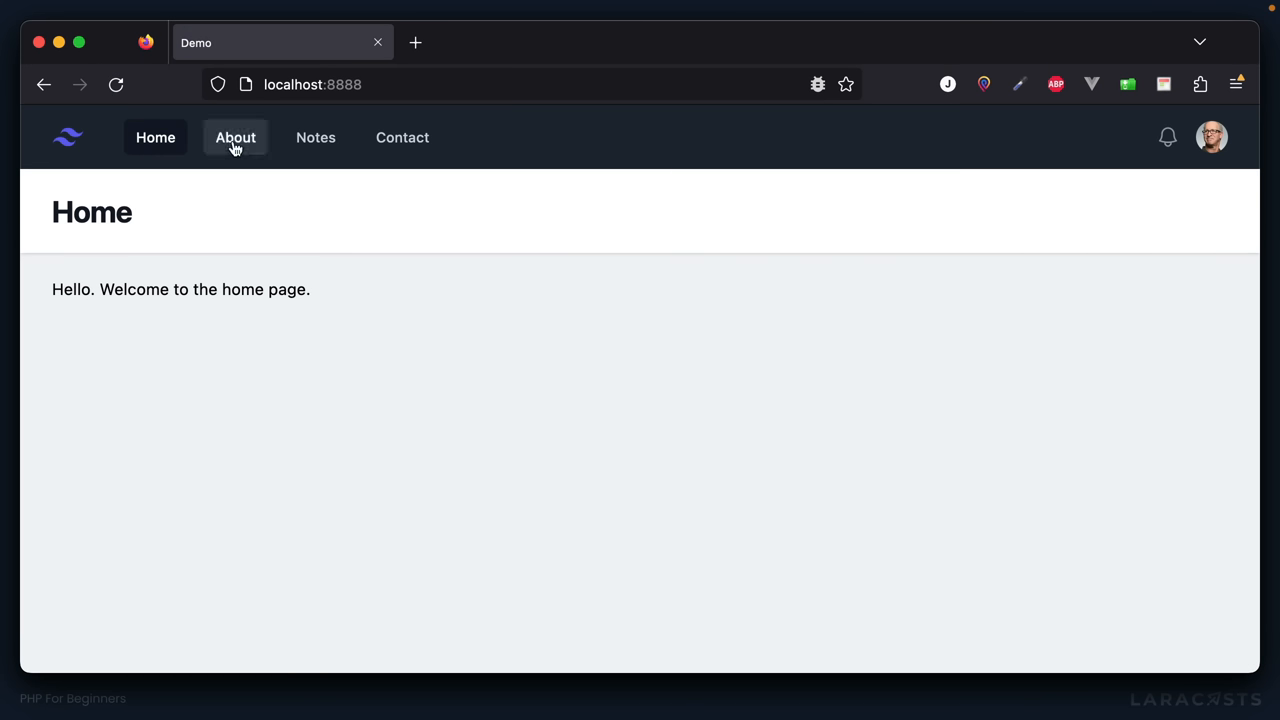
pyautogui.click(402, 136)
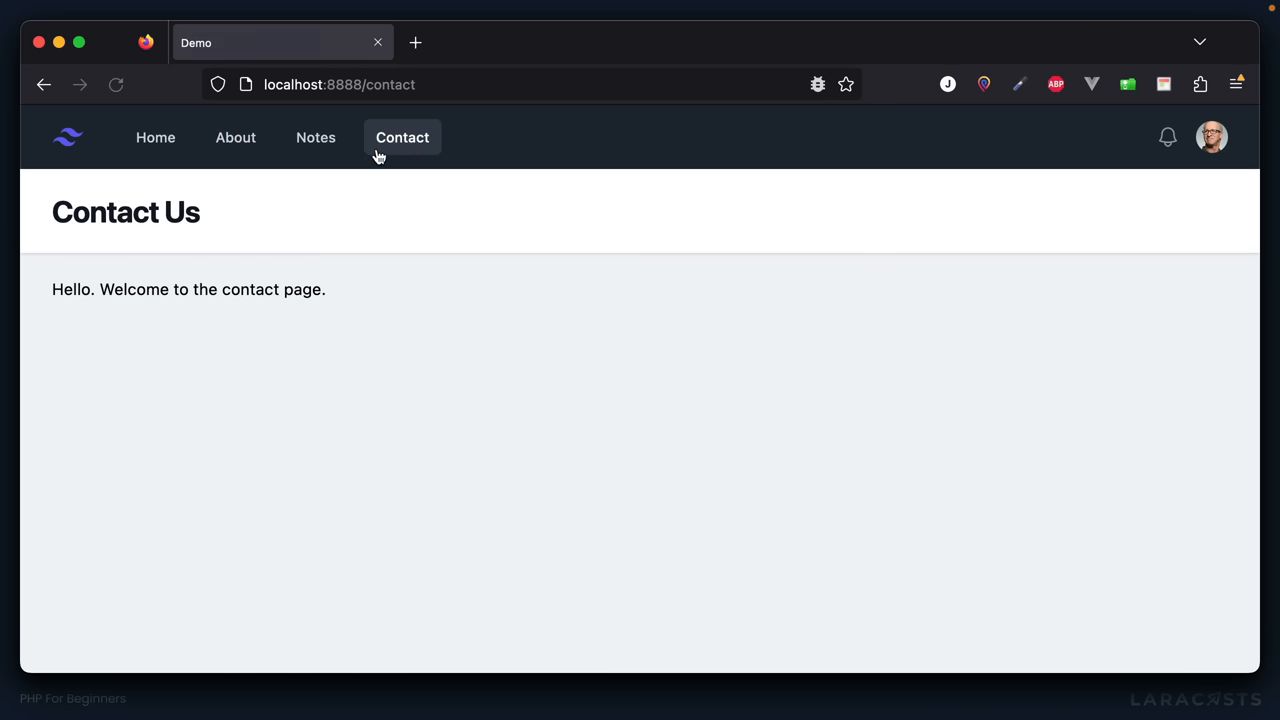
pyautogui.click(316, 136)
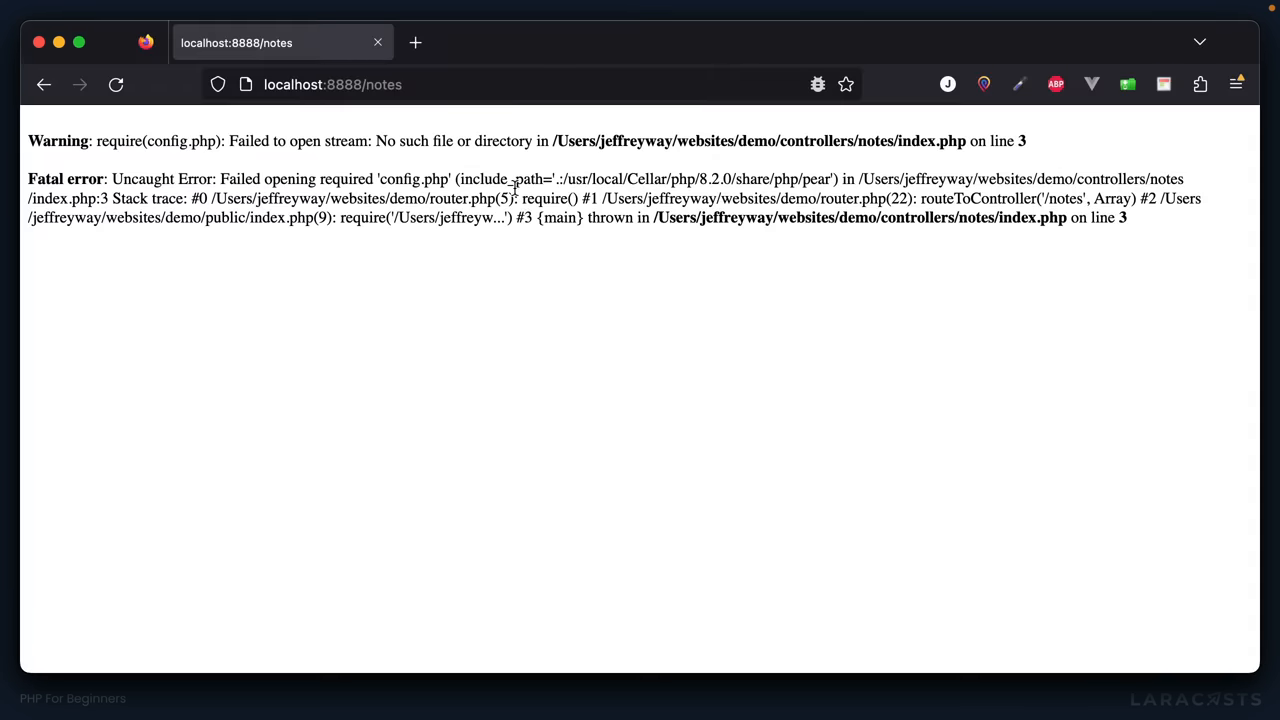
pyautogui.moveTo(144, 140); pyautogui.dragTo(280, 140)
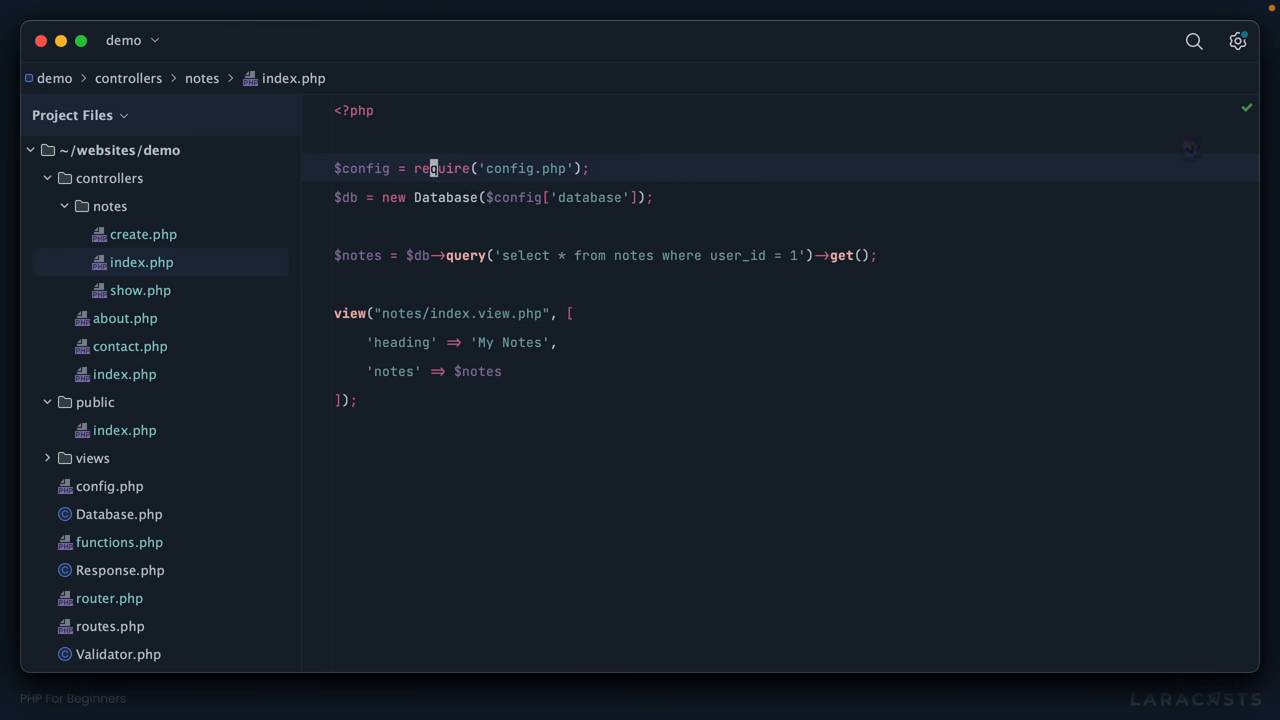
# Make notes/index.php require base_path('config.php') instead of the bare path
pyautogui.press('Delete')
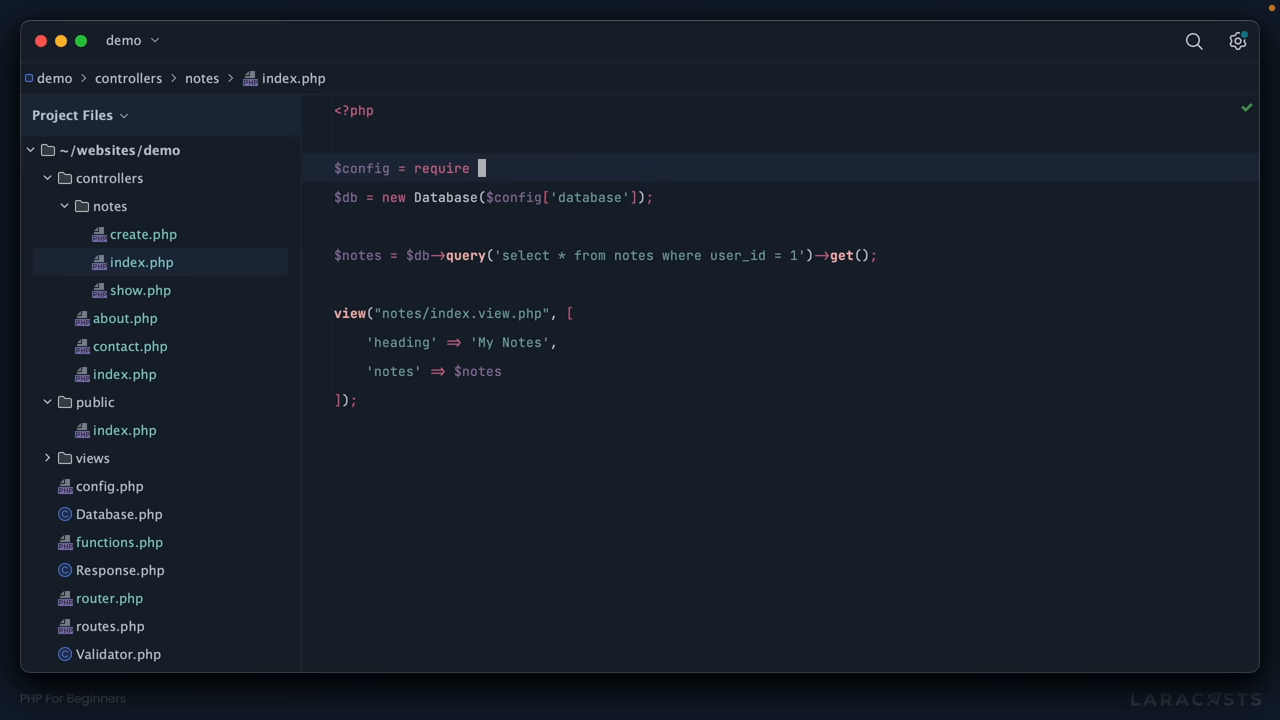
pyautogui.write('base_path()')
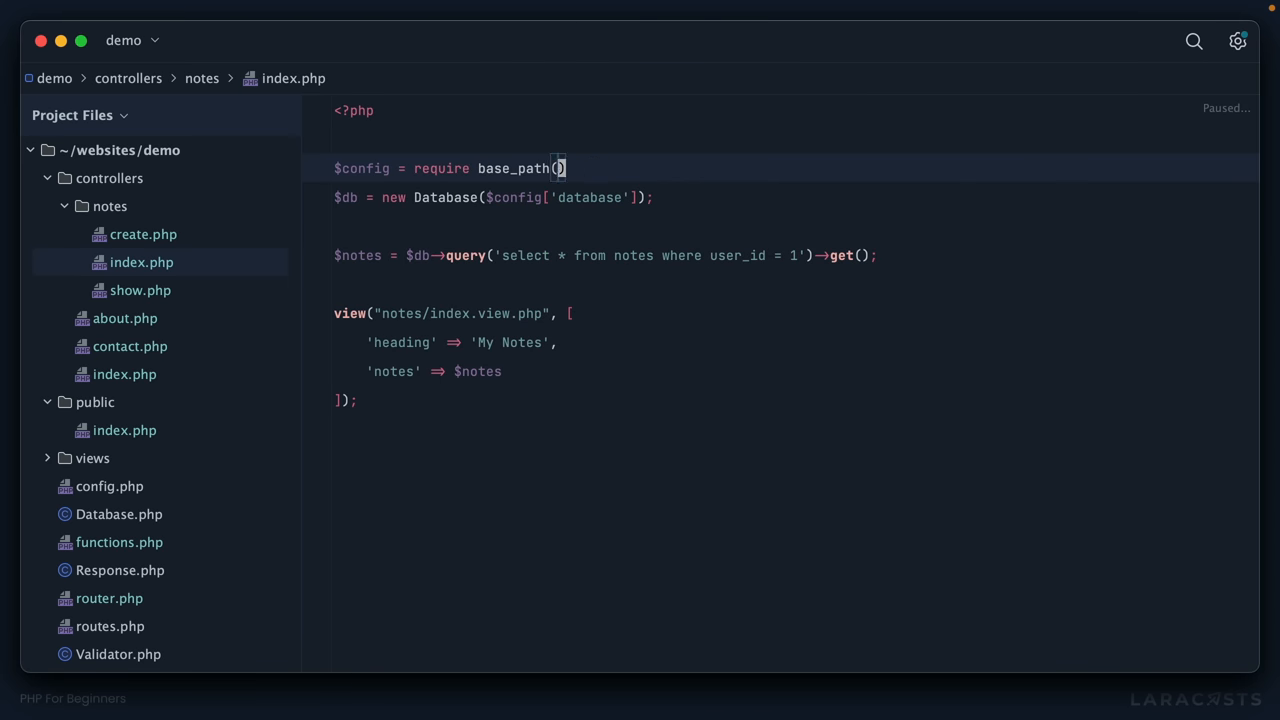
pyautogui.write("'config.php'")
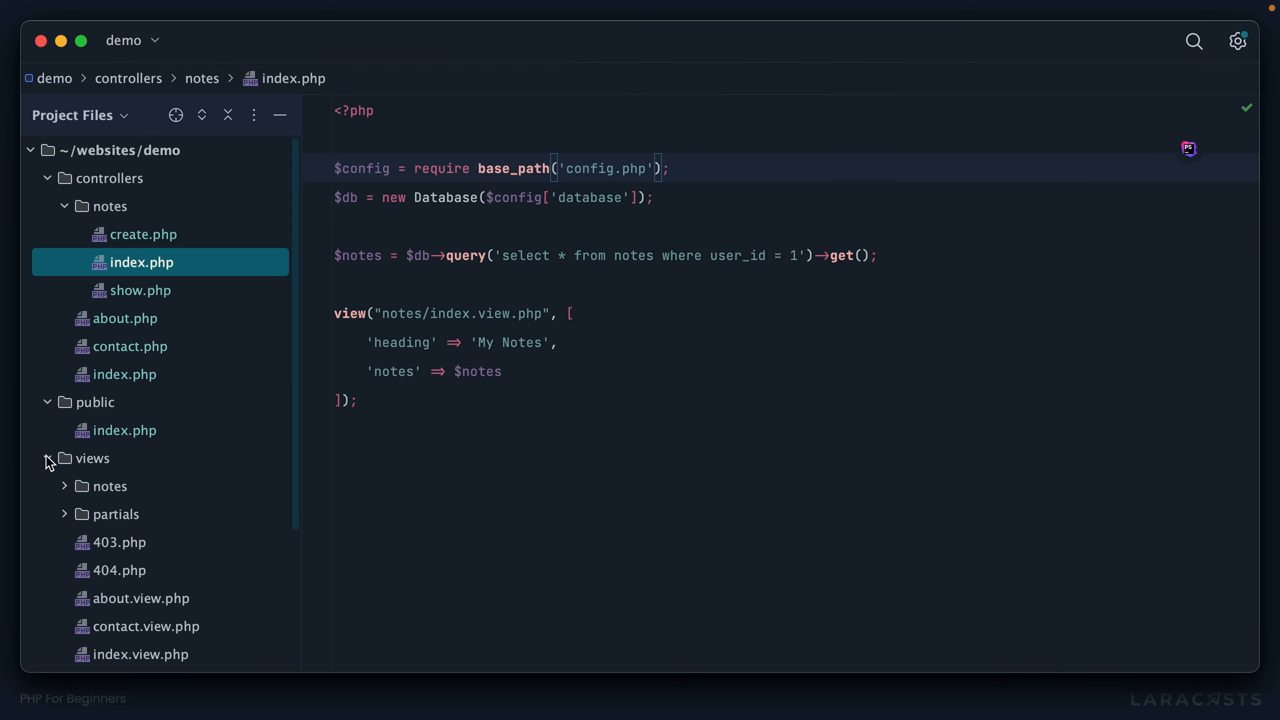
pyautogui.scroll(-3)
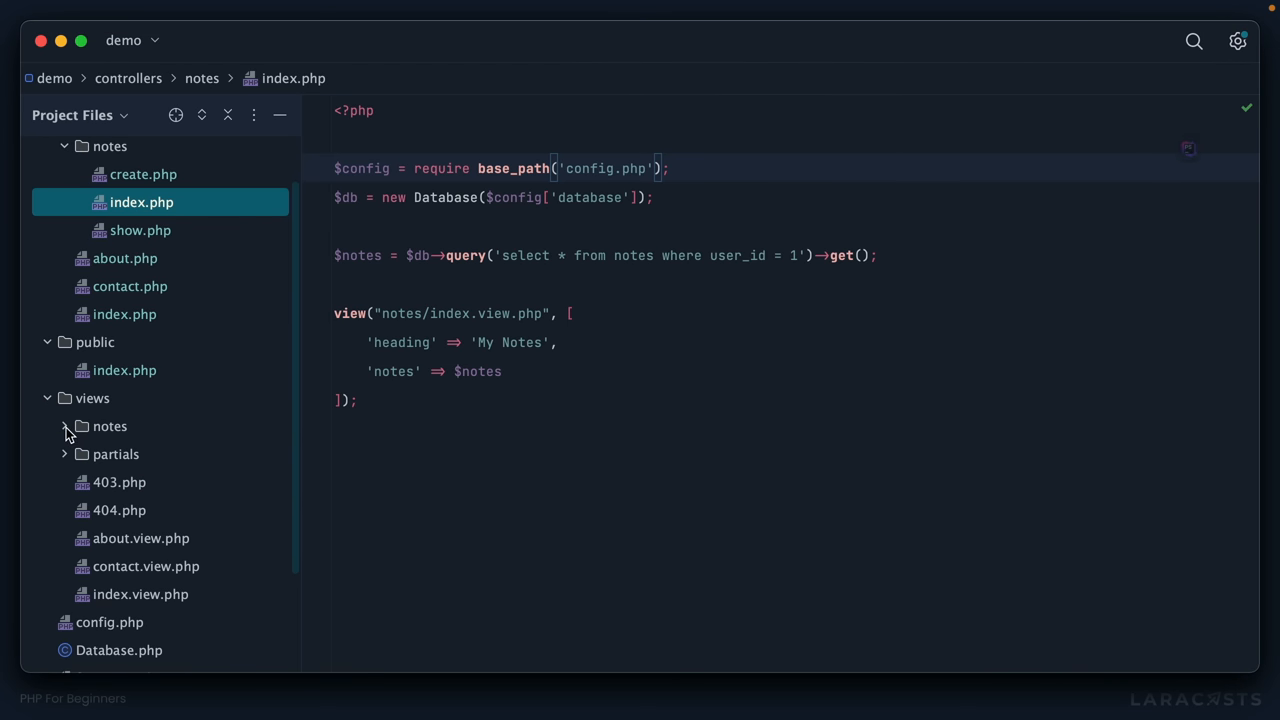
# Wrap the head, nav and banner partial requires in notes/index.view.php with base_path()
pyautogui.click(108, 424)
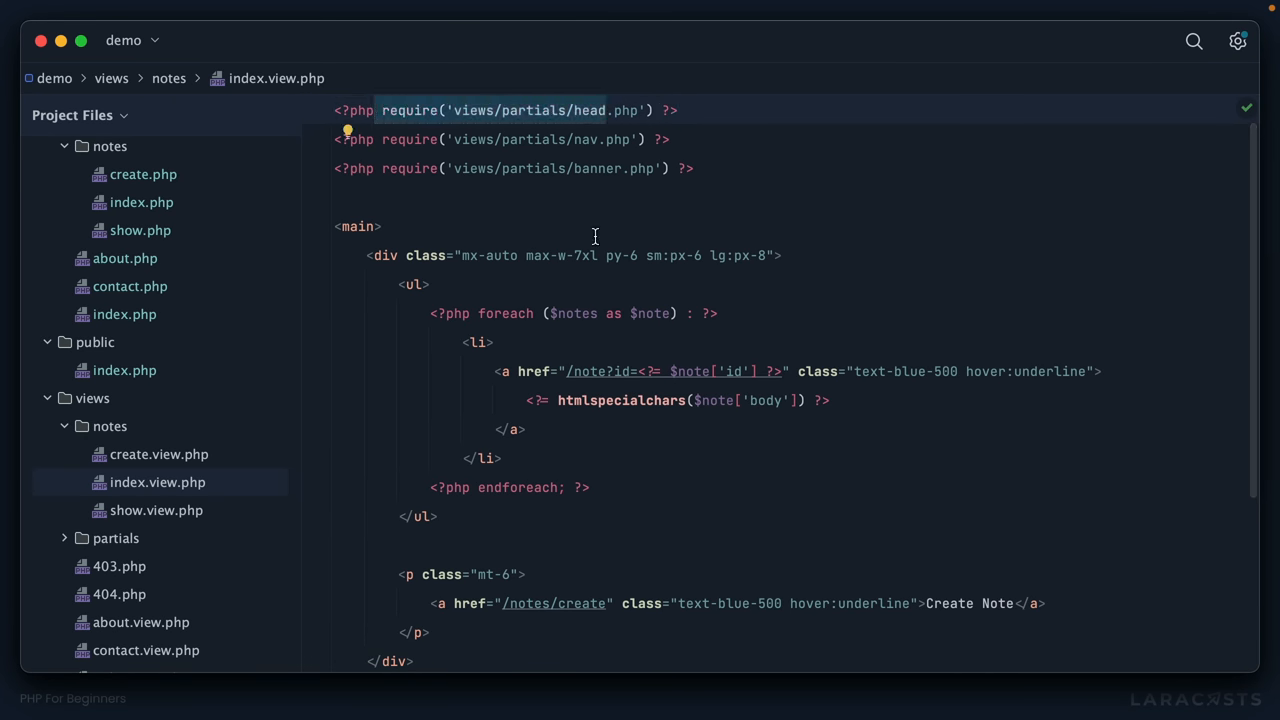
pyautogui.scroll(-3)
pyautogui.write(' base_path')
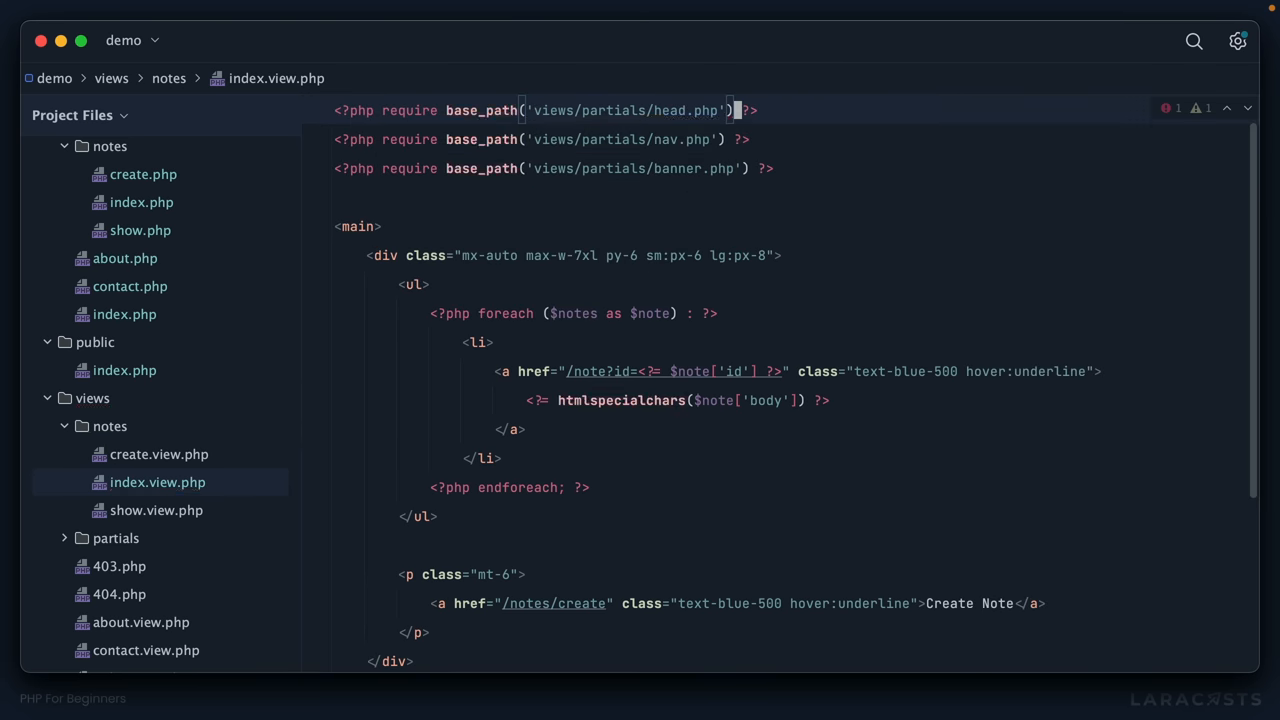
pyautogui.click(116, 84)
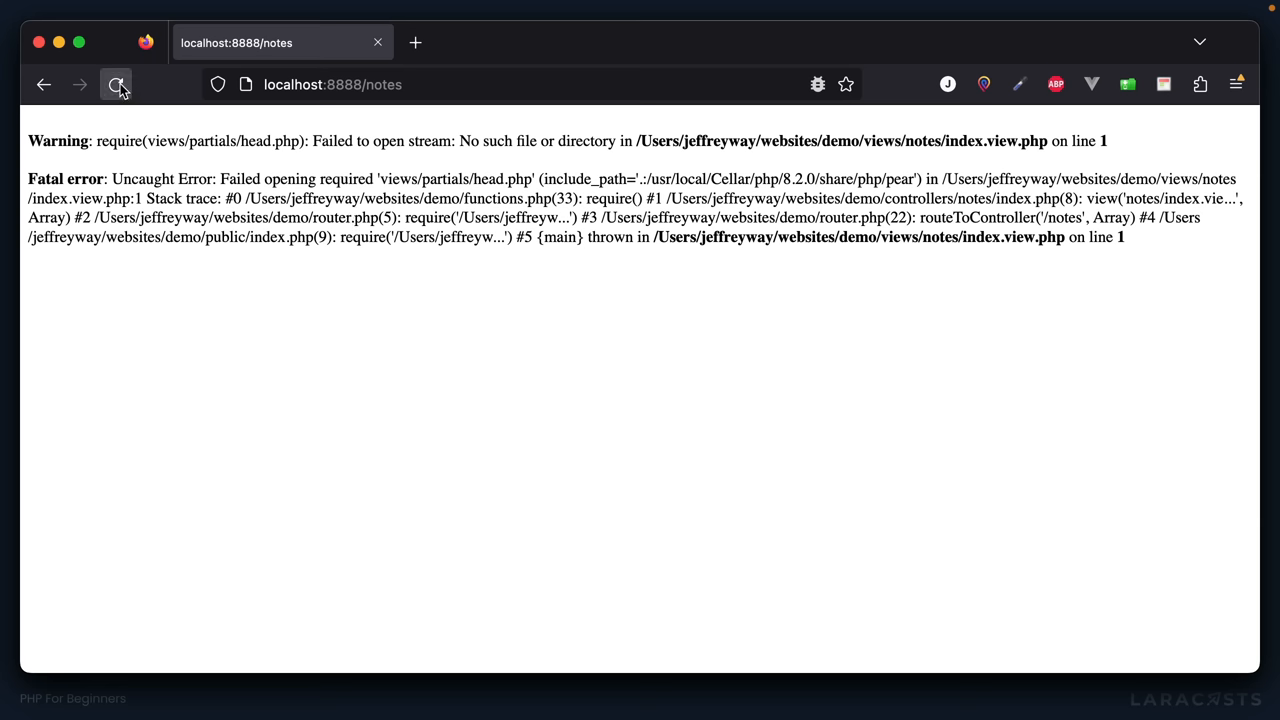
# Reload /notes to see My Notes listing again, then visit About Us and return to Notes
pyautogui.click(116, 84)
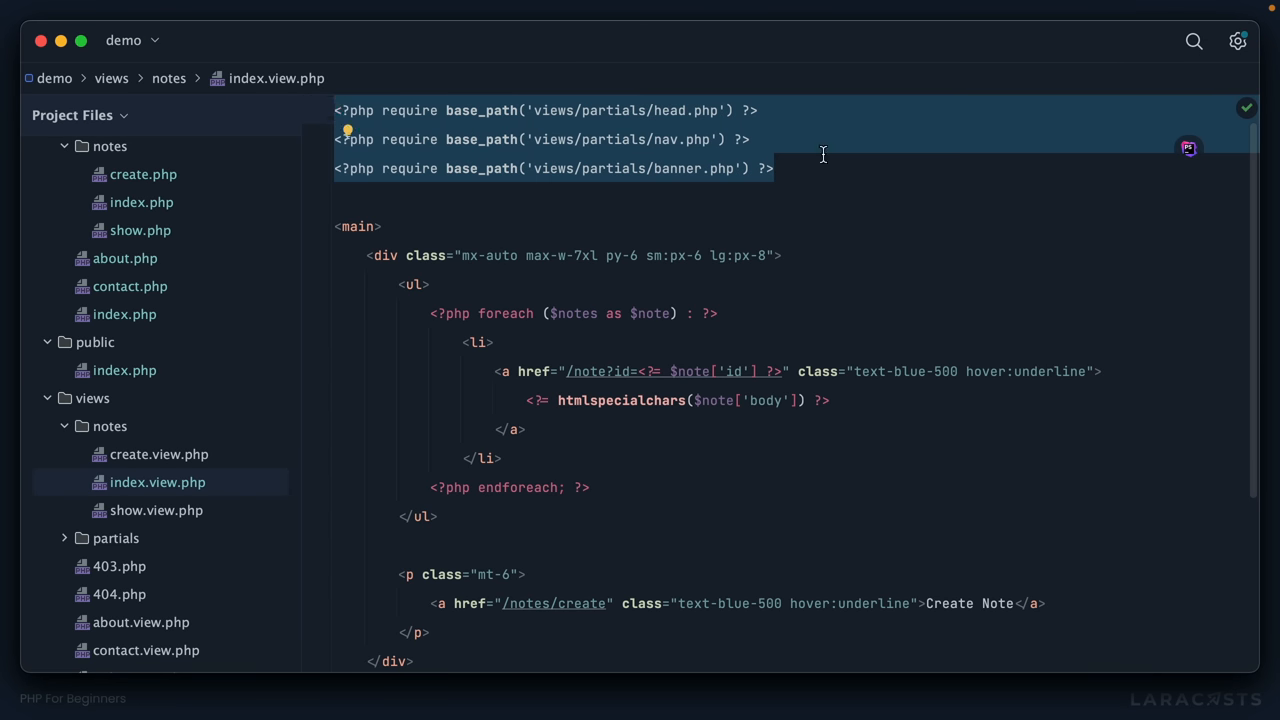
pyautogui.moveTo(170, 490)
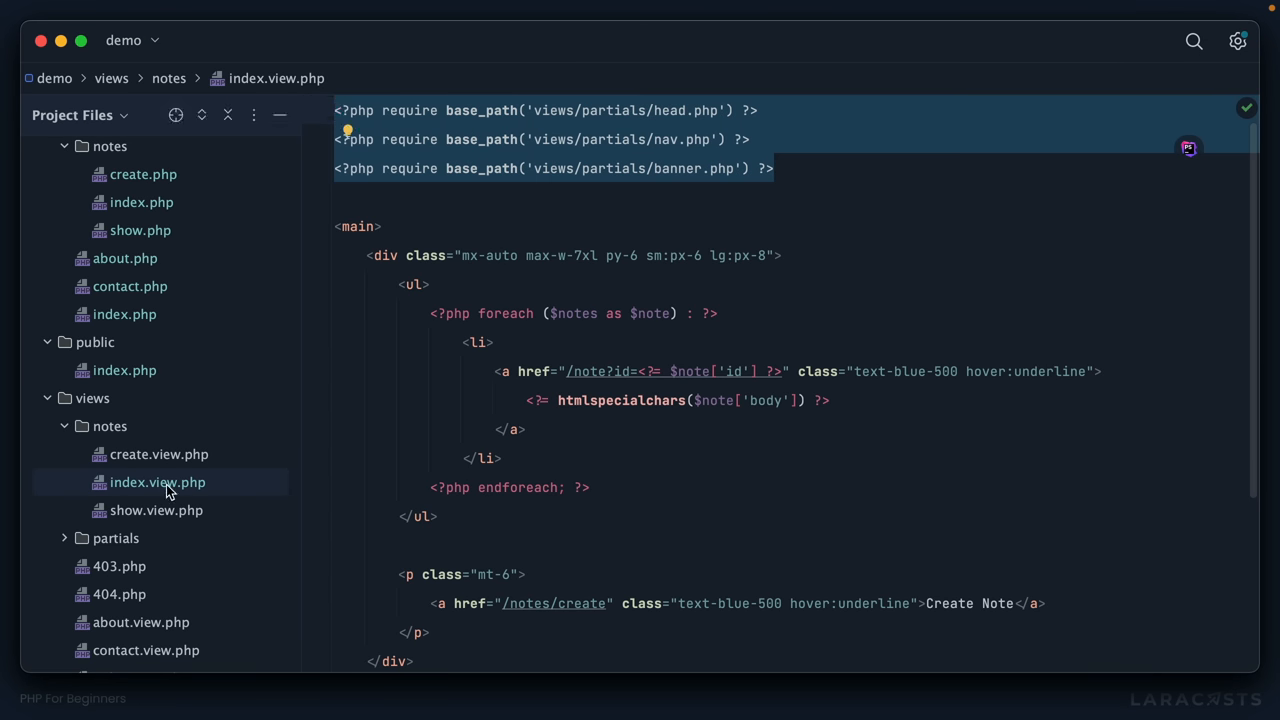
pyautogui.scroll(-3)
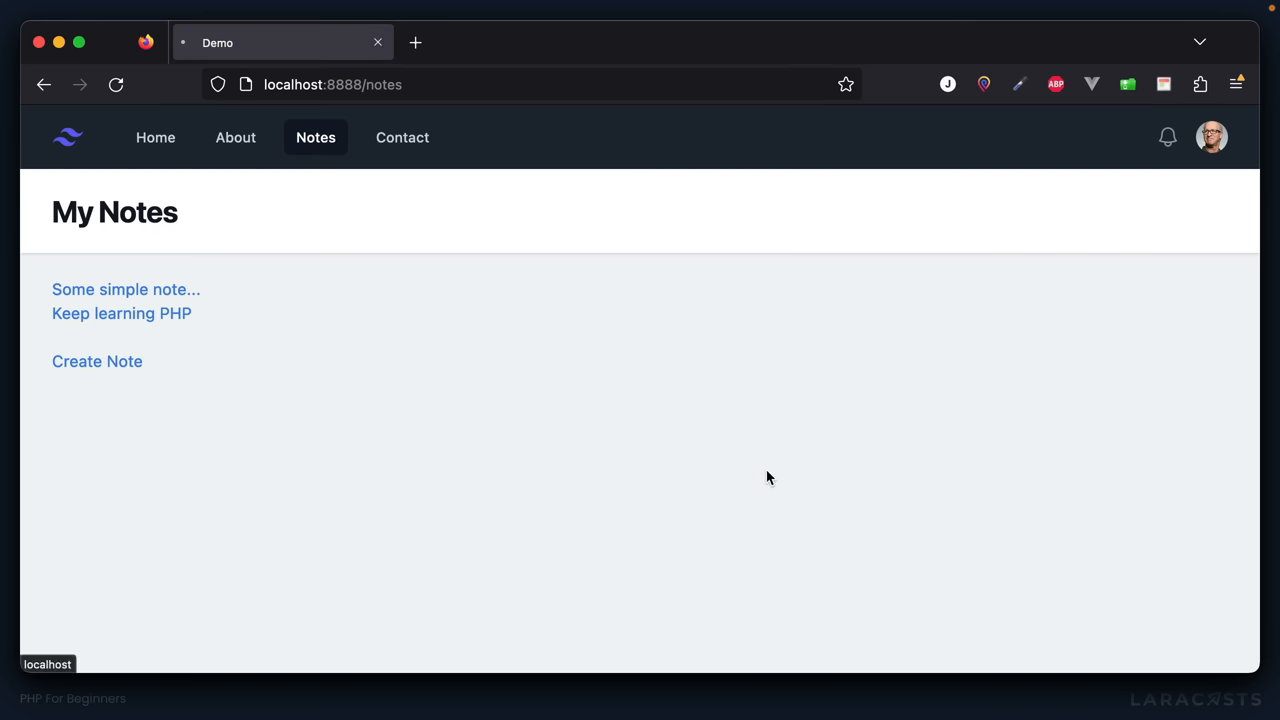
pyautogui.click(236, 136)
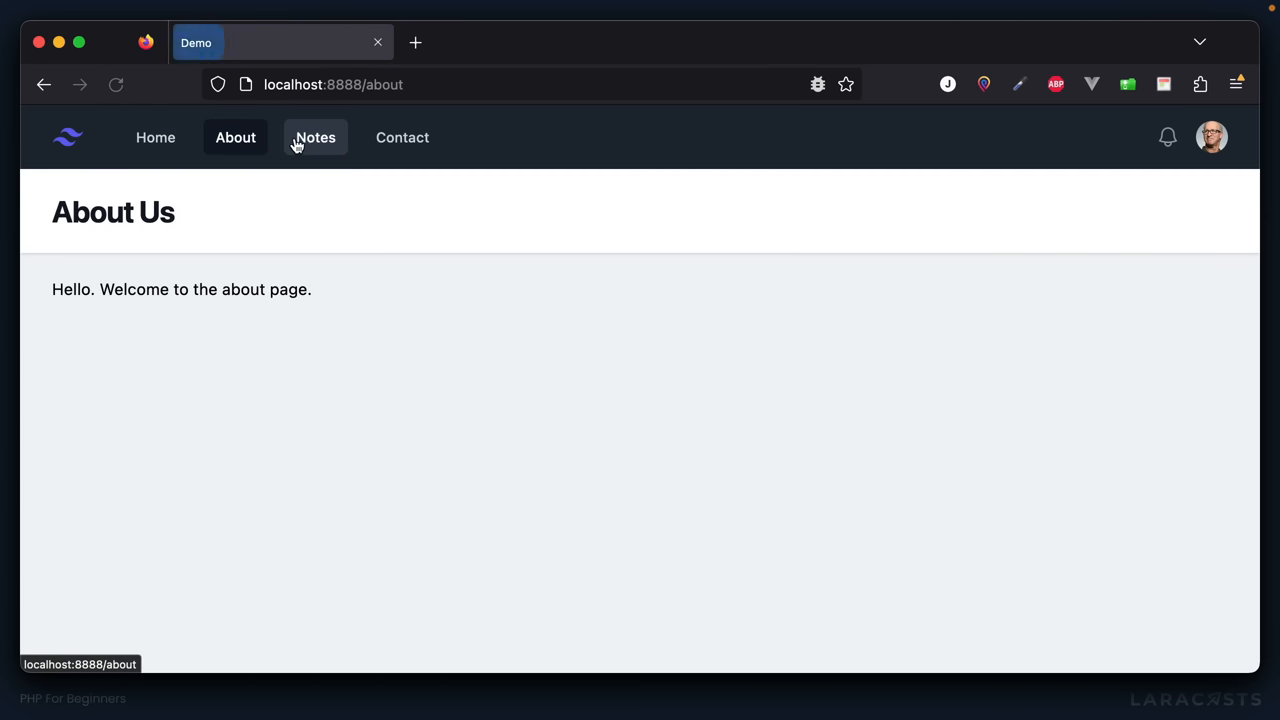
pyautogui.click(316, 136)
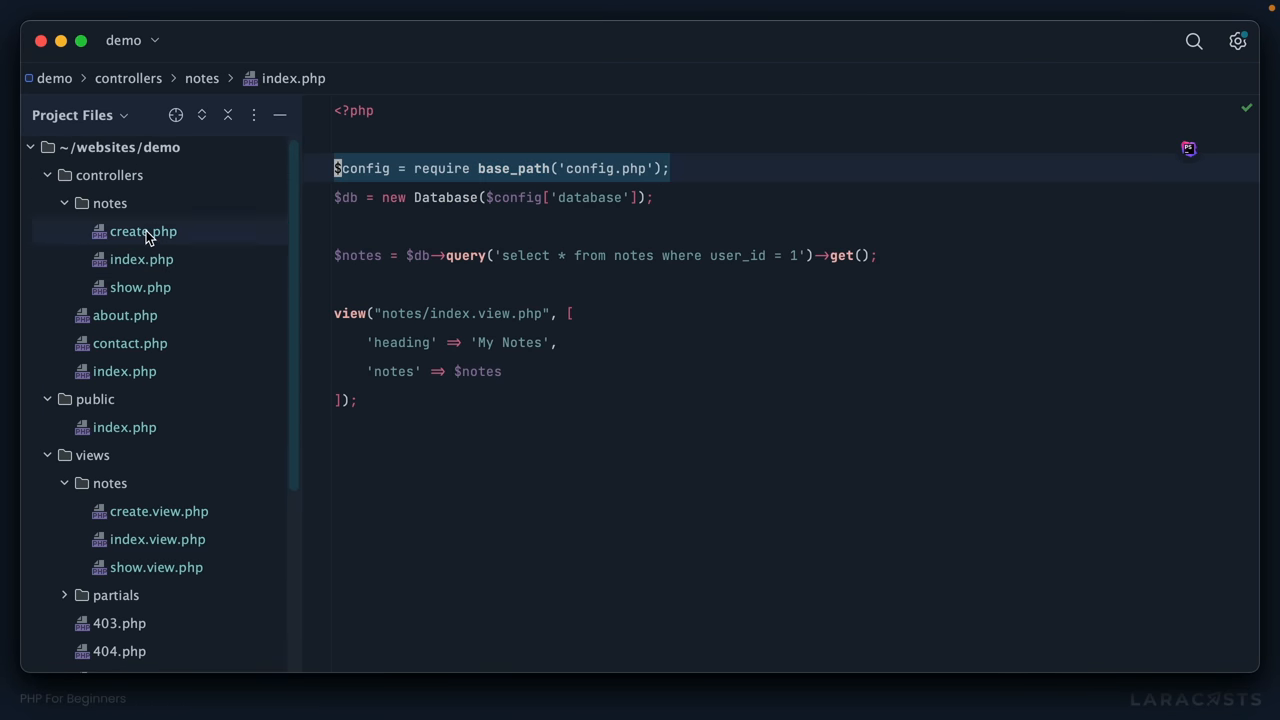
# Open controllers/notes/create.php from the project tree and try /notes/create in Firefox
pyautogui.click(144, 232)
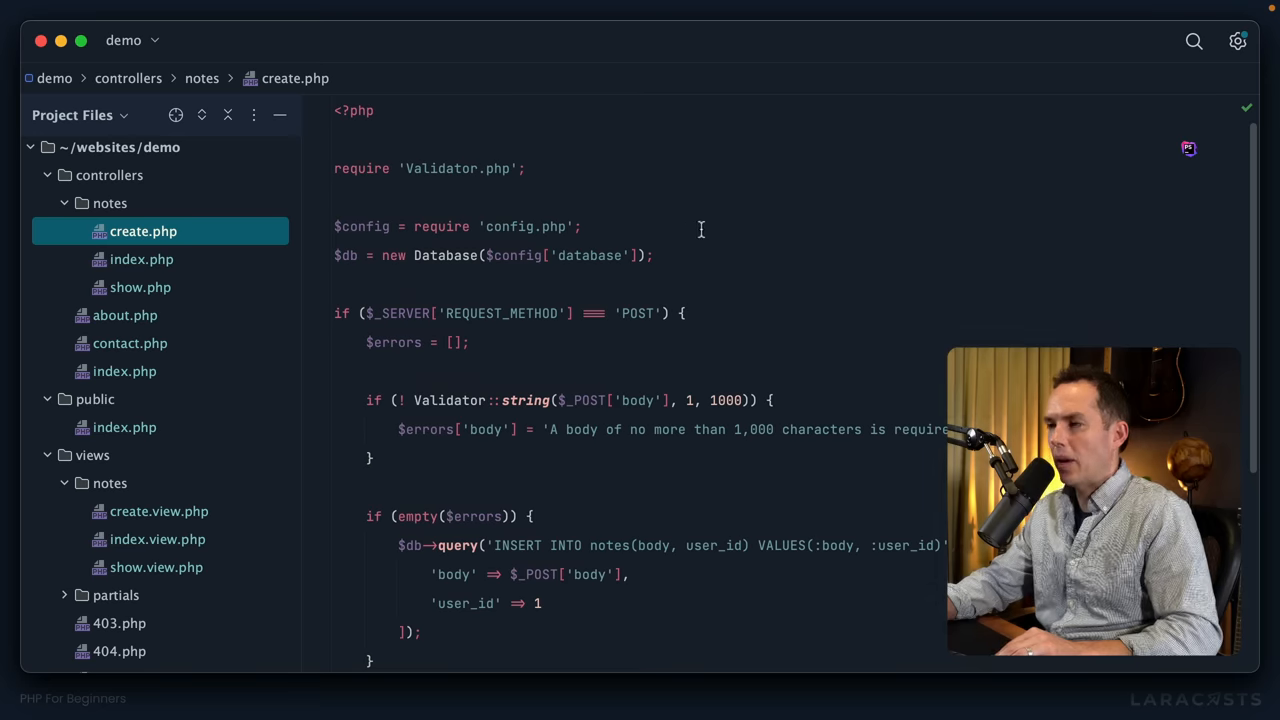
pyautogui.moveTo(688, 254)
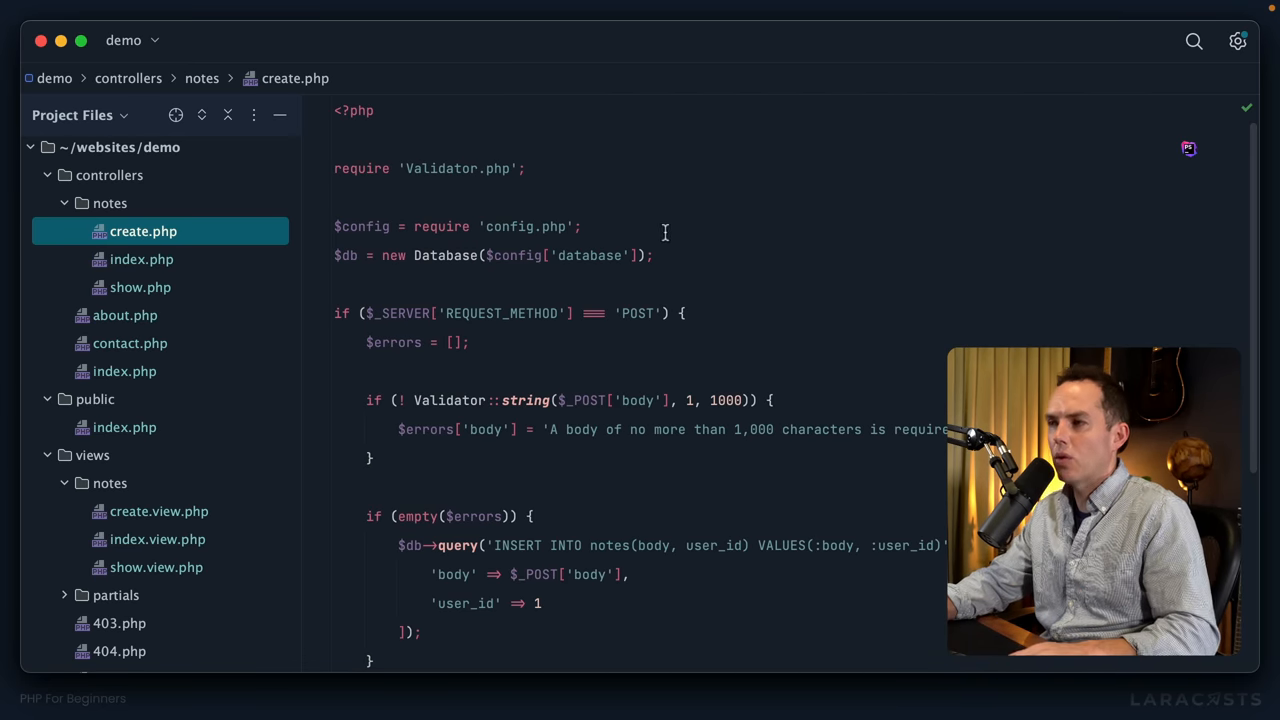
pyautogui.click(140, 288)
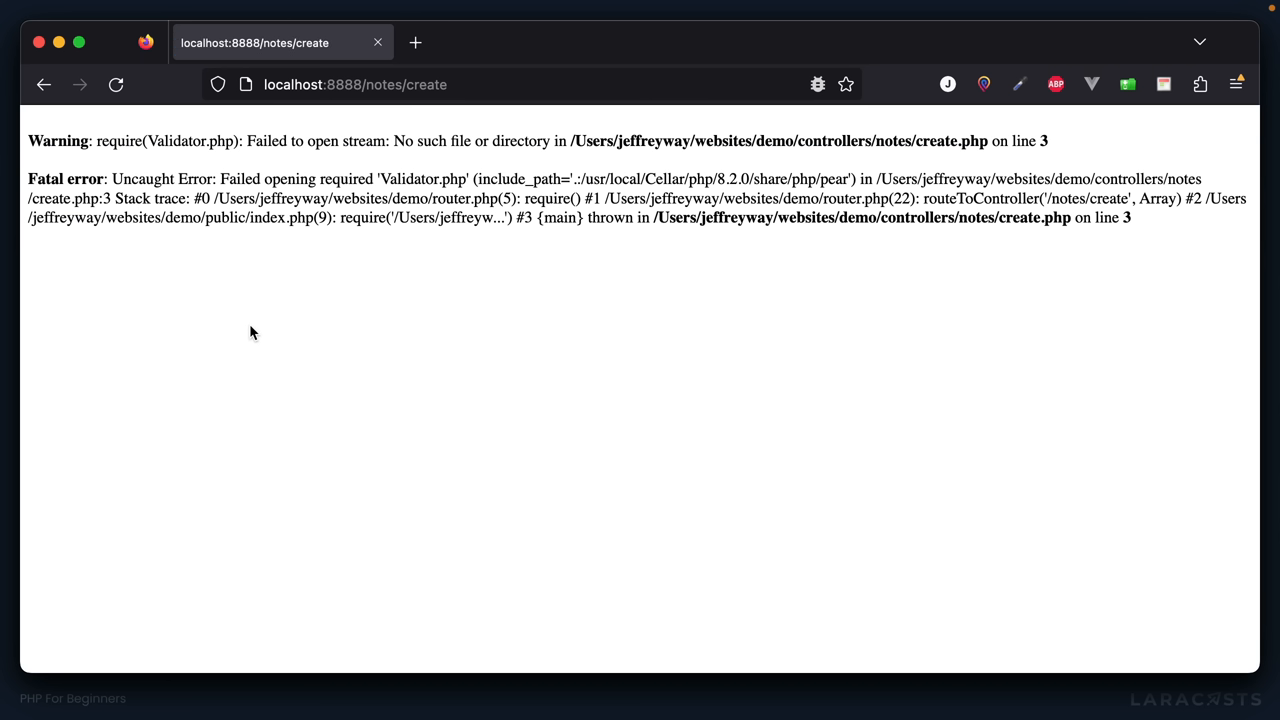
# Require Validator.php via base_path() and define $errors = [] above the POST check
pyautogui.moveTo(108, 140); pyautogui.dragTo(544, 140)
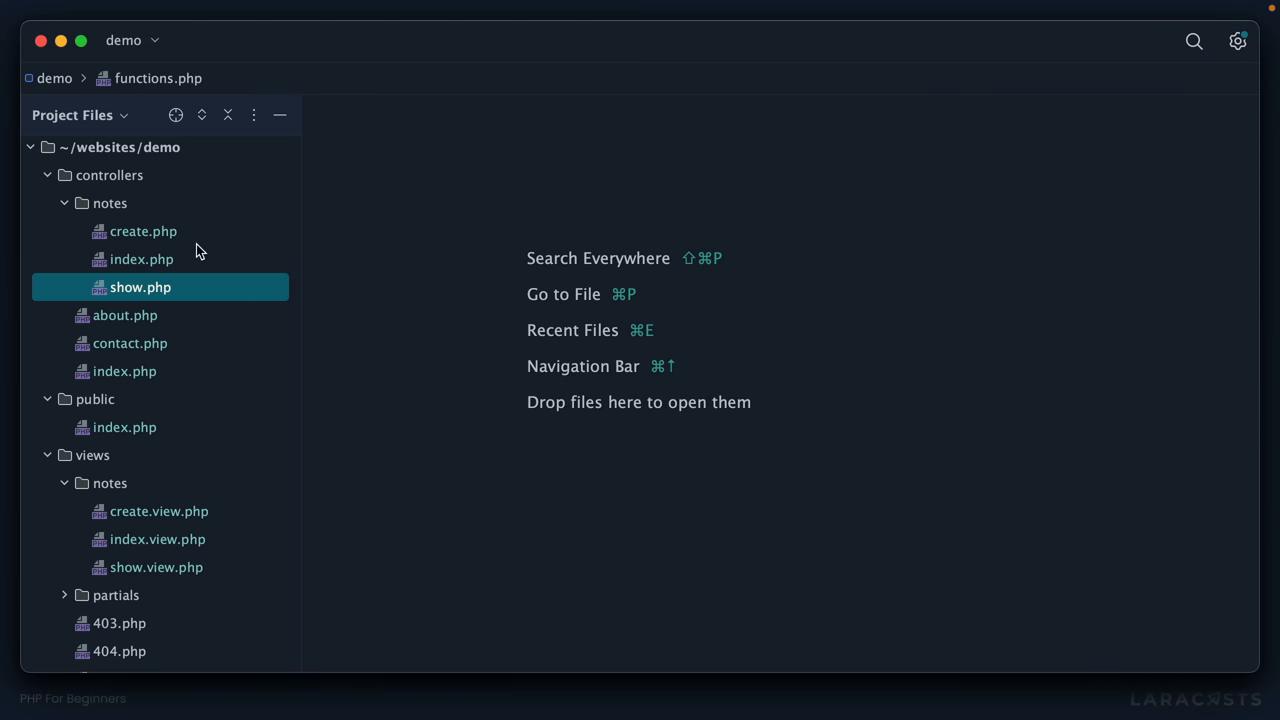
pyautogui.click(144, 232)
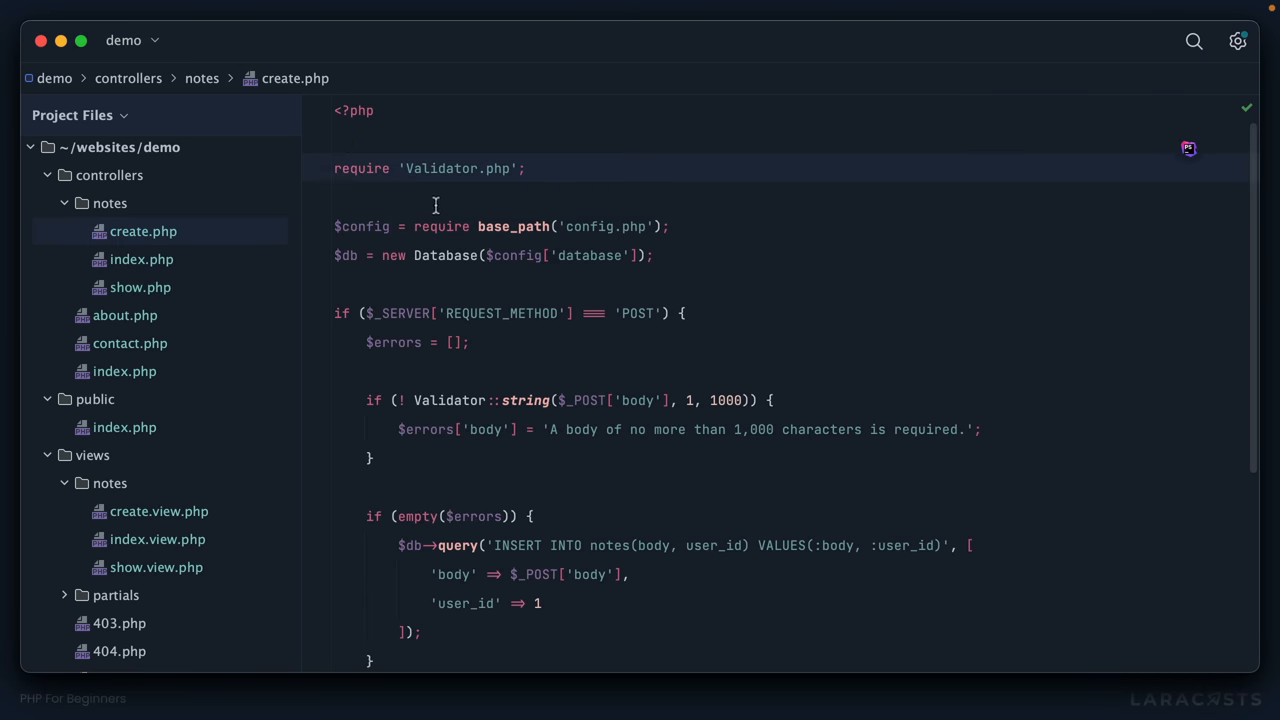
pyautogui.write('base_p')
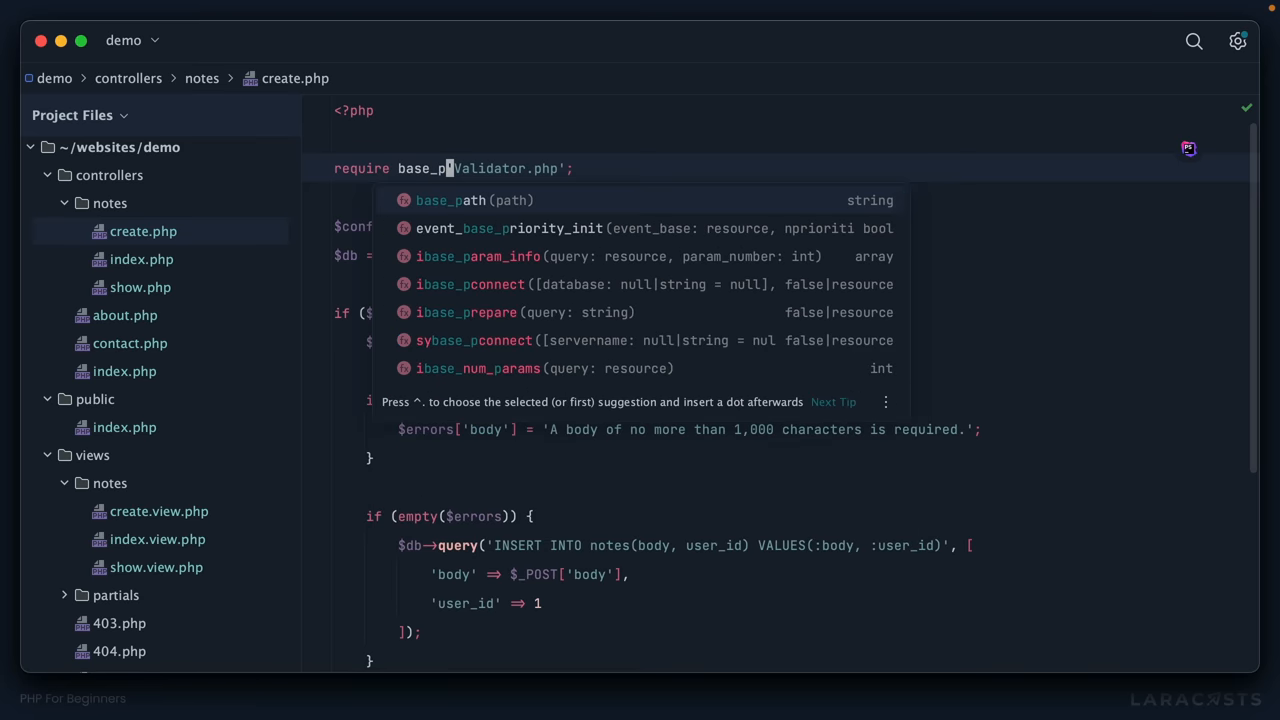
pyautogui.press('Tab')
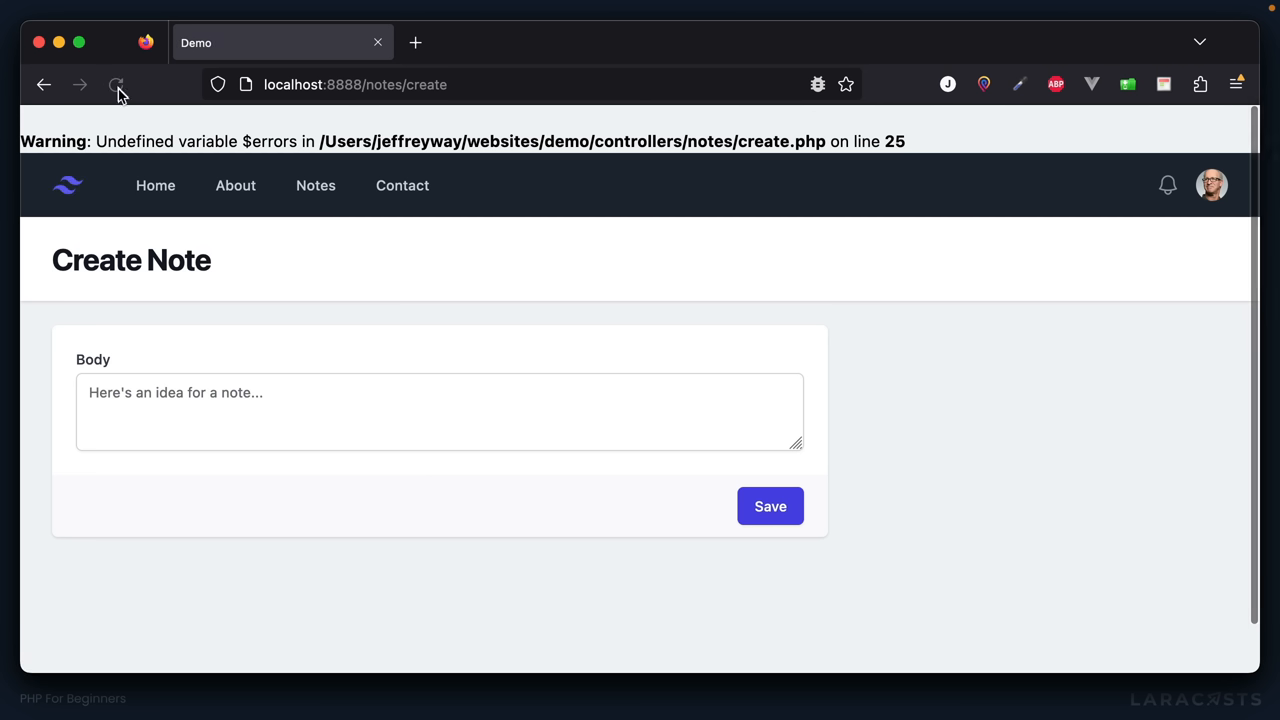
pyautogui.doubleClick(124, 140)
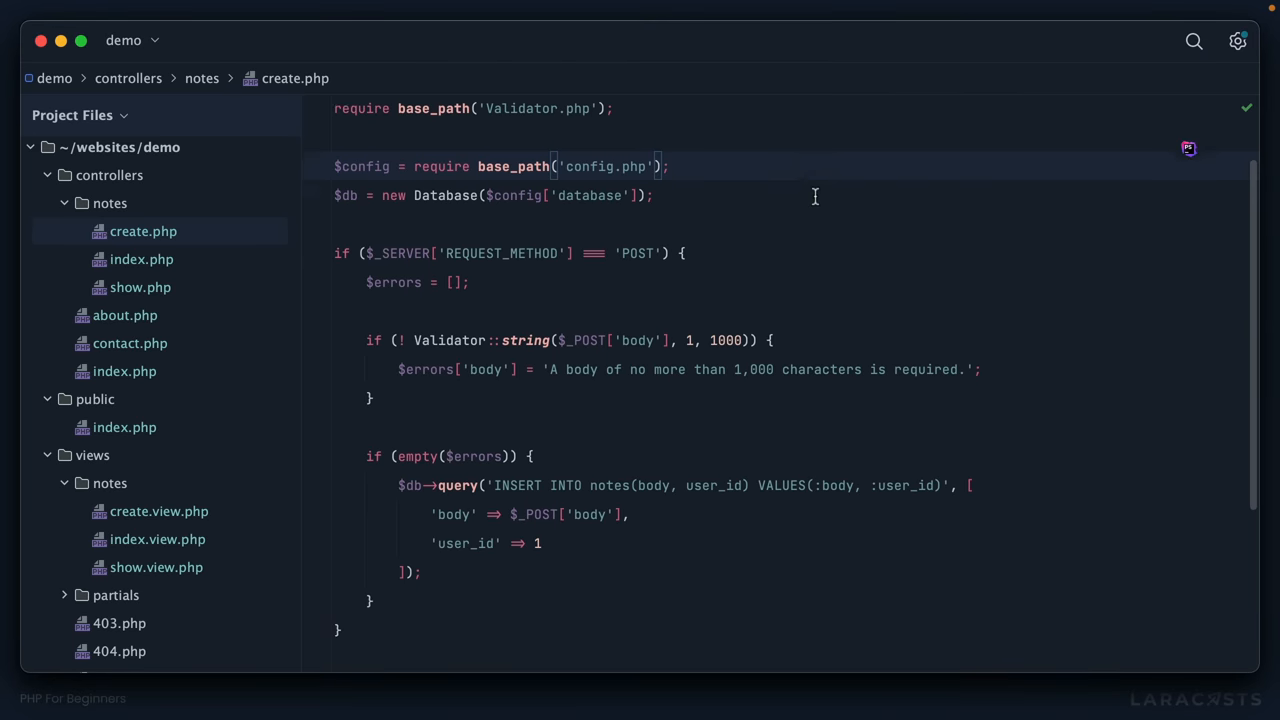
pyautogui.scroll(-3)
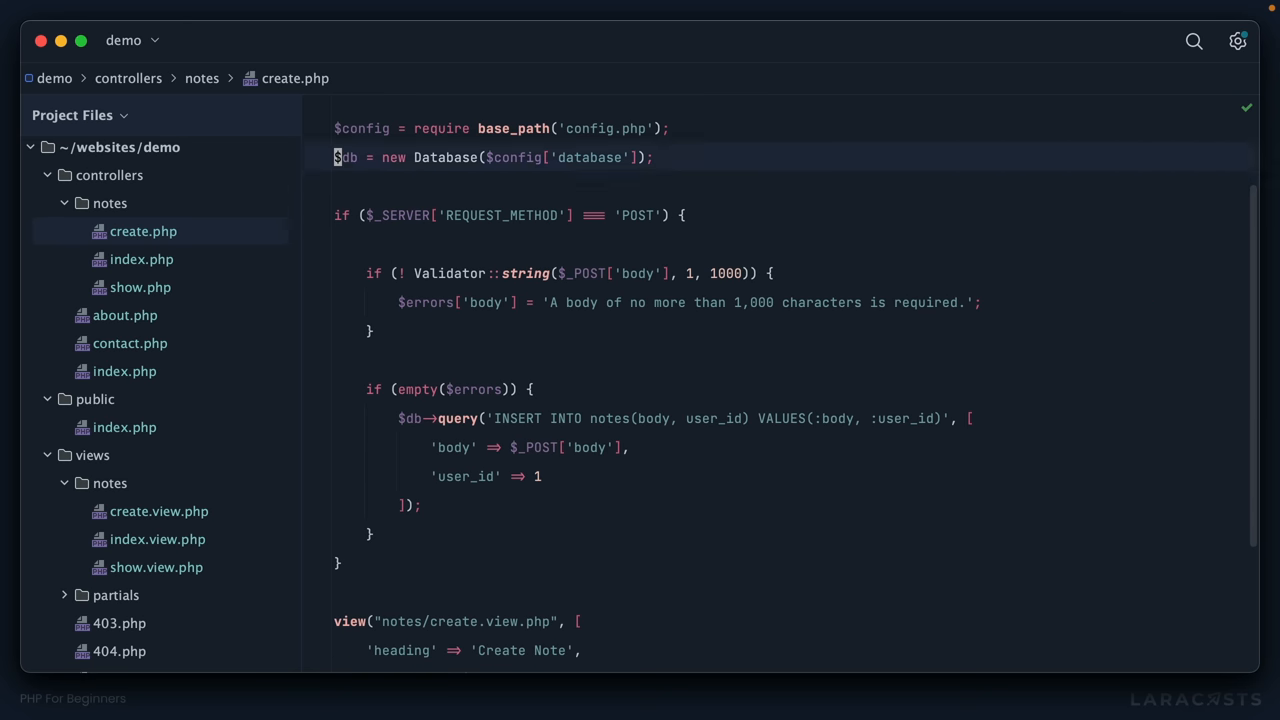
pyautogui.write('$errors = [];')
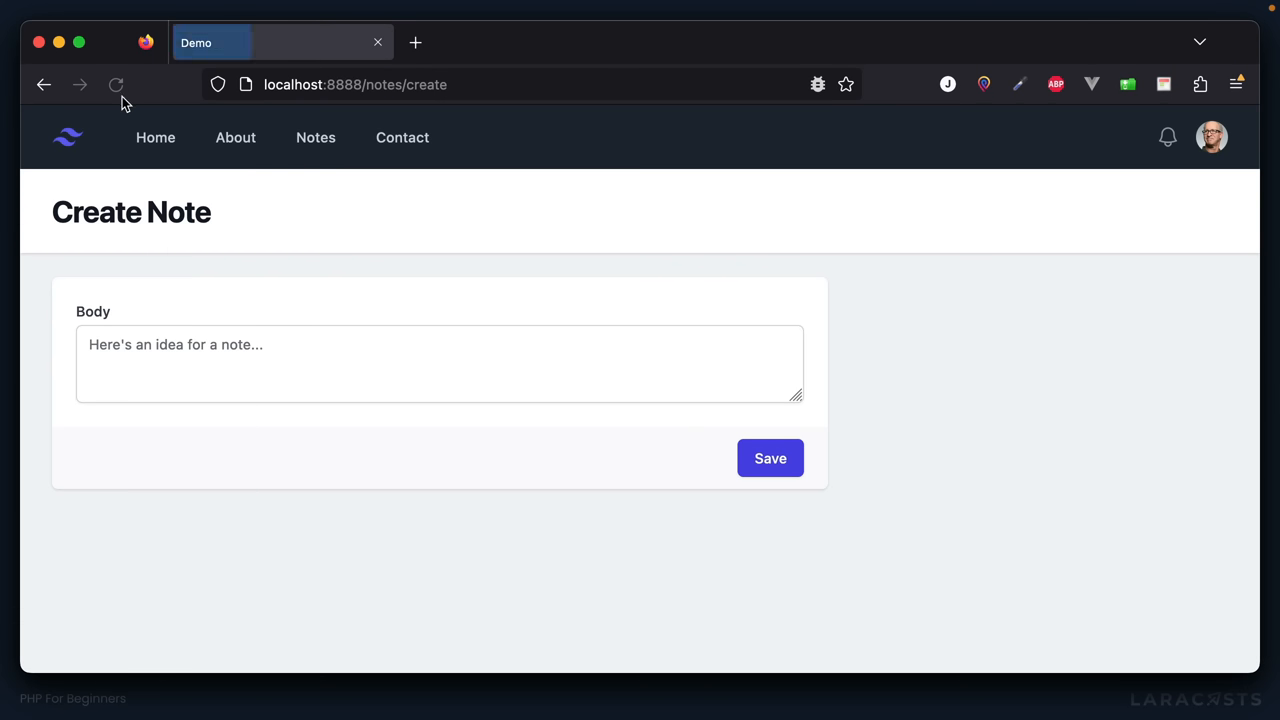
# Submit a test note 'sdafasdfdasfdsafdsa' from the Create Note form to confirm it saves
pyautogui.click(356, 364)
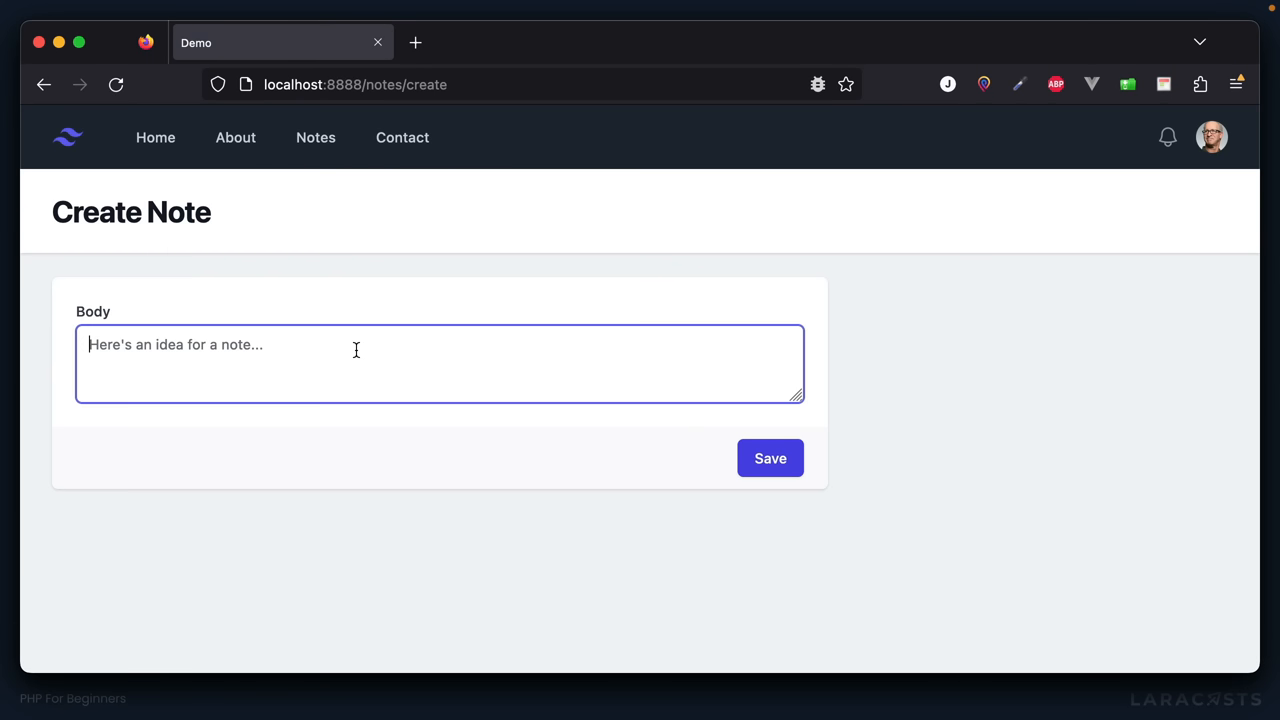
pyautogui.write('sdafasdfdasfdsafdsa')
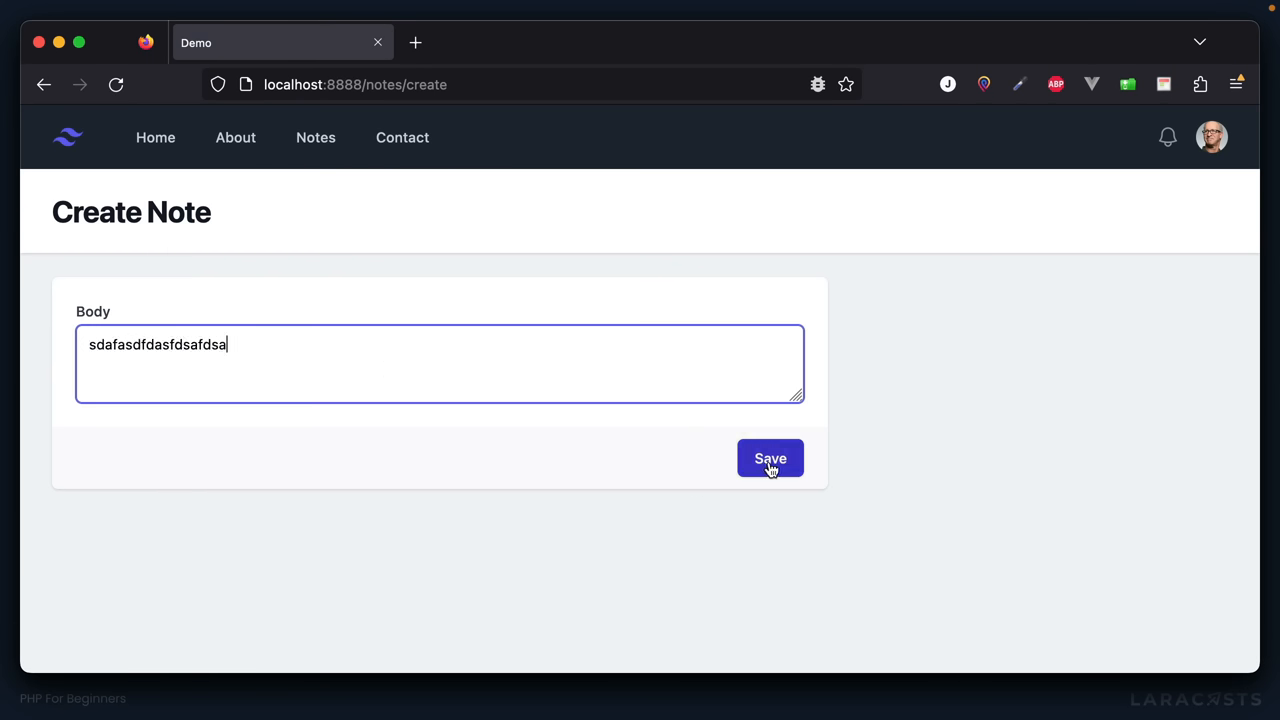
pyautogui.click(770, 458)
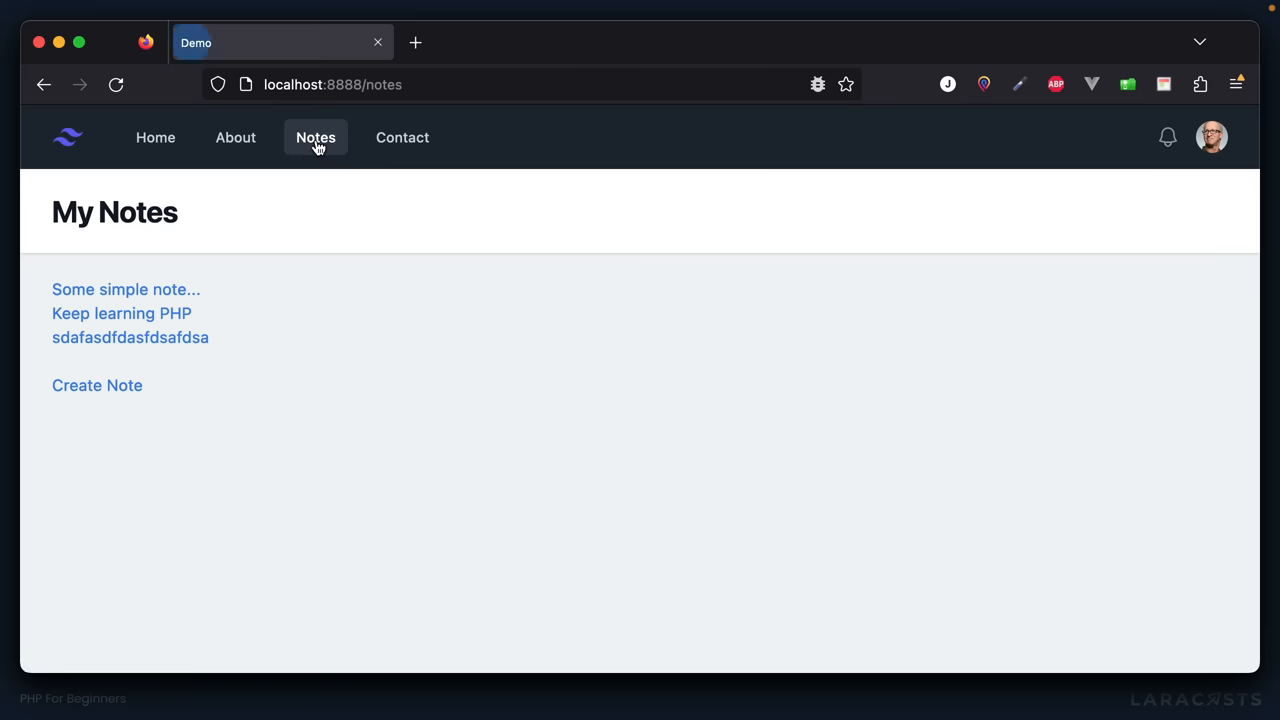
pyautogui.moveTo(448, 344)
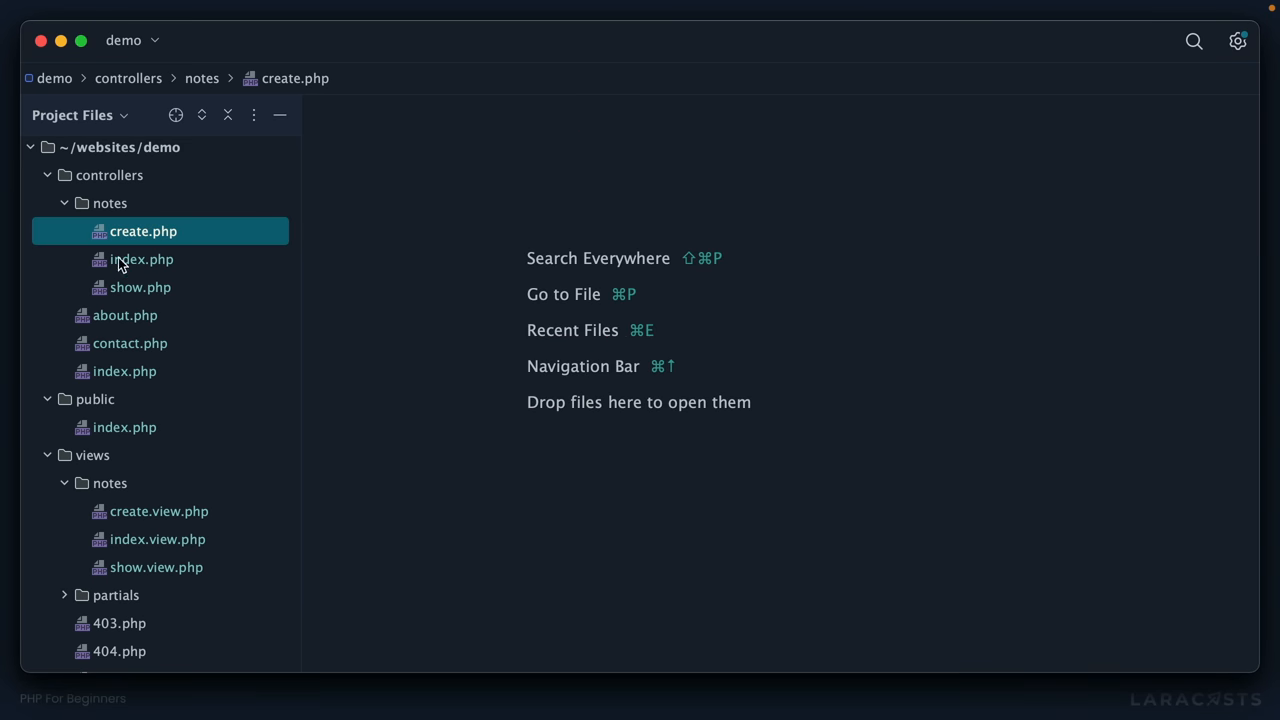
# Remove the Database.php and Response.php requires from public/index.php and reload /notes
pyautogui.click(140, 260)
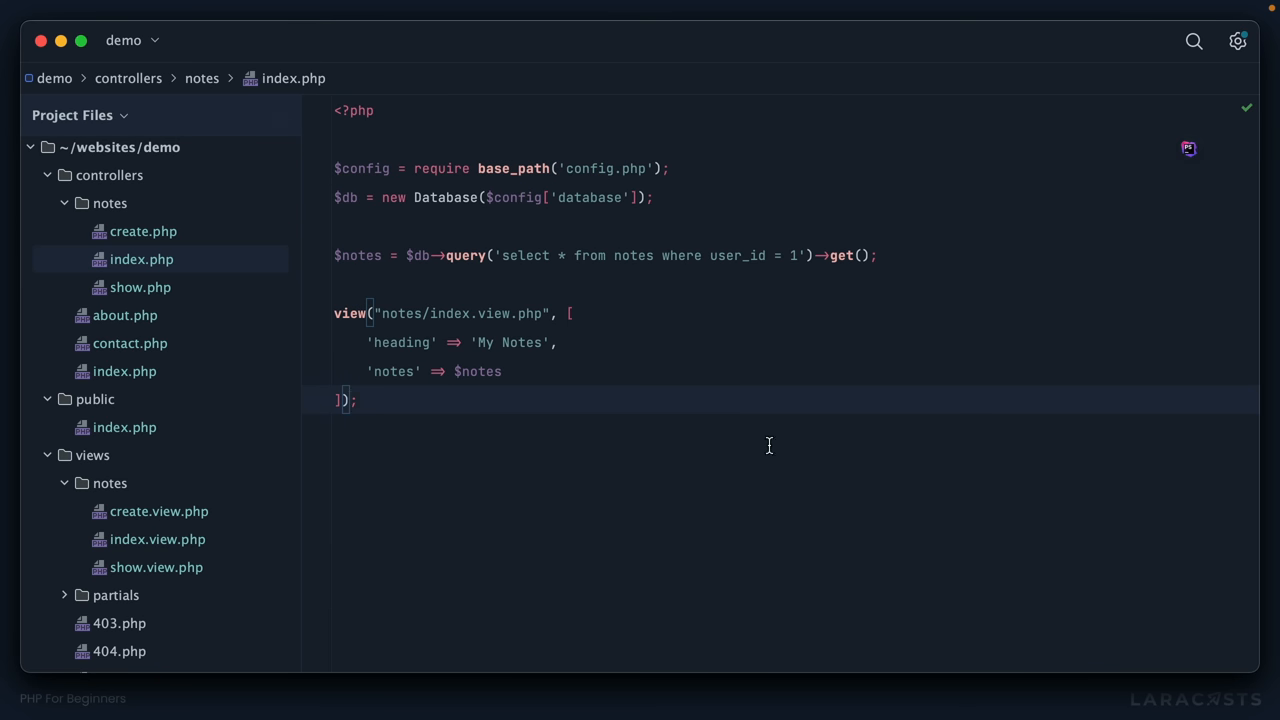
pyautogui.moveTo(382, 198)
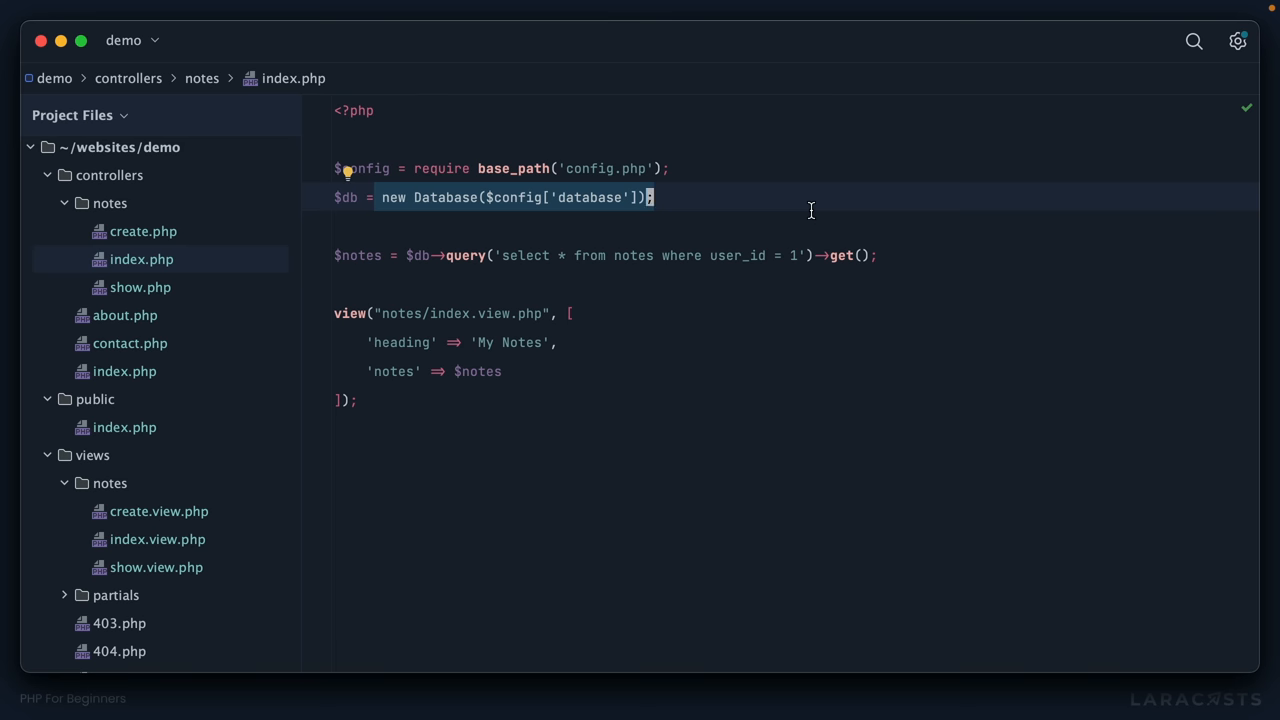
pyautogui.click(124, 428)
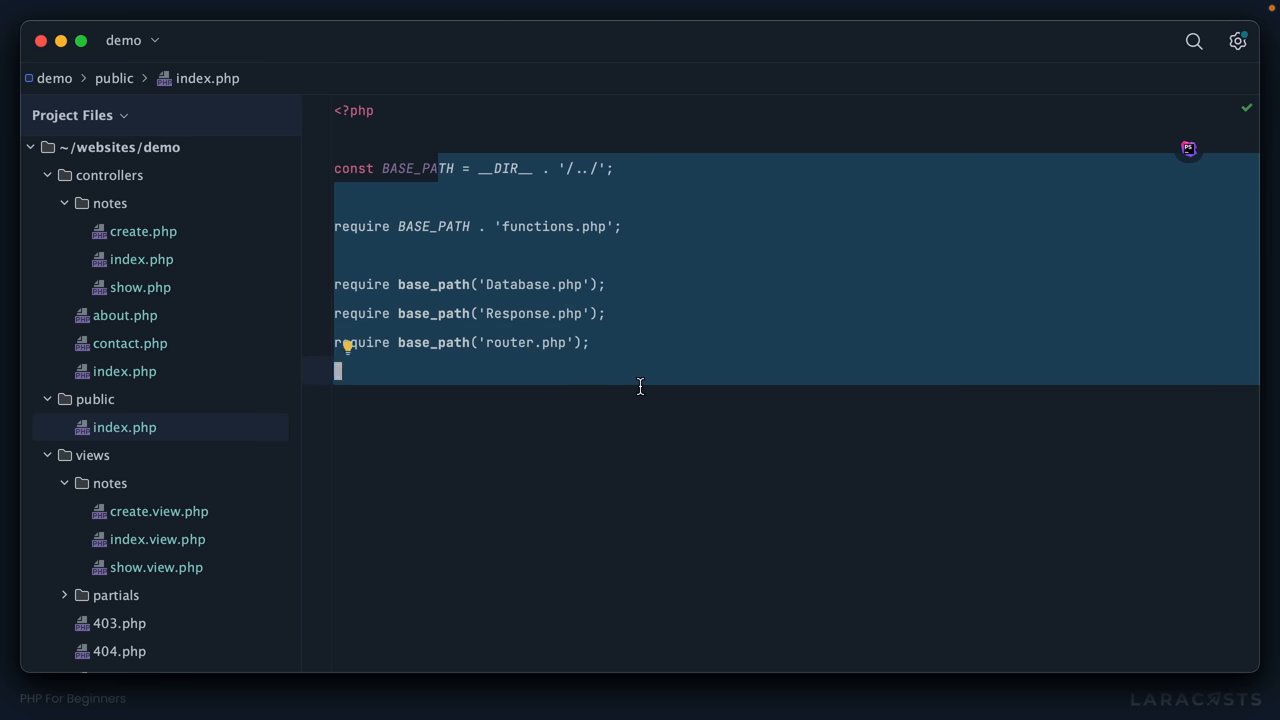
pyautogui.moveTo(658, 388)
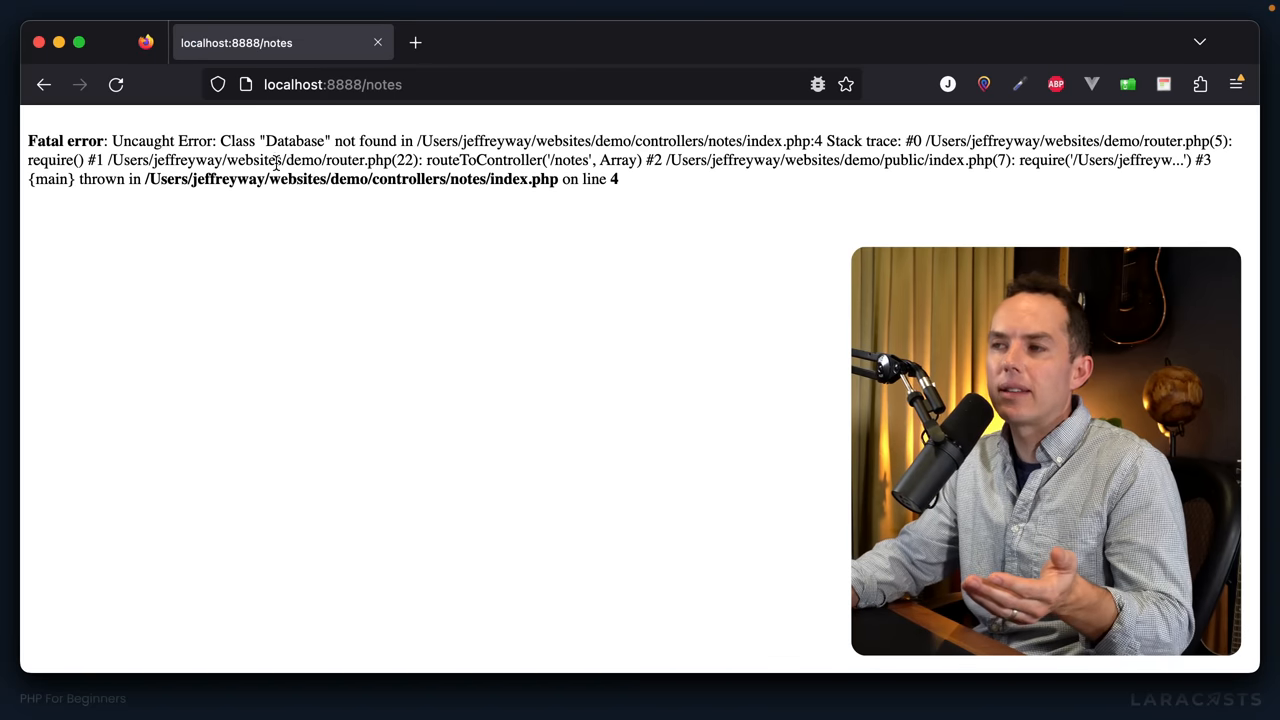
pyautogui.moveTo(258, 140); pyautogui.dragTo(396, 140)
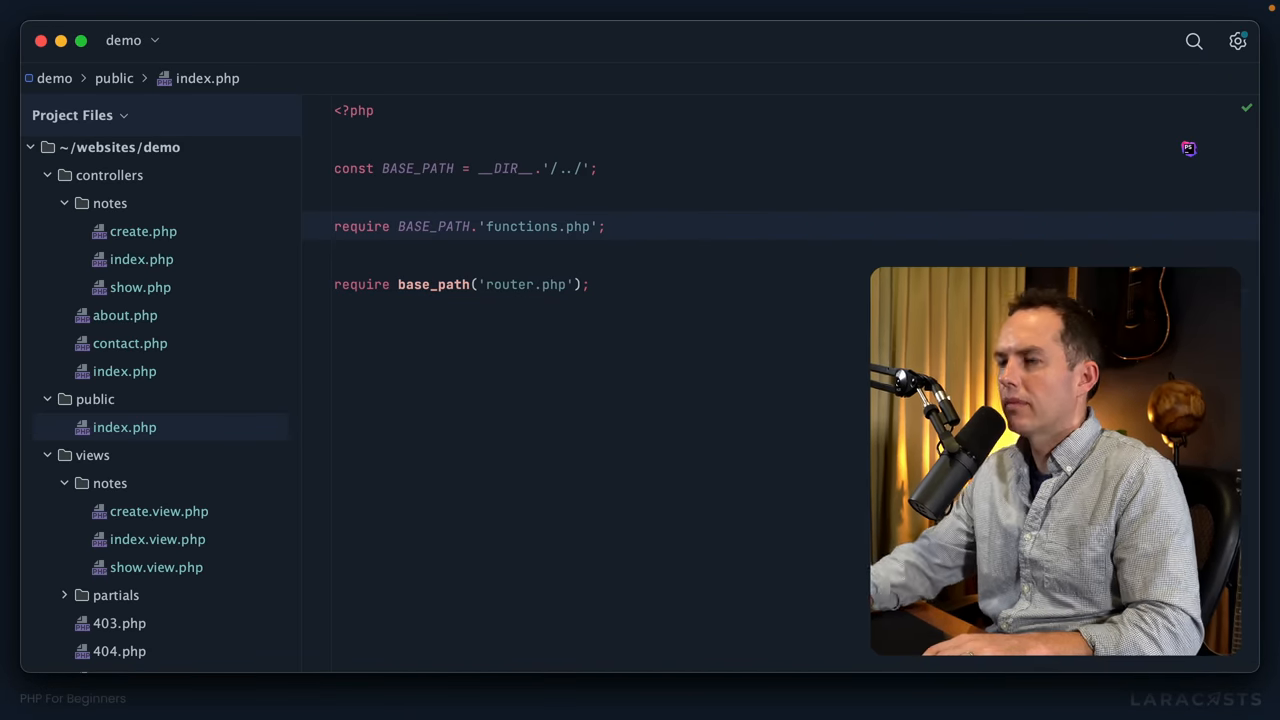
# Register an spl_autoload_register callback in public/index.php that dumps $class with dd()
pyautogui.write('spl_autoload_register(')
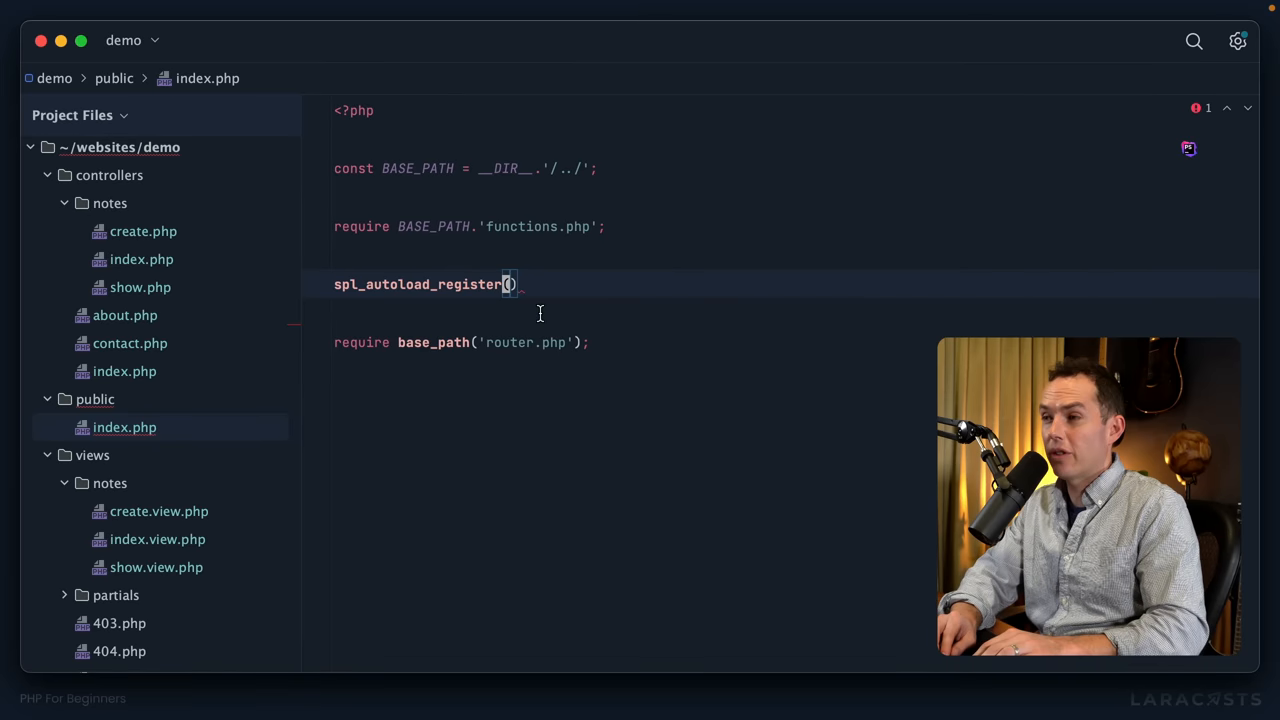
pyautogui.write('function ($lc')
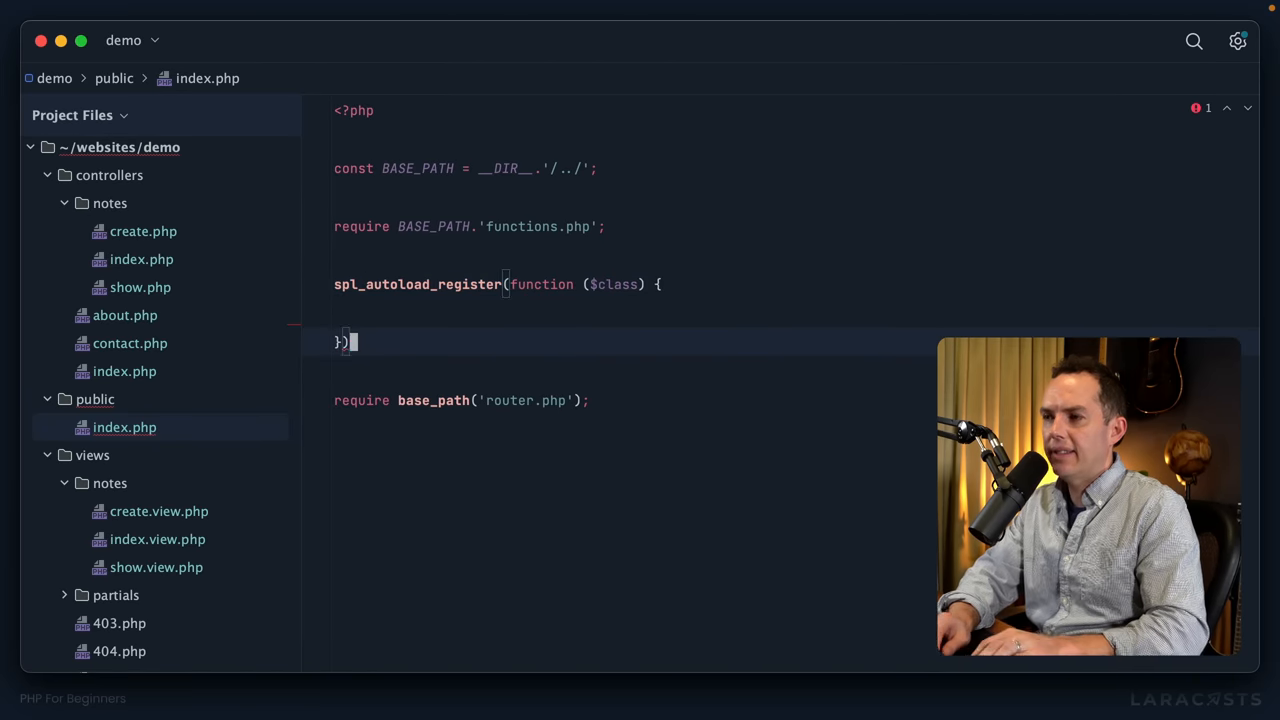
pyautogui.write('dd($cl')
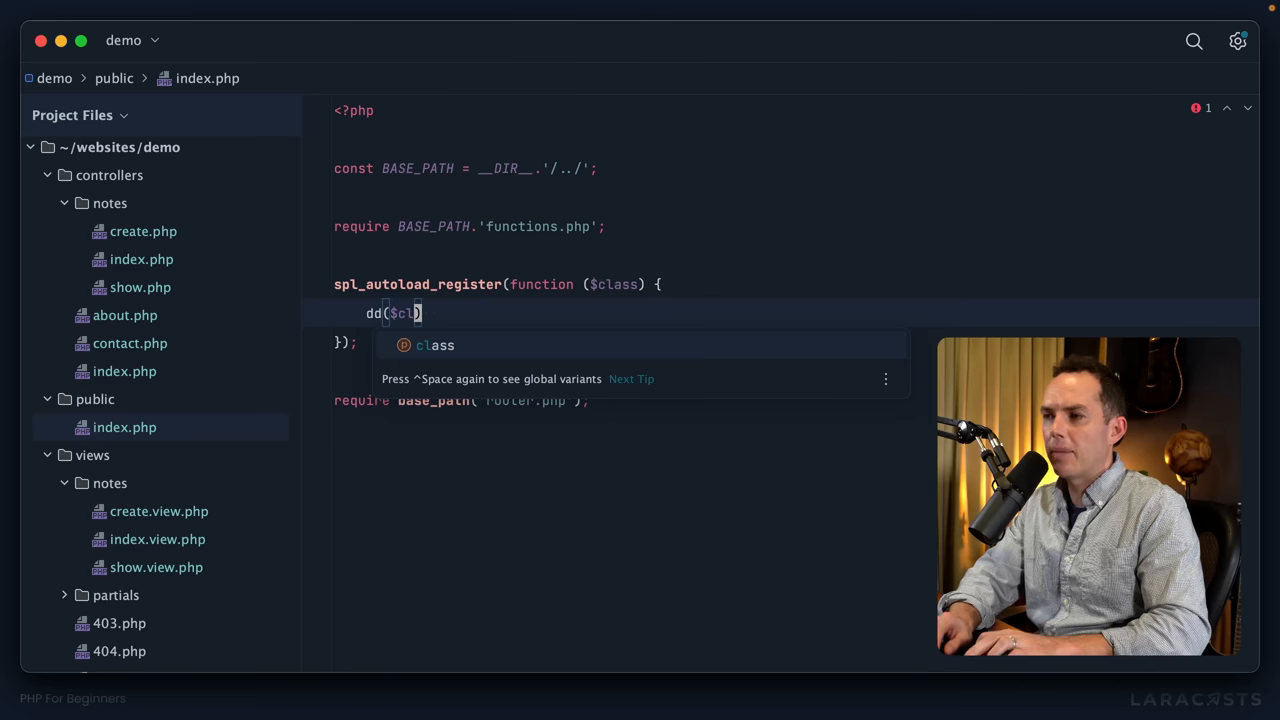
pyautogui.press('Tab')
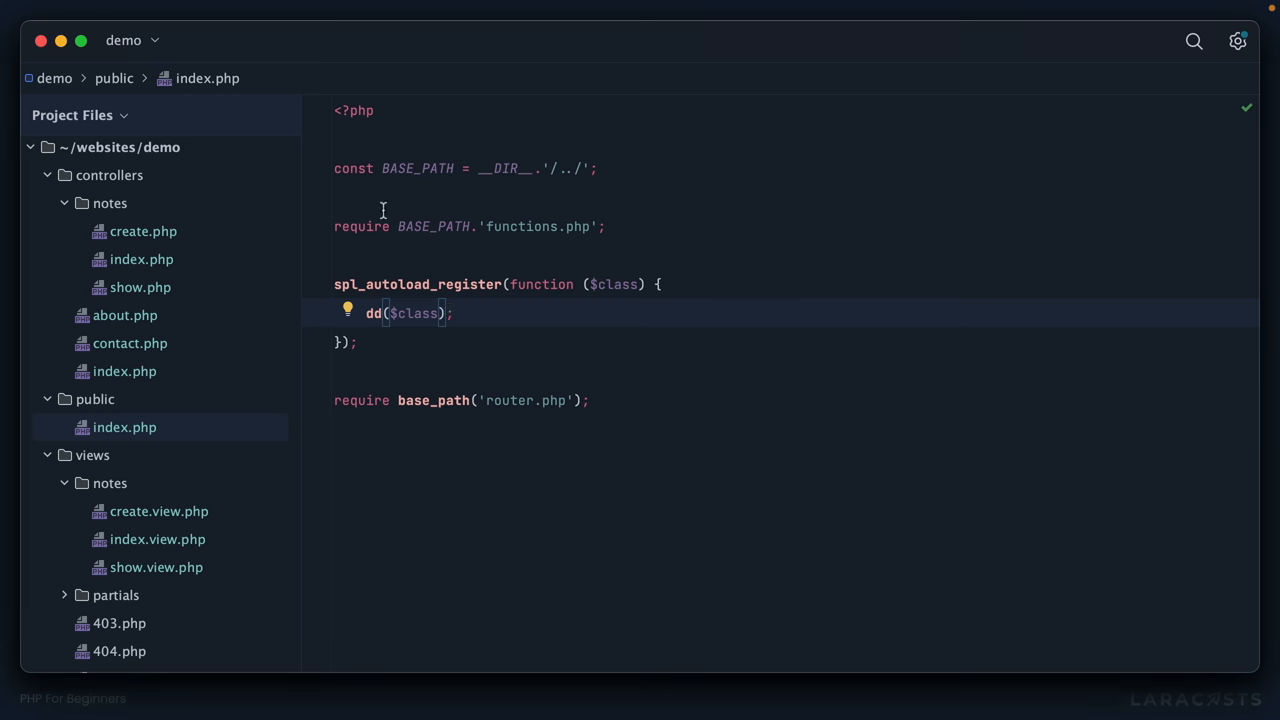
# Comment out the notes controller code, then have the autoloader require $class . '.php'
pyautogui.click(140, 260)
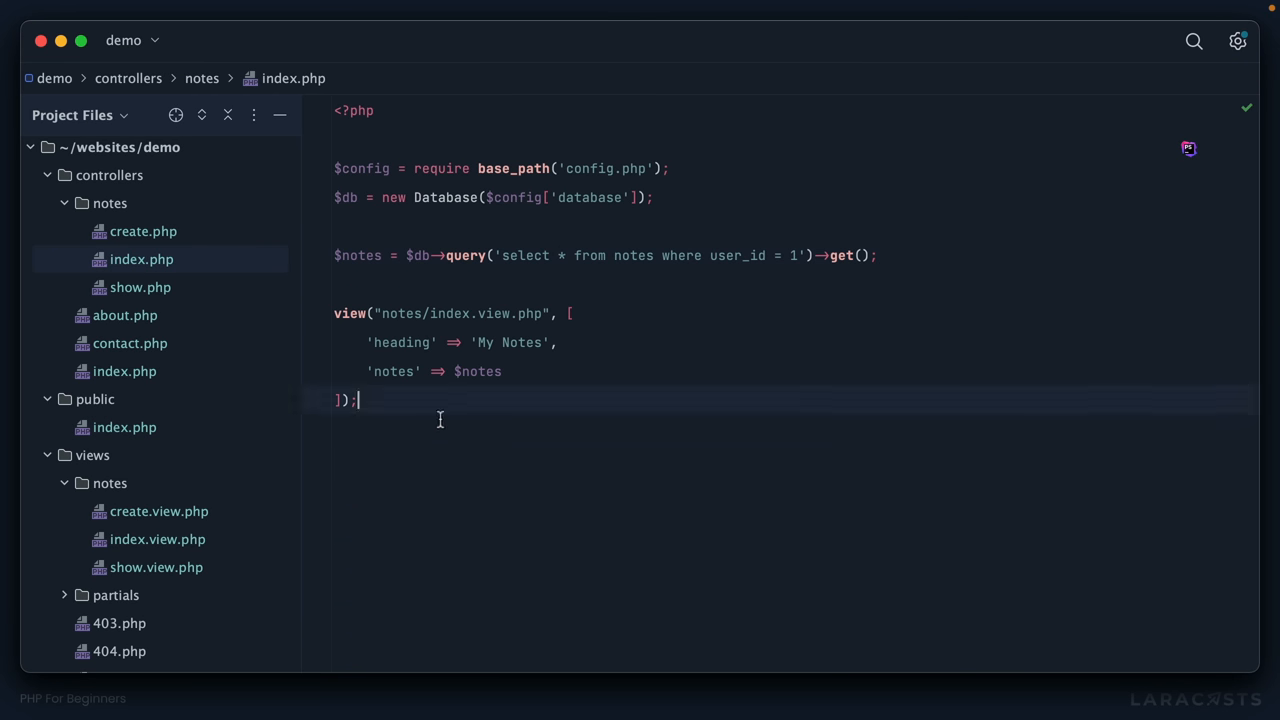
pyautogui.press('cmd+/')
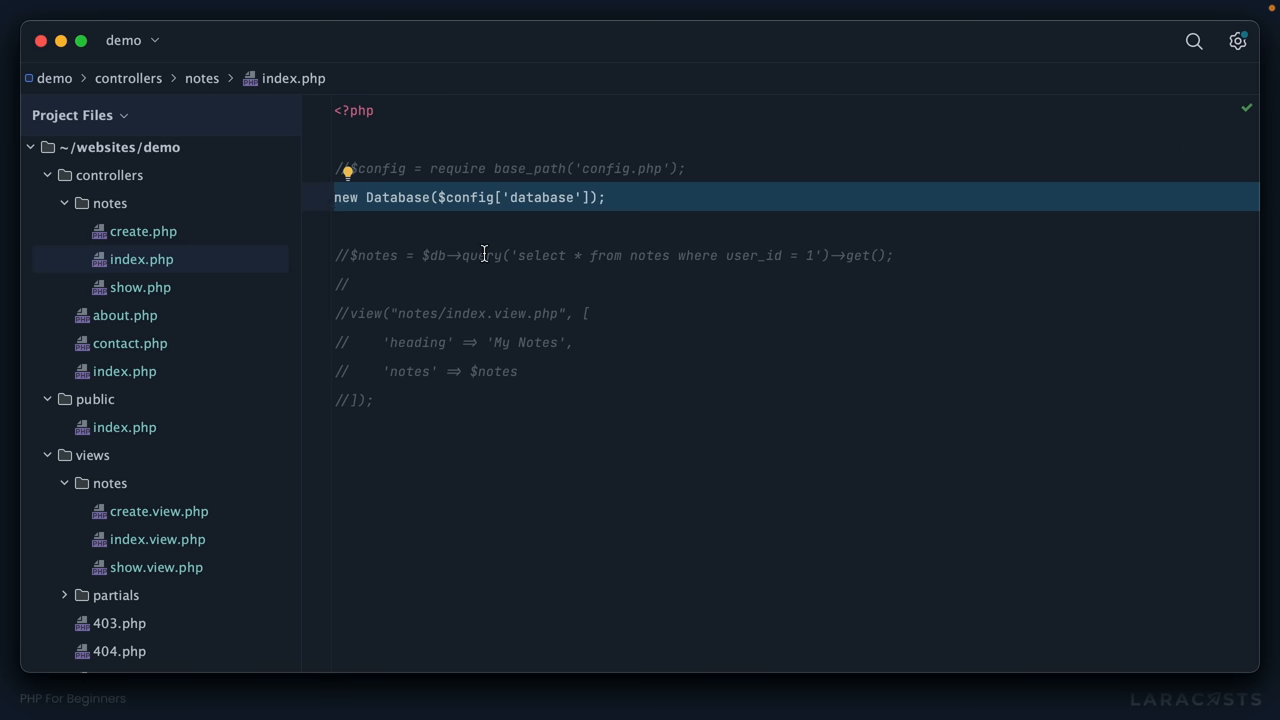
pyautogui.click(124, 428)
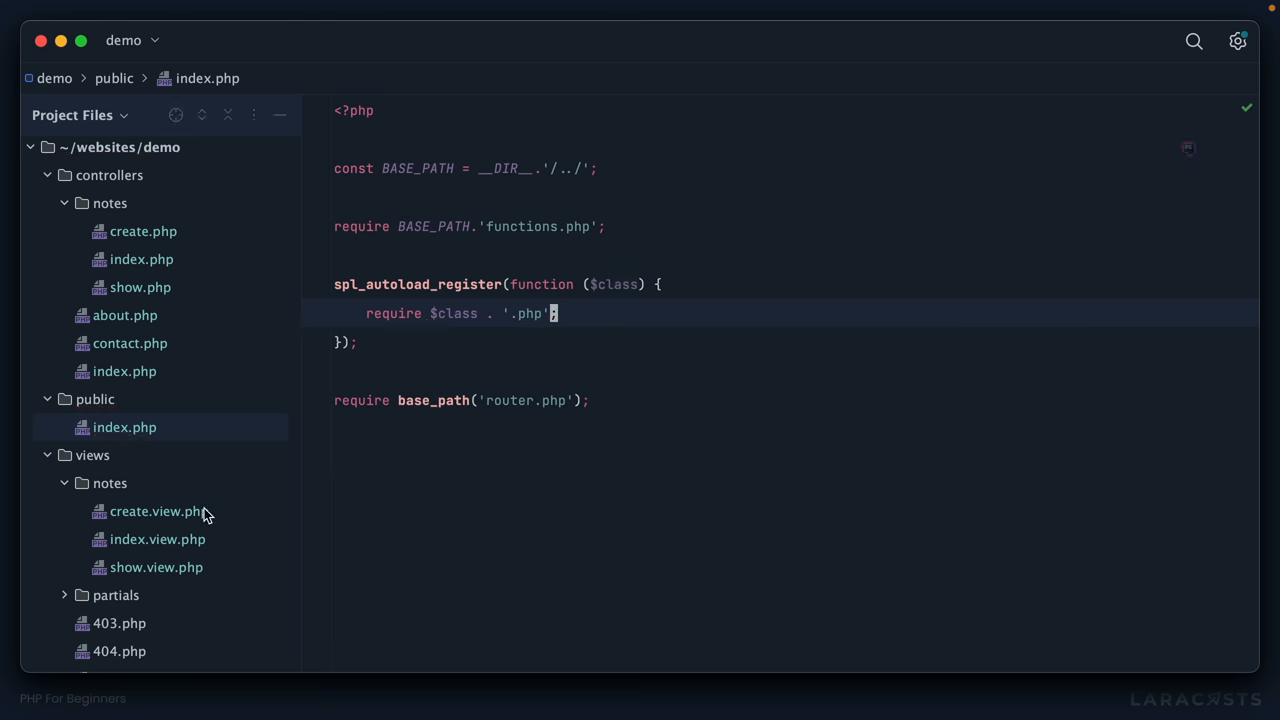
# Var_dump the base_path($class . '.php') result in Firefox, then restore it as the autoloader's require
pyautogui.scroll(-3)
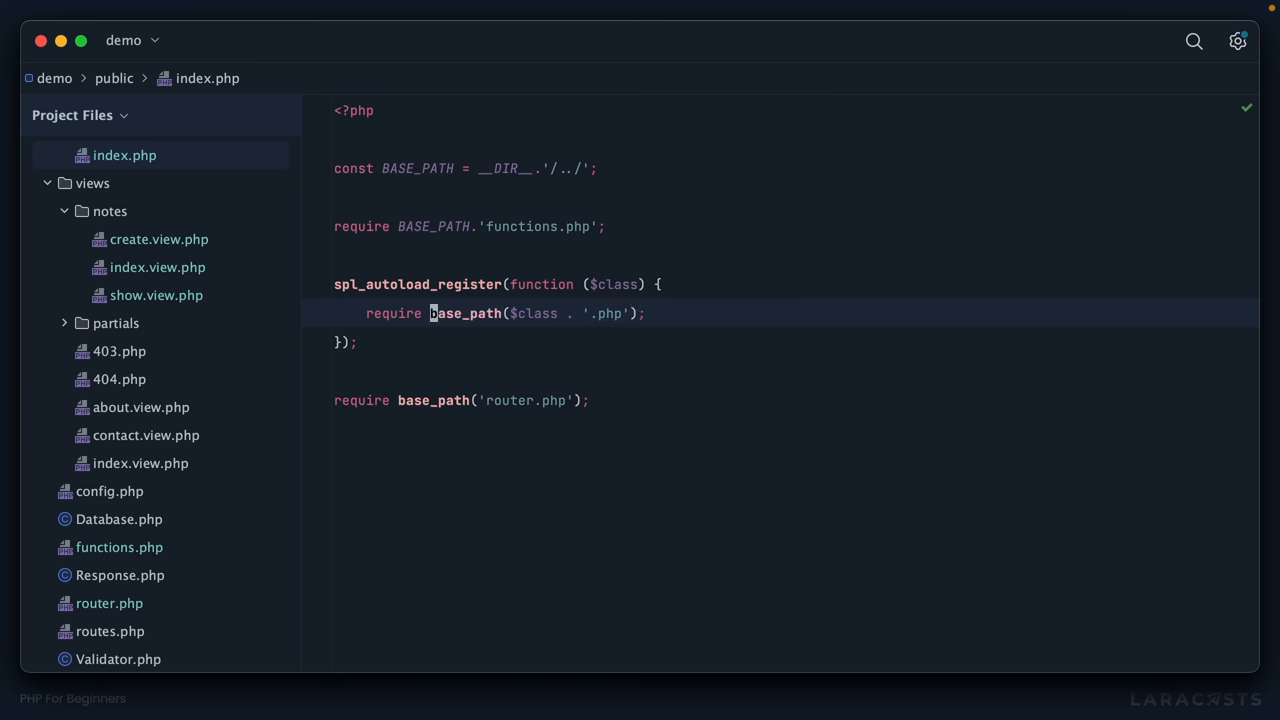
pyautogui.write('var_dump(')
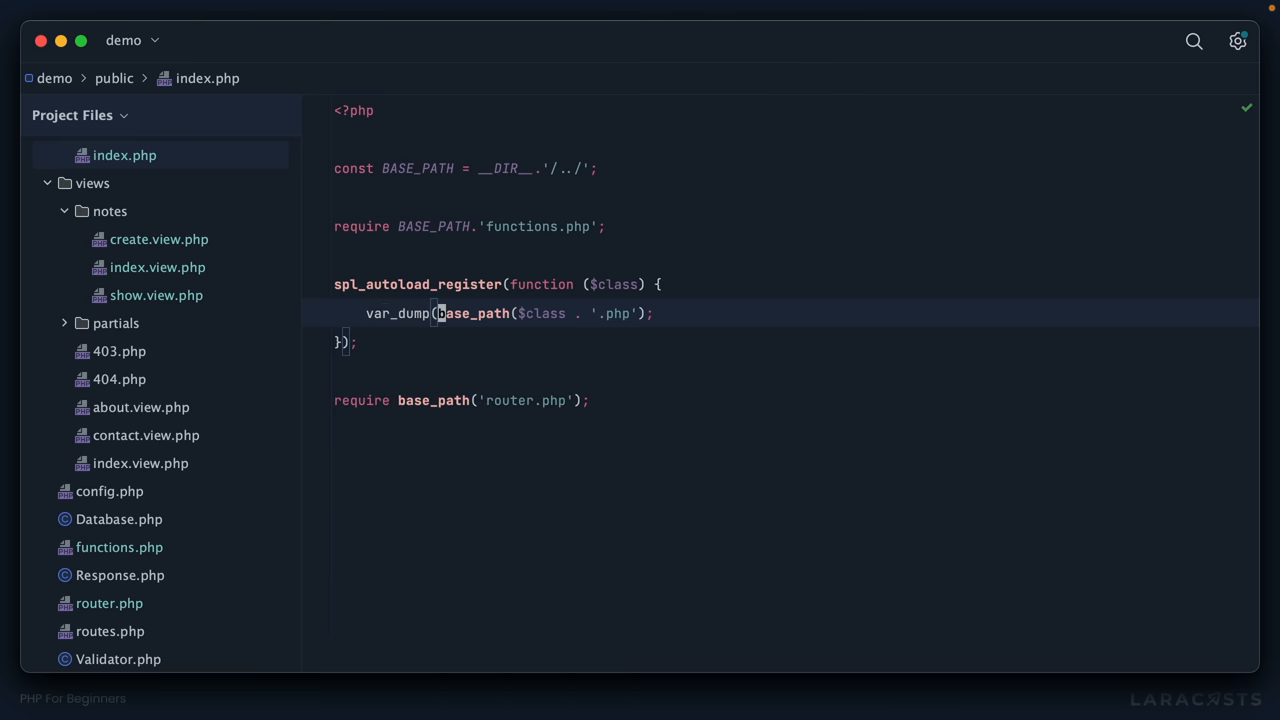
pyautogui.write(')')
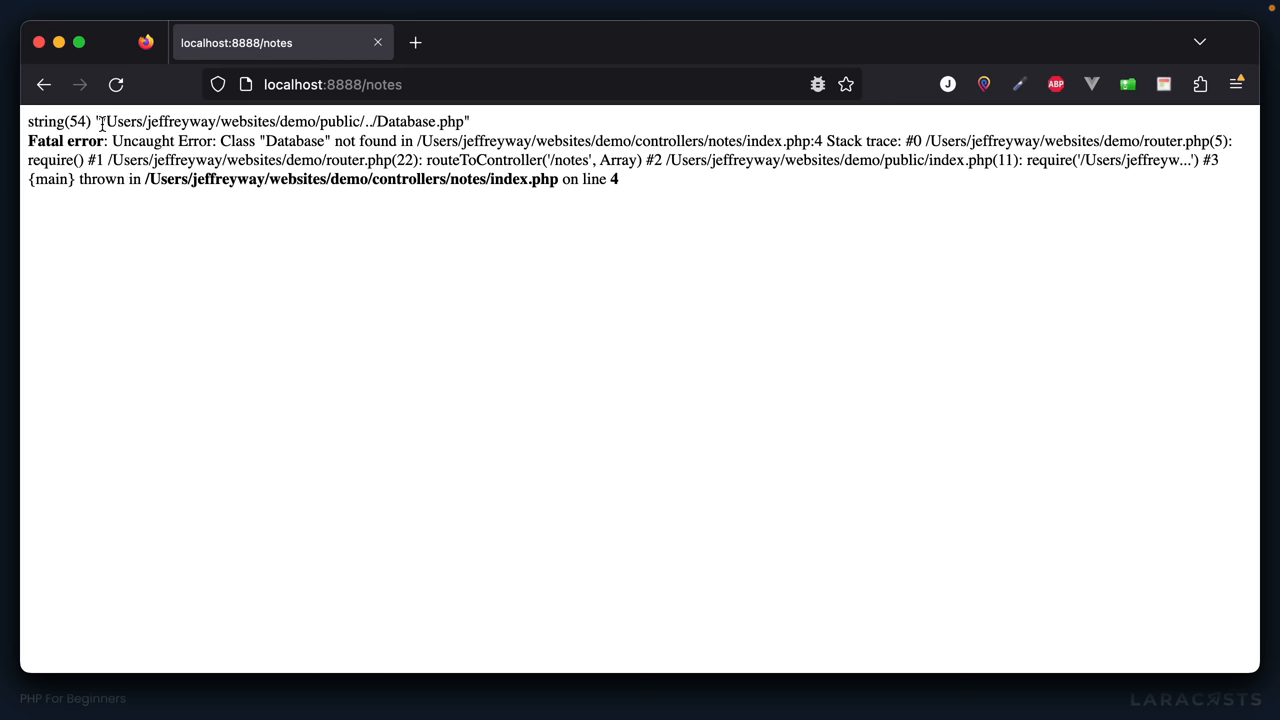
pyautogui.moveTo(100, 122); pyautogui.dragTo(470, 122)
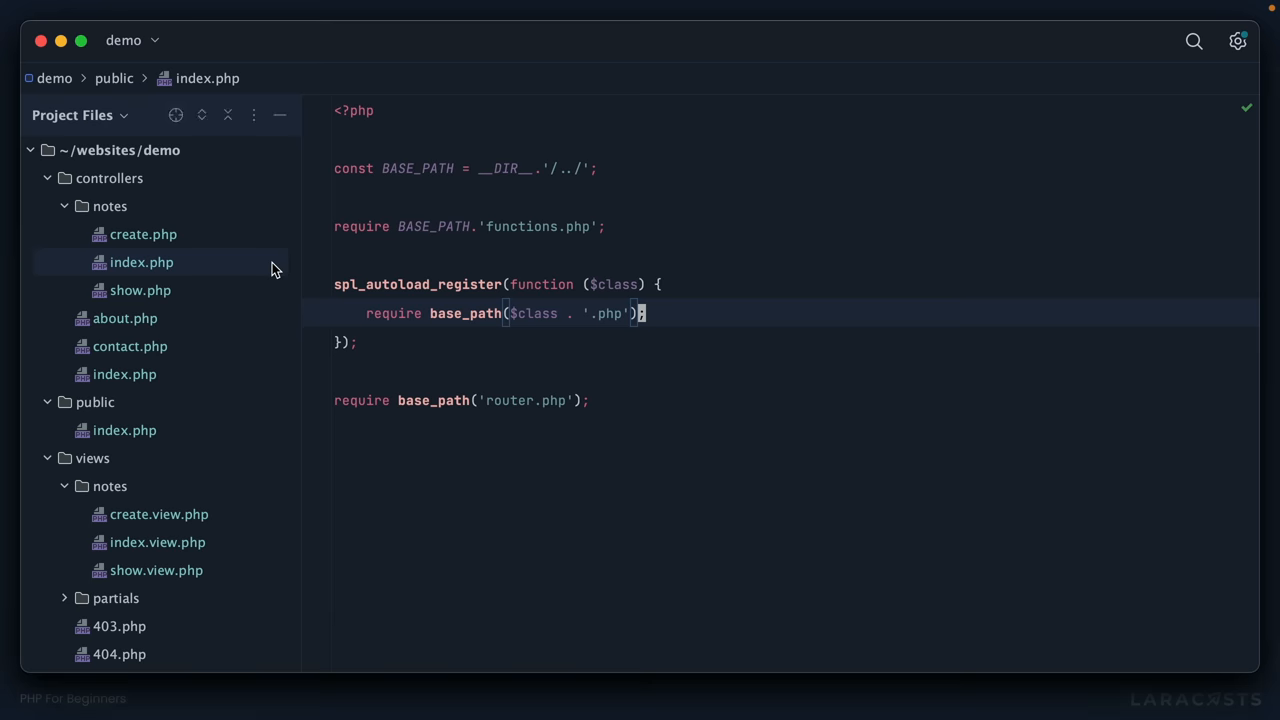
pyautogui.click(140, 262)
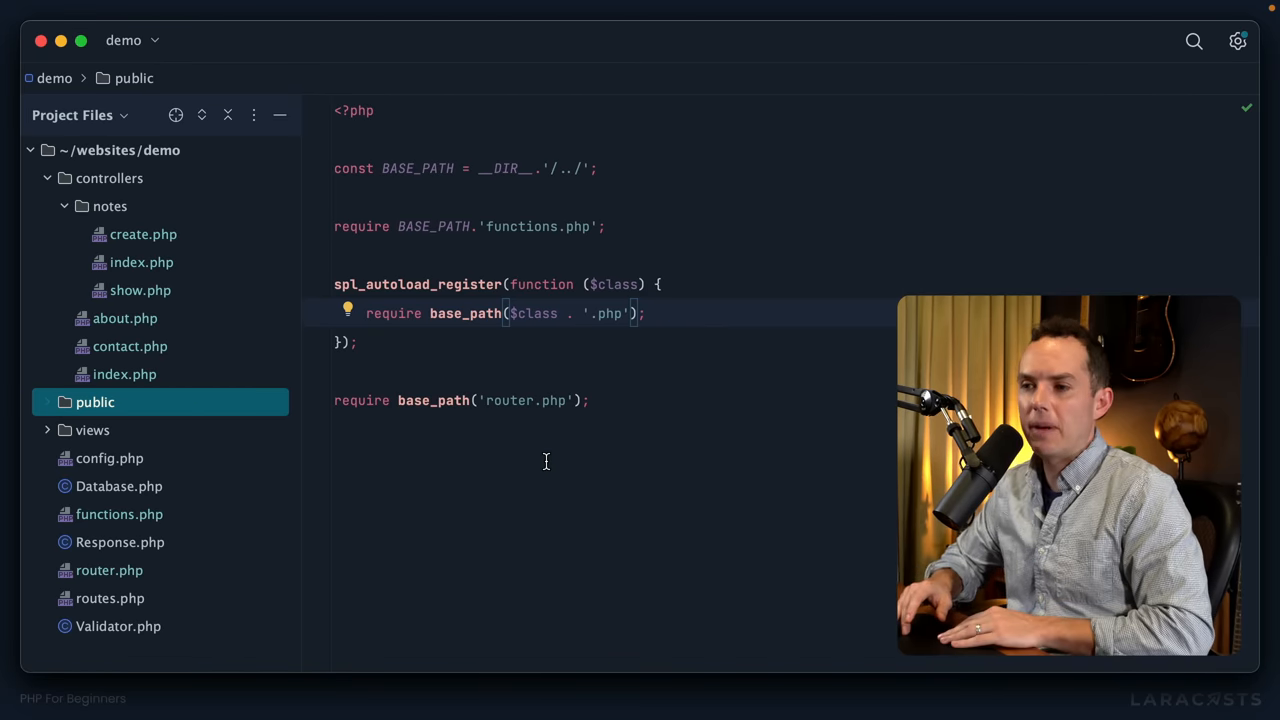
# Select the Database and Validator class files and refactor-move them into the new demo/Core directory
pyautogui.click(118, 486)
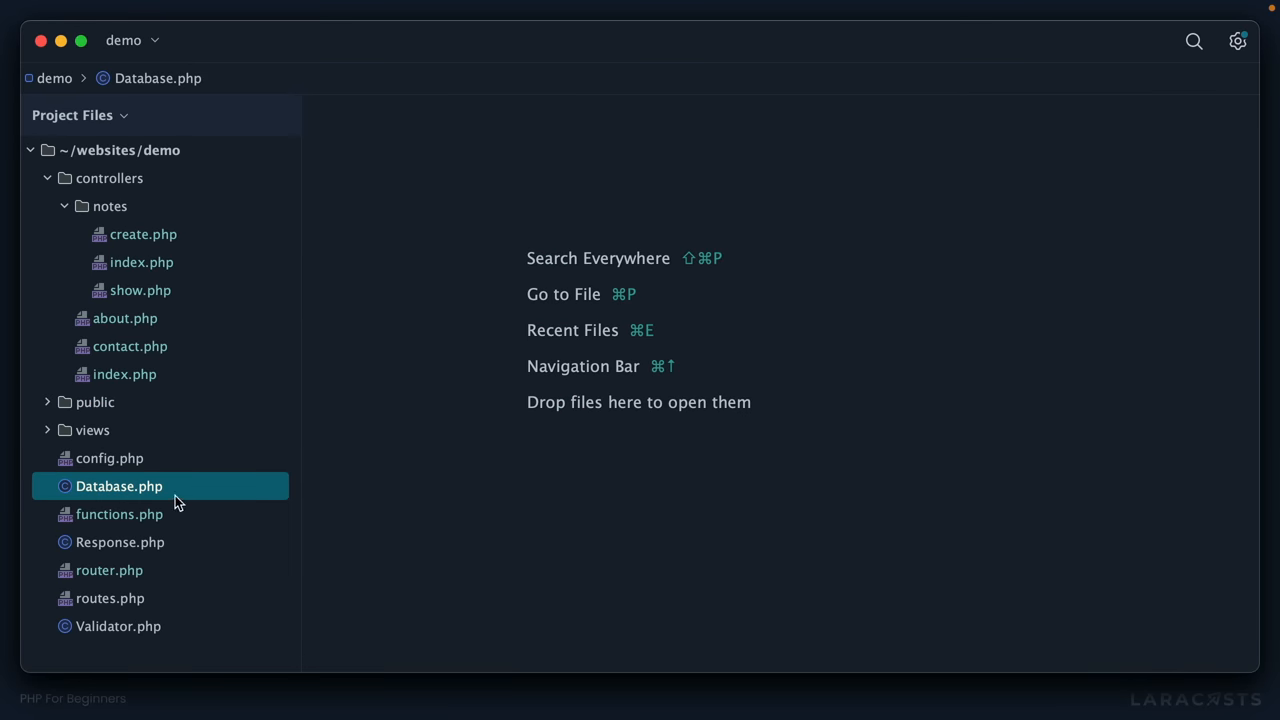
pyautogui.click(118, 486)
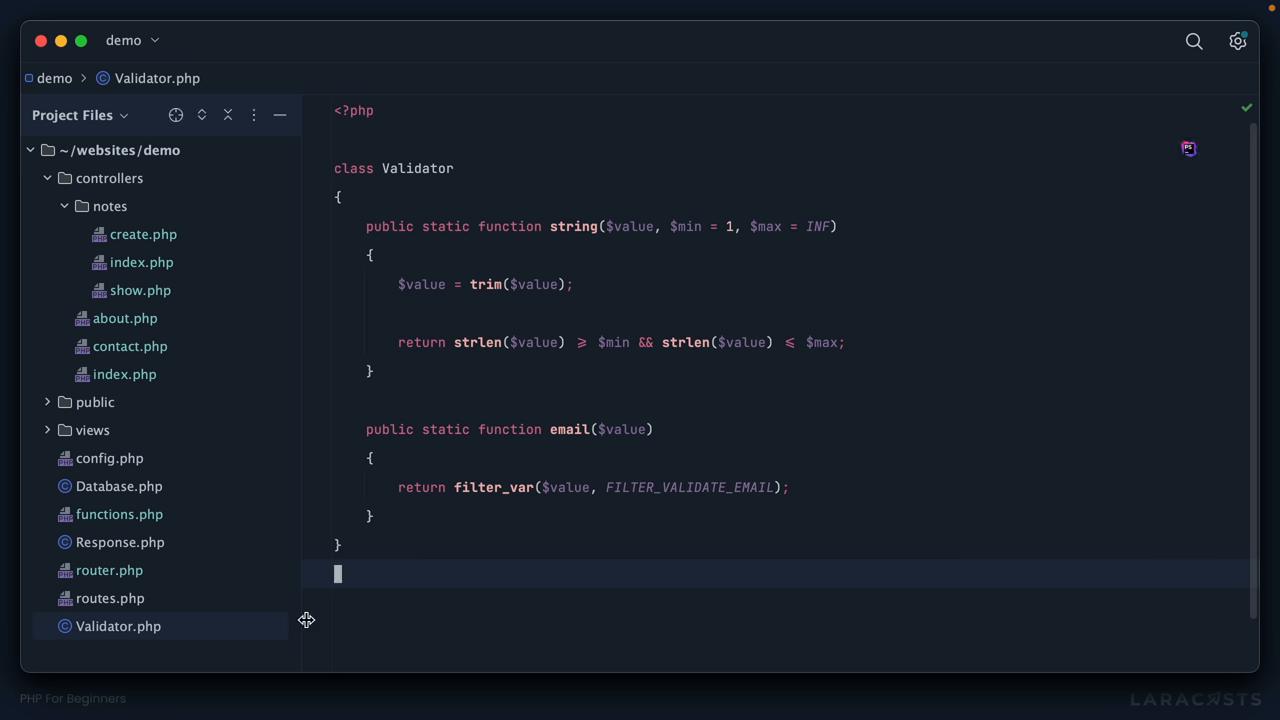
pyautogui.moveTo(300, 524)
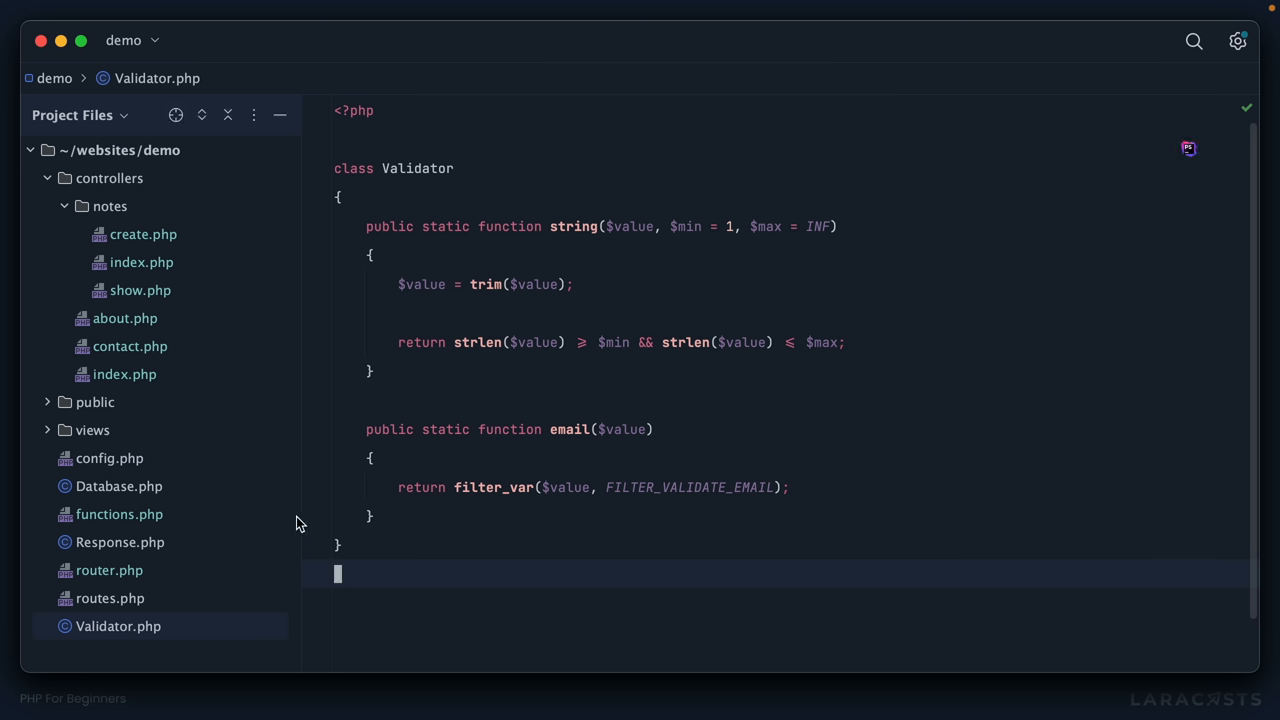
pyautogui.moveTo(596, 478)
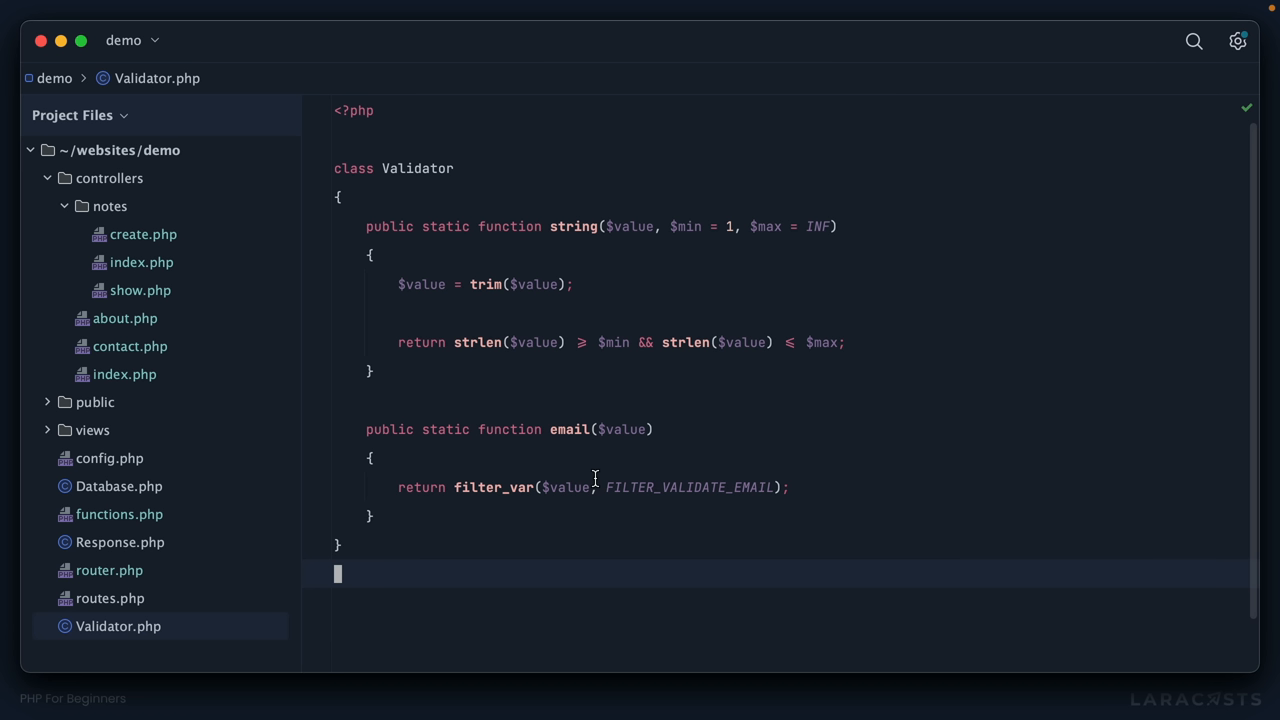
pyautogui.moveTo(488, 396)
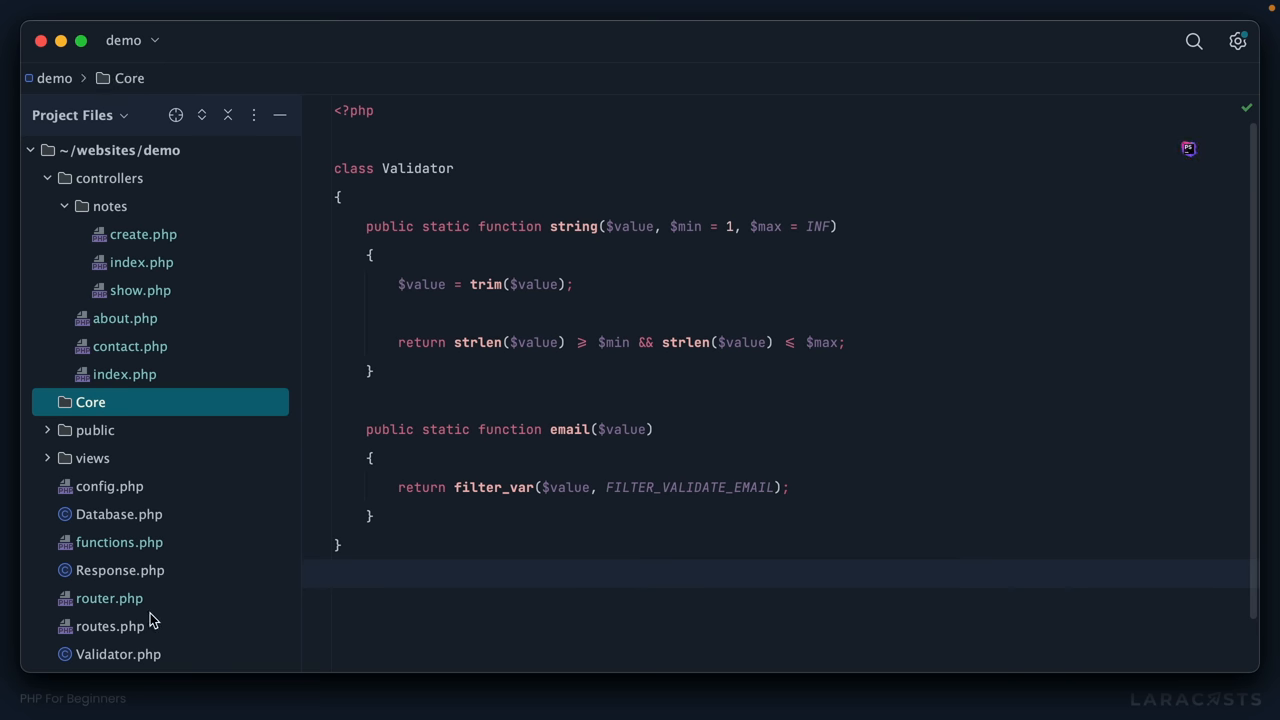
pyautogui.click(116, 654)
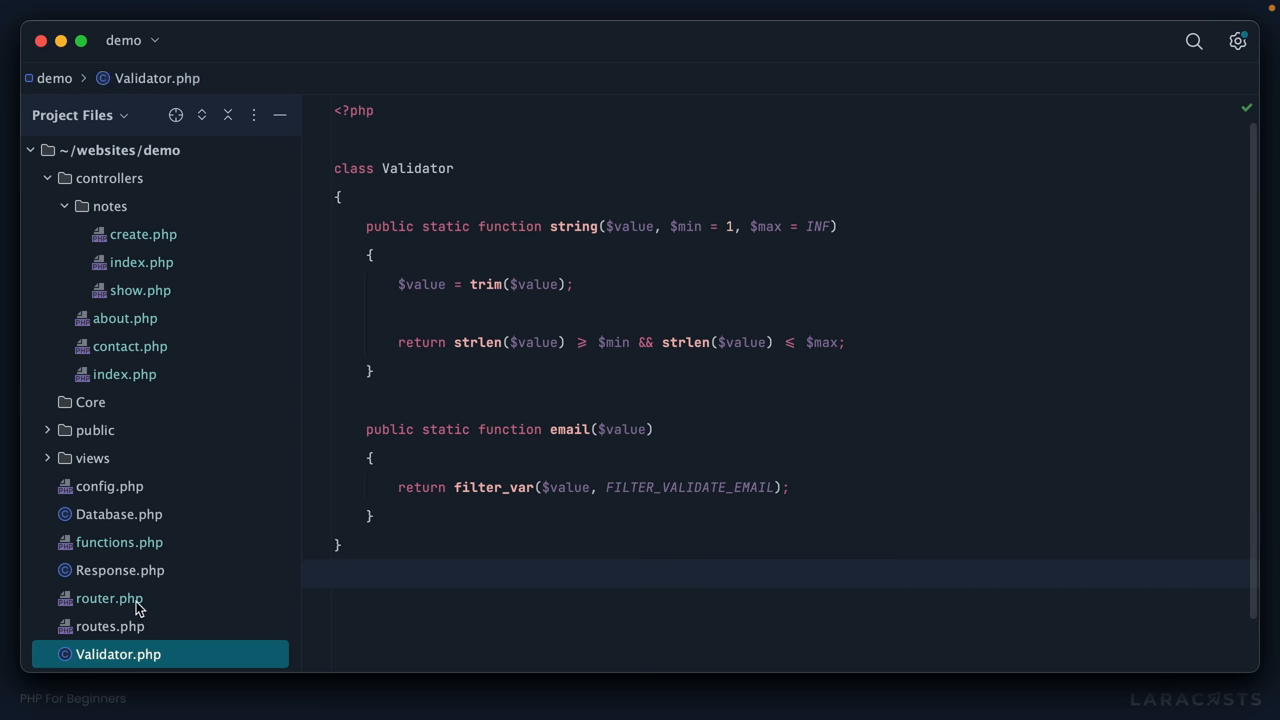
pyautogui.click(108, 598)
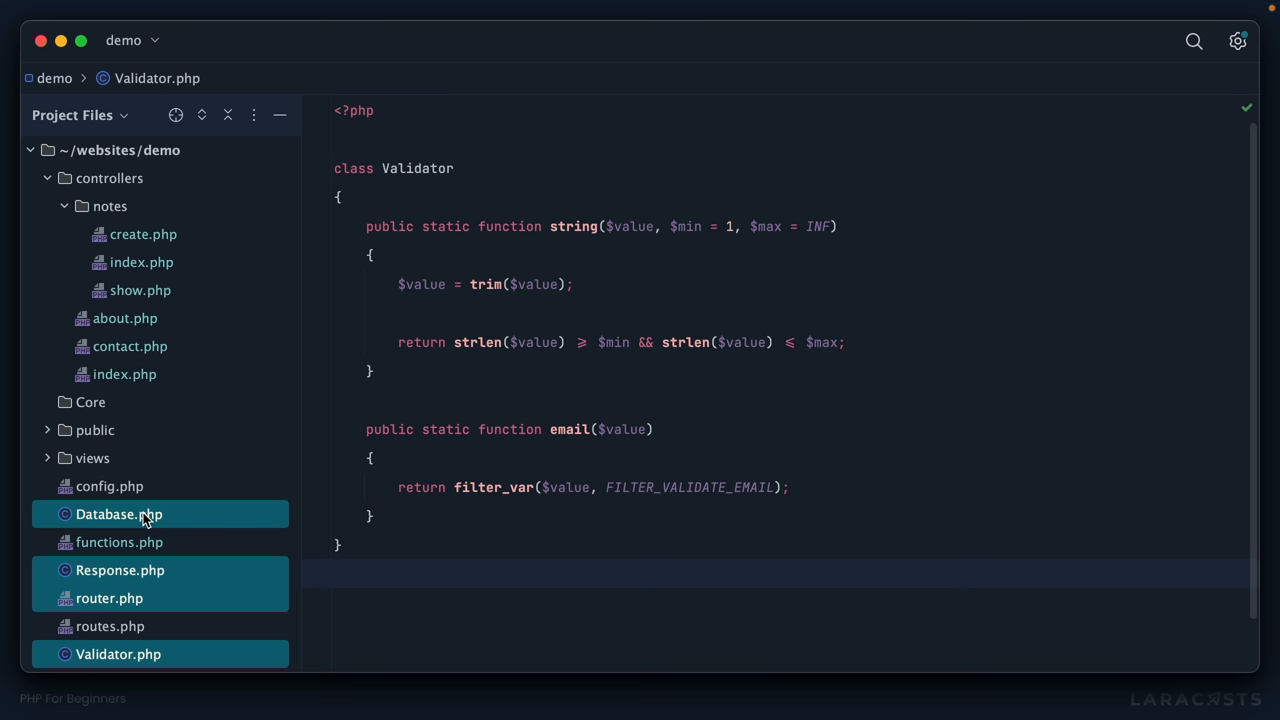
pyautogui.moveTo(128, 530)
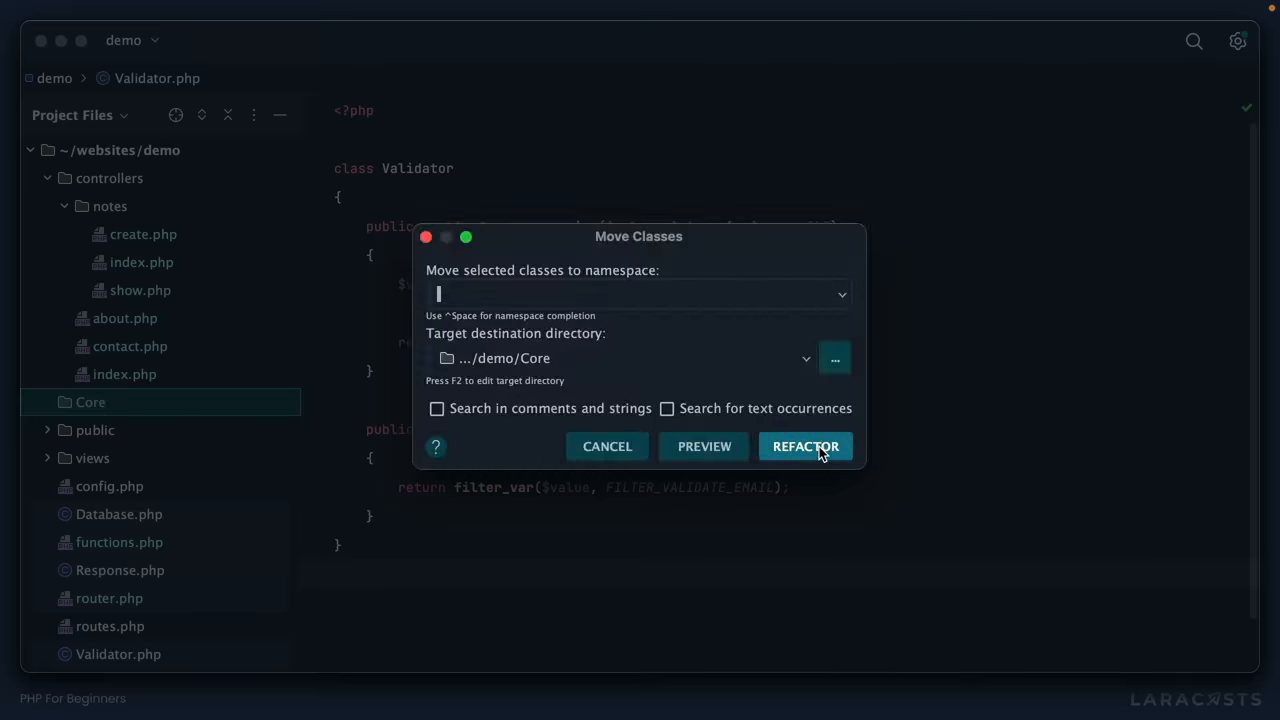
pyautogui.click(804, 446)
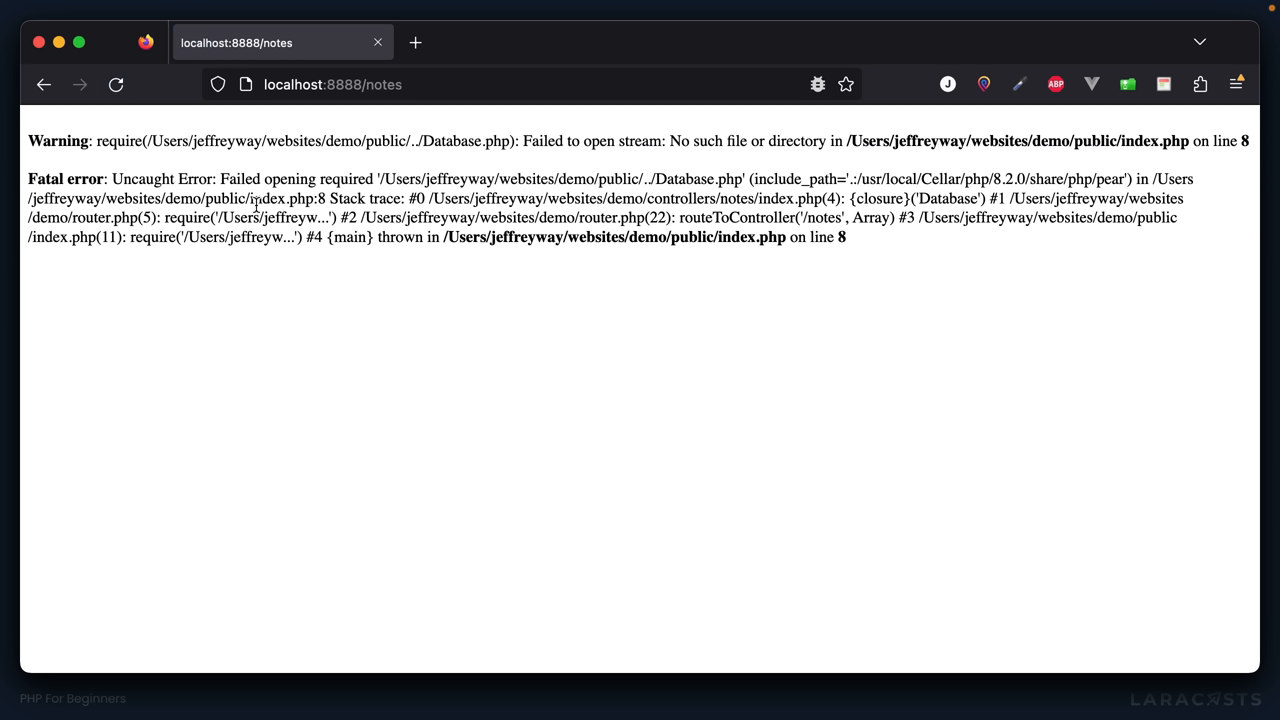
pyautogui.moveTo(540, 316)
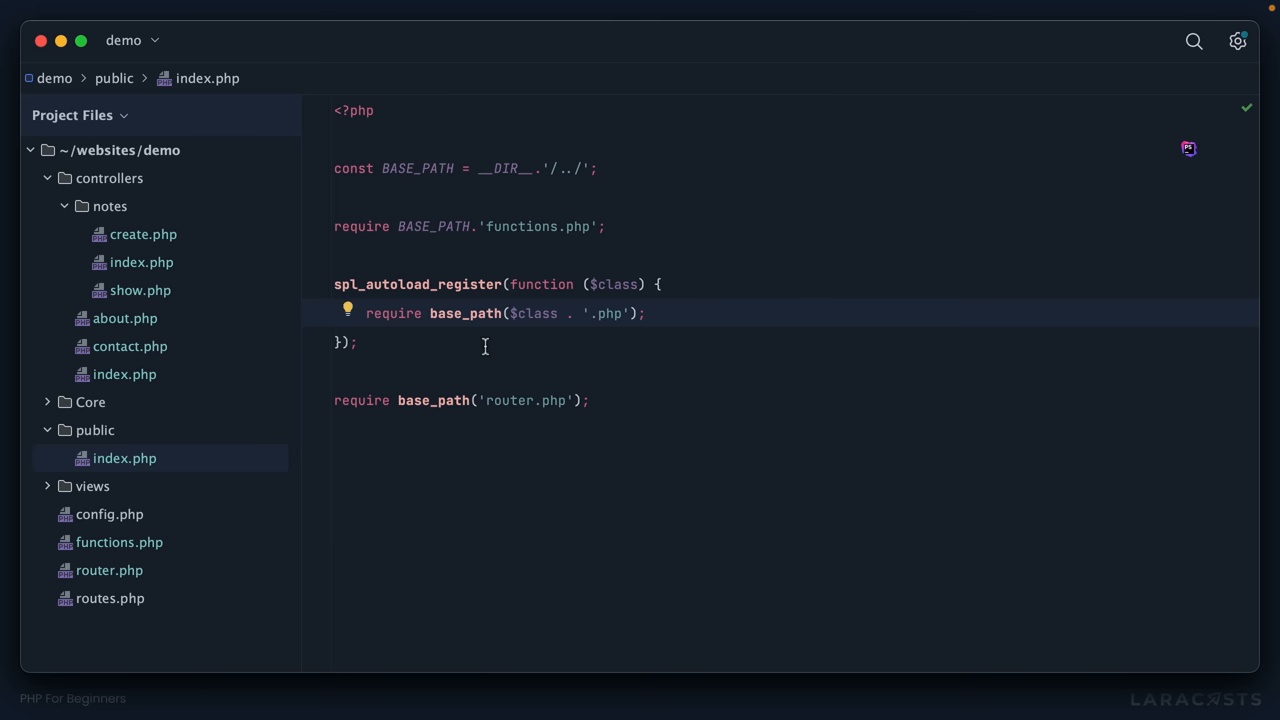
pyautogui.moveTo(472, 344)
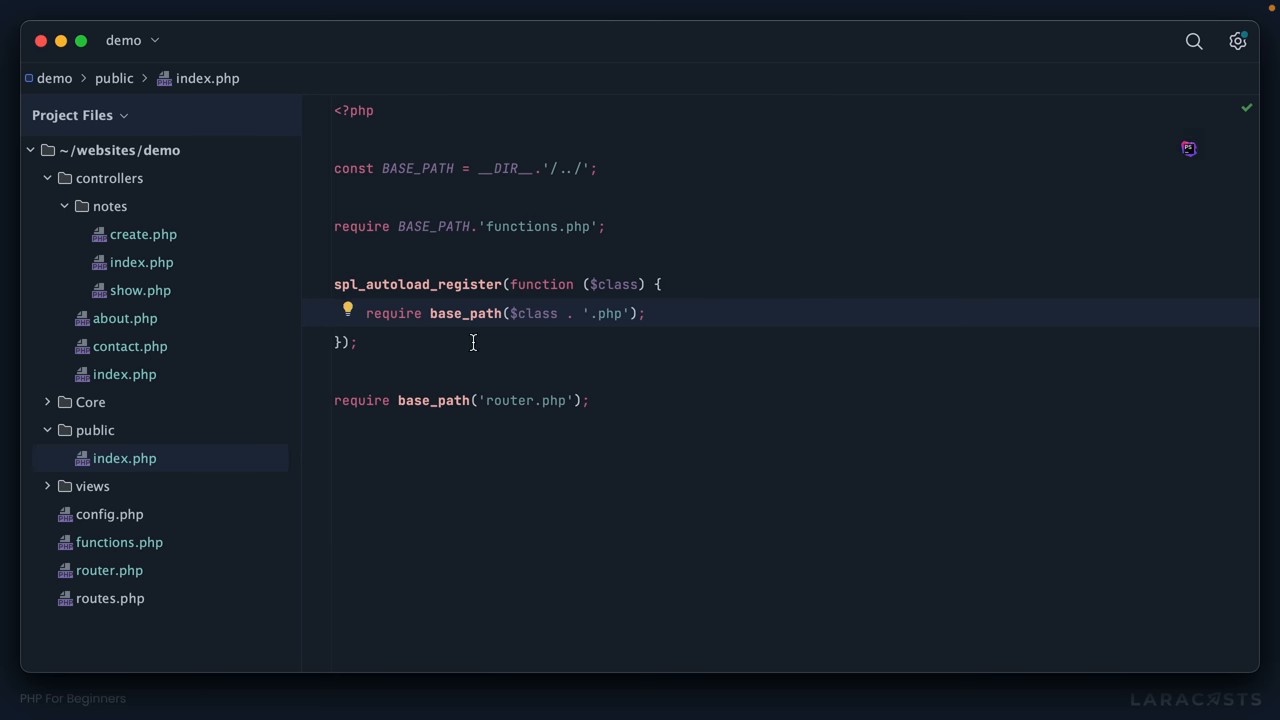
# Require base_path("Core/{$class}.php") in the autoloader and confirm Home loads in Firefox
pyautogui.click(360, 284)
pyautogui.write('"Core/" . ')
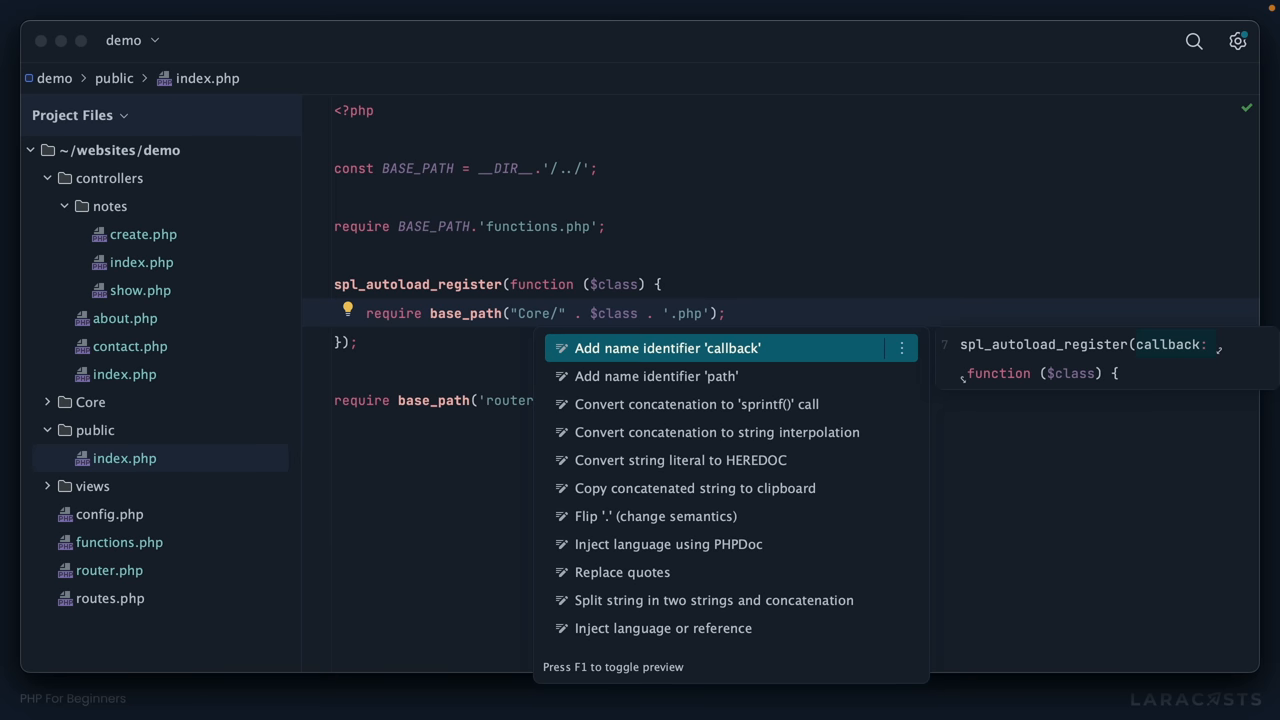
pyautogui.moveTo(716, 432)
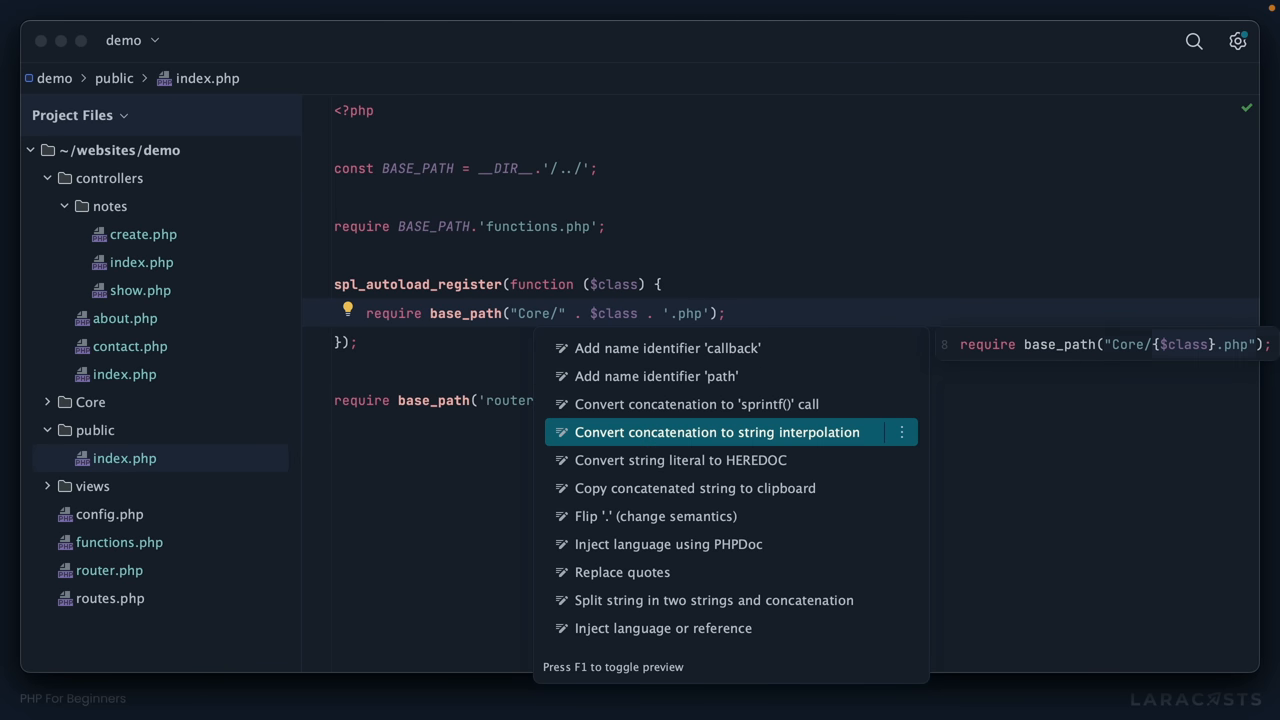
pyautogui.click(716, 432)
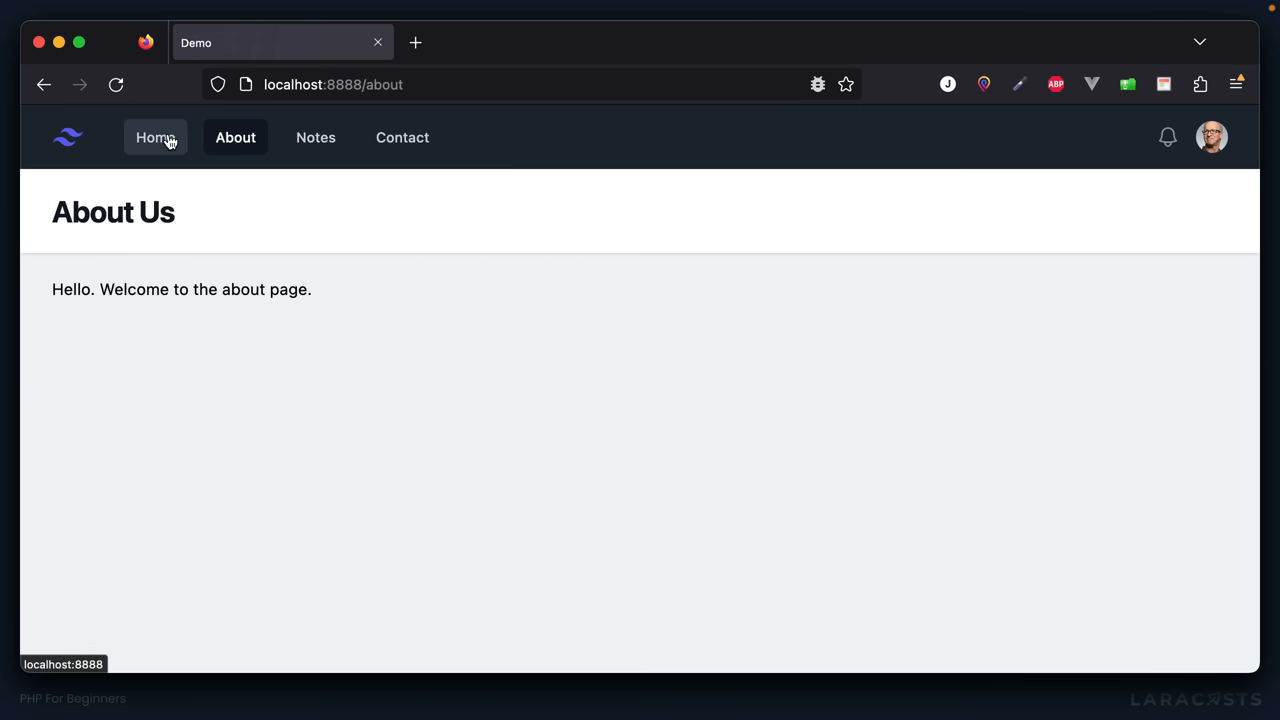
pyautogui.click(156, 136)
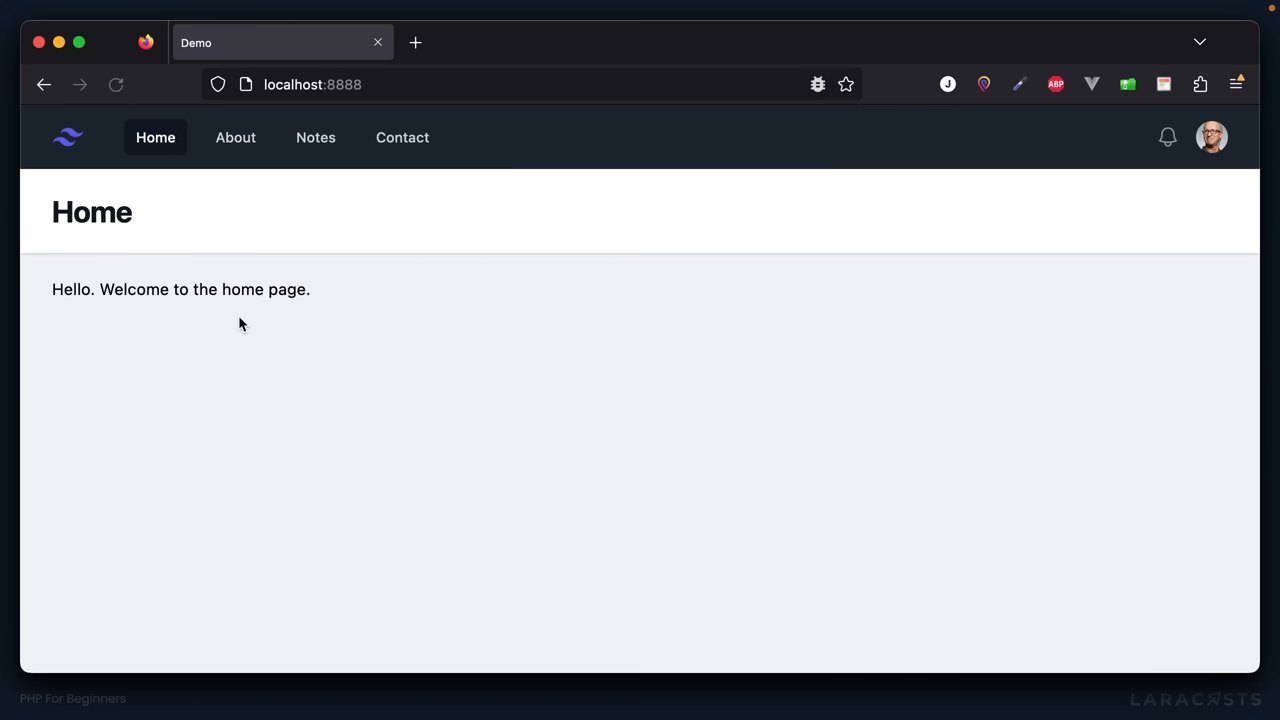